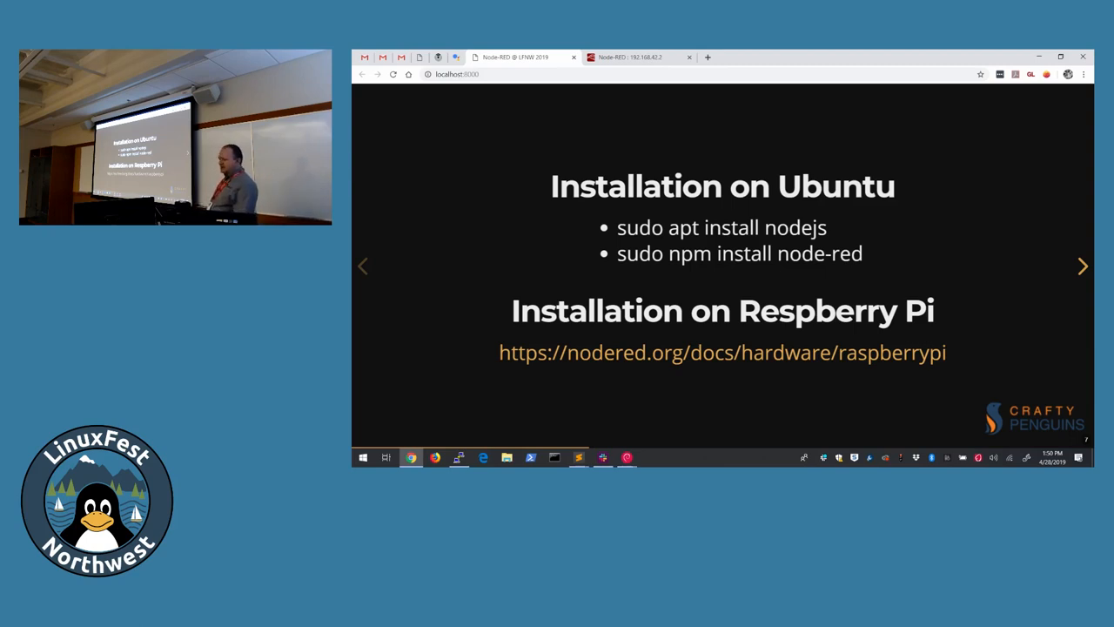
Step: Advance the deck to the Demo 1 - Hello world! slide and switch to the Node-RED editor
{"action": "left_click", "coordinate": [1083, 265]}
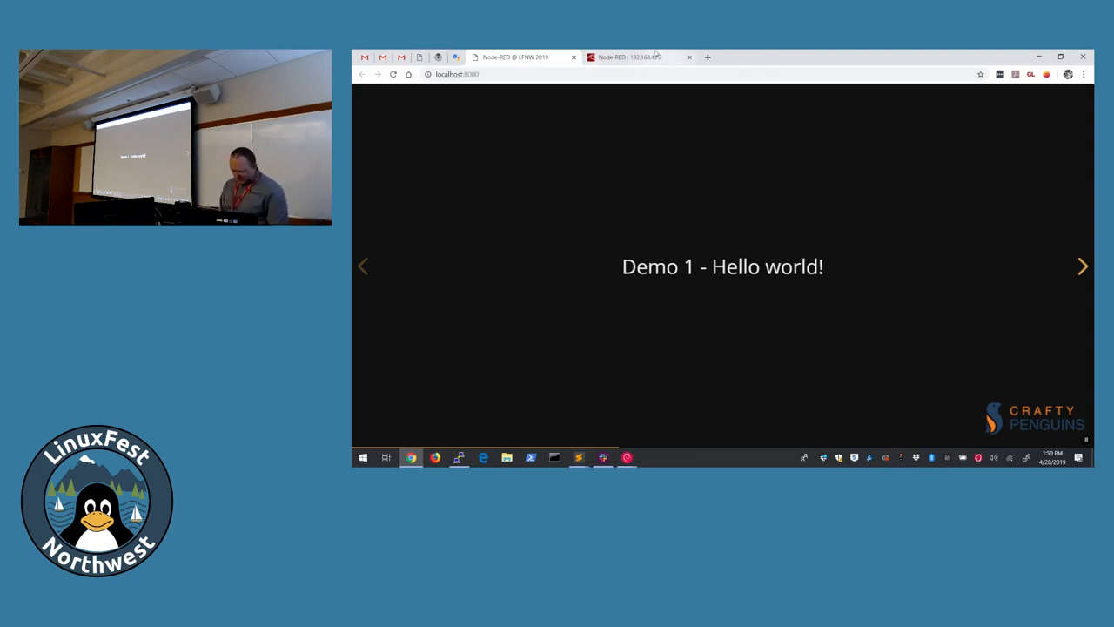
{"action": "left_click", "coordinate": [627, 56]}
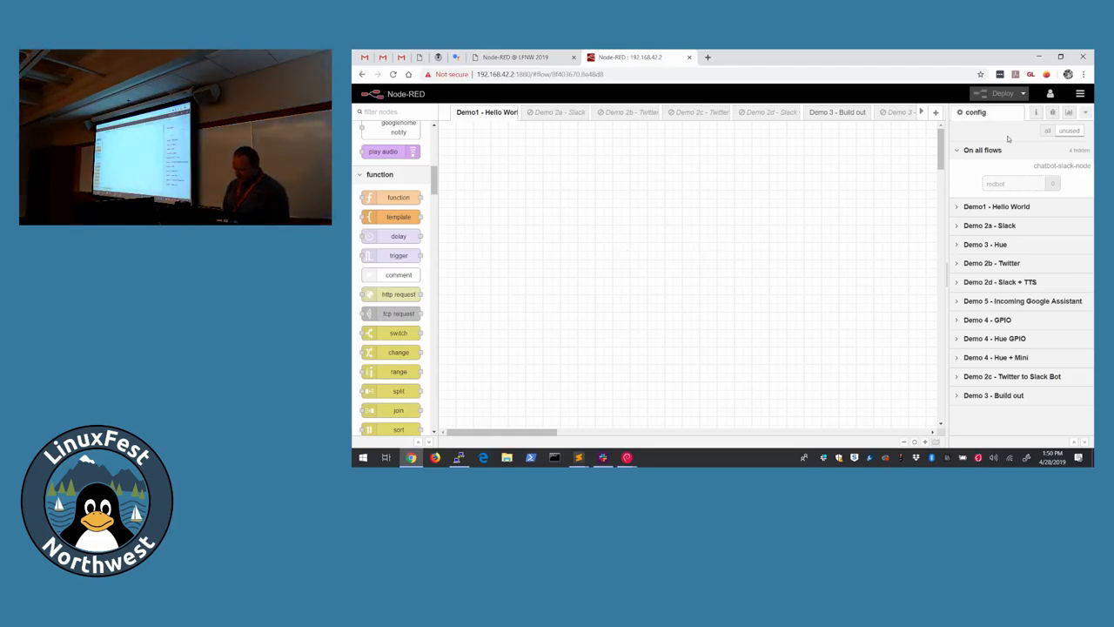
{"action": "left_click", "coordinate": [971, 112]}
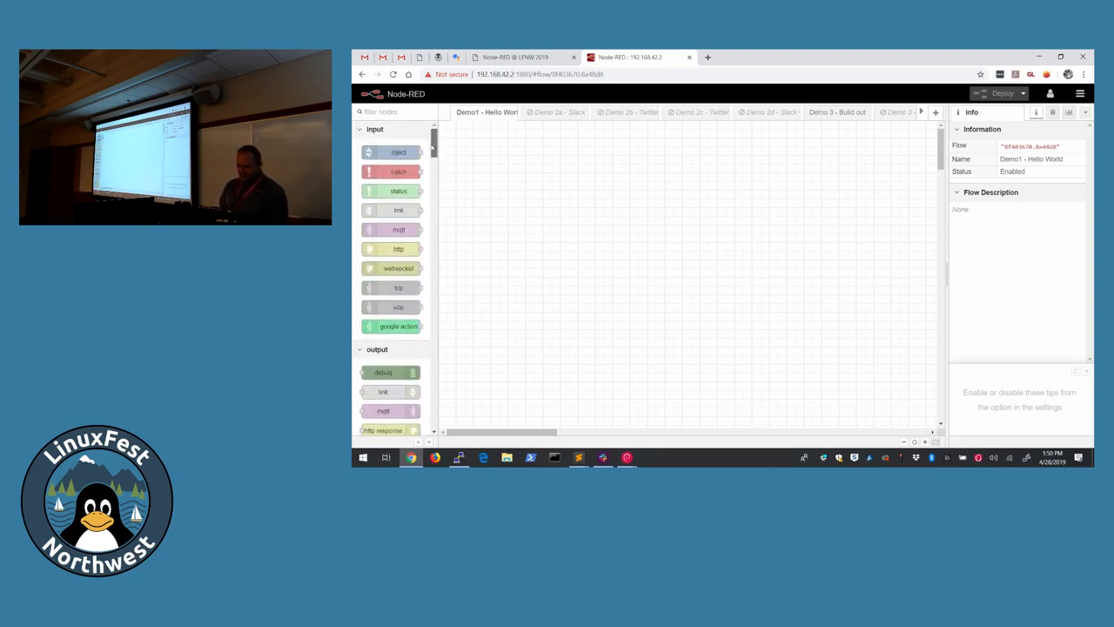
{"action": "left_click_drag", "start_coordinate": [397, 190], "coordinate": [561, 234]}
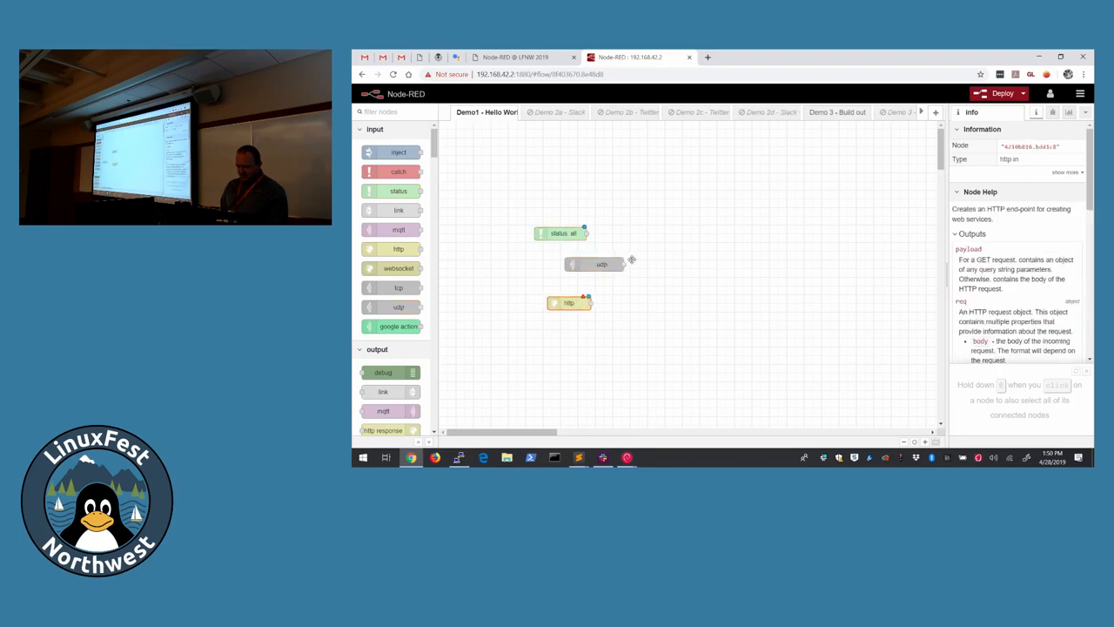
{"action": "left_click", "coordinate": [596, 264]}
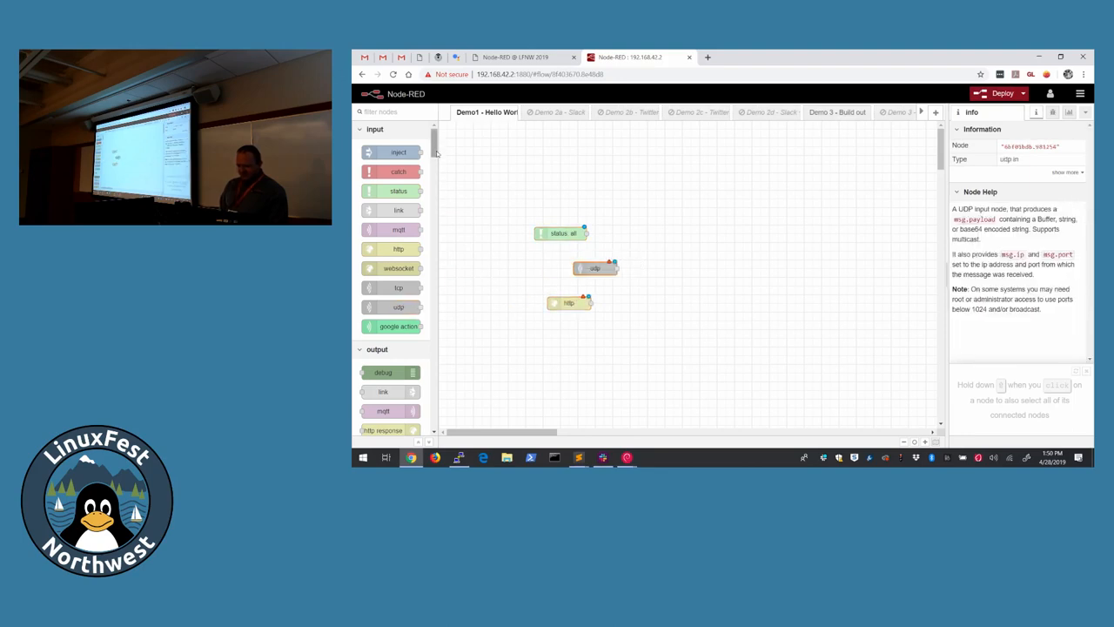
{"action": "scroll", "scroll_direction": "down", "scroll_amount": 3}
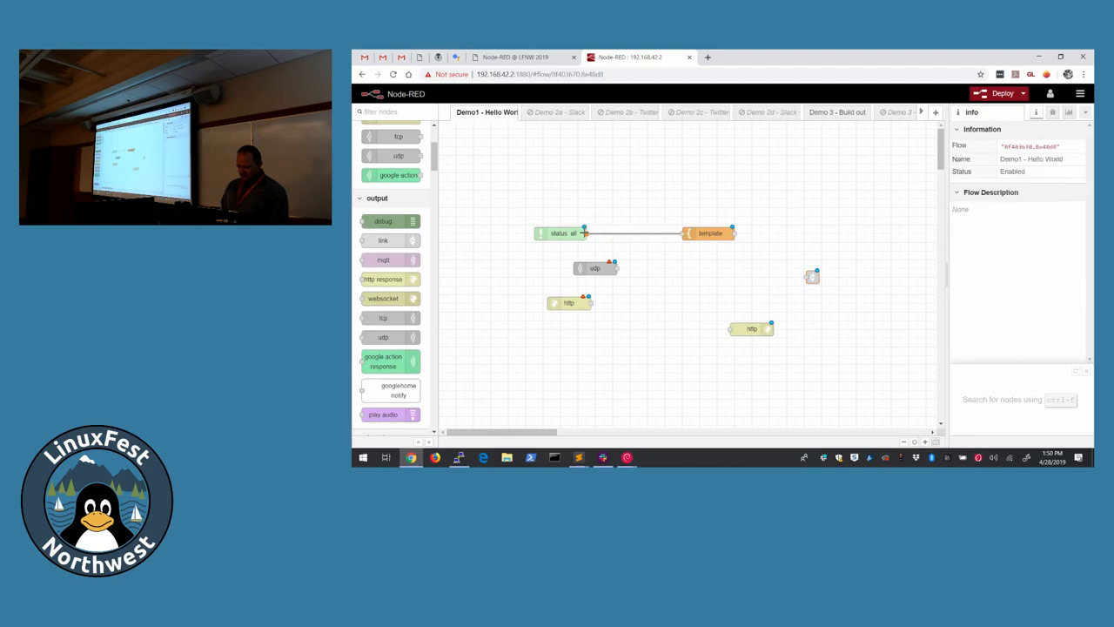
{"action": "left_click_drag", "start_coordinate": [585, 233], "coordinate": [811, 277]}
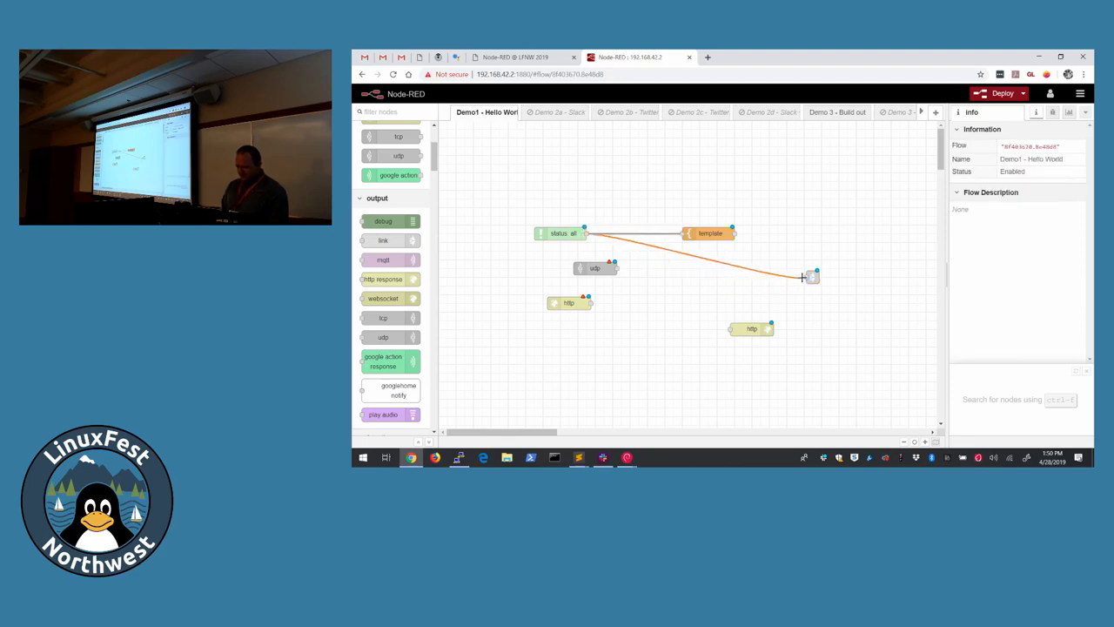
{"action": "left_click_drag", "start_coordinate": [588, 303], "coordinate": [815, 277]}
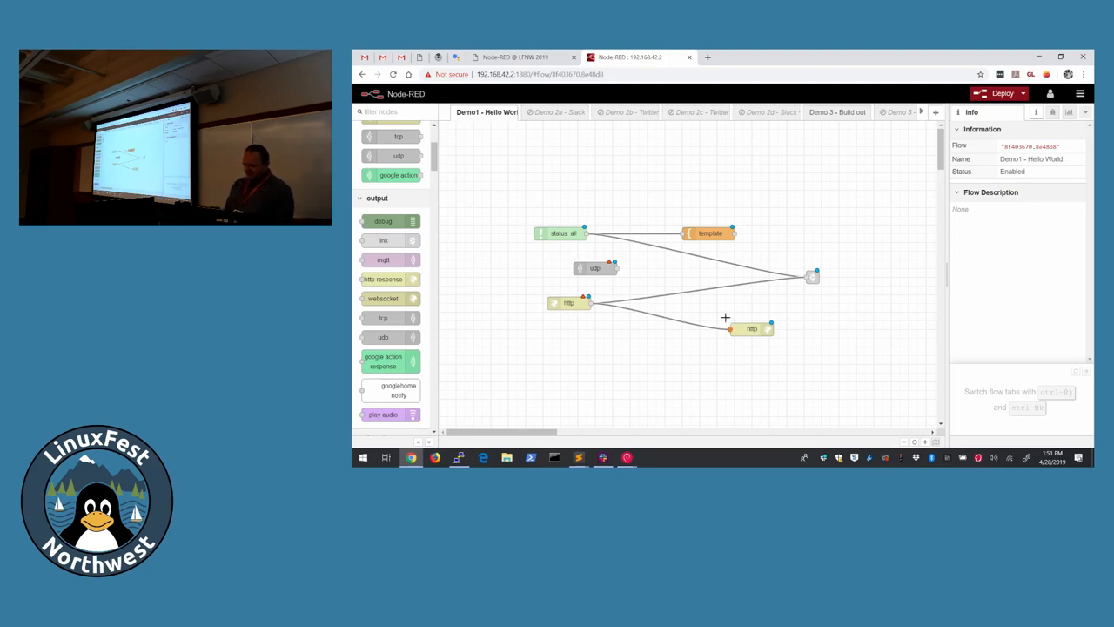
{"action": "left_click", "coordinate": [568, 310]}
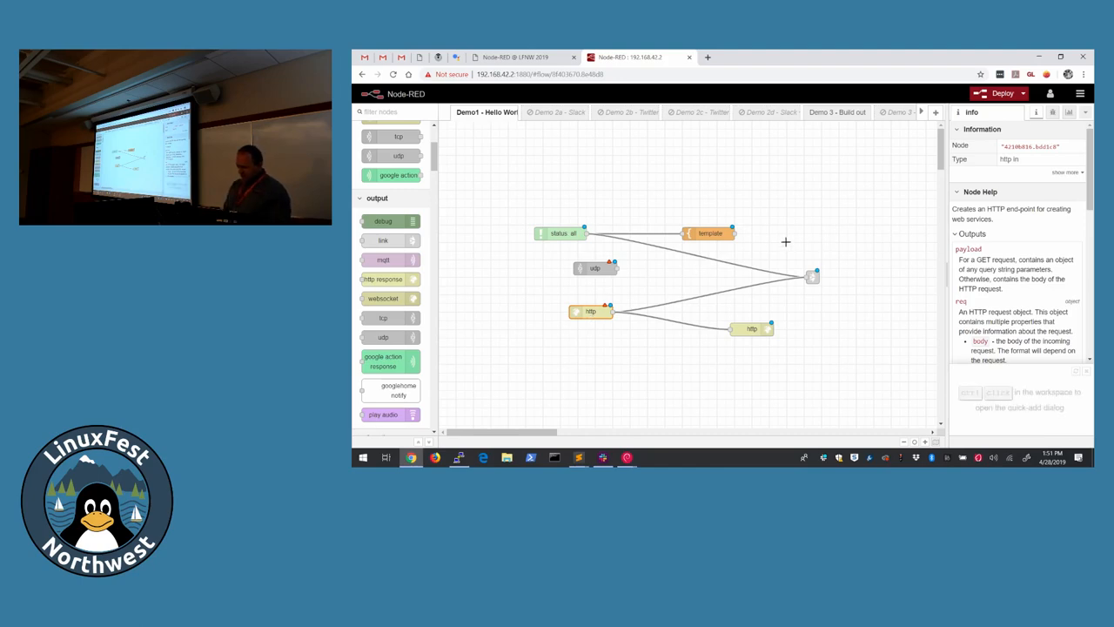
{"action": "mouse_move", "coordinate": [814, 279]}
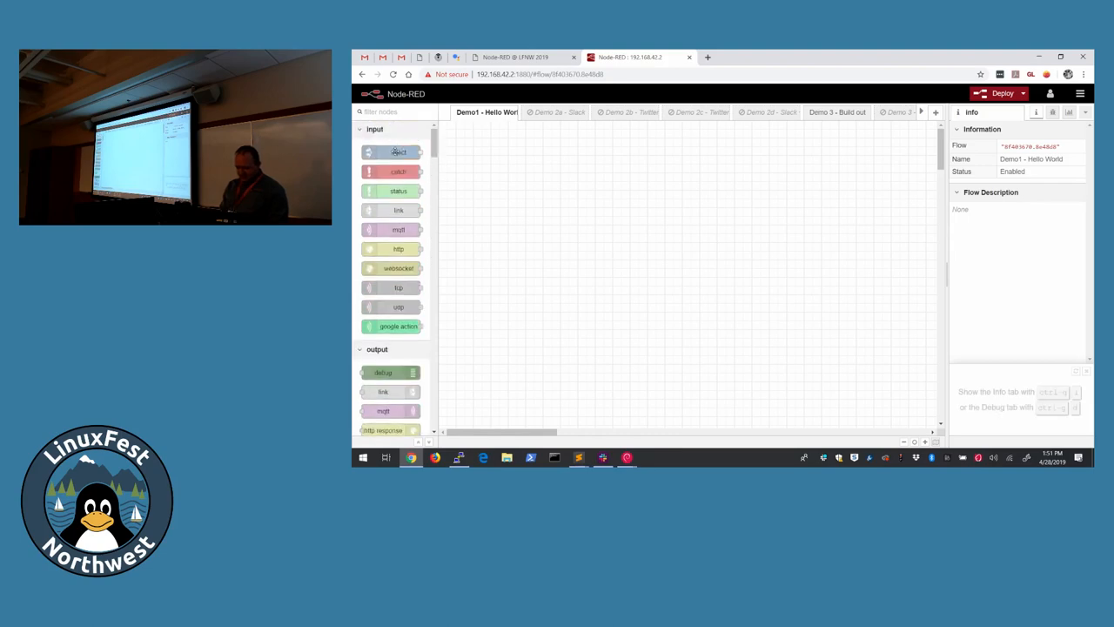
Step: Wire a timestamp inject node into a msg.payload debug node and deploy the flow
{"action": "left_click_drag", "start_coordinate": [398, 152], "coordinate": [591, 221]}
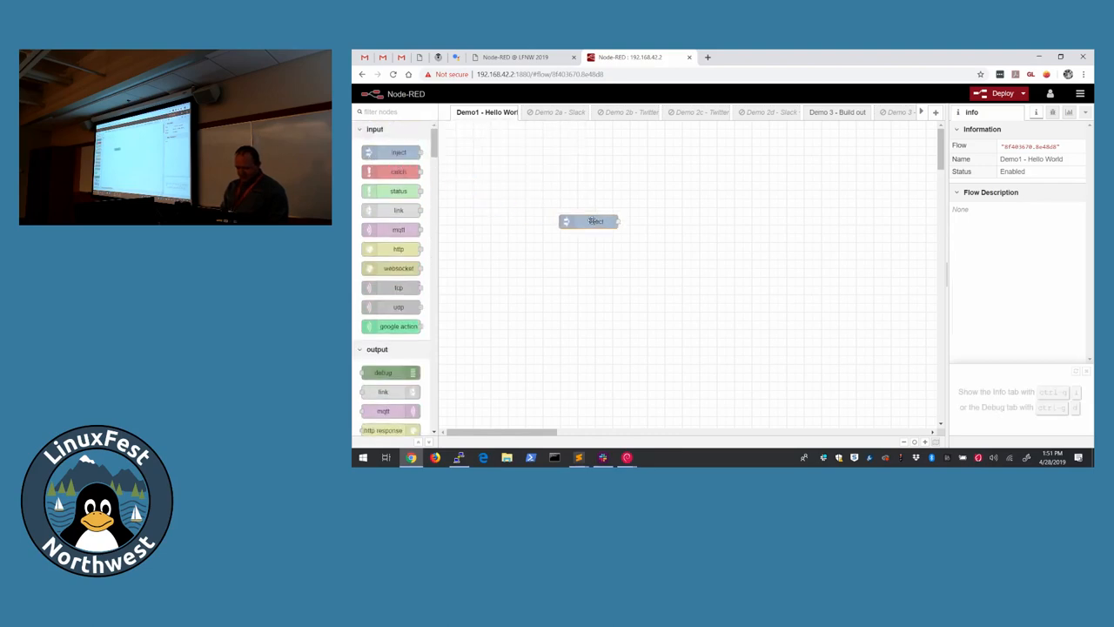
{"action": "left_click", "coordinate": [592, 223]}
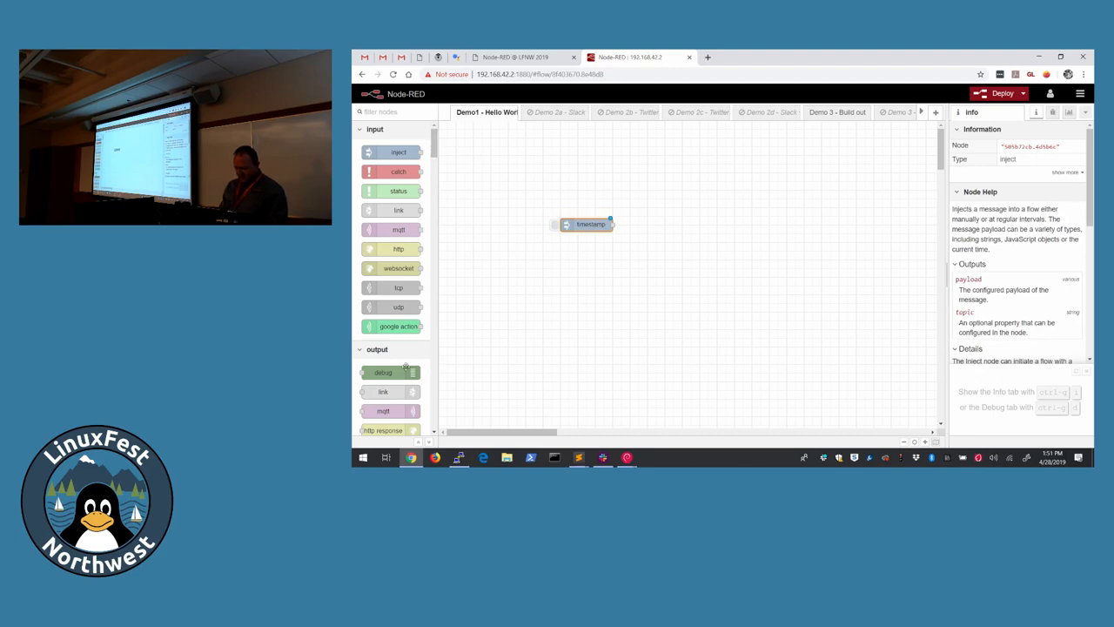
{"action": "left_click_drag", "start_coordinate": [383, 372], "coordinate": [727, 244]}
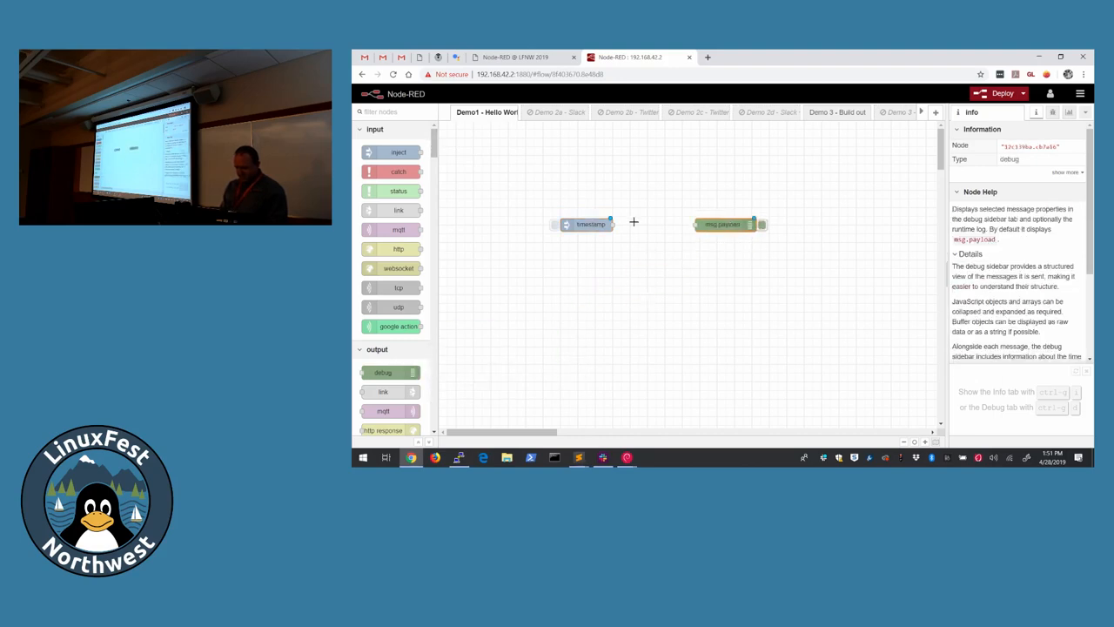
{"action": "left_click_drag", "start_coordinate": [612, 223], "coordinate": [692, 223]}
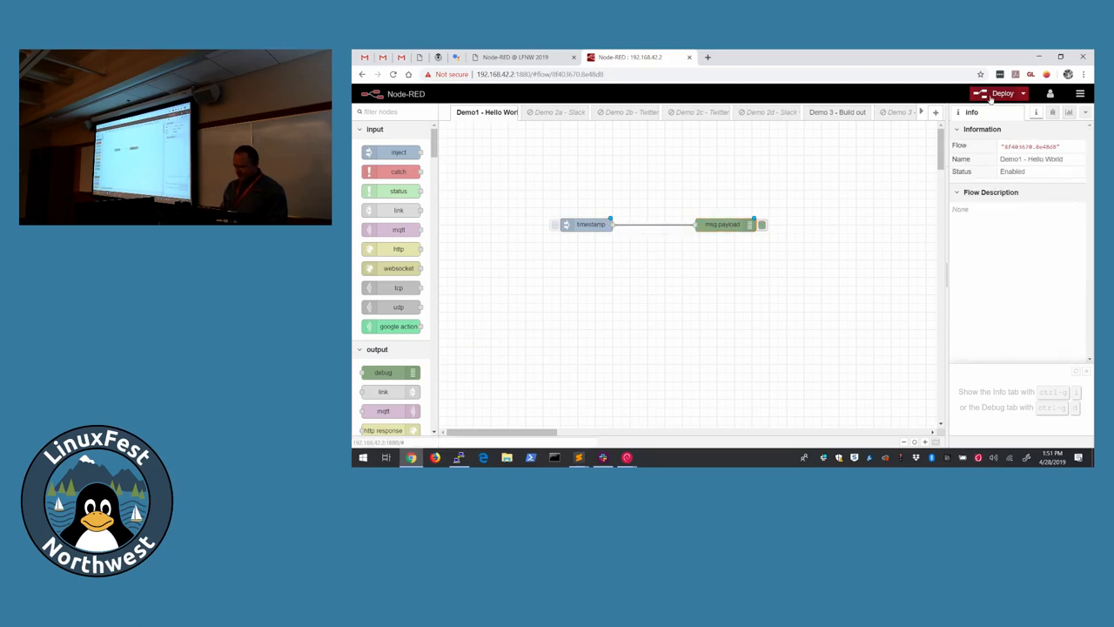
{"action": "left_click", "coordinate": [1001, 94]}
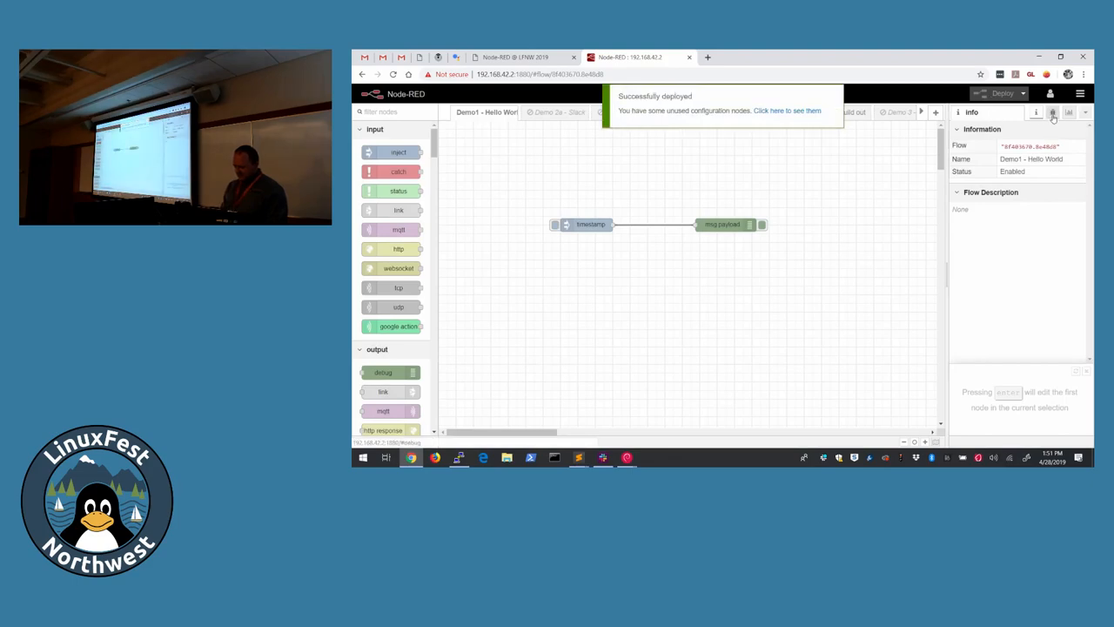
Step: Clear the debug sidebar and trigger the inject node repeatedly to log fresh timestamps
{"action": "left_click", "coordinate": [1051, 111]}
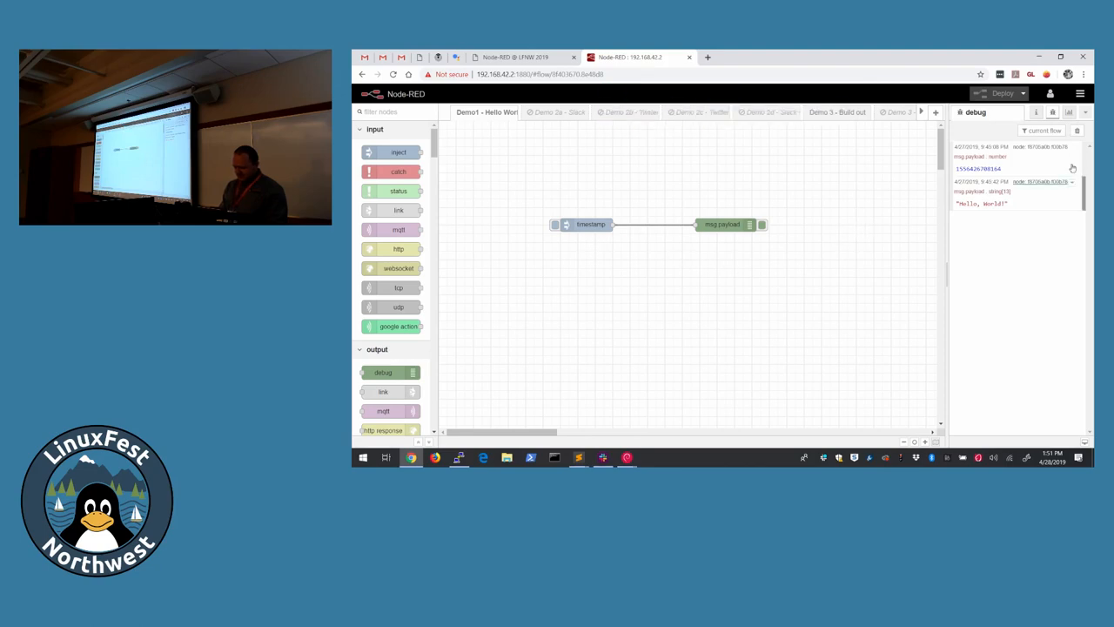
{"action": "left_click", "coordinate": [1076, 131]}
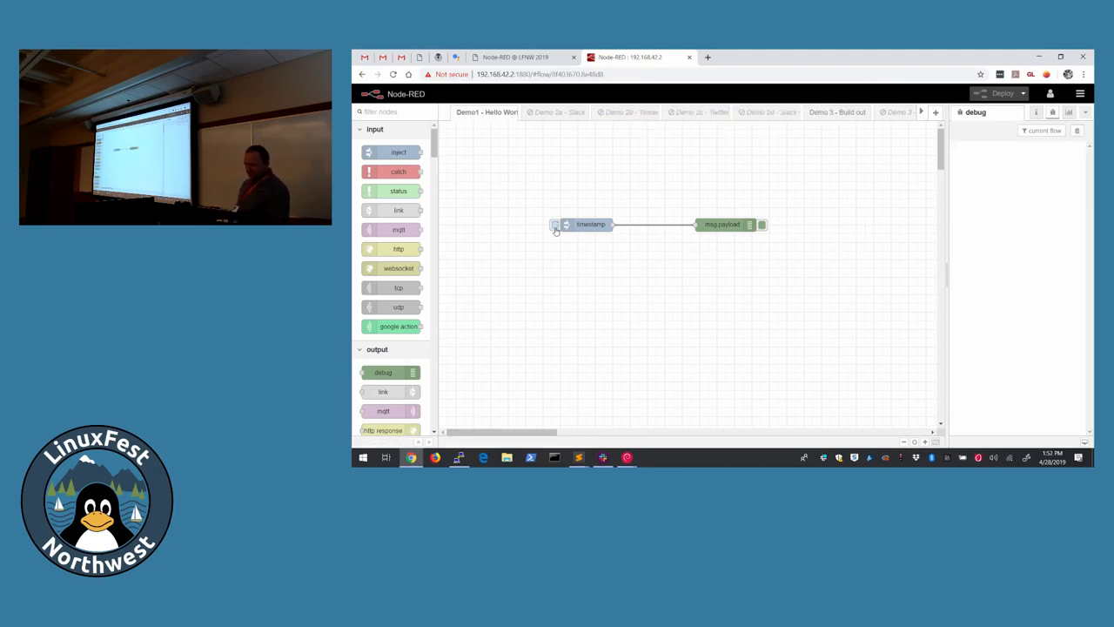
{"action": "left_click", "coordinate": [555, 223]}
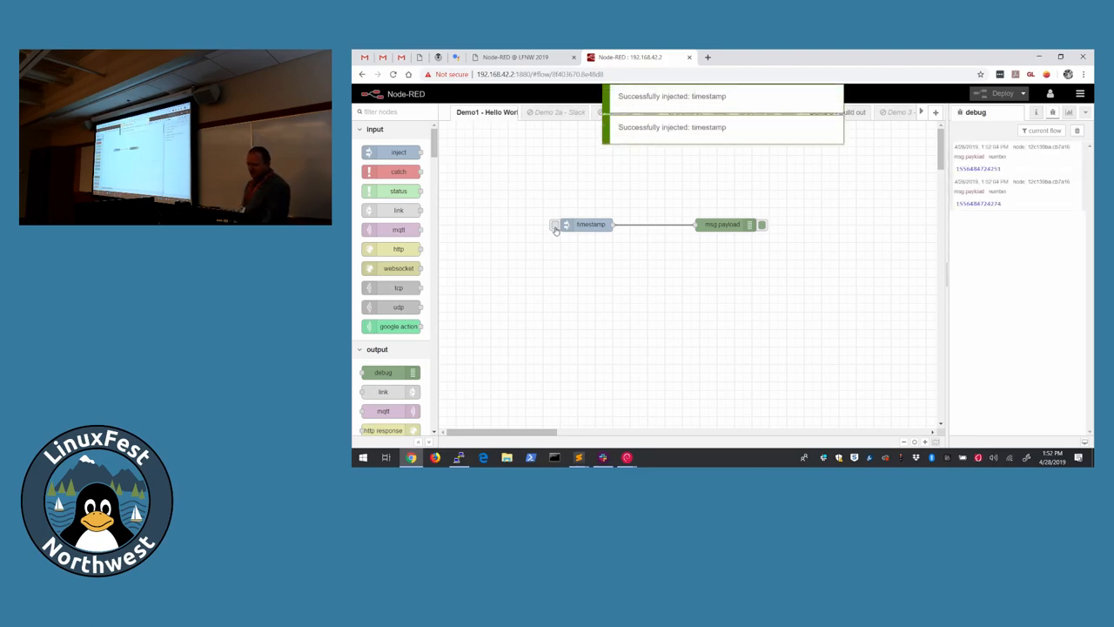
{"action": "mouse_move", "coordinate": [533, 226]}
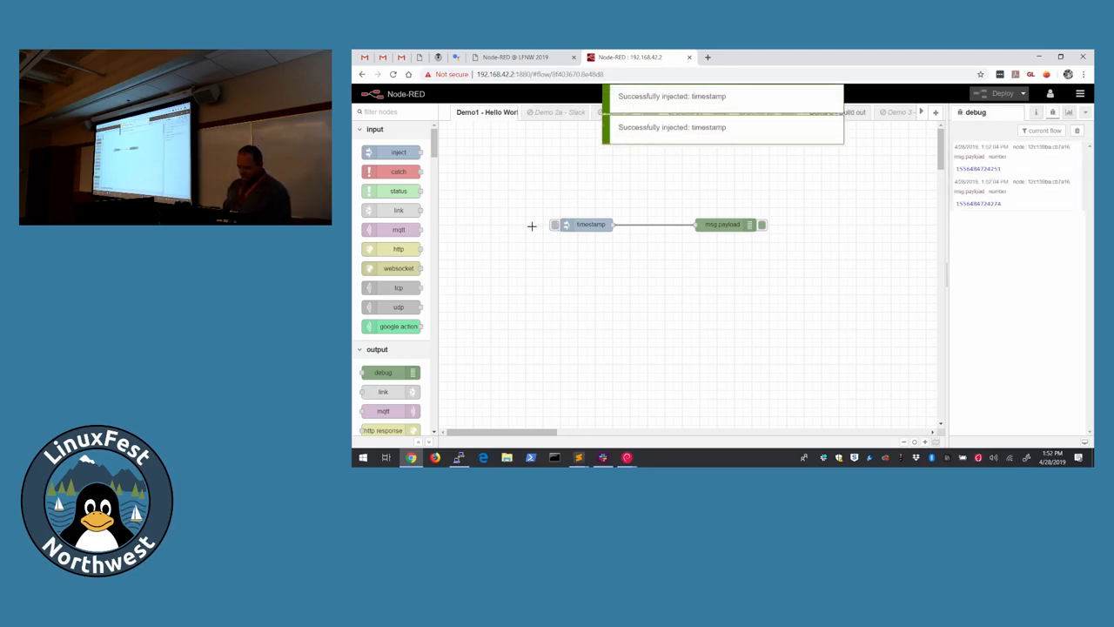
{"action": "left_click", "coordinate": [554, 225]}
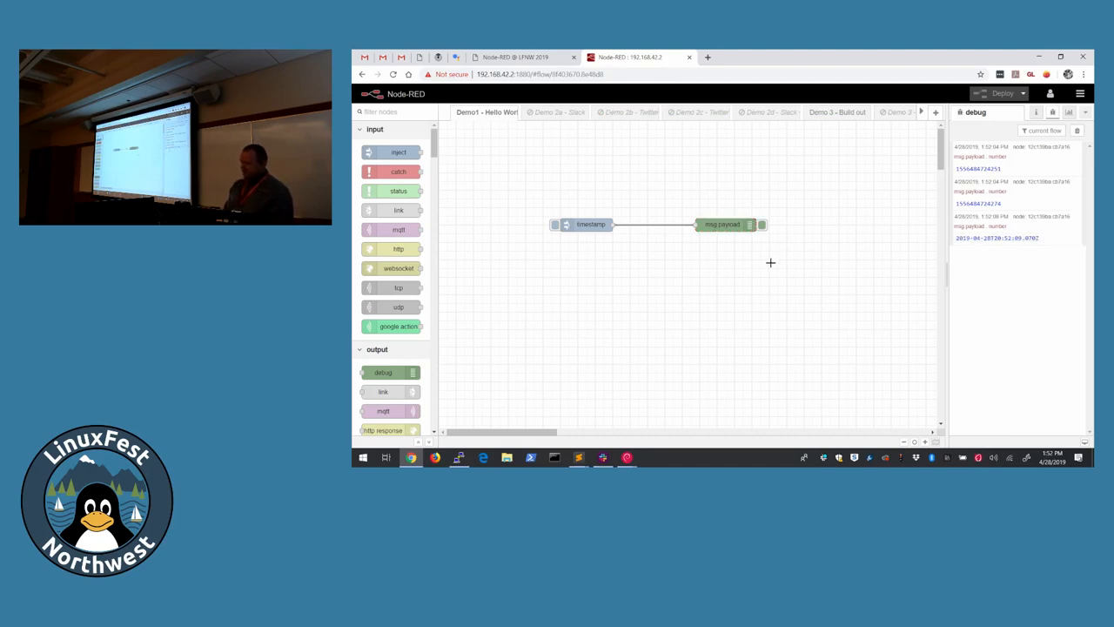
{"action": "mouse_move", "coordinate": [536, 191]}
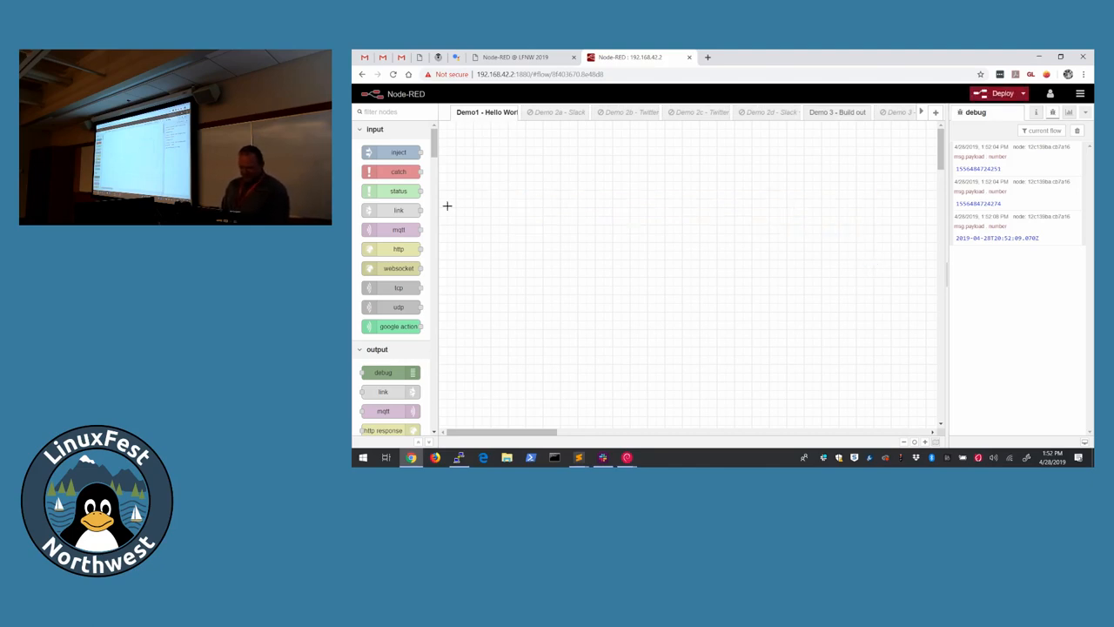
{"action": "mouse_move", "coordinate": [397, 249]}
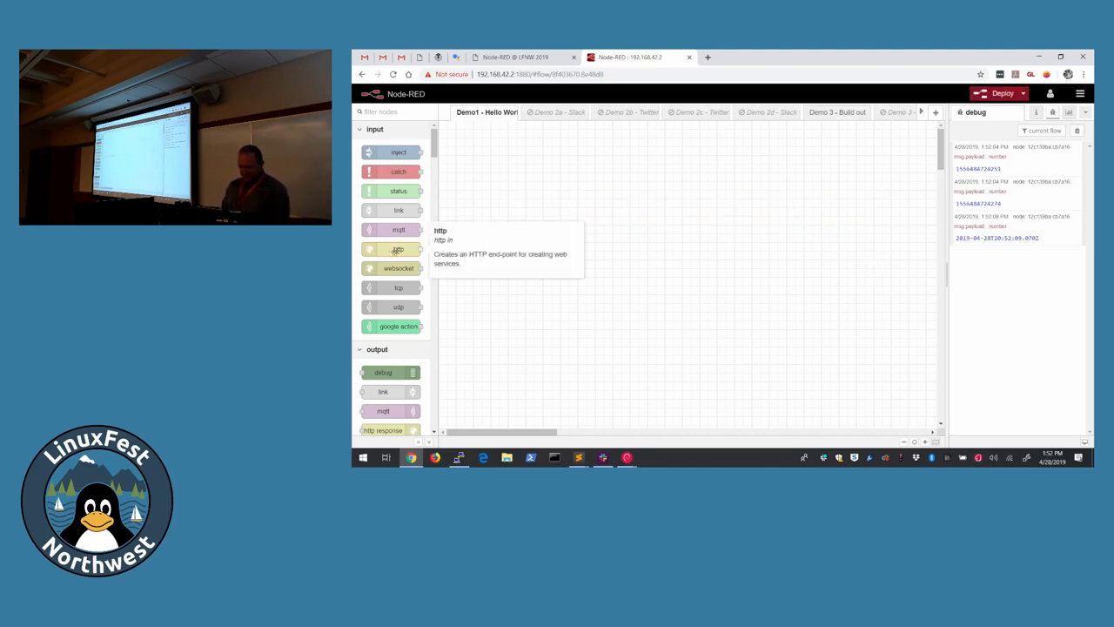
Step: Wire an http in node to an http response node and start editing the http in node
{"action": "left_click_drag", "start_coordinate": [397, 249], "coordinate": [578, 234]}
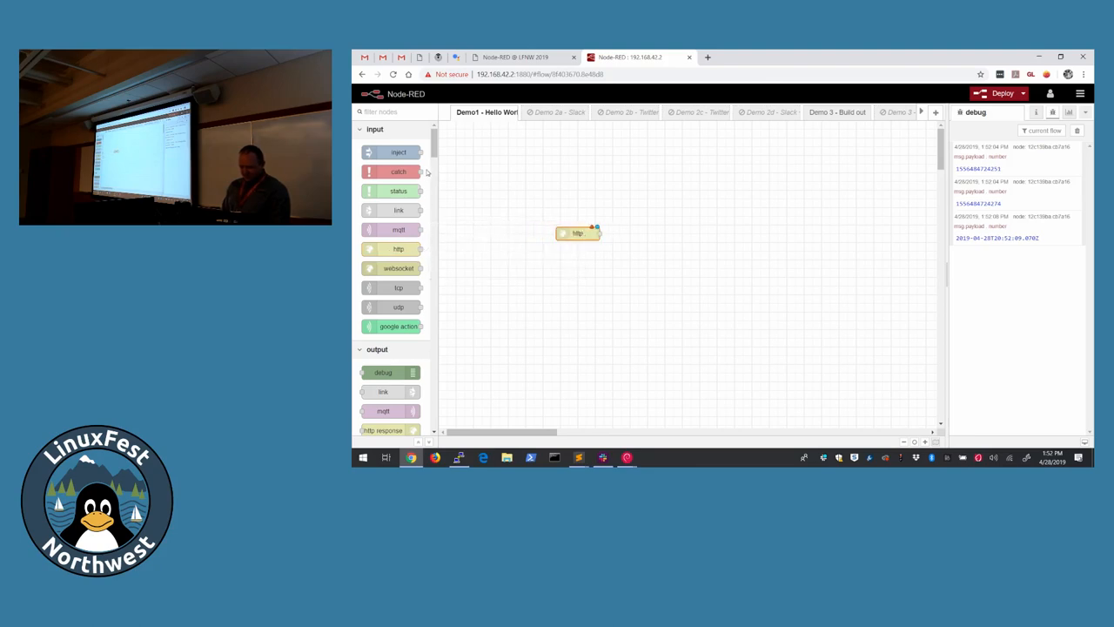
{"action": "scroll", "scroll_direction": "down", "scroll_amount": 3}
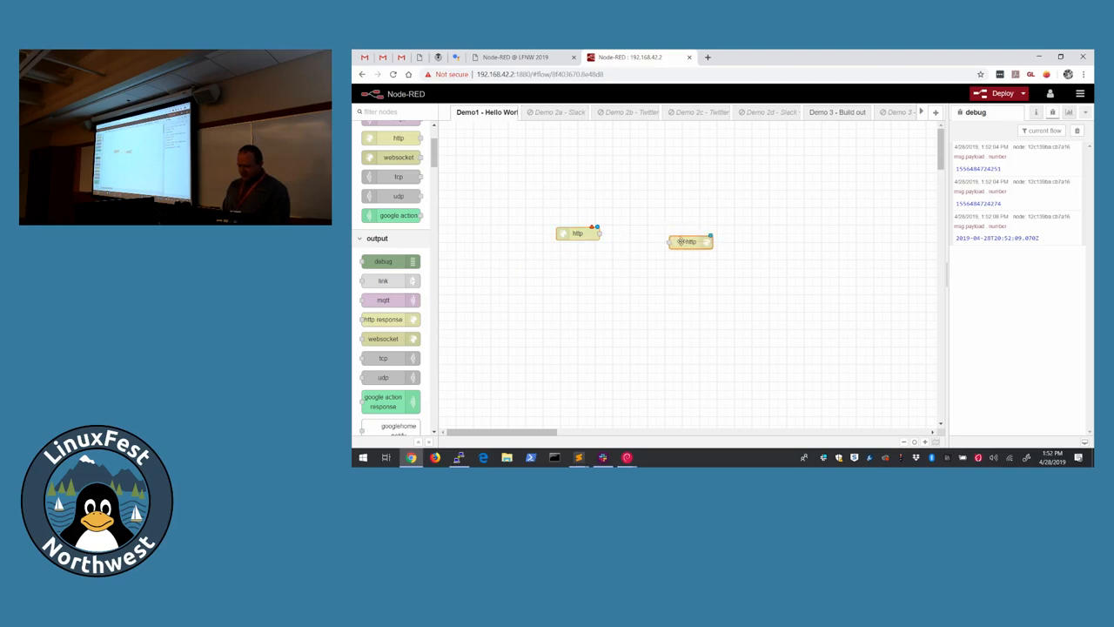
{"action": "left_click_drag", "start_coordinate": [689, 240], "coordinate": [704, 222]}
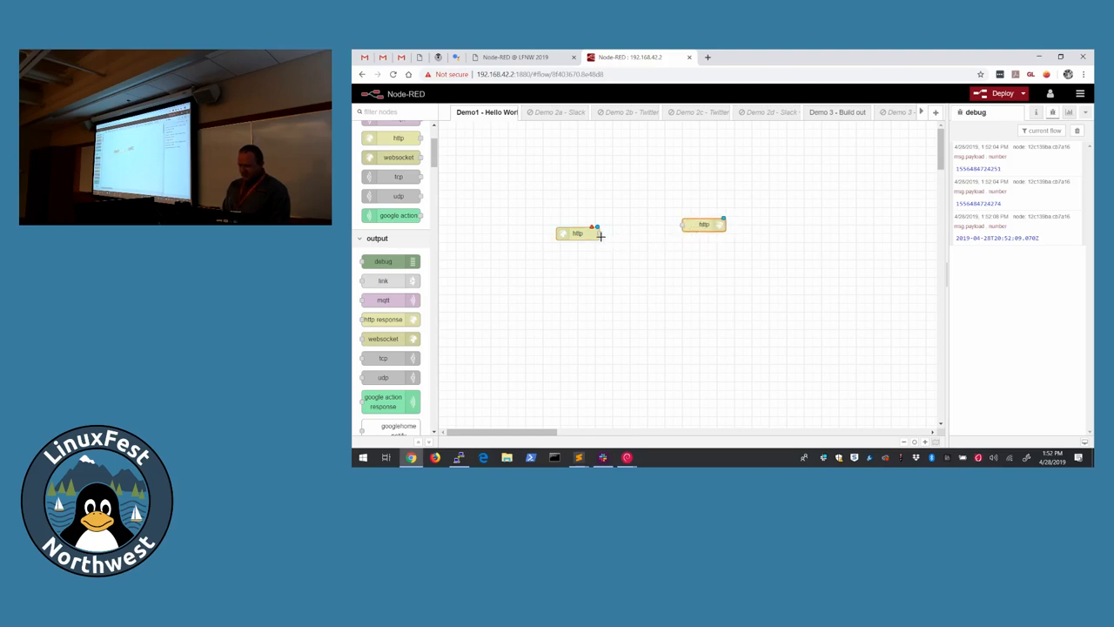
{"action": "left_click_drag", "start_coordinate": [599, 235], "coordinate": [683, 224]}
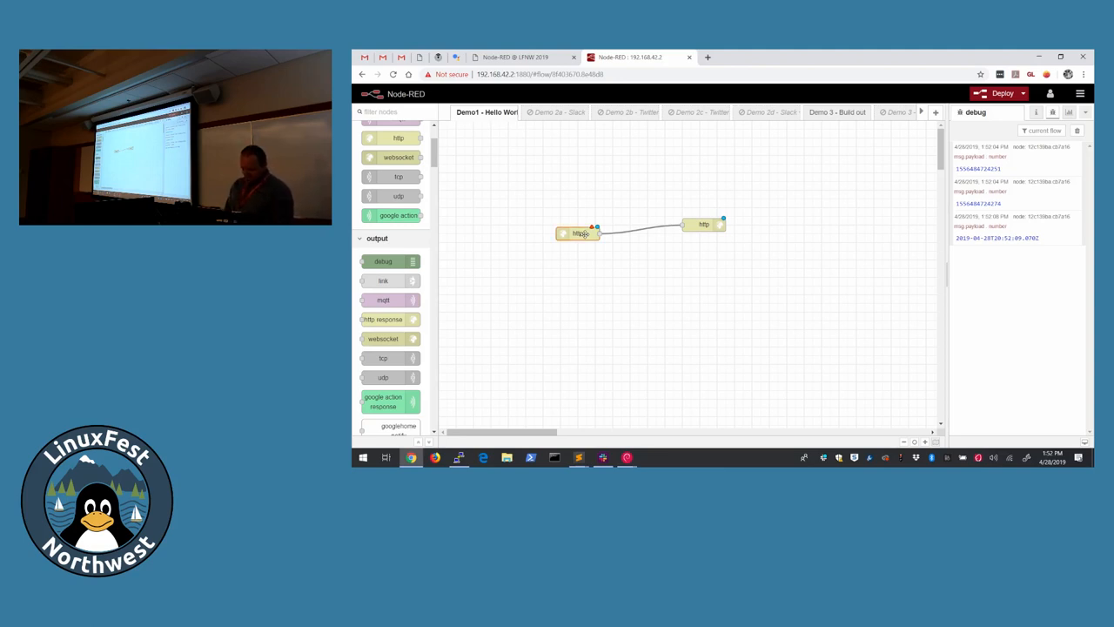
{"action": "double_click", "coordinate": [578, 233]}
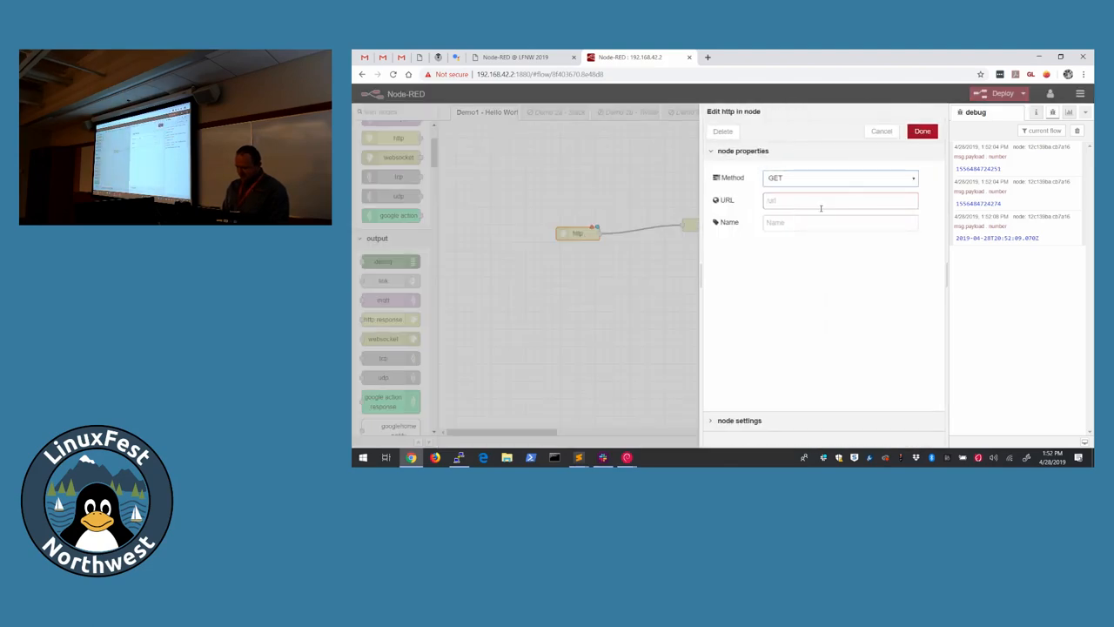
Step: Set the http in node's URL to /helloworld and deploy the flow
{"action": "left_click", "coordinate": [839, 200]}
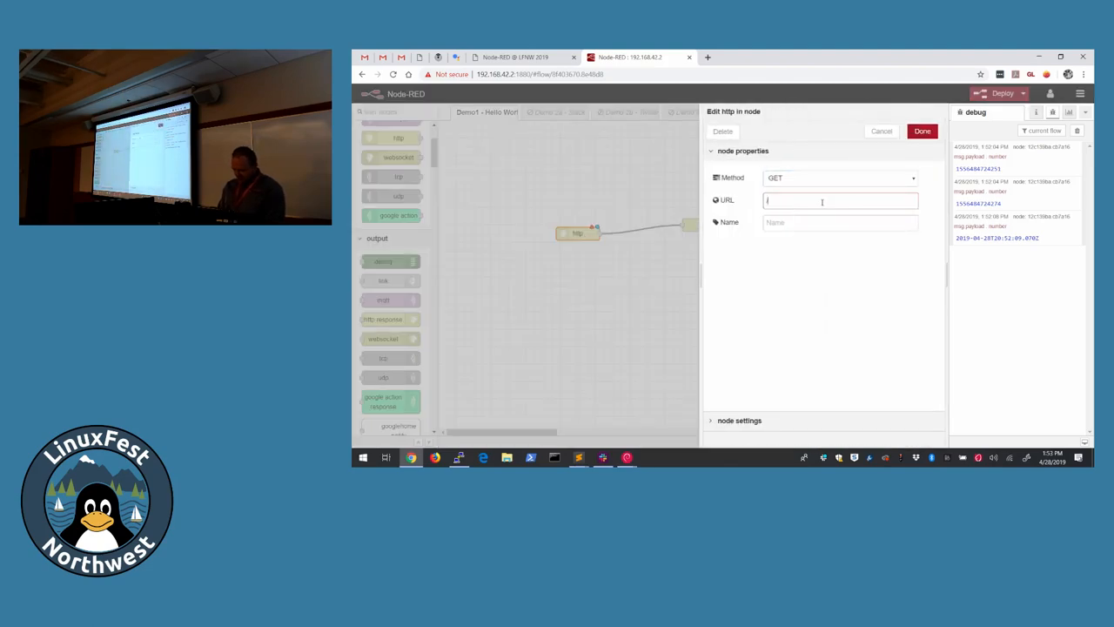
{"action": "type", "text": "/helloworl"}
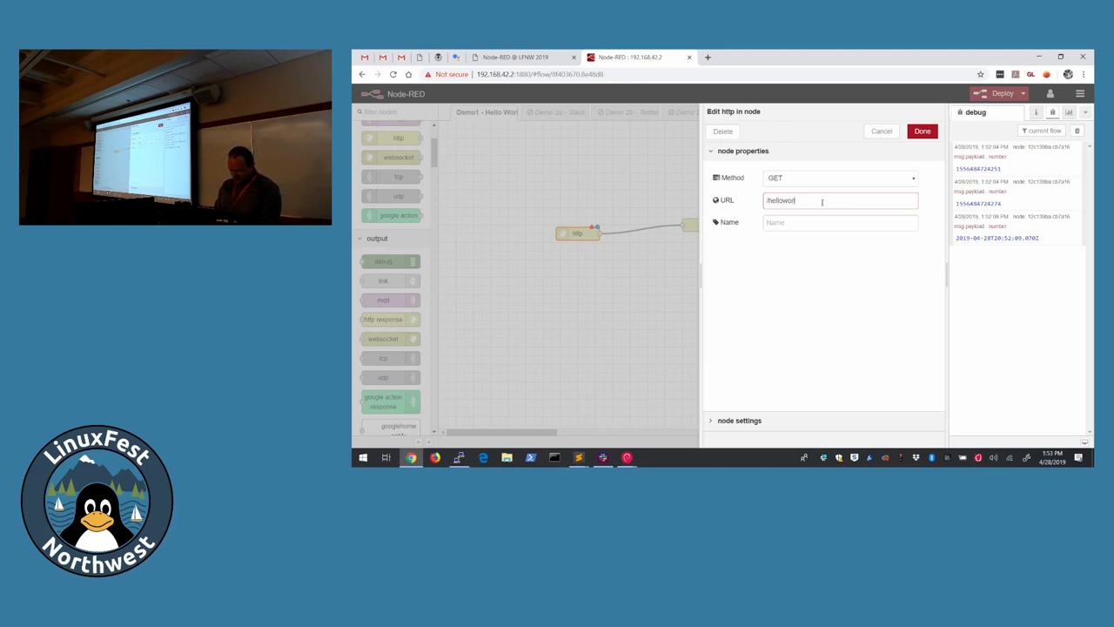
{"action": "mouse_move", "coordinate": [896, 155]}
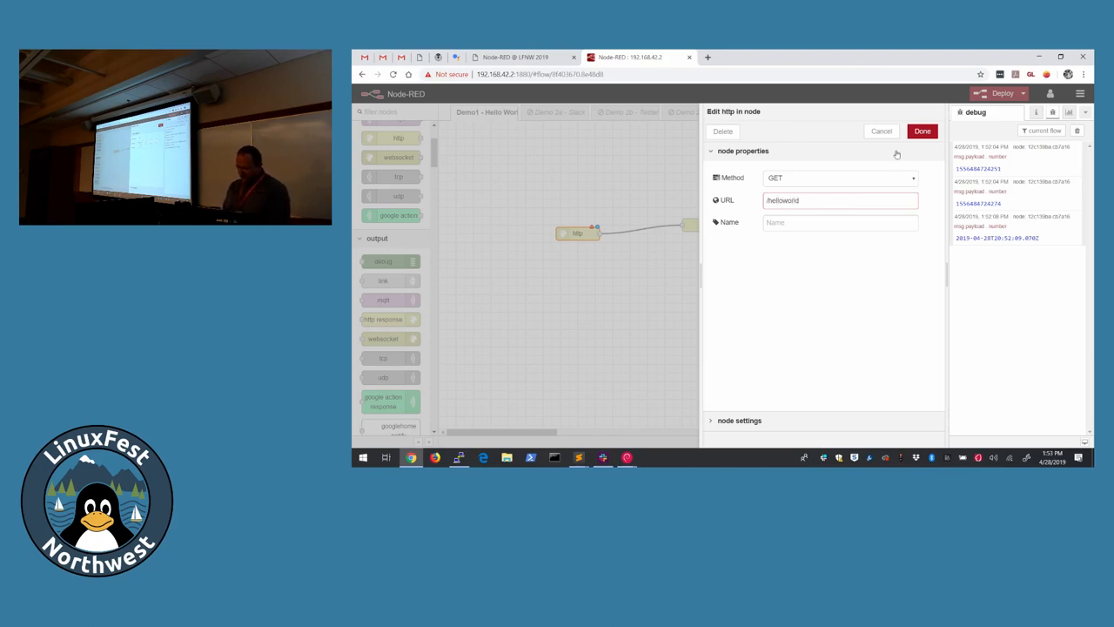
{"action": "left_click", "coordinate": [922, 130]}
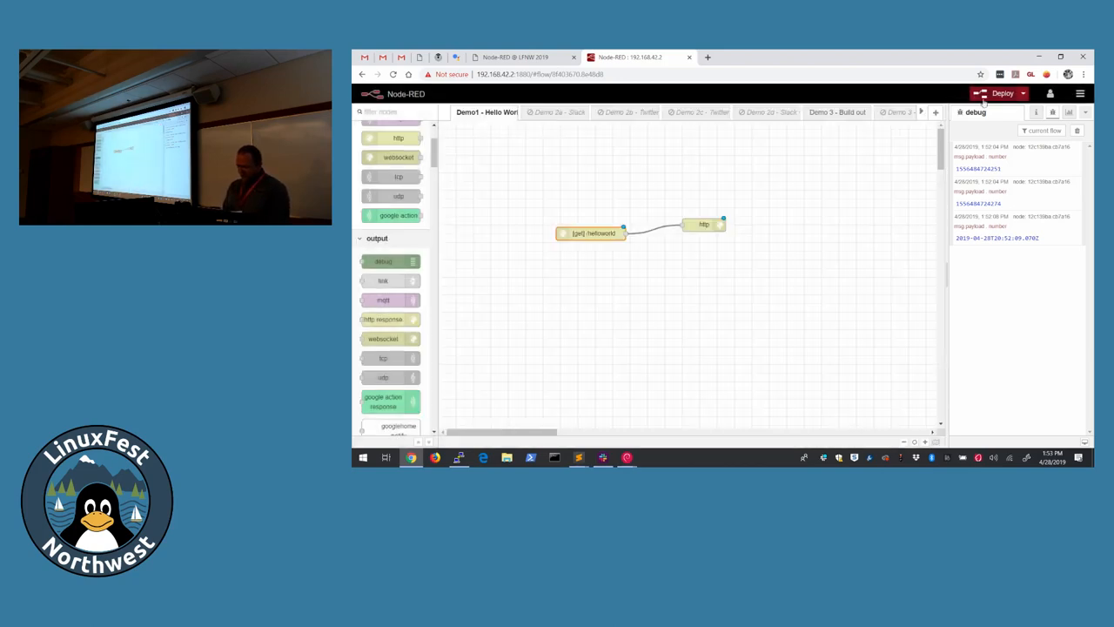
{"action": "left_click", "coordinate": [1003, 94]}
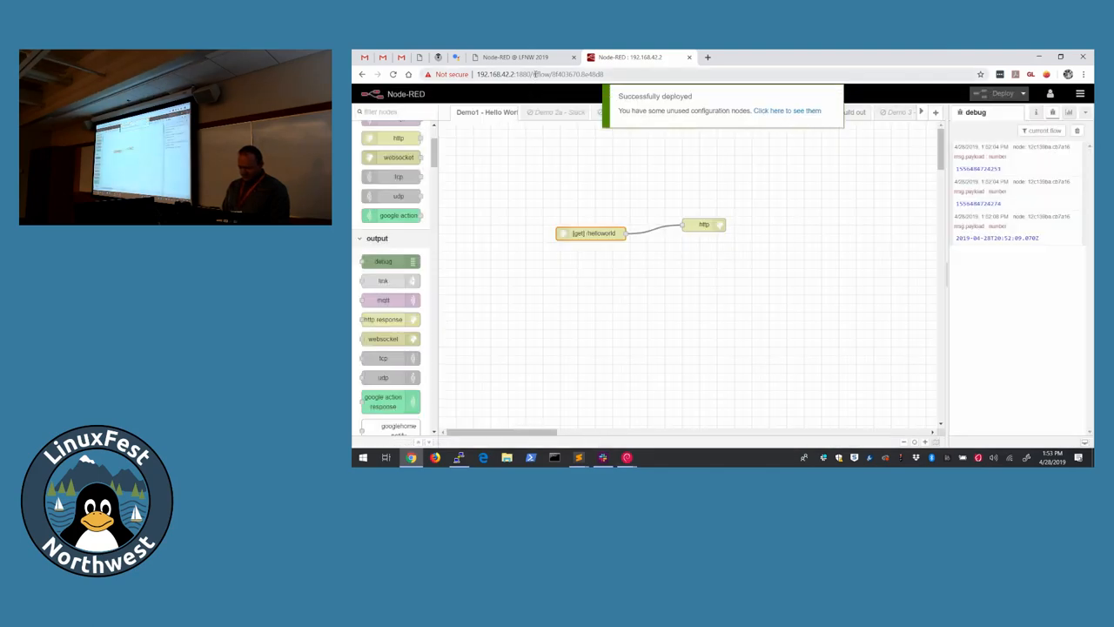
{"action": "left_click", "coordinate": [505, 73]}
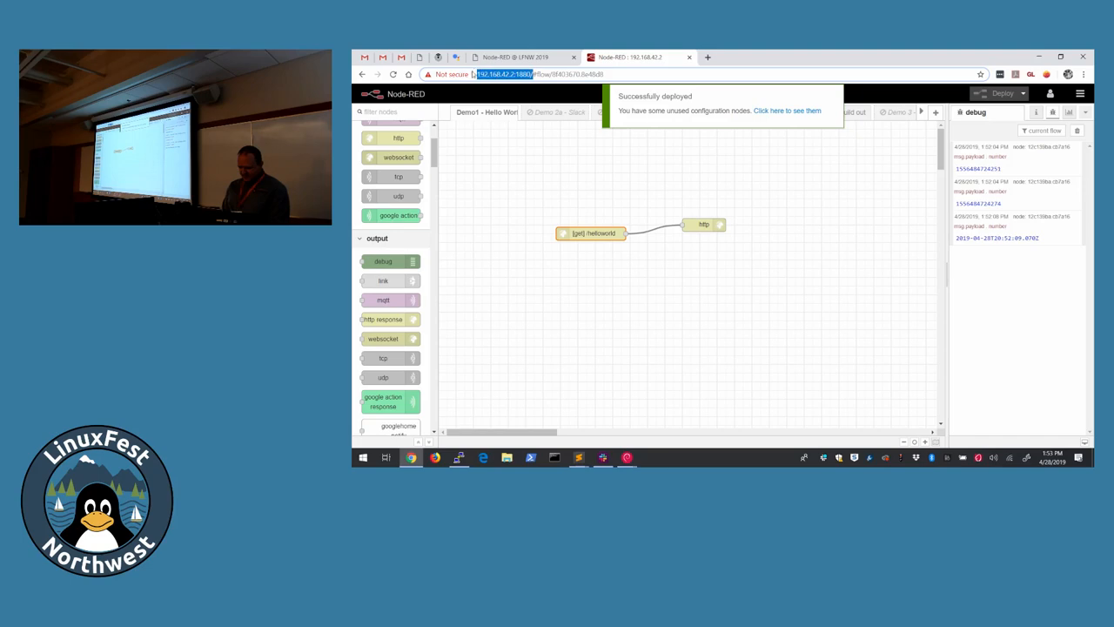
Step: Load 192.168.42.2:1880/helloworld in a new tab, then return to the Node-RED editor
{"action": "left_click", "coordinate": [707, 56]}
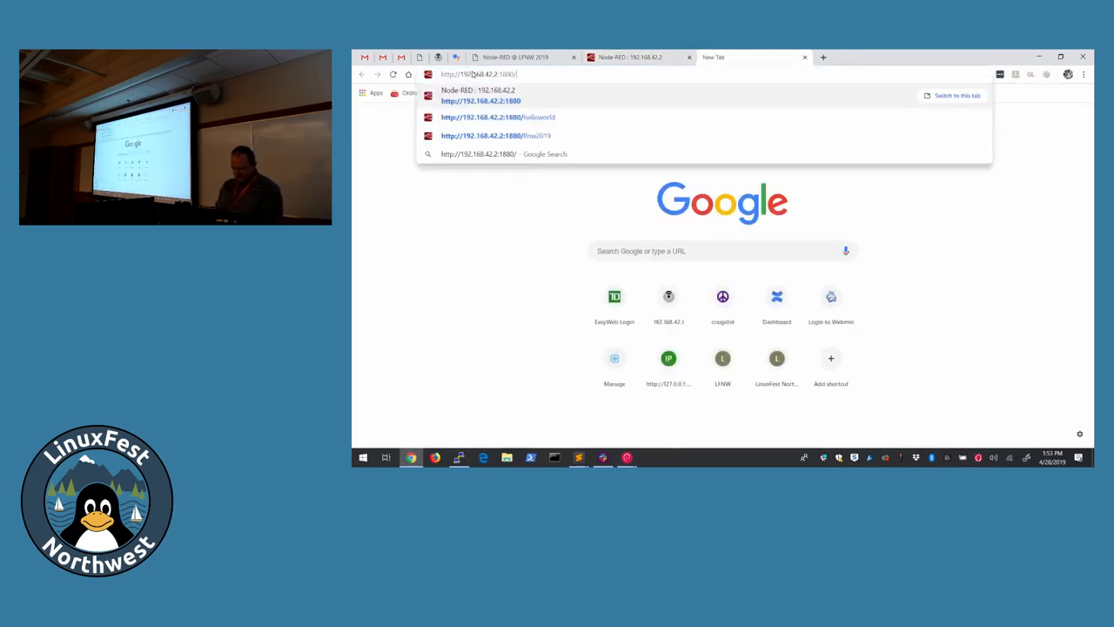
{"action": "left_click", "coordinate": [498, 116]}
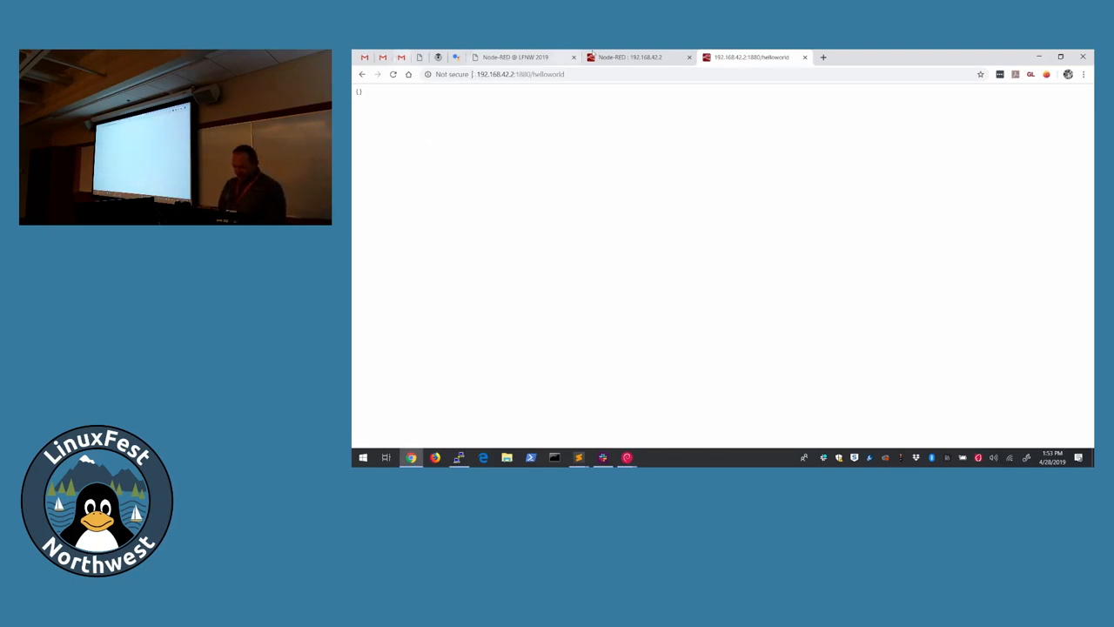
{"action": "left_click", "coordinate": [630, 55]}
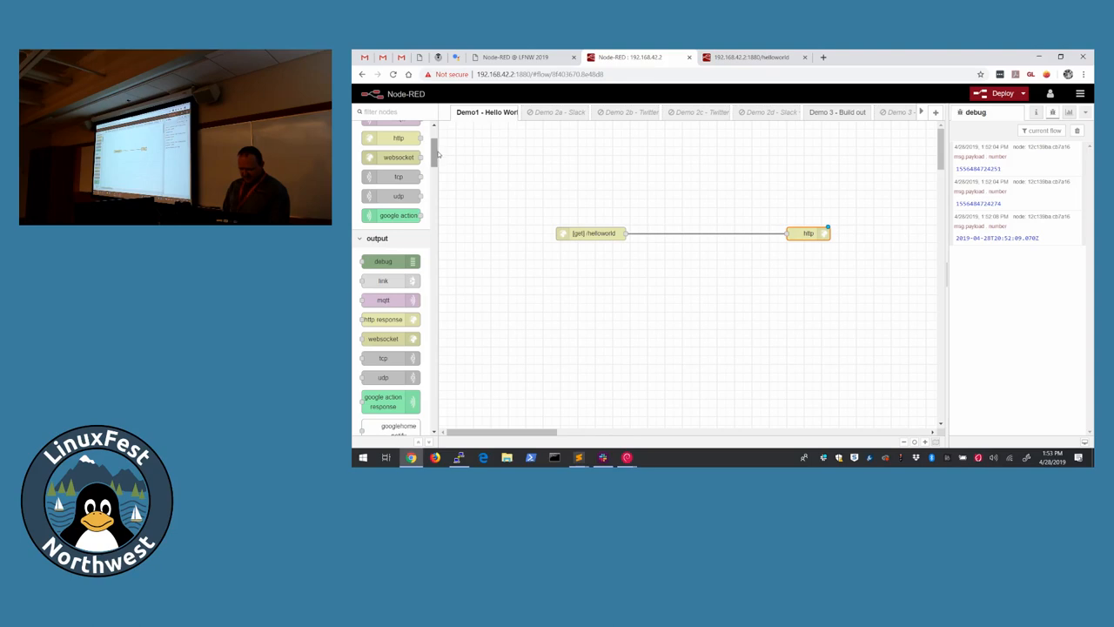
Step: Insert a change node on the wire between the http in and http response nodes
{"action": "scroll", "scroll_direction": "down", "scroll_amount": 3}
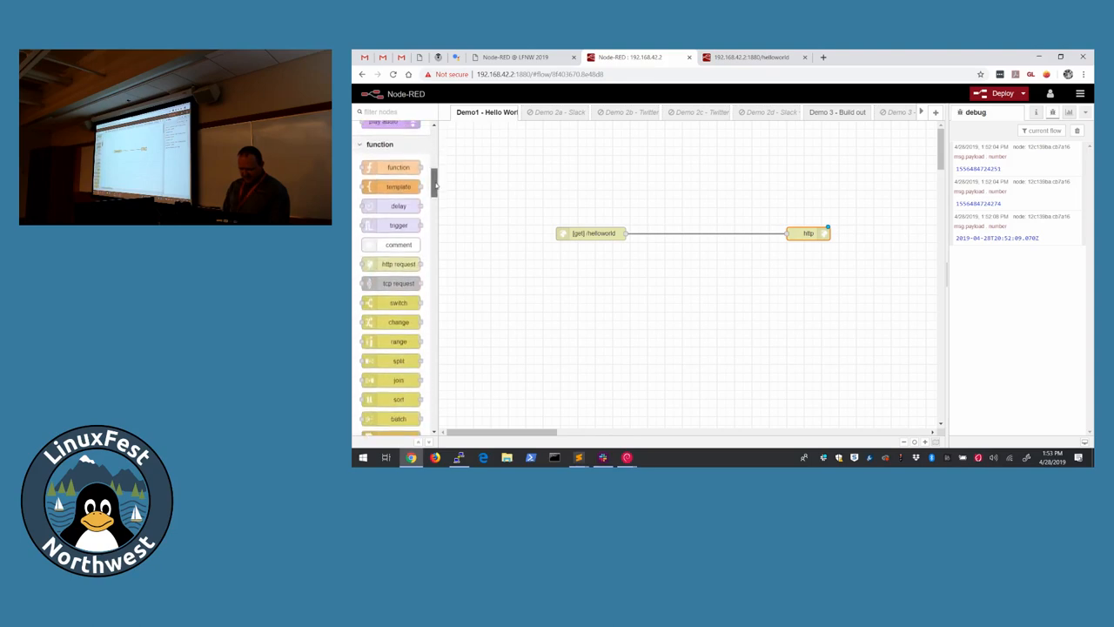
{"action": "scroll", "scroll_direction": "down", "scroll_amount": 3}
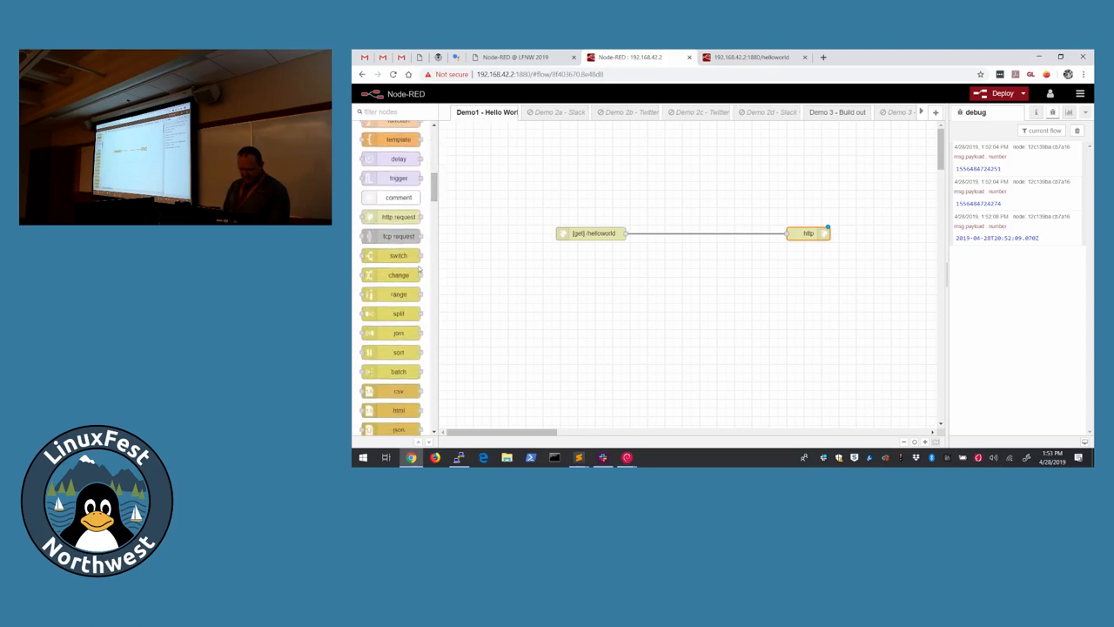
{"action": "left_click_drag", "start_coordinate": [397, 275], "coordinate": [688, 253]}
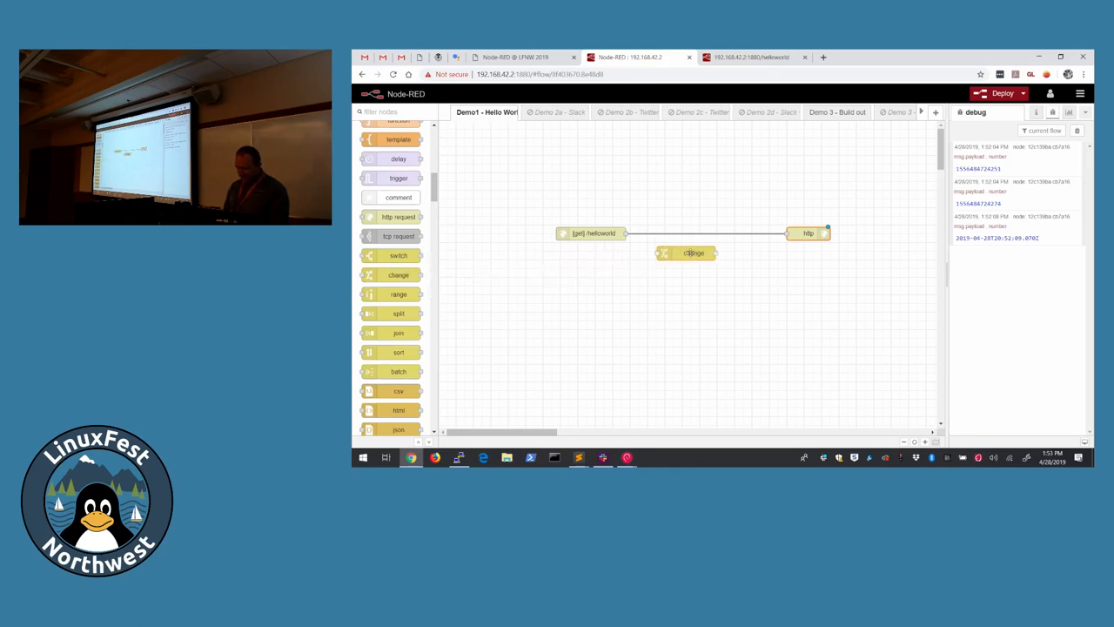
{"action": "left_click_drag", "start_coordinate": [687, 253], "coordinate": [706, 244]}
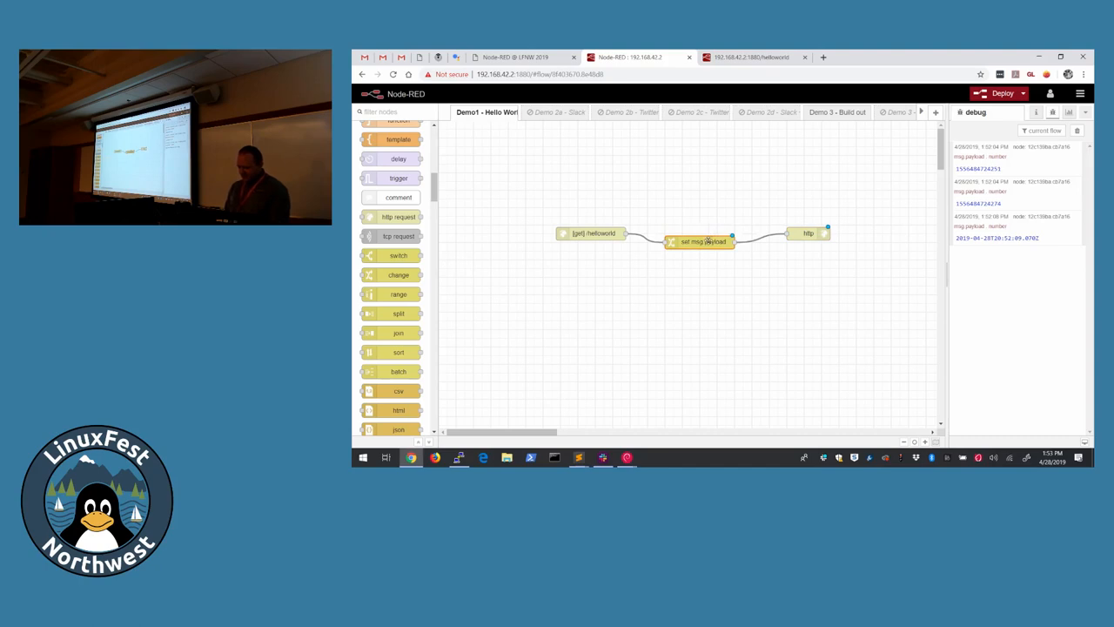
{"action": "double_click", "coordinate": [700, 240]}
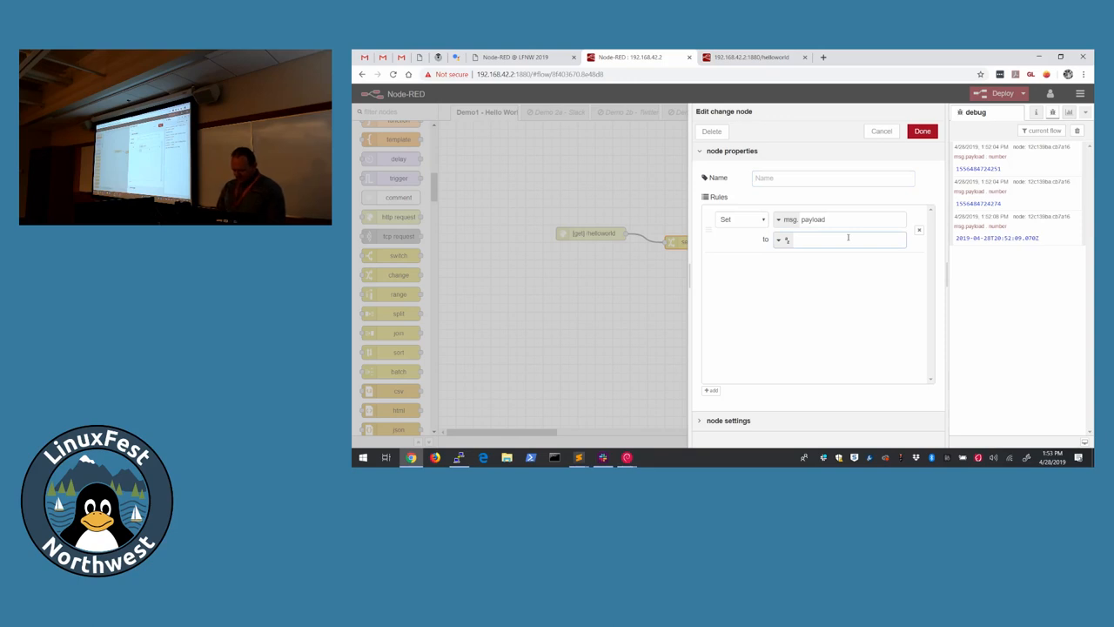
Step: Set the change node to put the string Hello LFNW! in msg.payload and deploy
{"action": "type", "text": "Hello"}
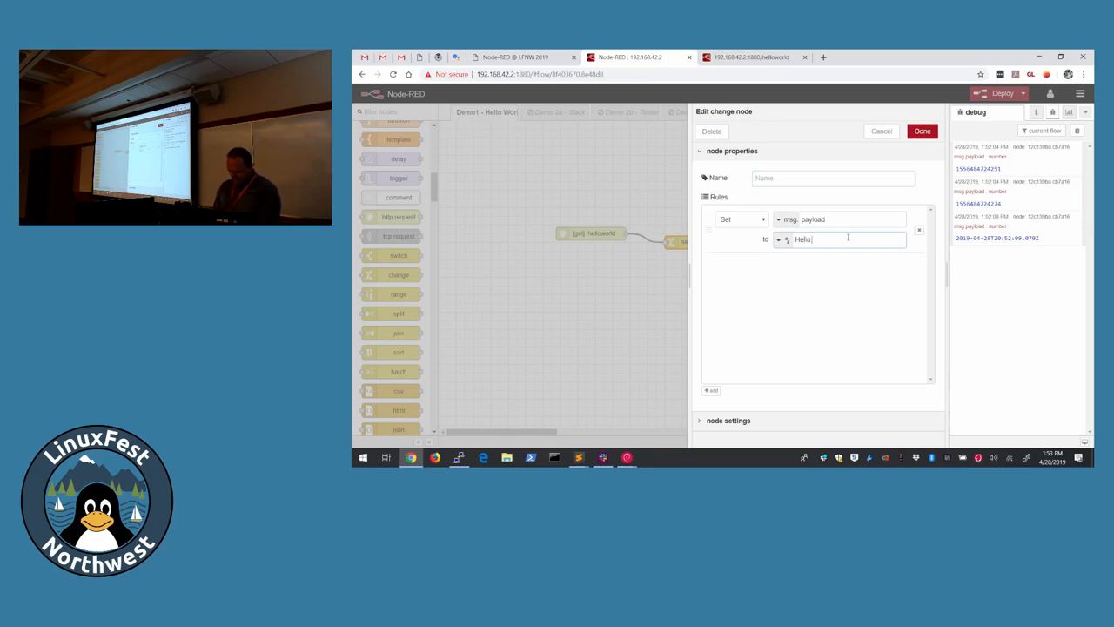
{"action": "type", "text": "LFNW!"}
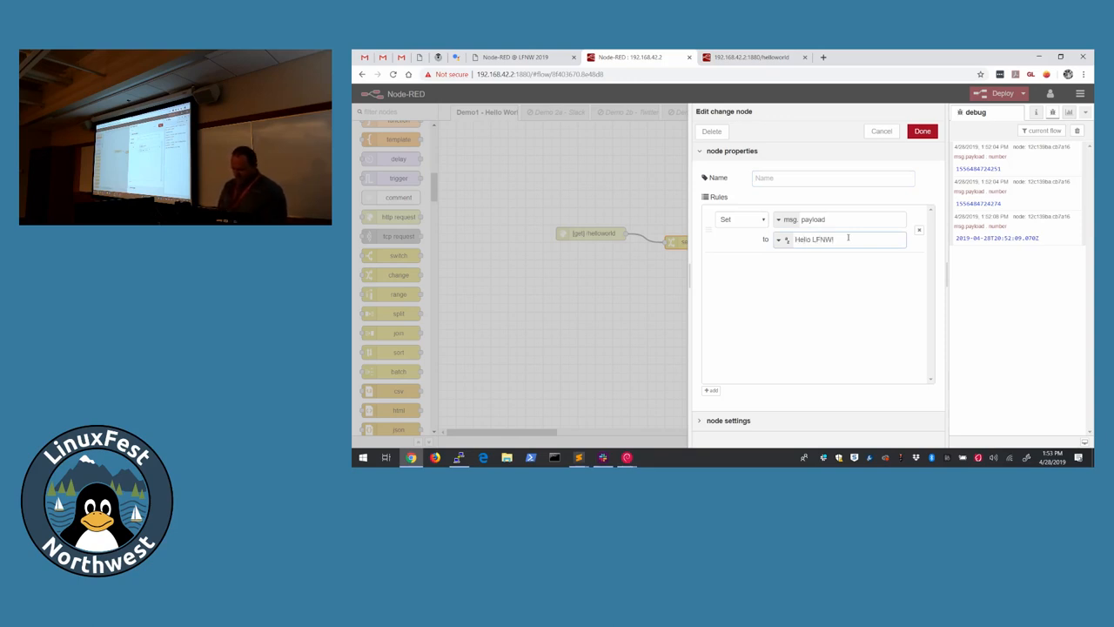
{"action": "left_click", "coordinate": [922, 131]}
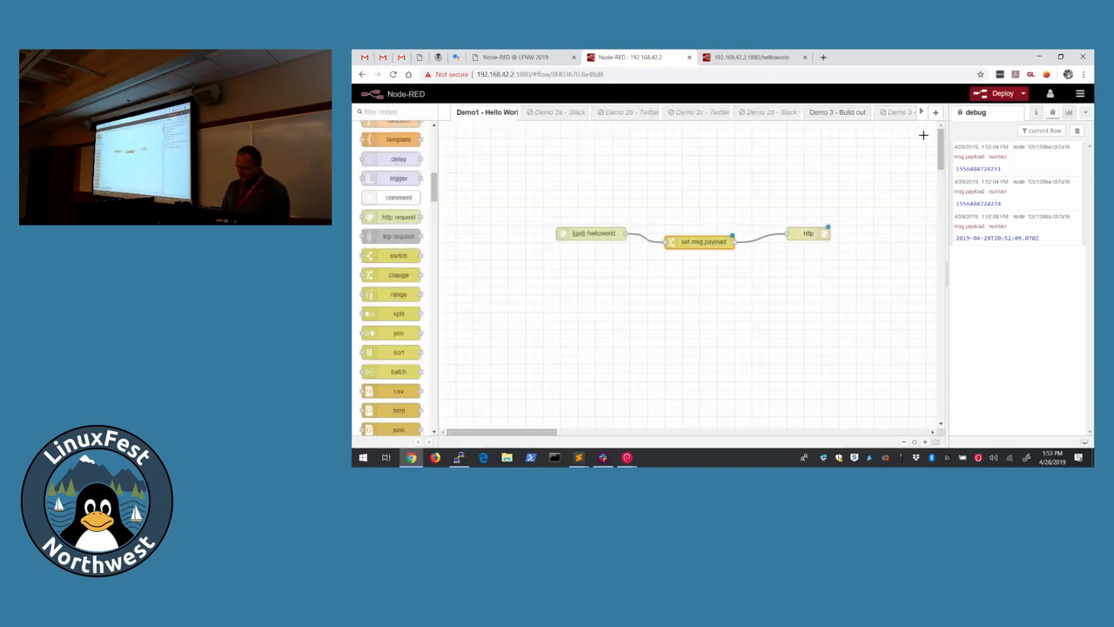
{"action": "left_click", "coordinate": [1003, 94]}
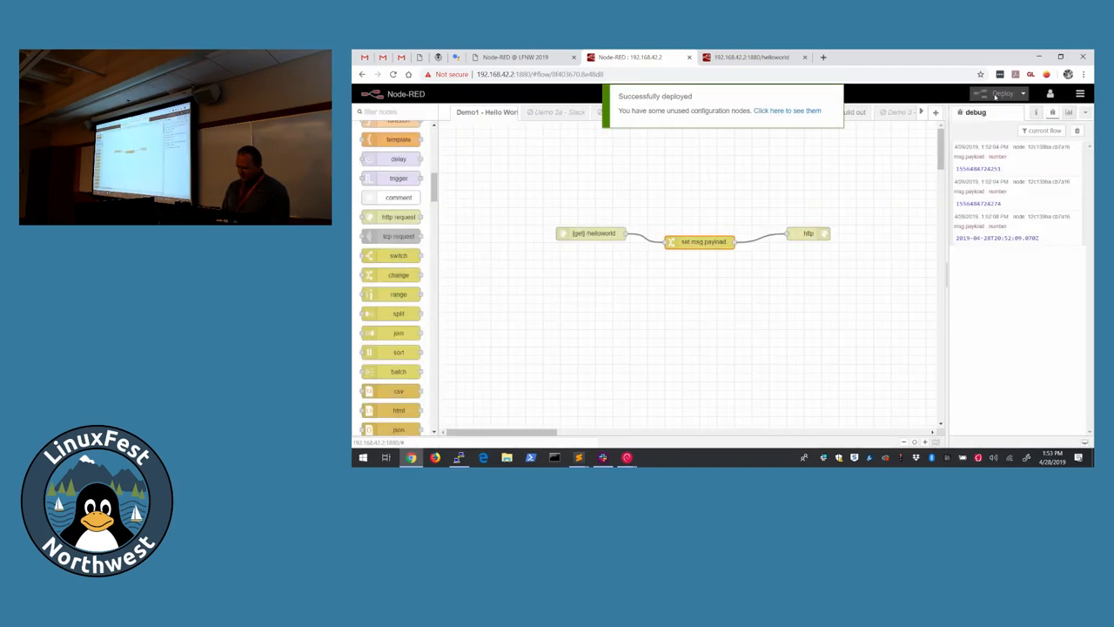
Step: Close the /helloworld test tab and come back to the Node-RED editor
{"action": "left_click", "coordinate": [748, 56]}
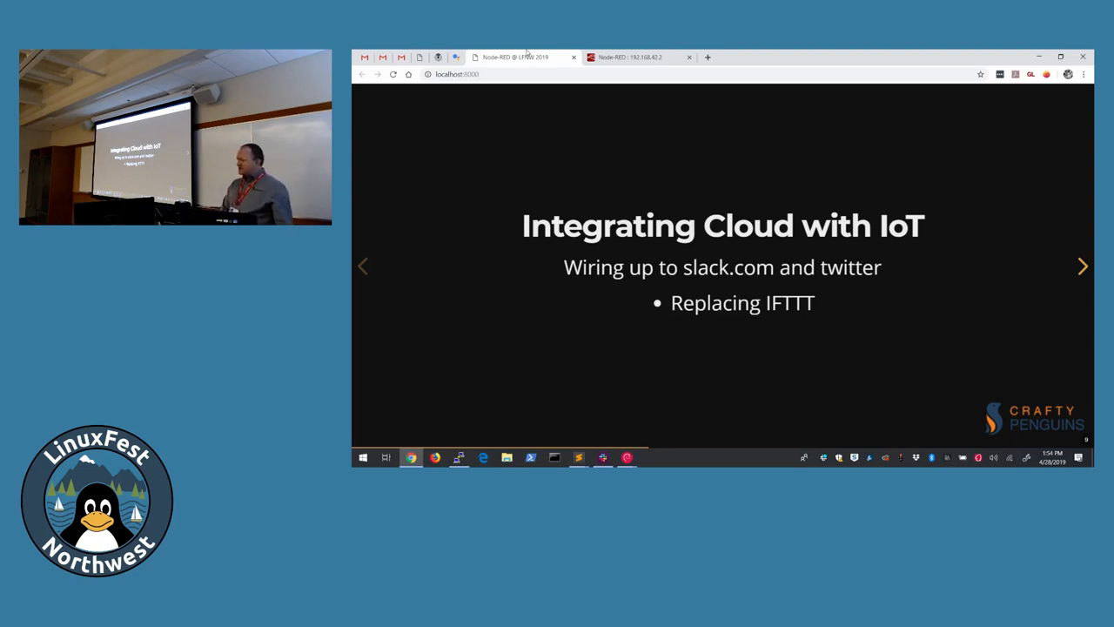
{"action": "left_click", "coordinate": [1083, 266]}
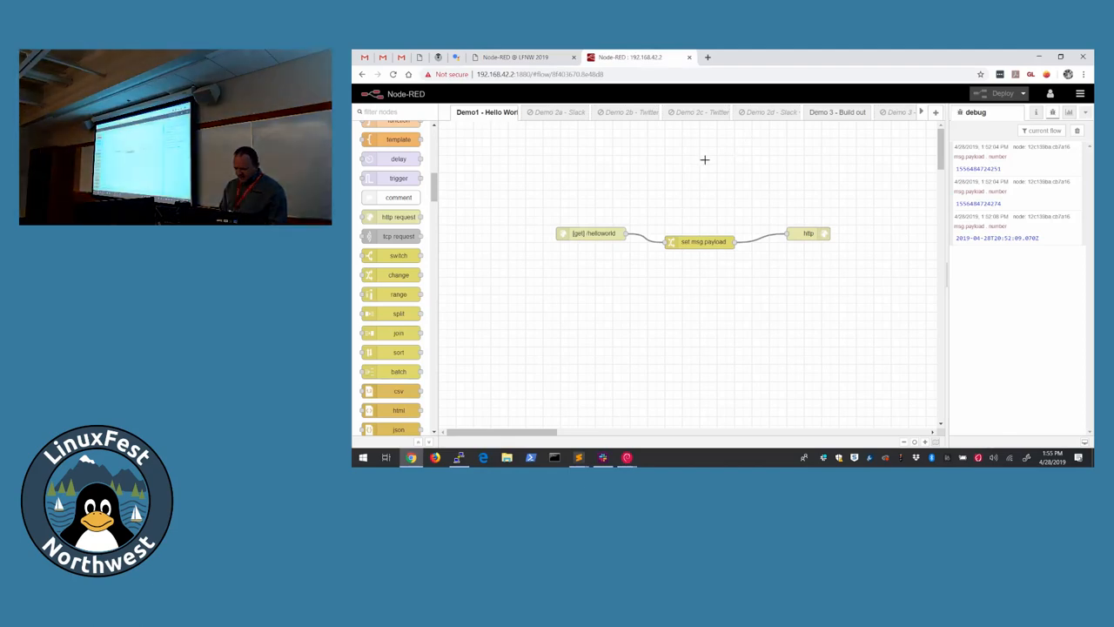
Step: Switch to the Demo 2a - Slack flow, review its properties and select the Slack Receiver node
{"action": "left_click", "coordinate": [553, 111]}
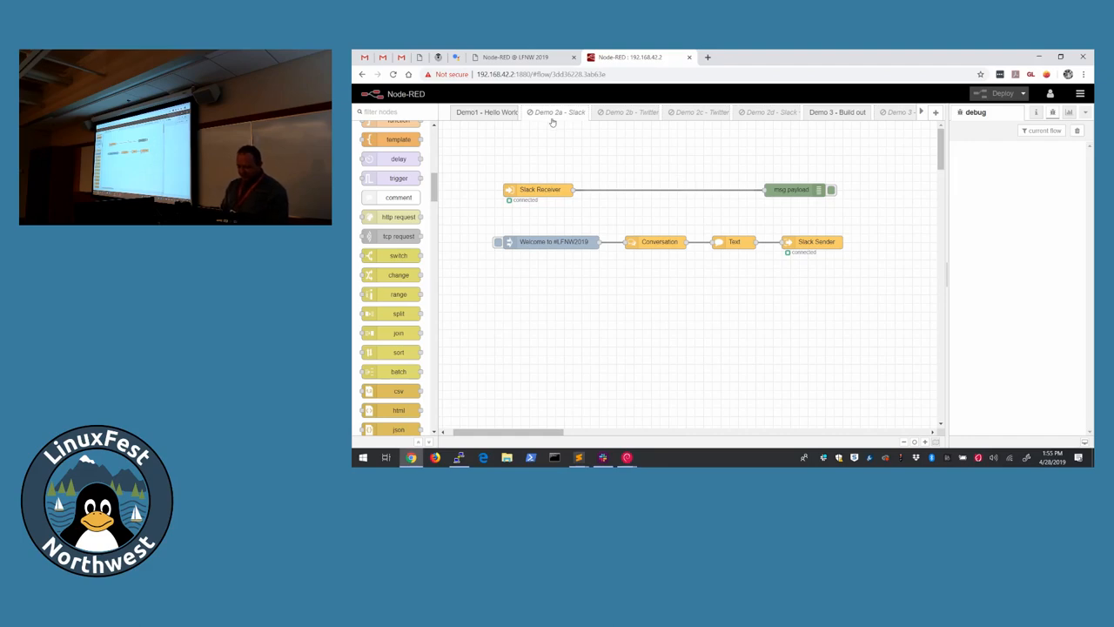
{"action": "double_click", "coordinate": [559, 112]}
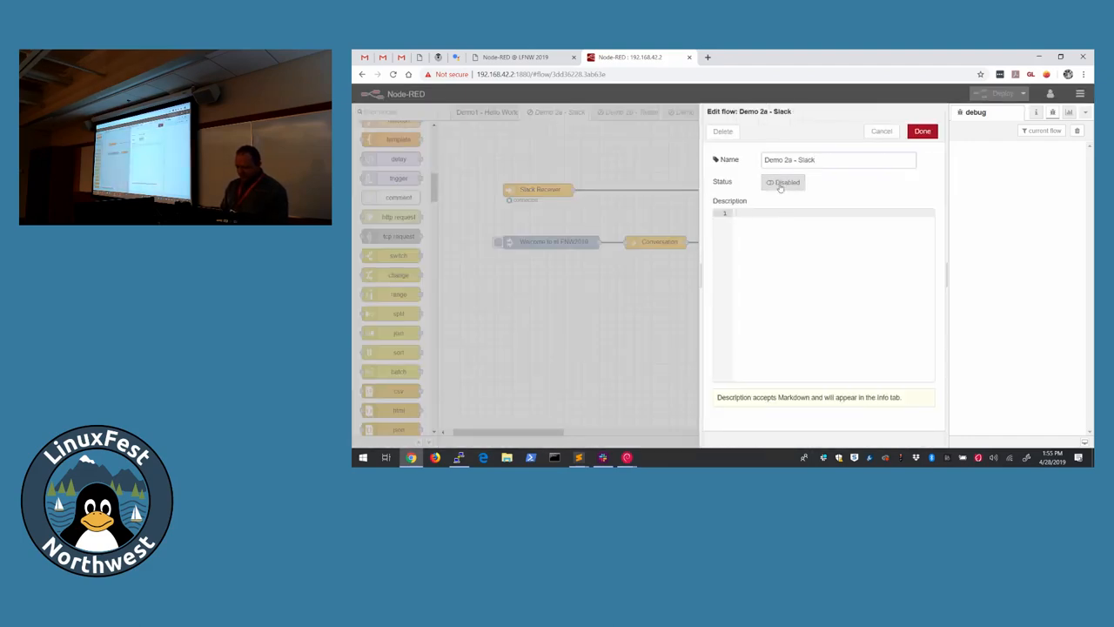
{"action": "left_click", "coordinate": [923, 130]}
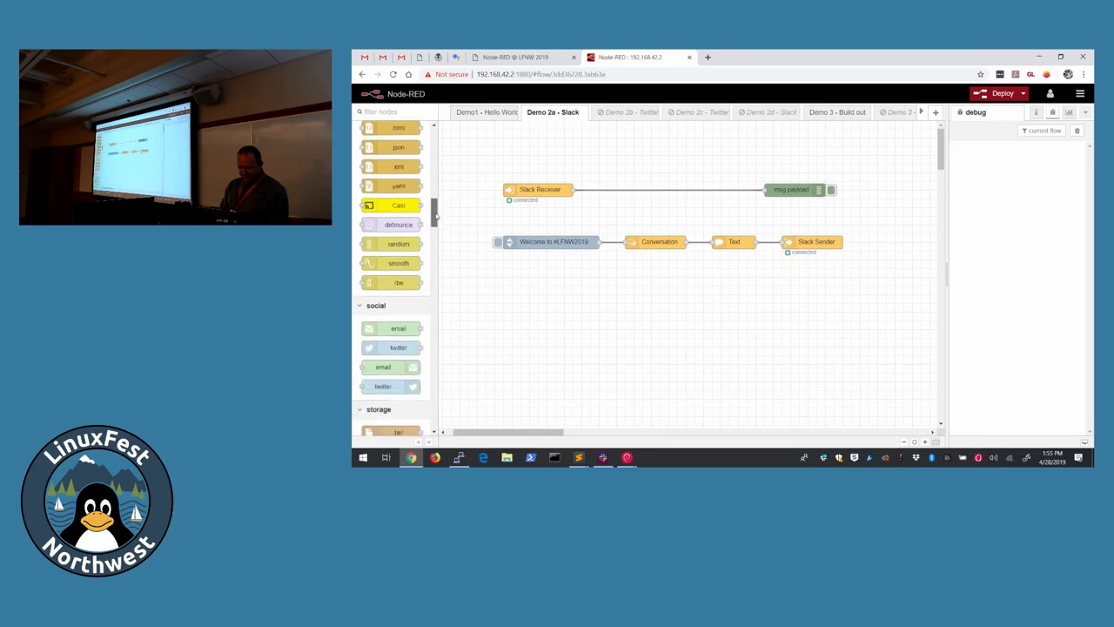
{"action": "scroll", "scroll_direction": "down", "scroll_amount": 3}
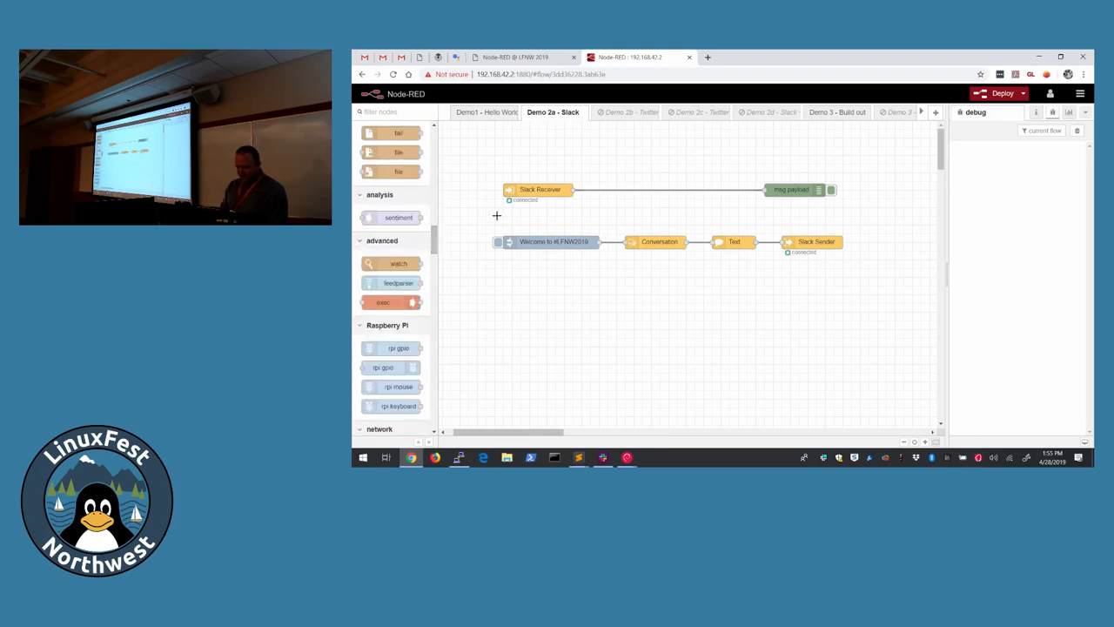
{"action": "left_click", "coordinate": [540, 189]}
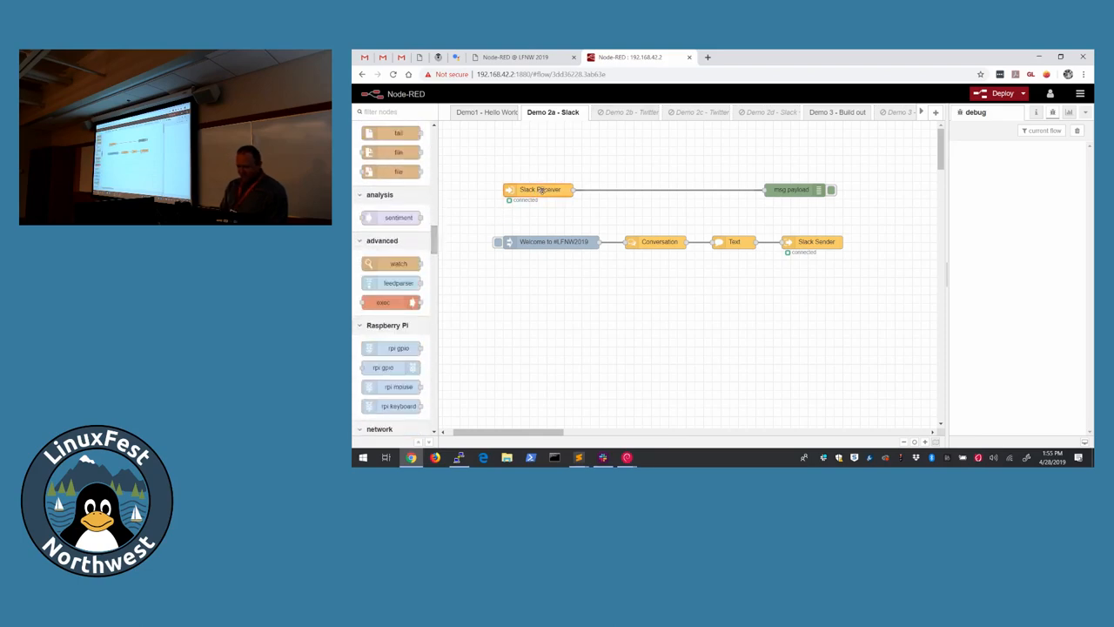
Step: Keep the redbot bot configuration on the Slack Receiver node and deploy the Slack flow
{"action": "double_click", "coordinate": [540, 189]}
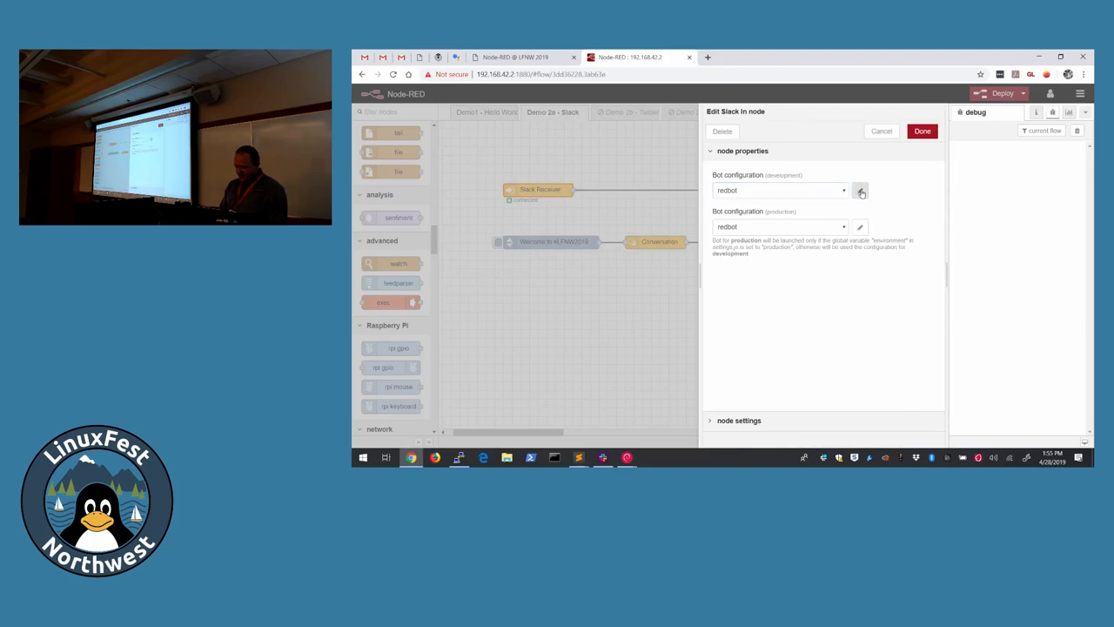
{"action": "left_click", "coordinate": [860, 189]}
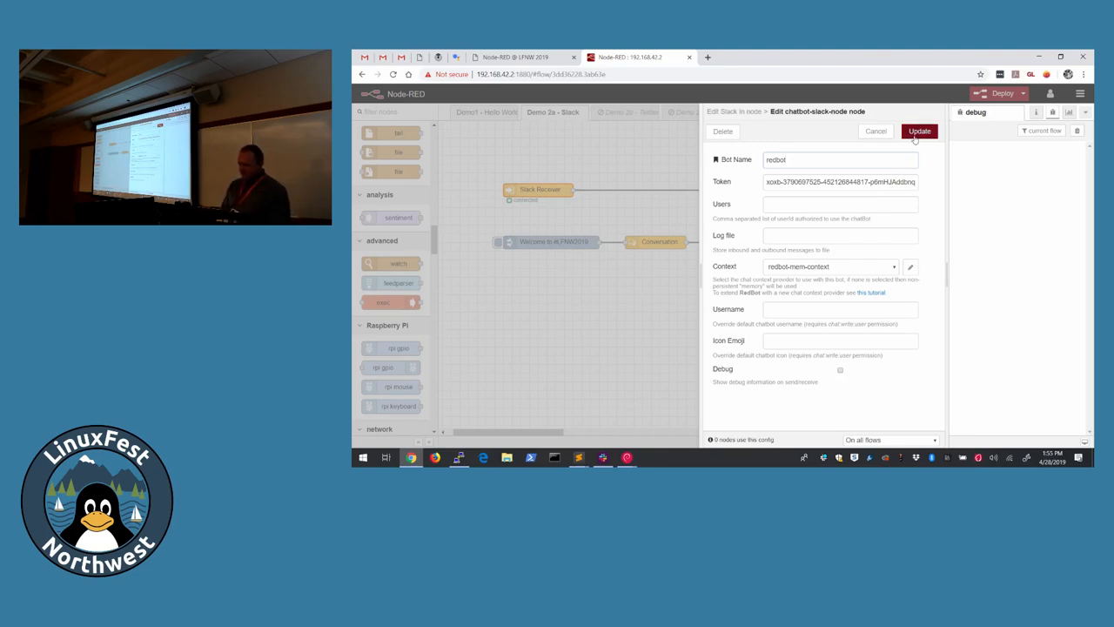
{"action": "left_click", "coordinate": [919, 130]}
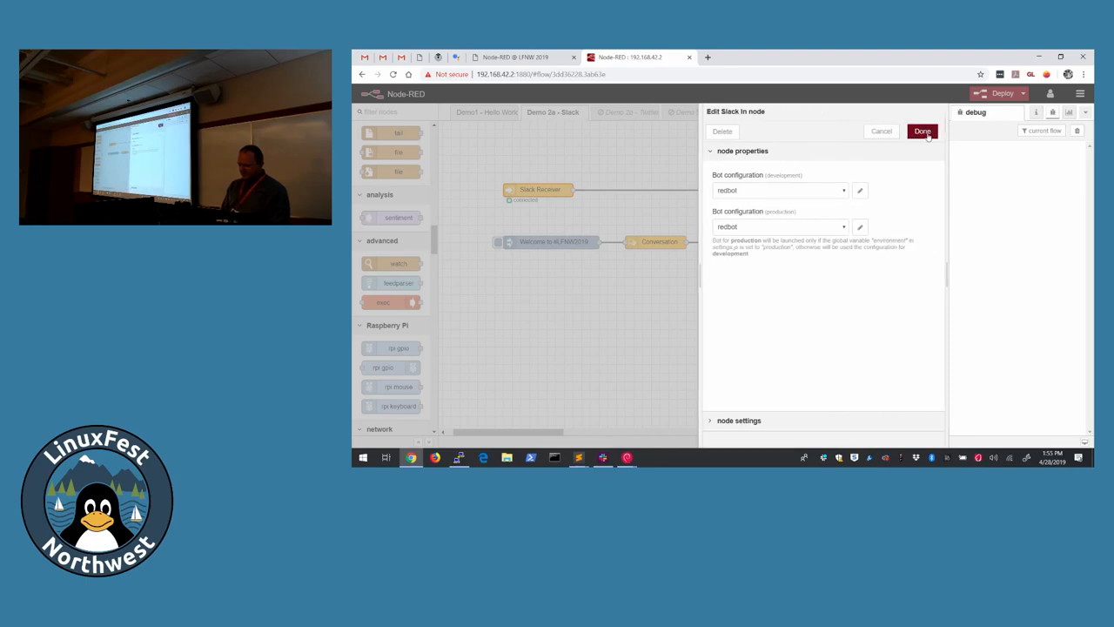
{"action": "left_click", "coordinate": [922, 130]}
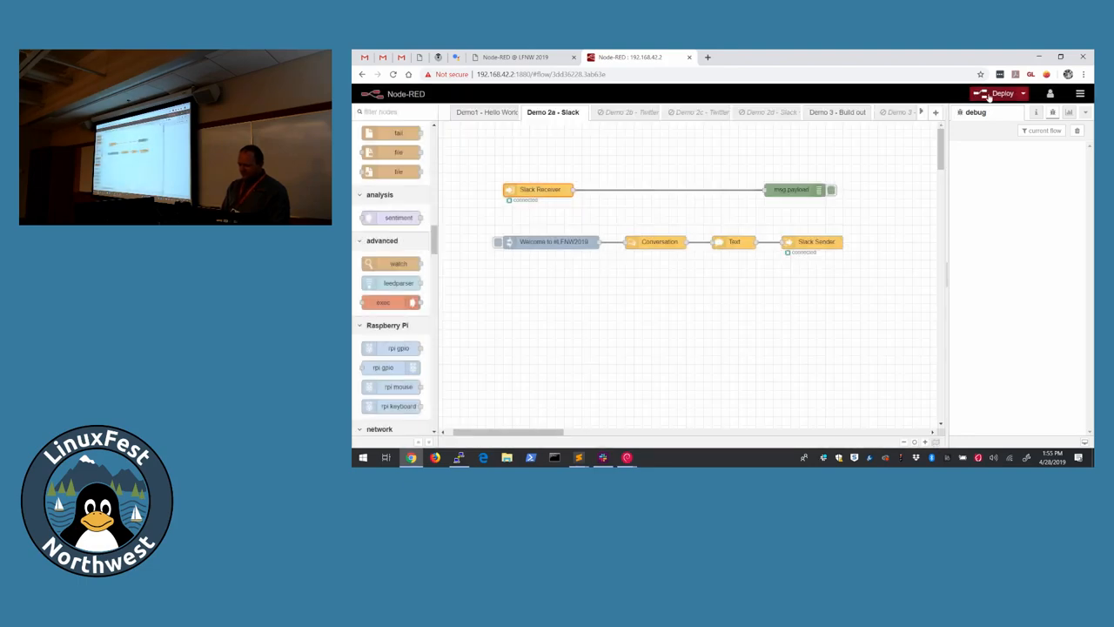
{"action": "left_click", "coordinate": [1001, 94]}
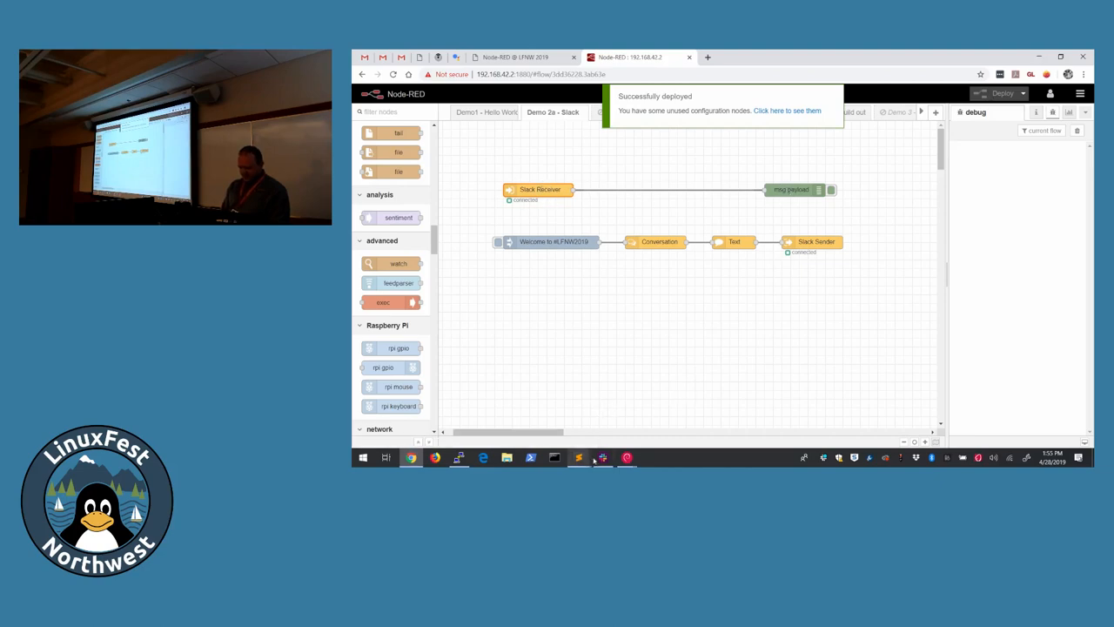
Step: Send a hello message in Slack's #demo channel for the Node-RED bot to receive
{"action": "left_click", "coordinate": [602, 456]}
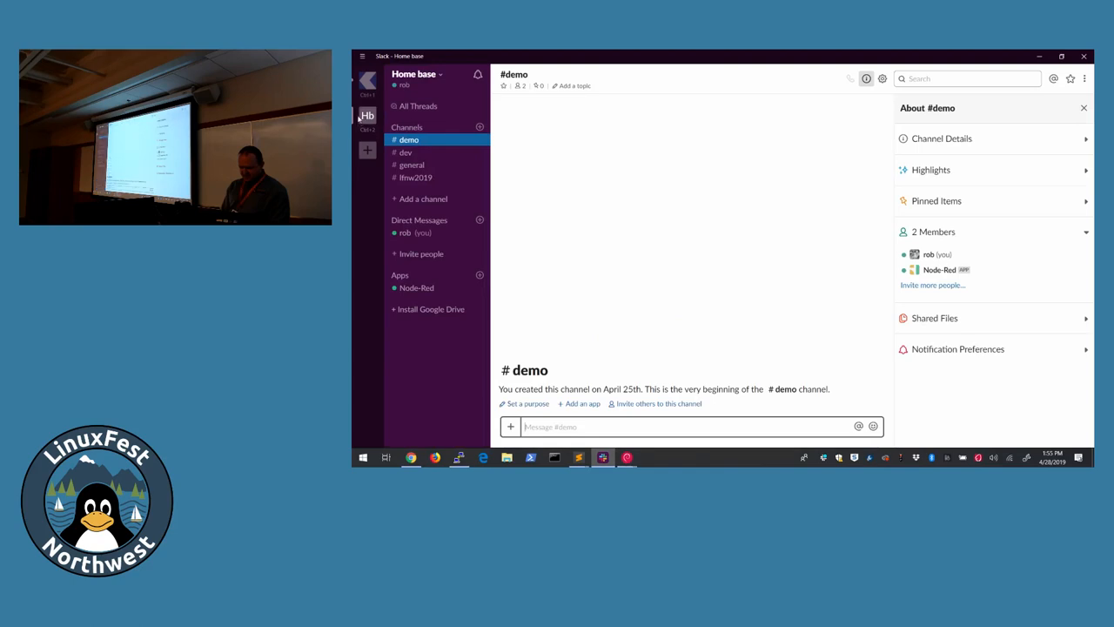
{"action": "mouse_move", "coordinate": [636, 414]}
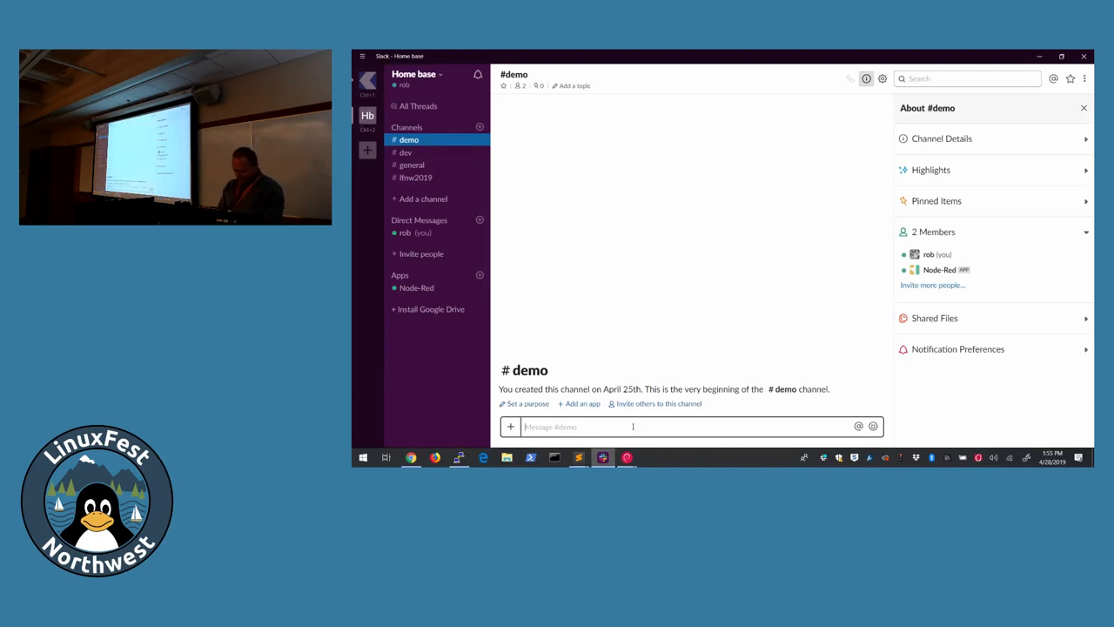
{"action": "type", "text": "Hello N"}
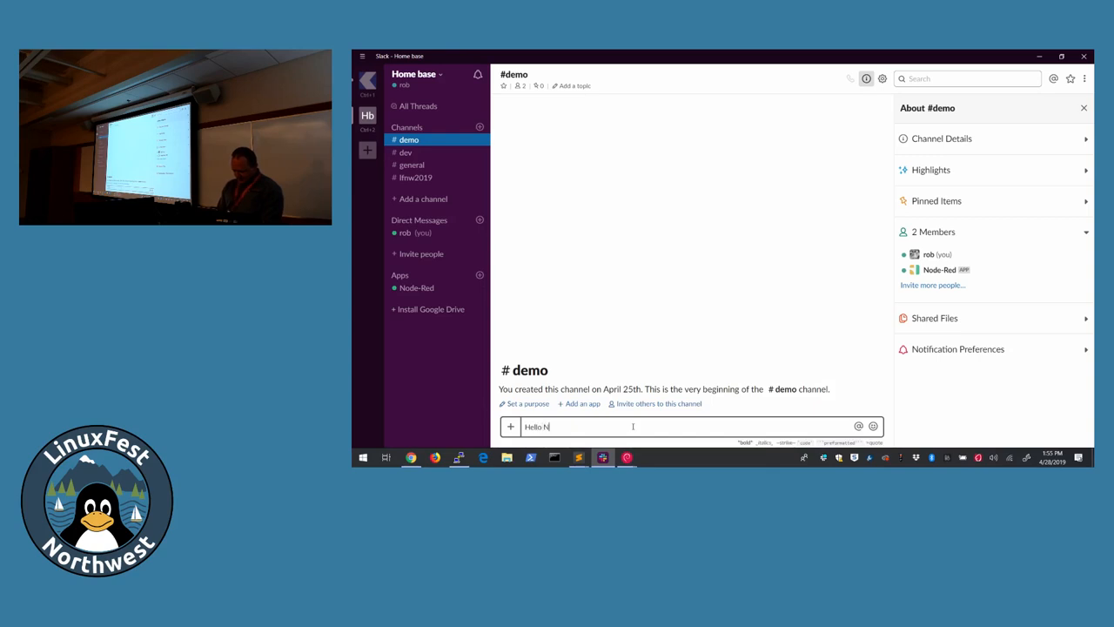
{"action": "key", "text": "Backspace"}
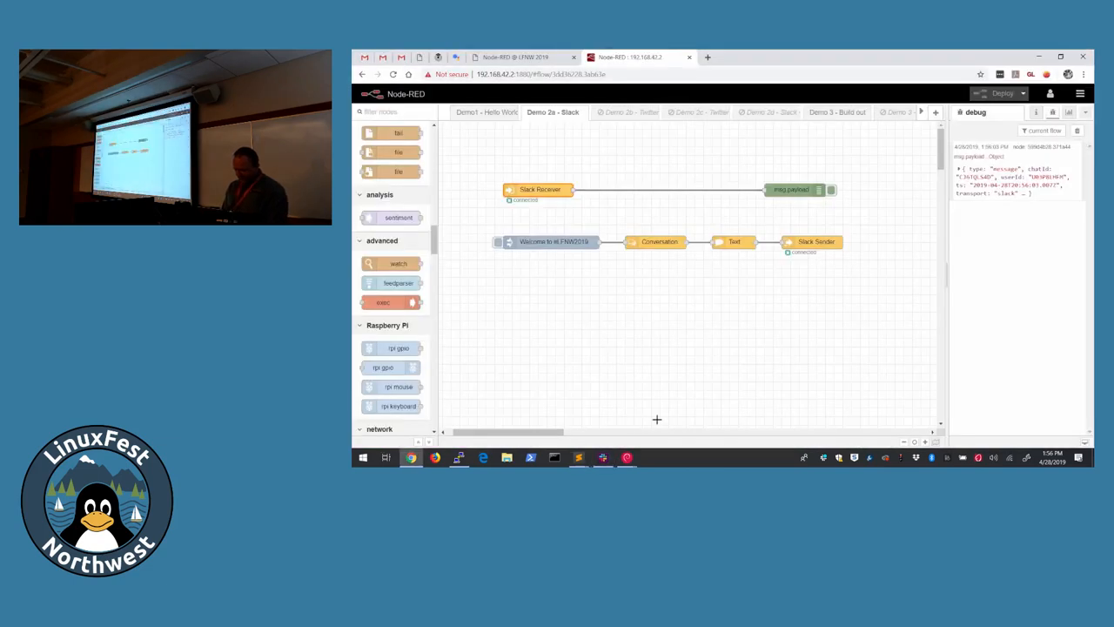
Step: Expand the received Slack message in the debug sidebar to reveal its channel, user and content fields
{"action": "left_click", "coordinate": [961, 168]}
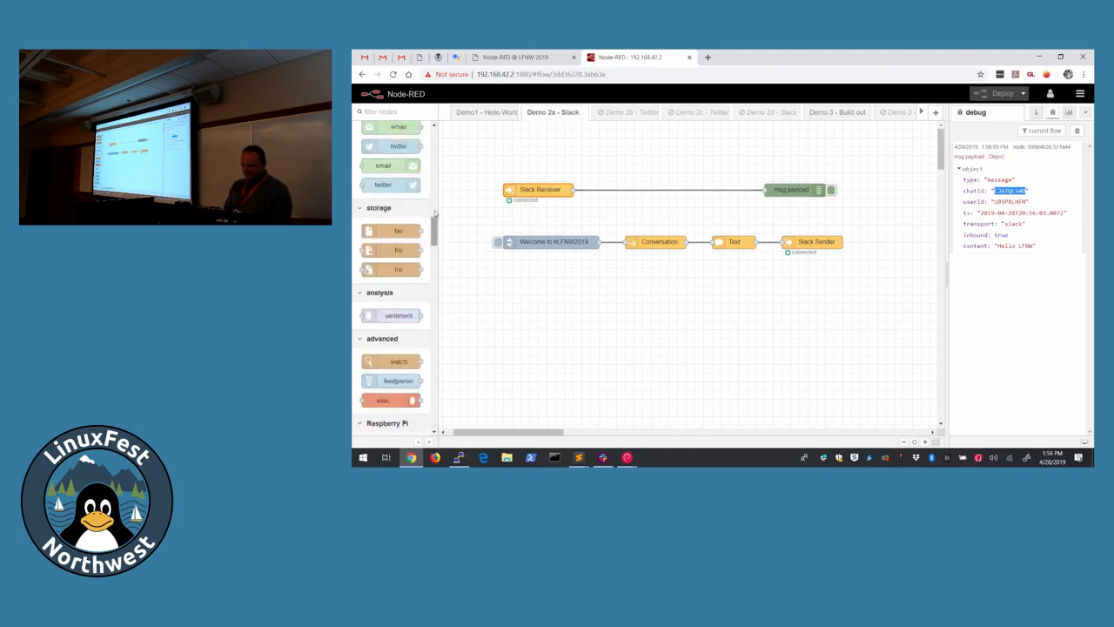
{"action": "scroll", "scroll_direction": "down", "scroll_amount": 3}
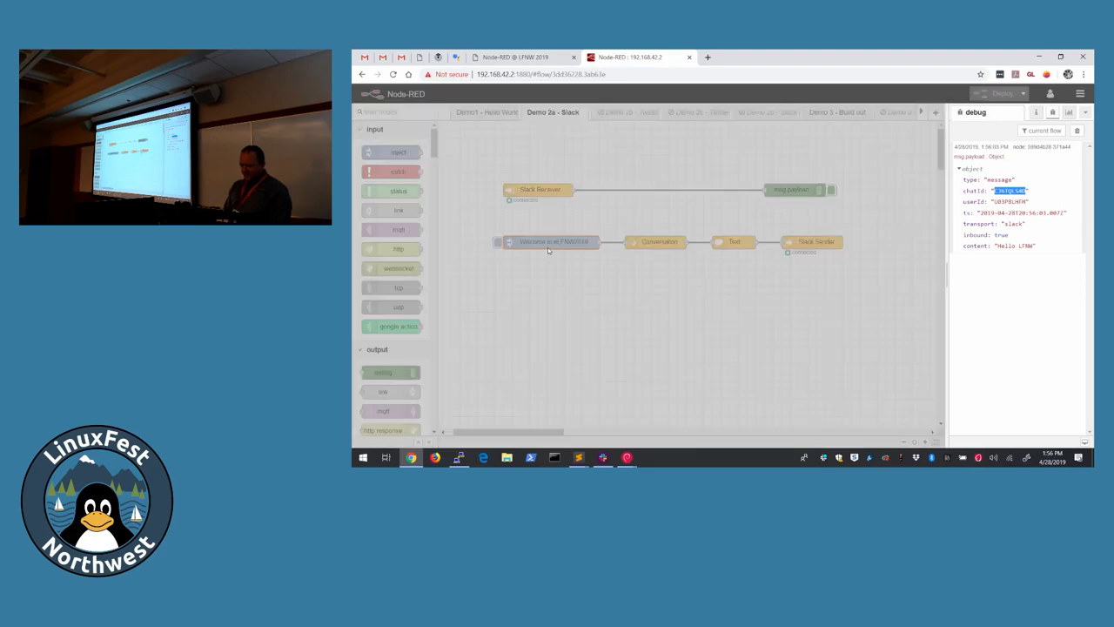
Step: Review the 'Welcome to #LFNW2019' inject node and the Conversation node settings
{"action": "double_click", "coordinate": [550, 240]}
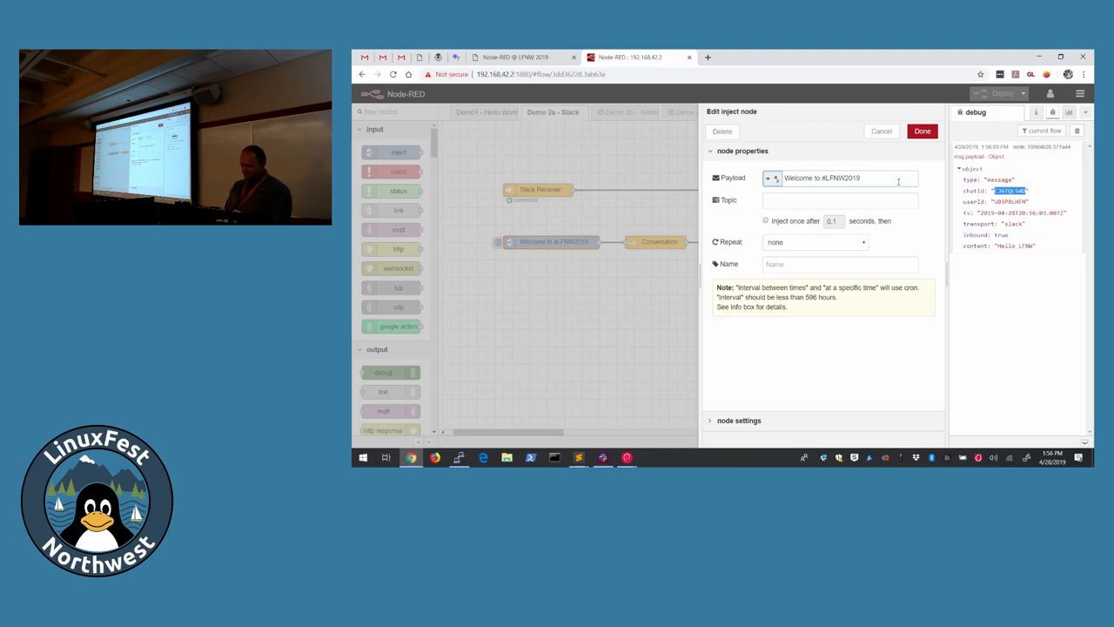
{"action": "left_click", "coordinate": [923, 130]}
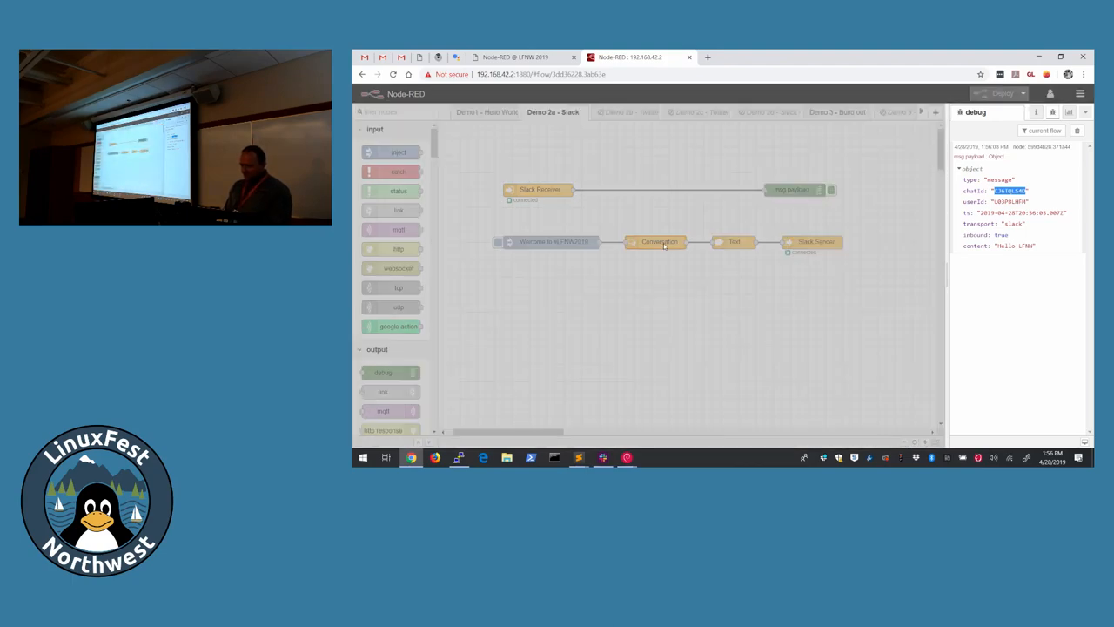
{"action": "double_click", "coordinate": [658, 240]}
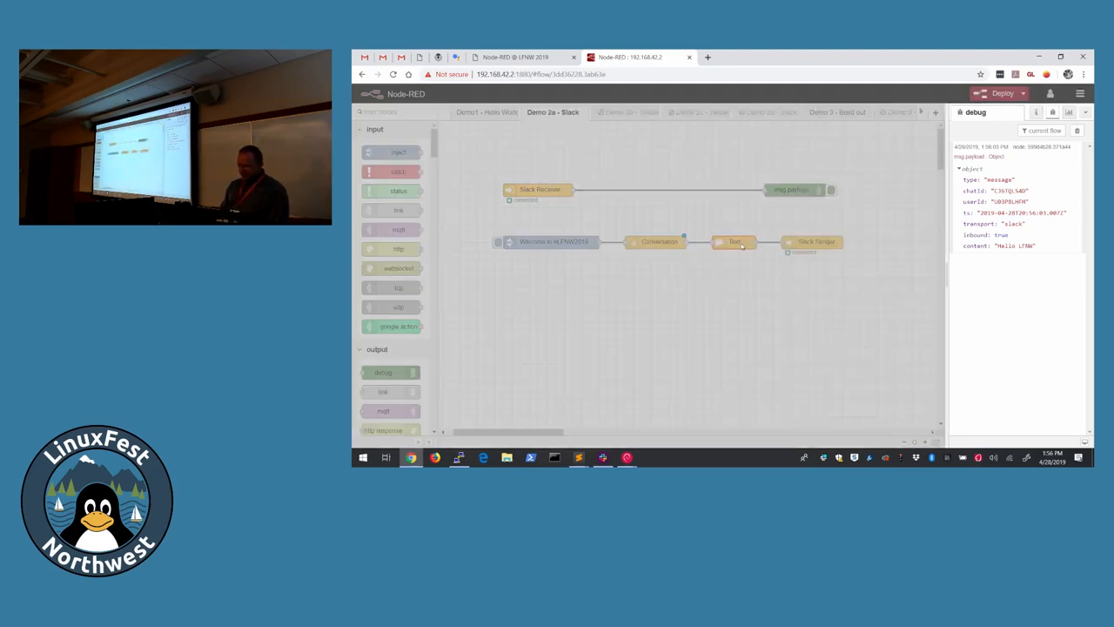
Step: Review the Text and Slack Sender node settings, then deploy the Slack flow
{"action": "double_click", "coordinate": [734, 242]}
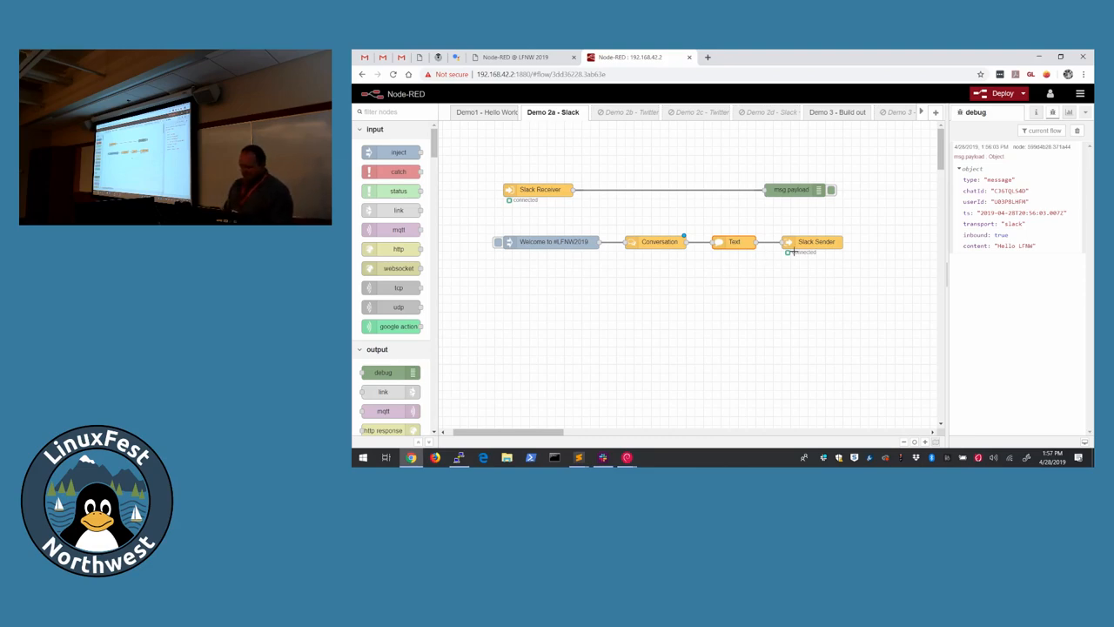
{"action": "double_click", "coordinate": [809, 241]}
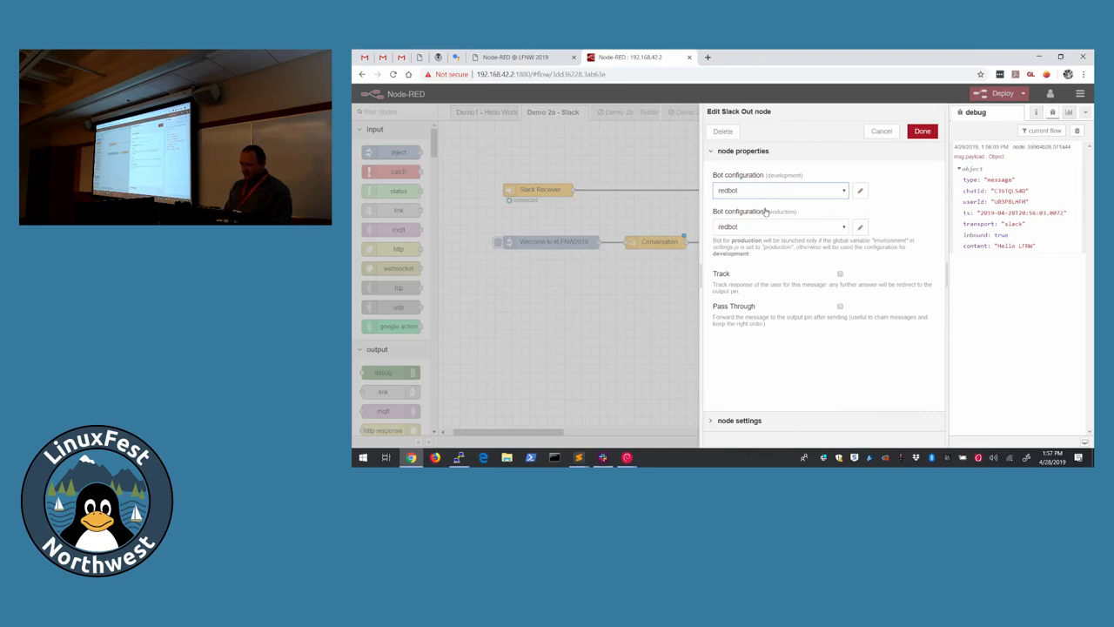
{"action": "left_click", "coordinate": [923, 131]}
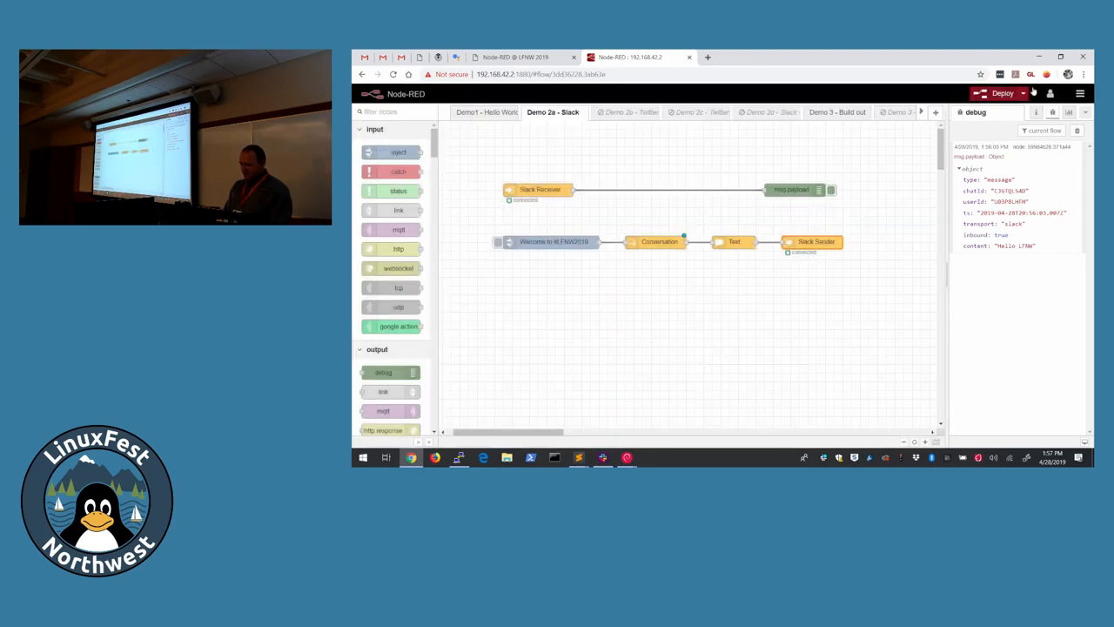
{"action": "left_click", "coordinate": [1001, 94]}
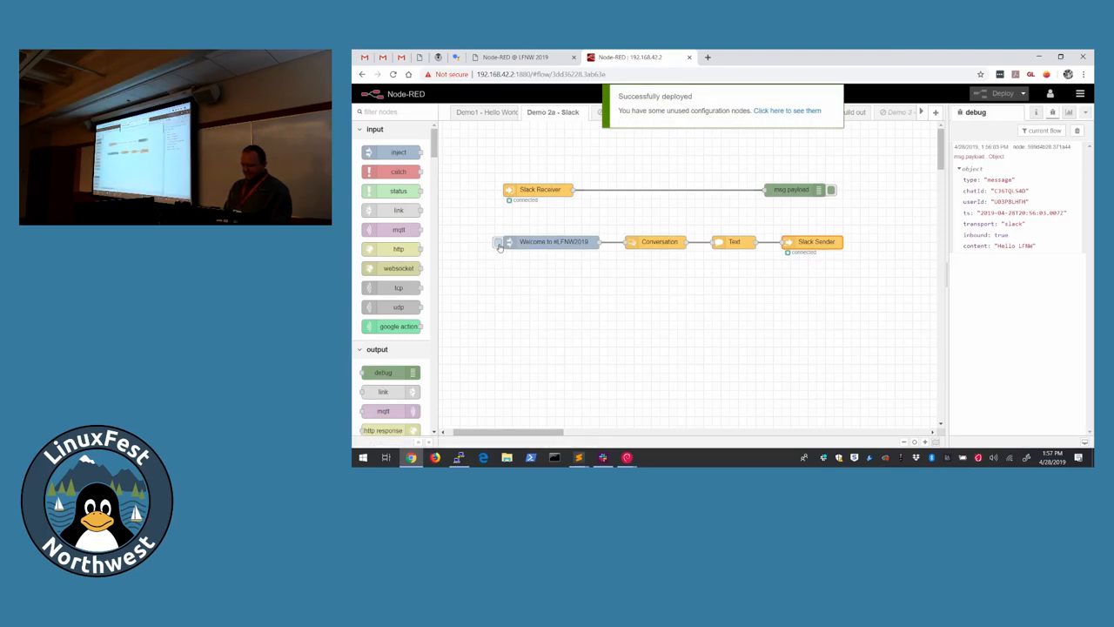
Step: Trigger the inject so the bot posts 'Welcome to #LFNW2019' in Slack's #demo, then return to Node-RED
{"action": "left_click", "coordinate": [501, 244]}
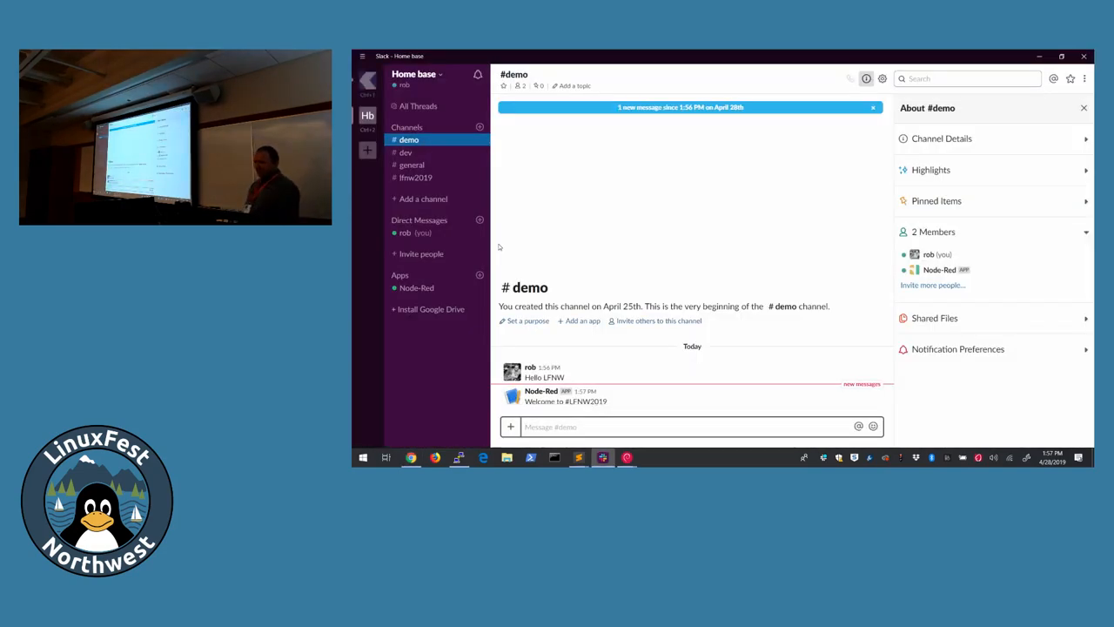
{"action": "left_click", "coordinate": [872, 108]}
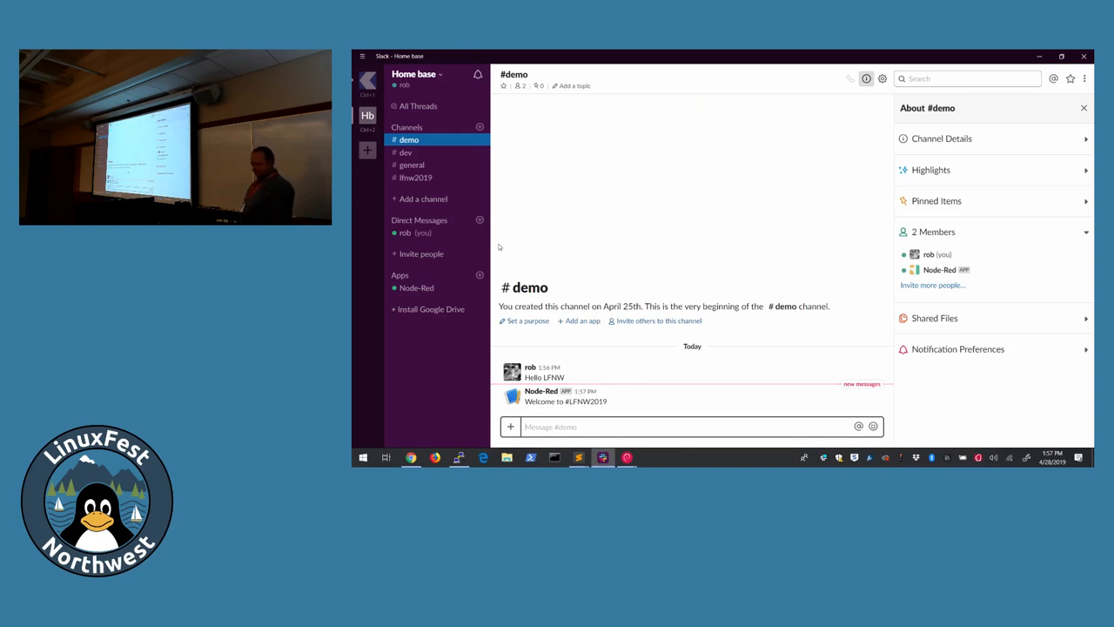
{"action": "left_click", "coordinate": [411, 456]}
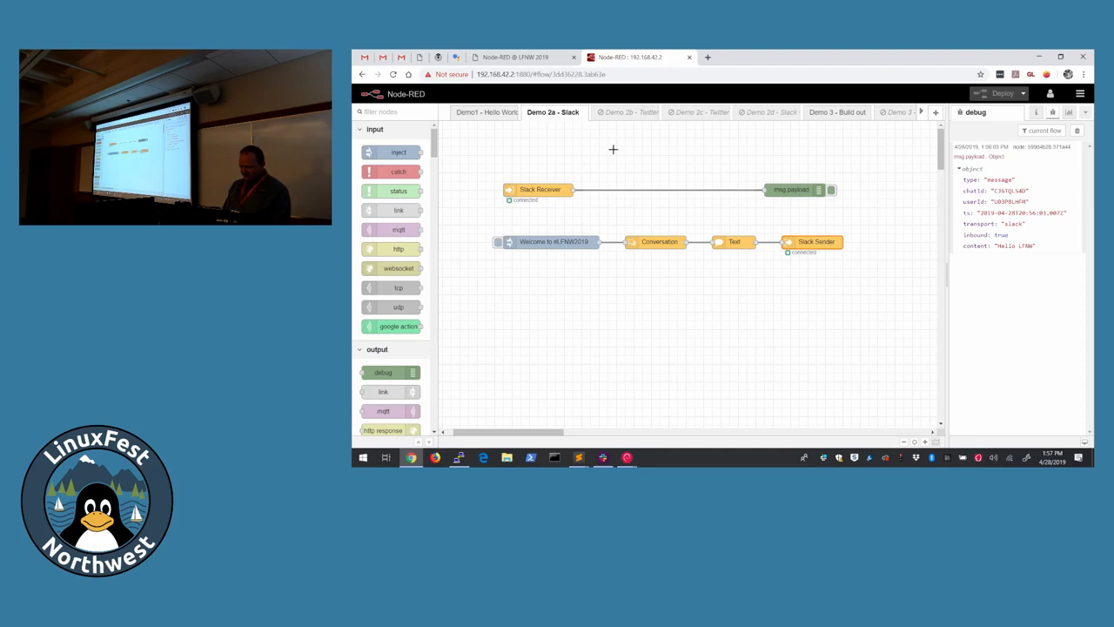
Step: Switch to the Demo 2b - Twitter flow and drop a twitter input node below the existing flow
{"action": "left_click", "coordinate": [629, 111]}
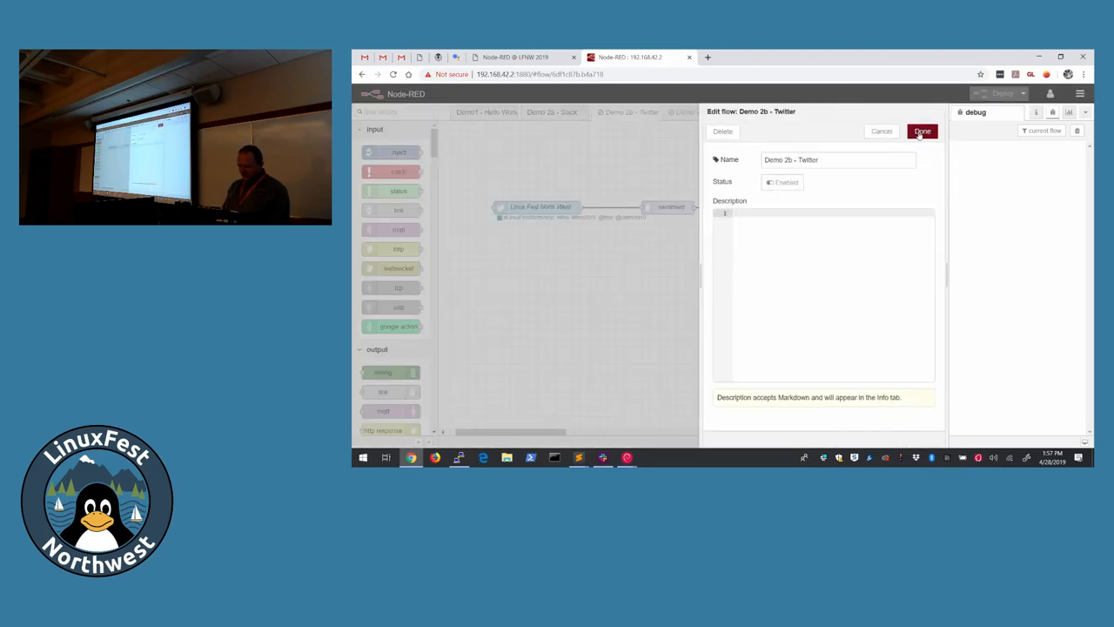
{"action": "left_click", "coordinate": [923, 131]}
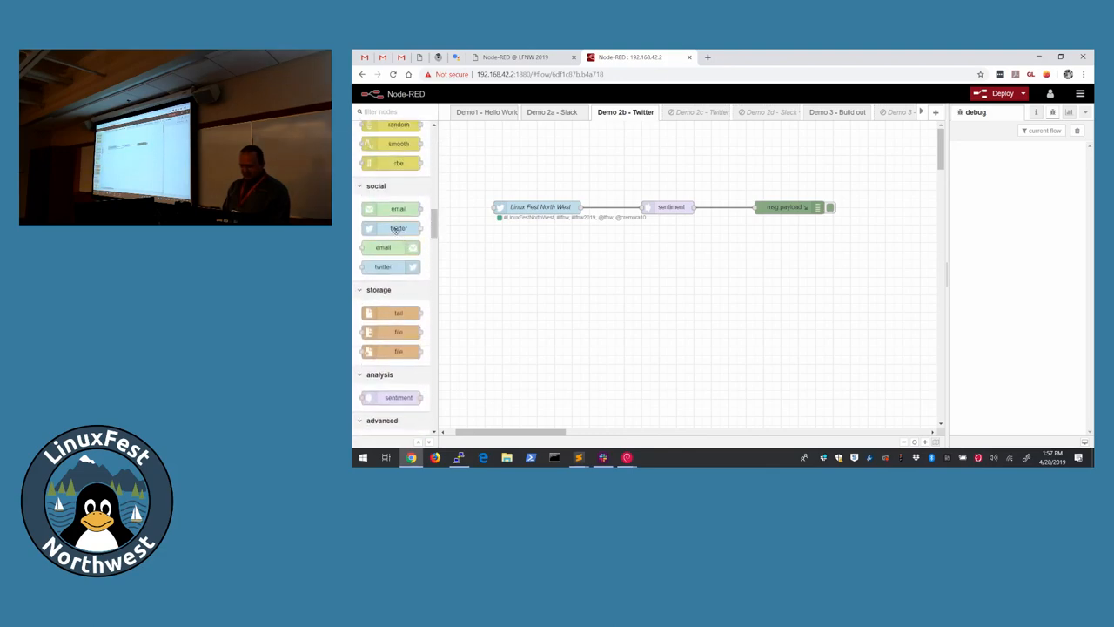
{"action": "left_click_drag", "start_coordinate": [398, 228], "coordinate": [529, 260]}
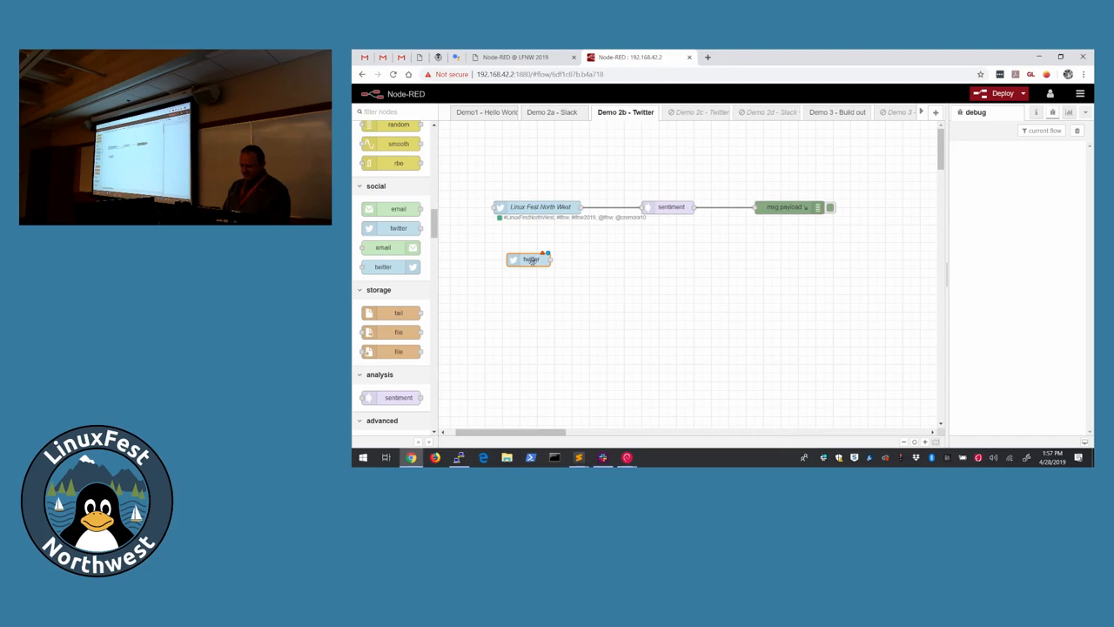
Step: Inspect the twitter node's account credentials and leave them unchanged
{"action": "double_click", "coordinate": [531, 259]}
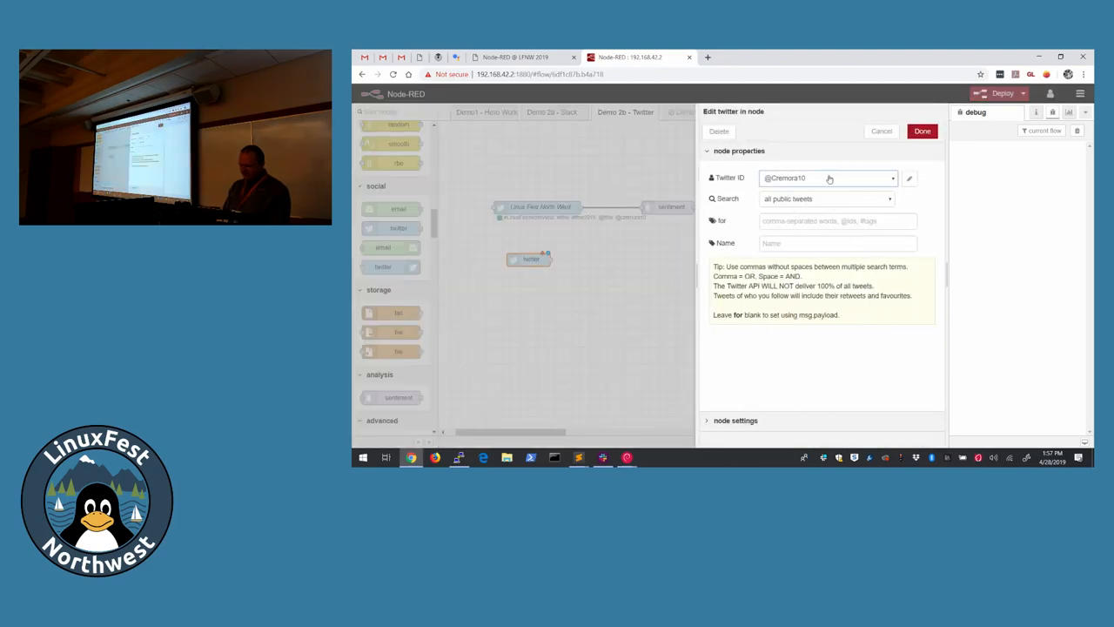
{"action": "left_click", "coordinate": [922, 130]}
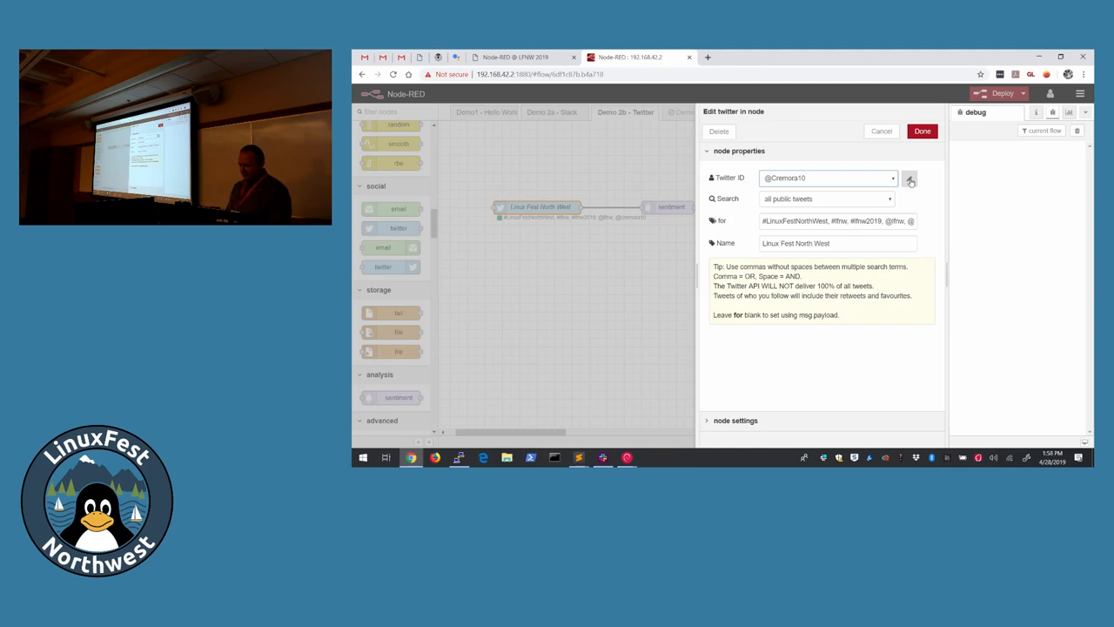
{"action": "left_click", "coordinate": [922, 131]}
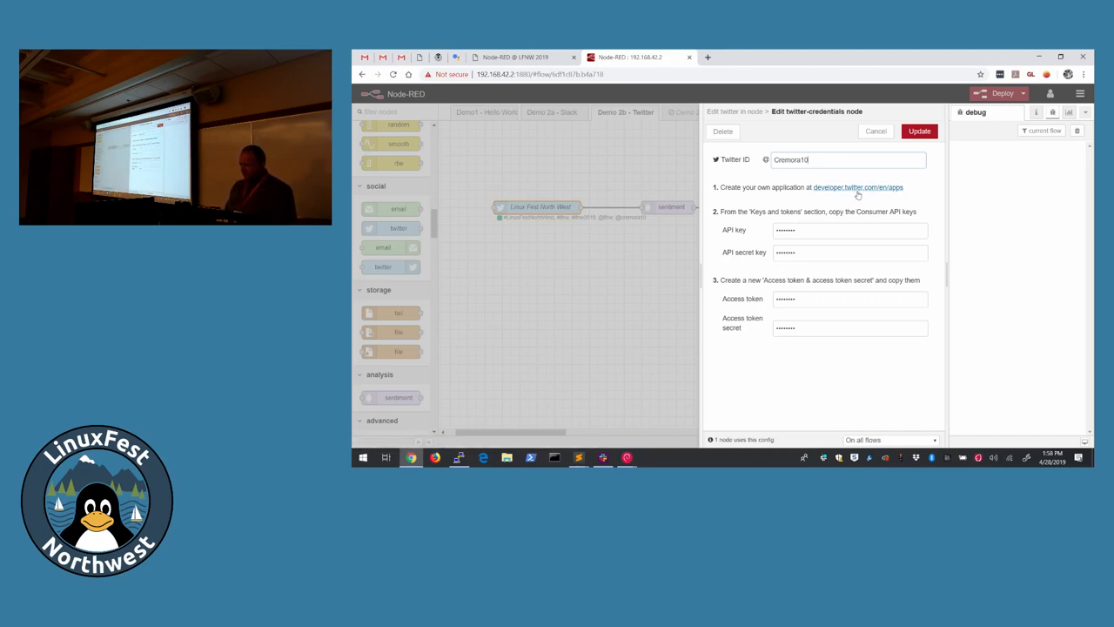
{"action": "mouse_move", "coordinate": [849, 202]}
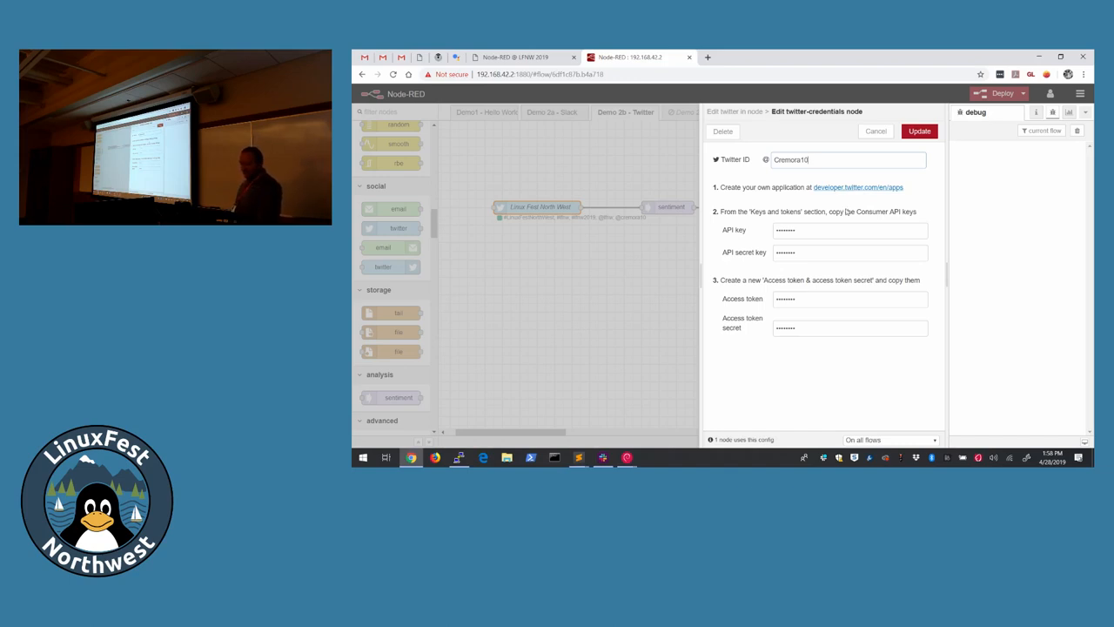
{"action": "mouse_move", "coordinate": [836, 382]}
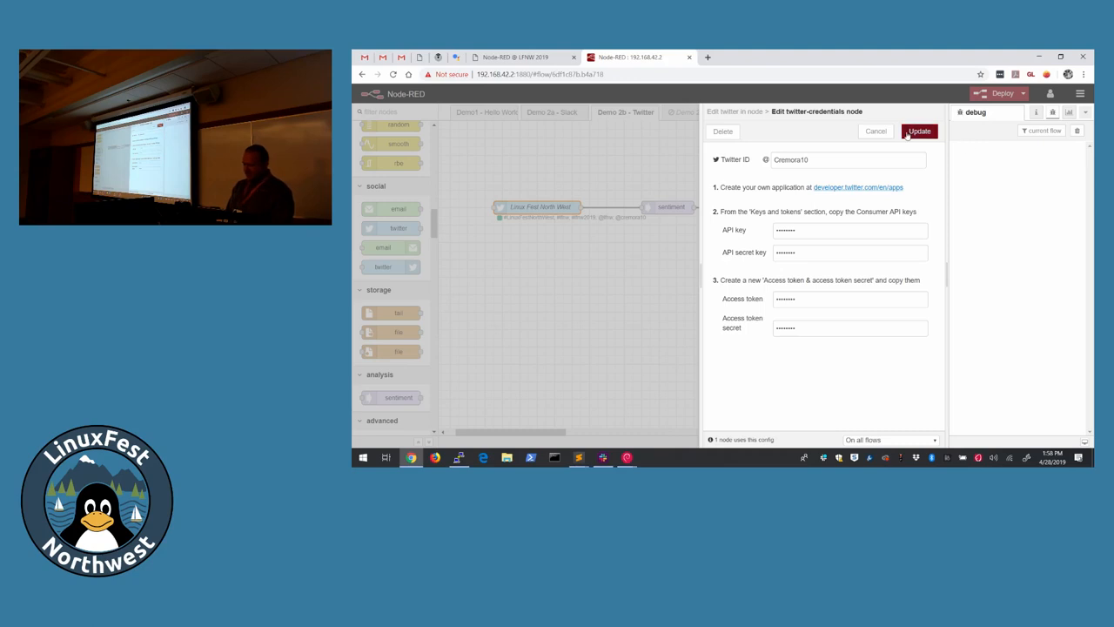
{"action": "left_click", "coordinate": [919, 130]}
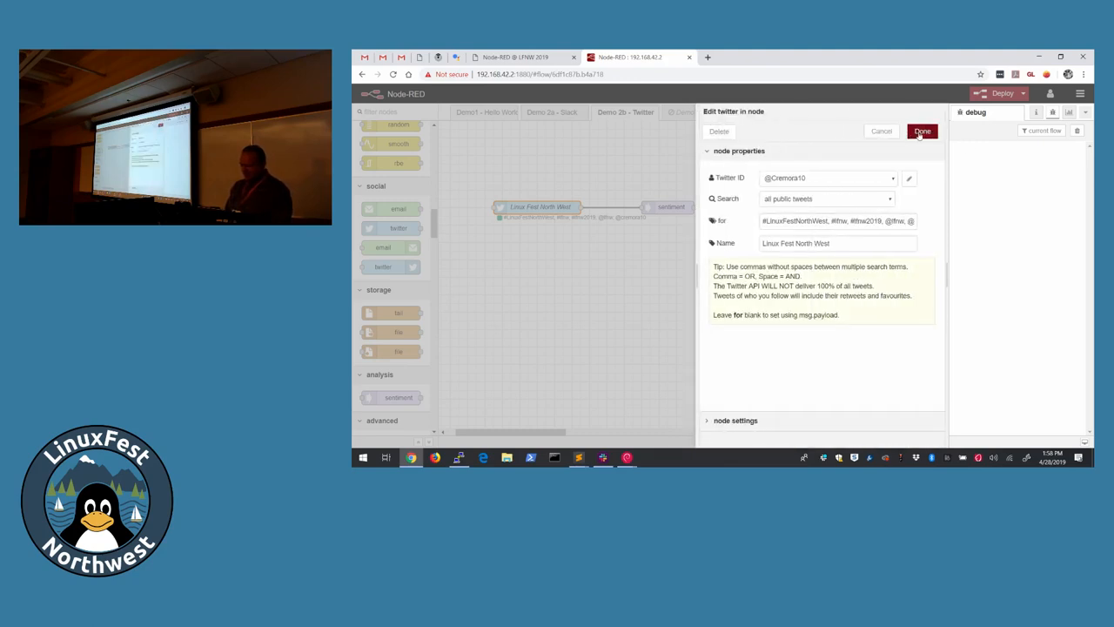
{"action": "left_click", "coordinate": [923, 132]}
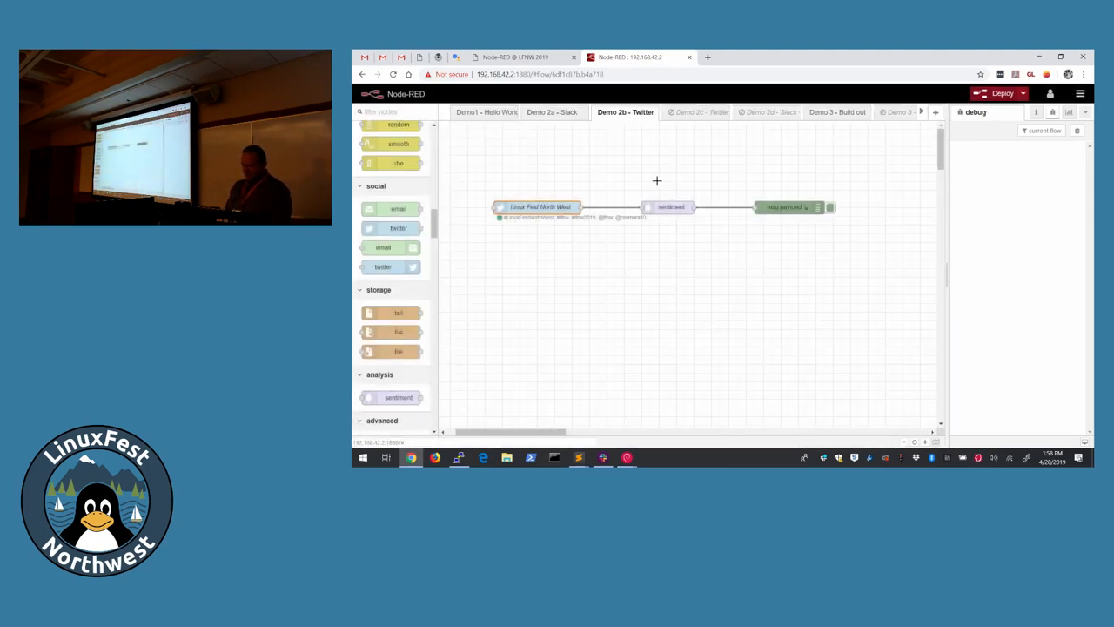
Step: Check the twitter node's Search choices and keep it searching all public tweets
{"action": "double_click", "coordinate": [539, 206]}
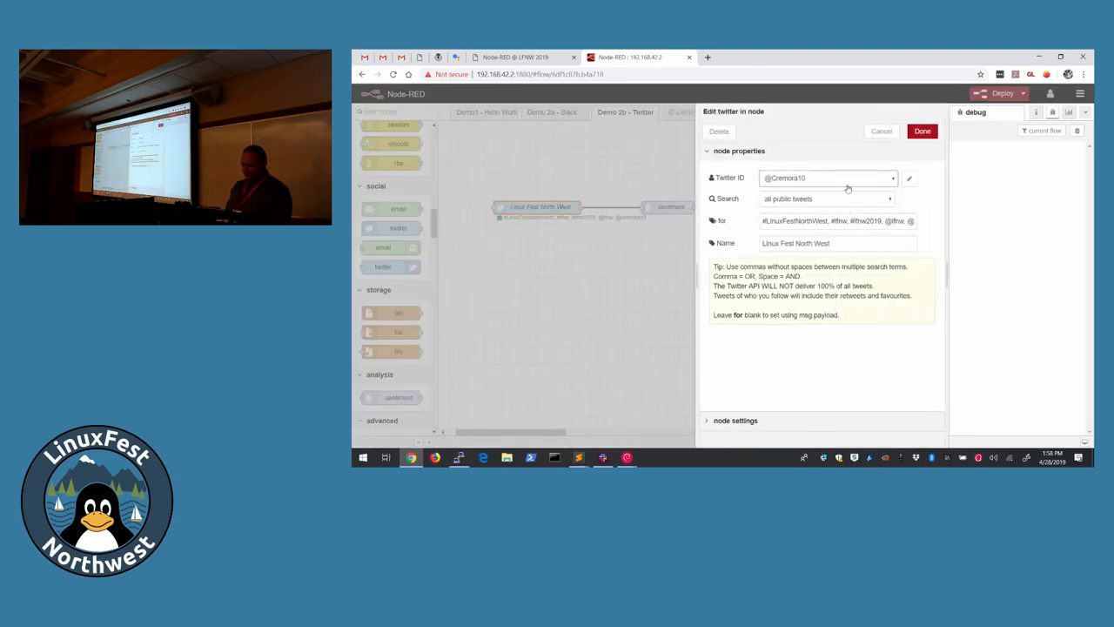
{"action": "left_click", "coordinate": [825, 198]}
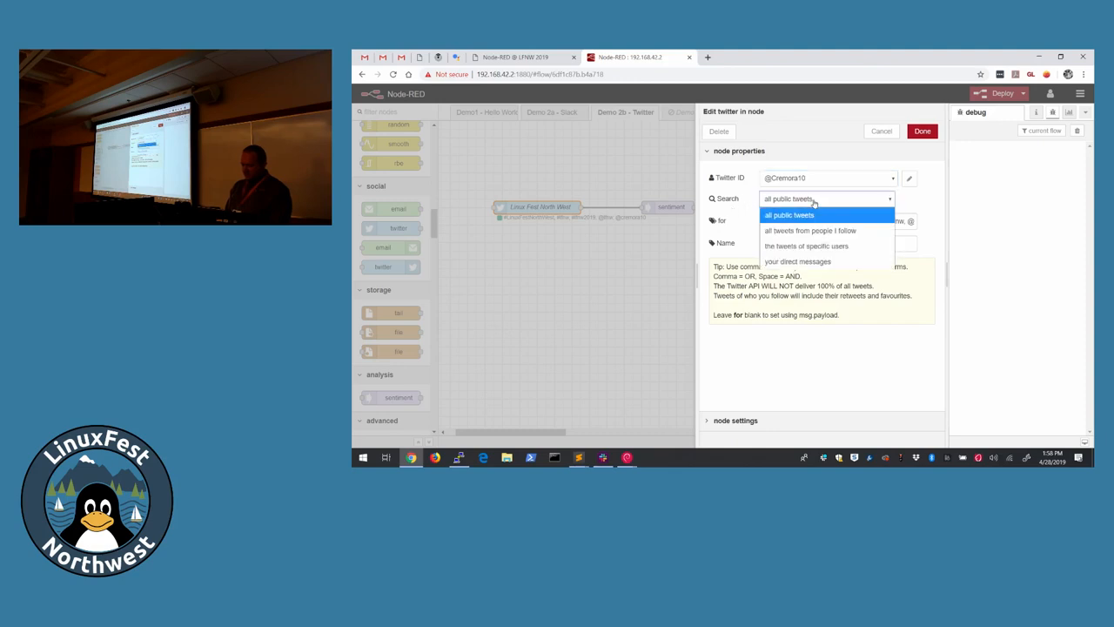
{"action": "left_click", "coordinate": [787, 215]}
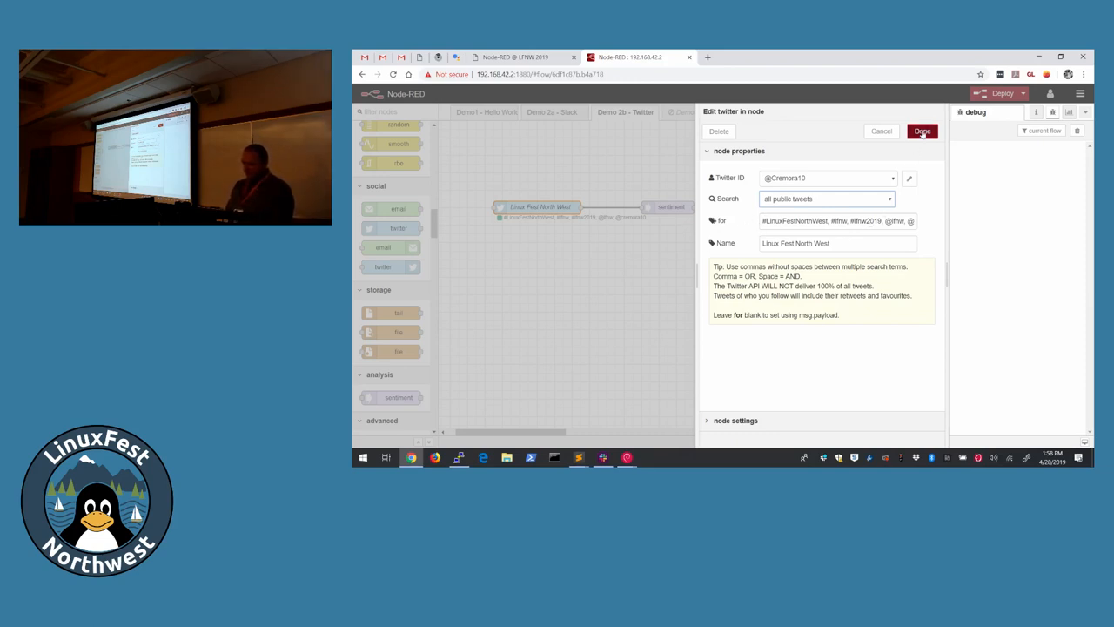
{"action": "left_click", "coordinate": [923, 130]}
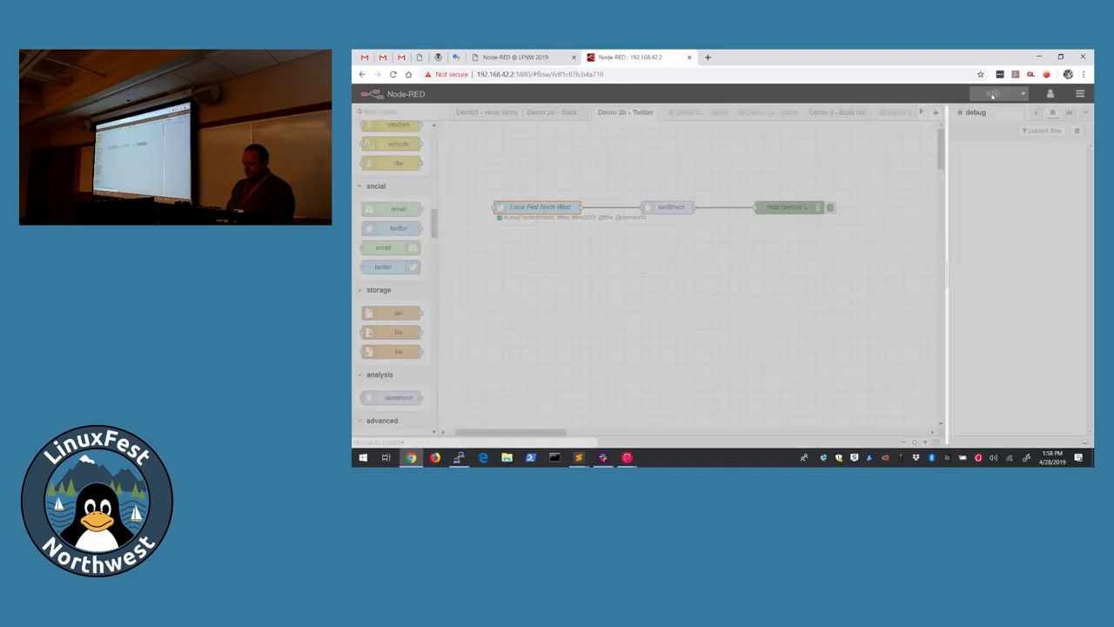
Step: Deploy the Twitter flow so incoming tweet payloads appear in the debug sidebar
{"action": "left_click", "coordinate": [999, 94]}
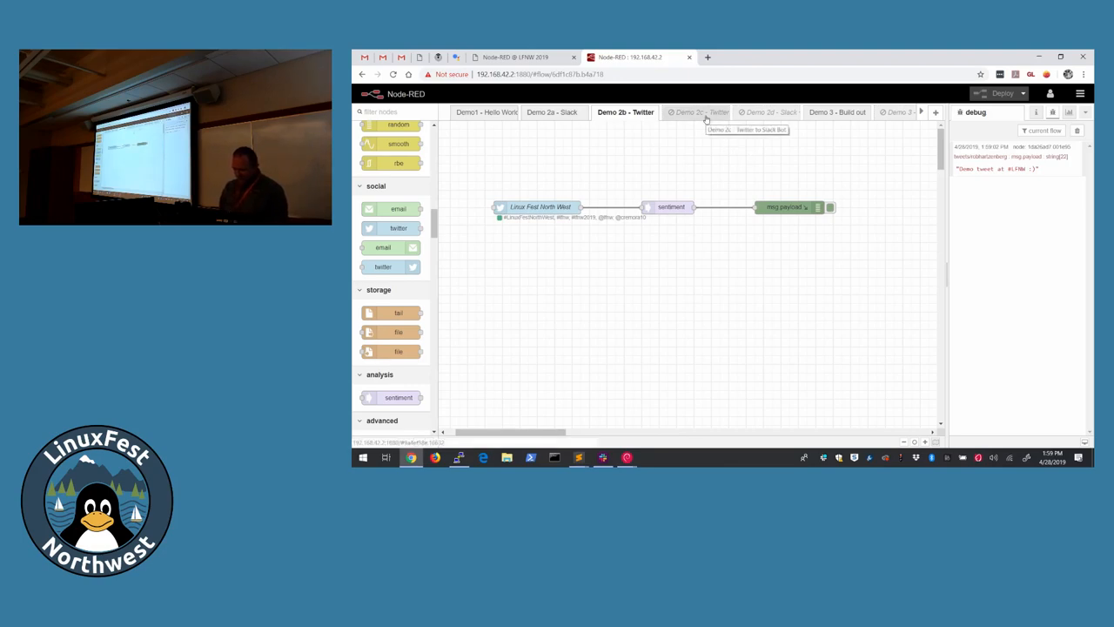
Step: Copy the Add Context and Slack nodes from Demo 2c into the Twitter flow, wire sentiment into Add Context, and deploy
{"action": "left_click", "coordinate": [700, 111]}
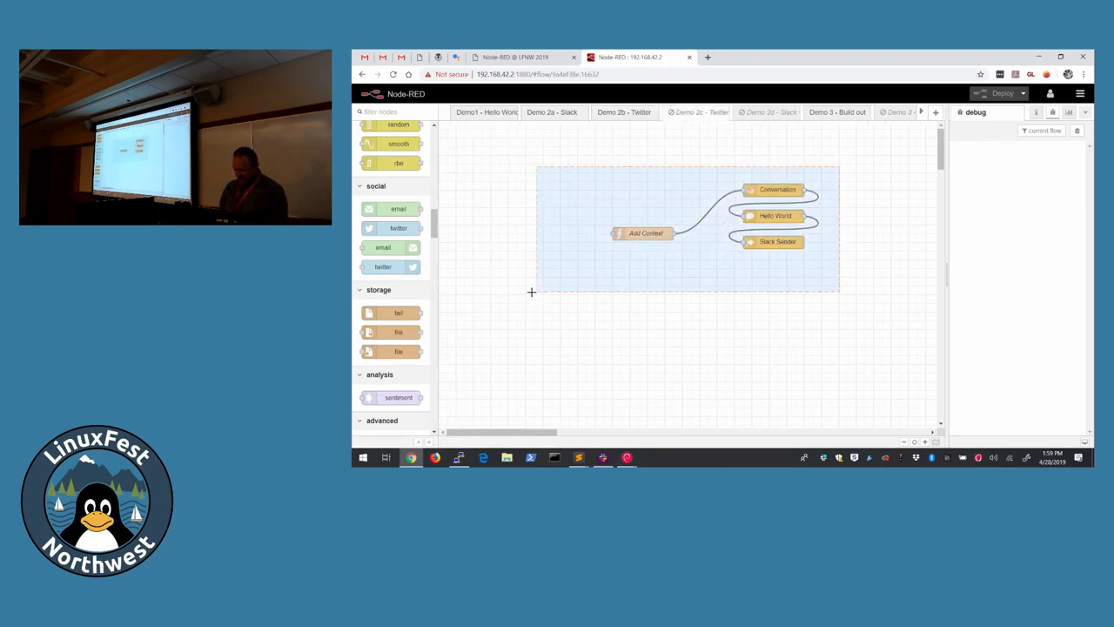
{"action": "key", "text": "ctrl+c"}
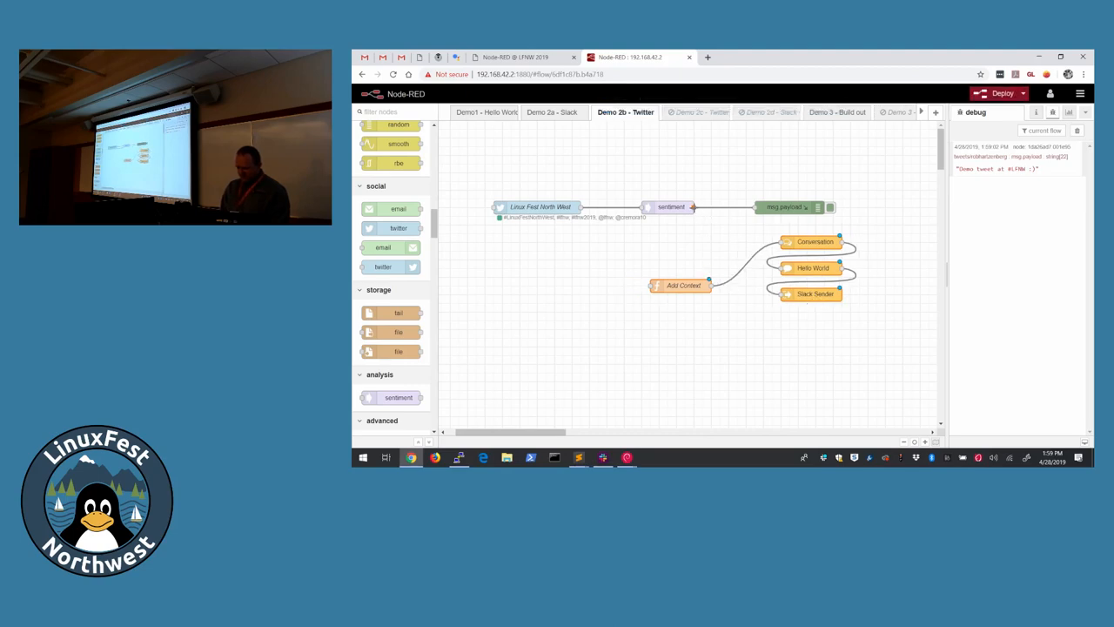
{"action": "left_click_drag", "start_coordinate": [692, 207], "coordinate": [651, 286]}
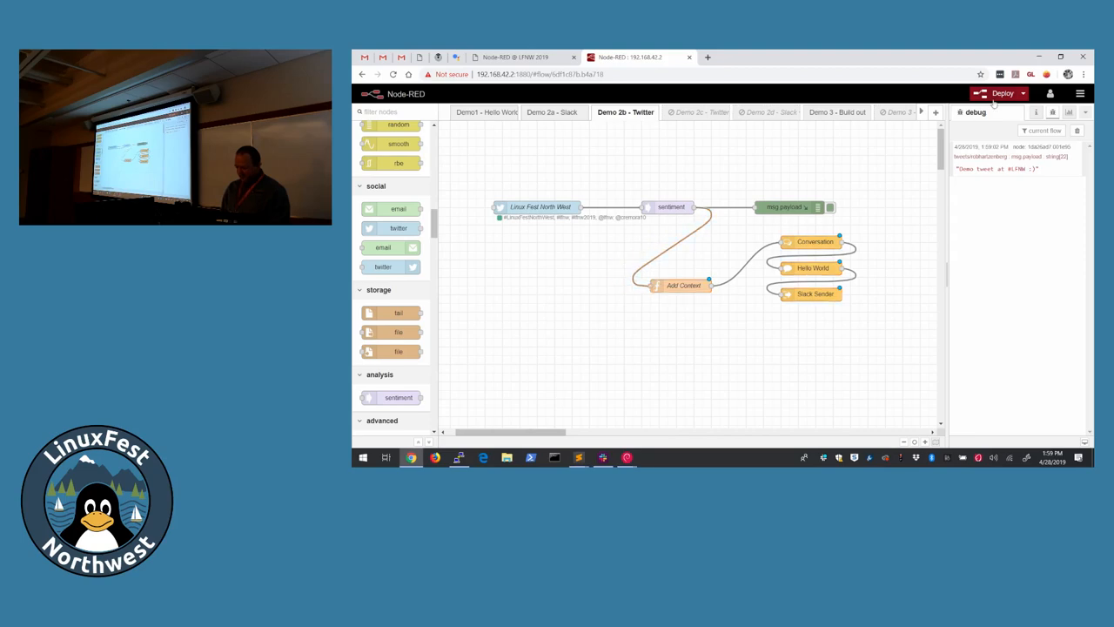
{"action": "left_click", "coordinate": [1003, 94]}
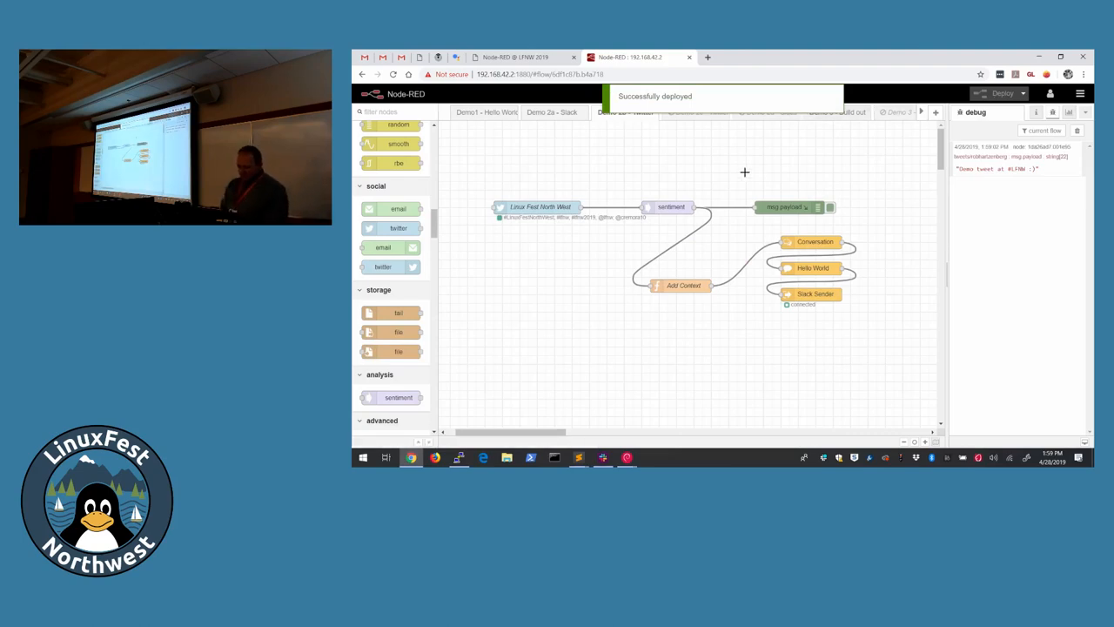
{"action": "left_click", "coordinate": [625, 111]}
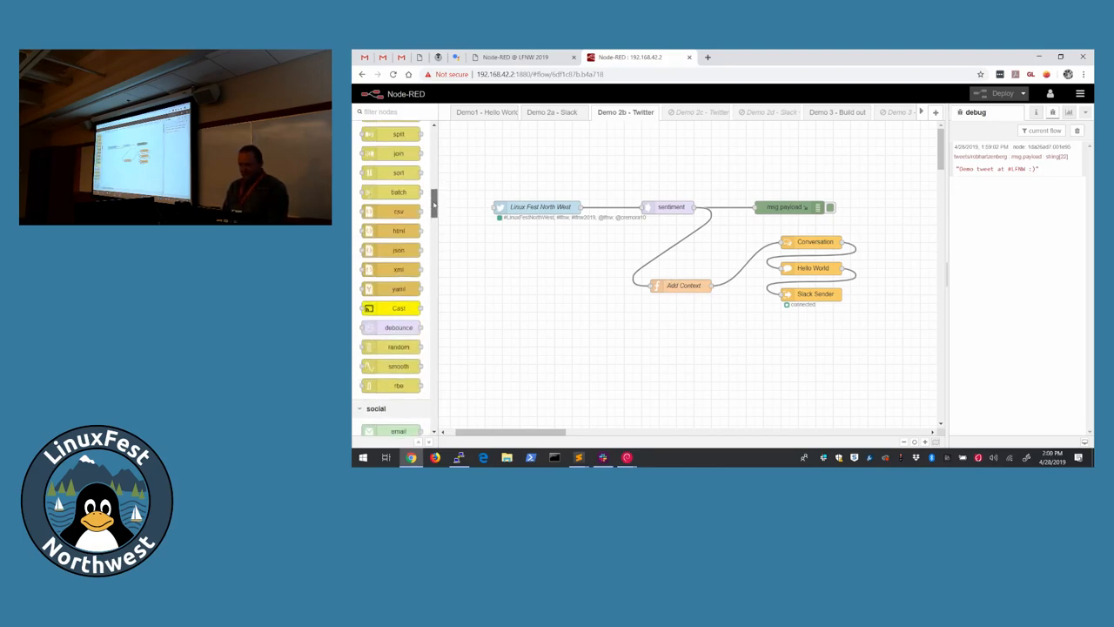
Step: Read the Add Context function joining topic, payload and sentiment score, then deploy the flow
{"action": "scroll", "scroll_direction": "down", "scroll_amount": 3}
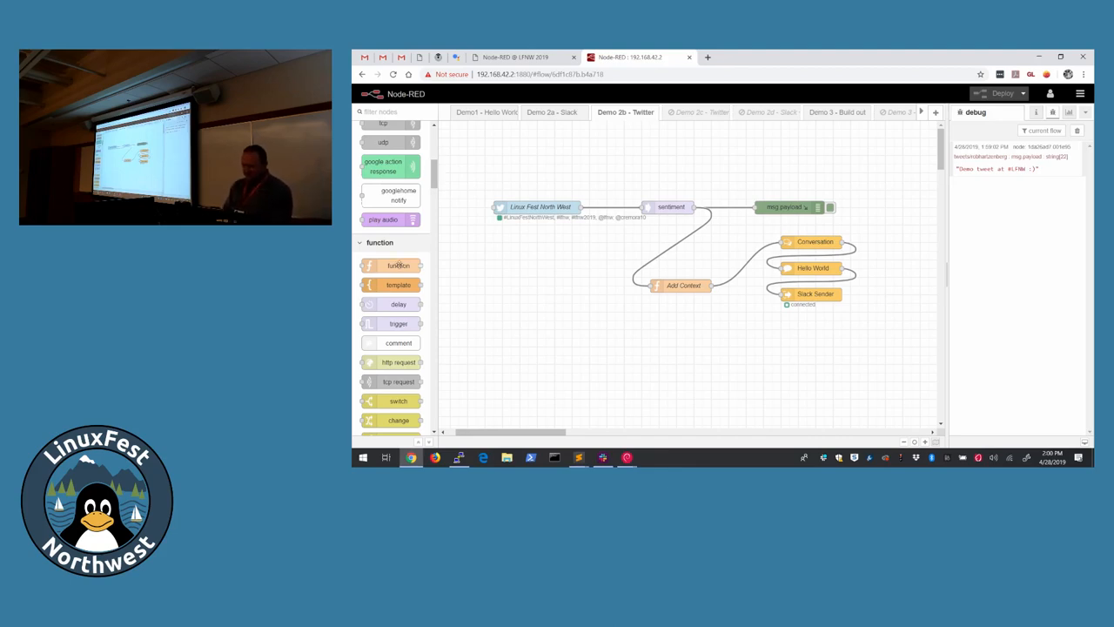
{"action": "double_click", "coordinate": [682, 285]}
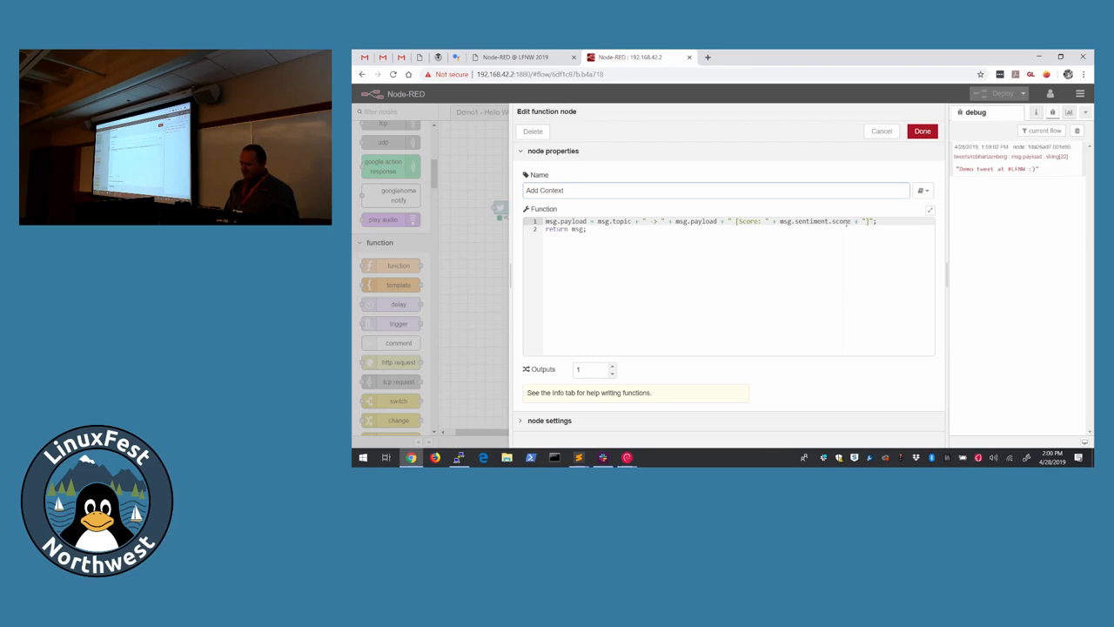
{"action": "mouse_move", "coordinate": [870, 163]}
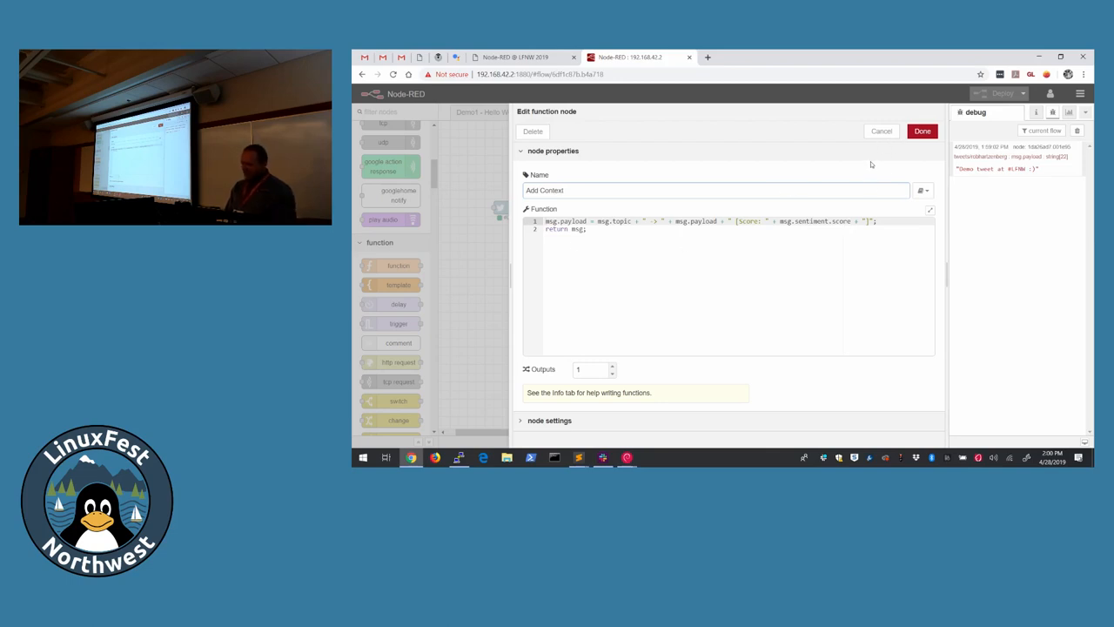
{"action": "left_click", "coordinate": [923, 131]}
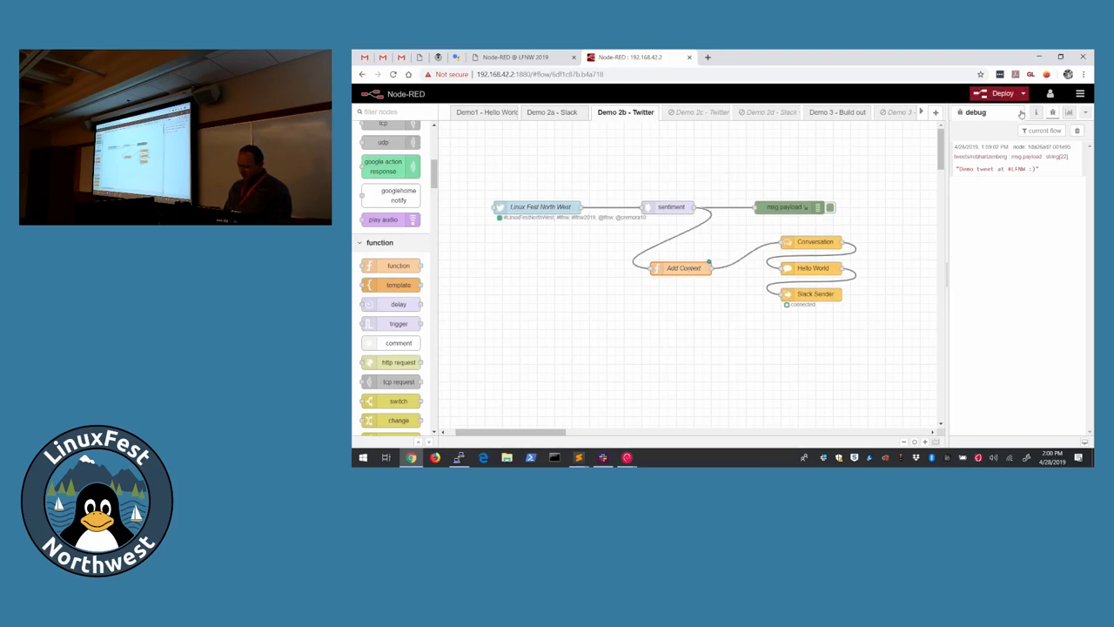
{"action": "left_click", "coordinate": [1002, 94]}
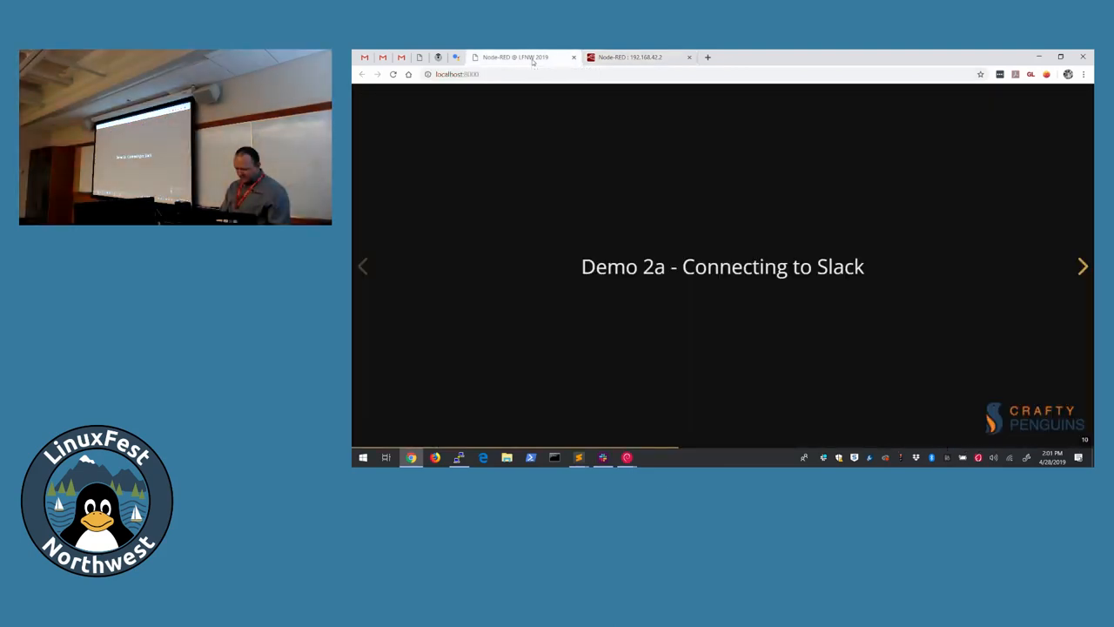
Step: Advance the slides to Demo 2c - Slack to Google Home Mini, then return to the Node-RED tab
{"action": "left_click", "coordinate": [1082, 266]}
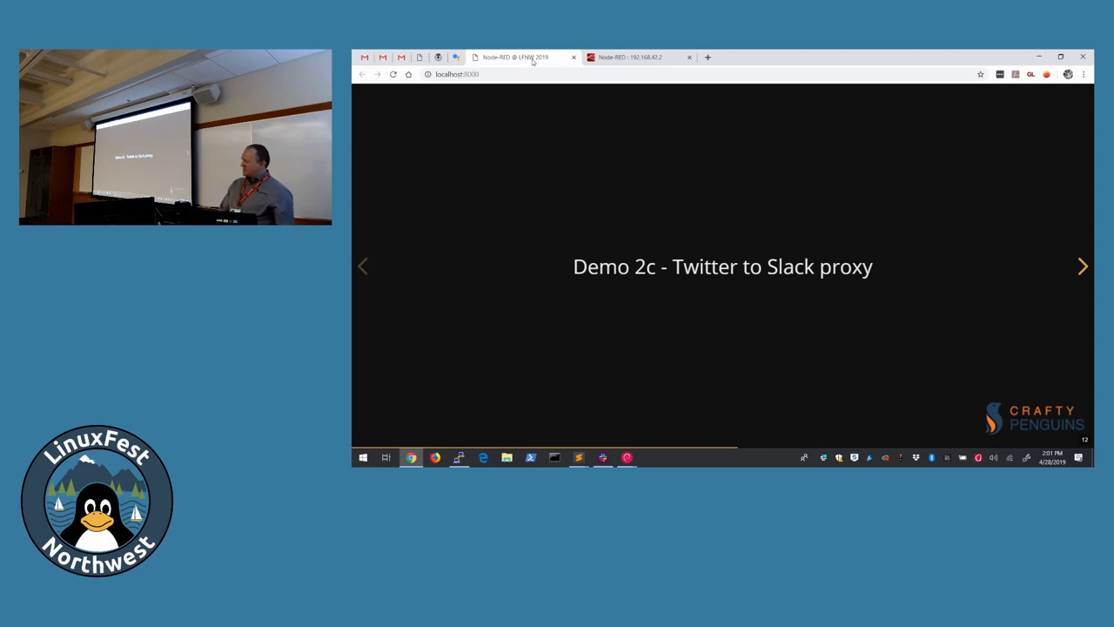
{"action": "left_click", "coordinate": [1083, 266]}
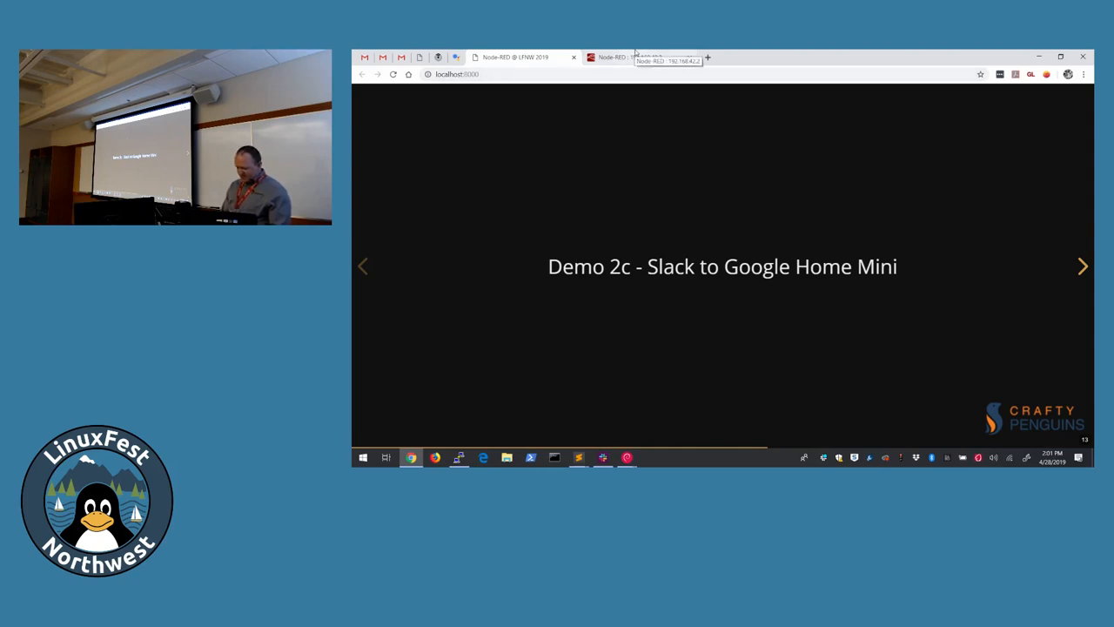
{"action": "left_click", "coordinate": [613, 55]}
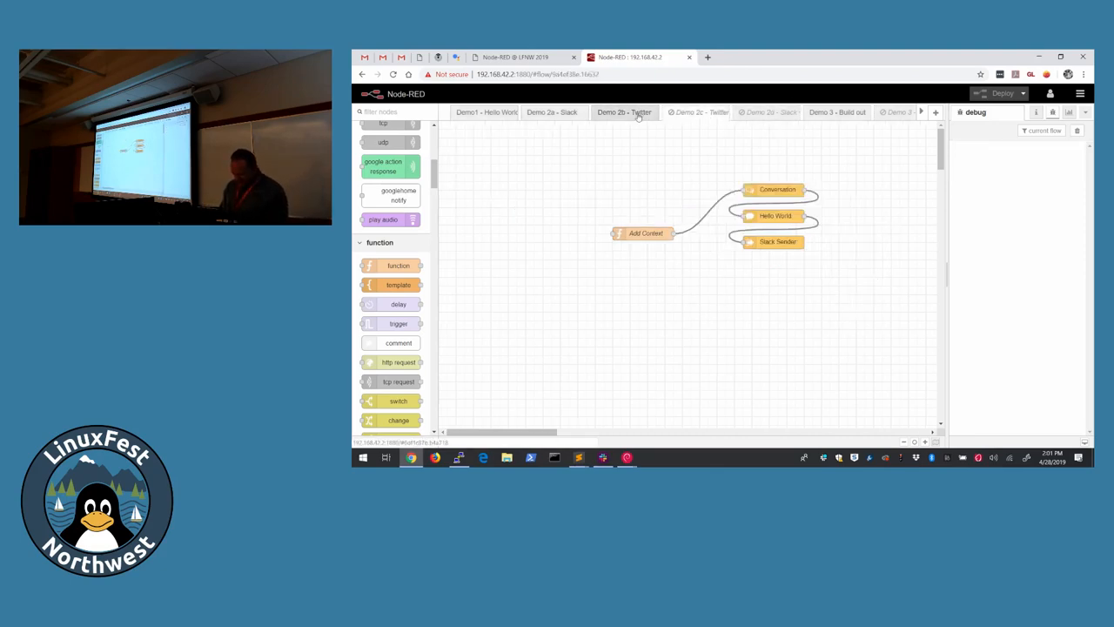
Step: Glance at the tweet node in Demo 2b, then bring up the Demo 2d Slack-to-Google-Home-Notify flow
{"action": "left_click", "coordinate": [623, 111]}
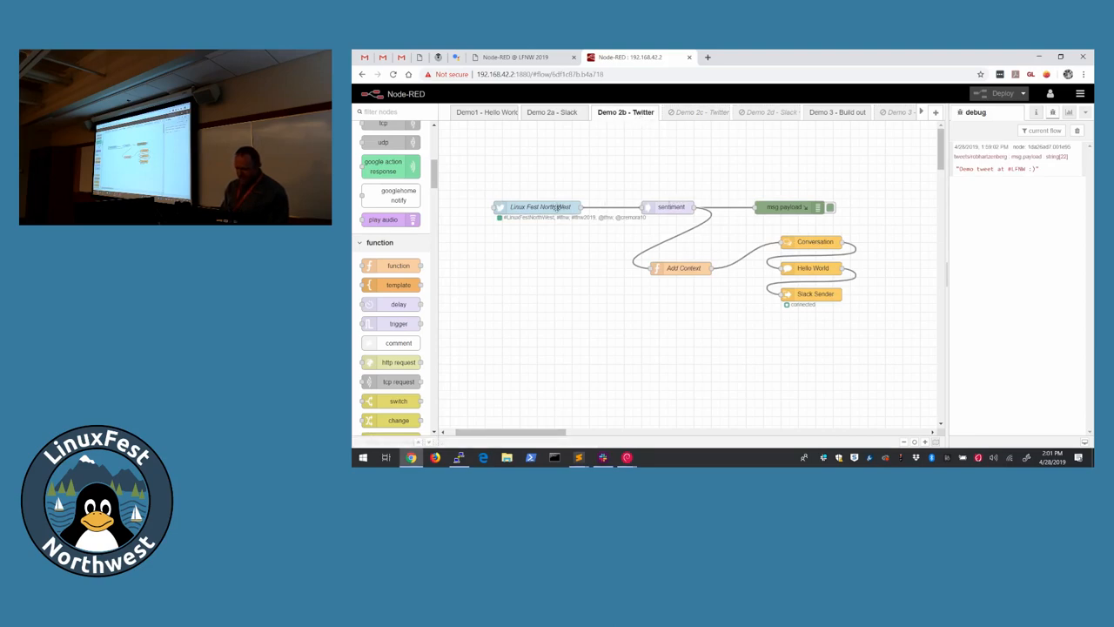
{"action": "double_click", "coordinate": [540, 207]}
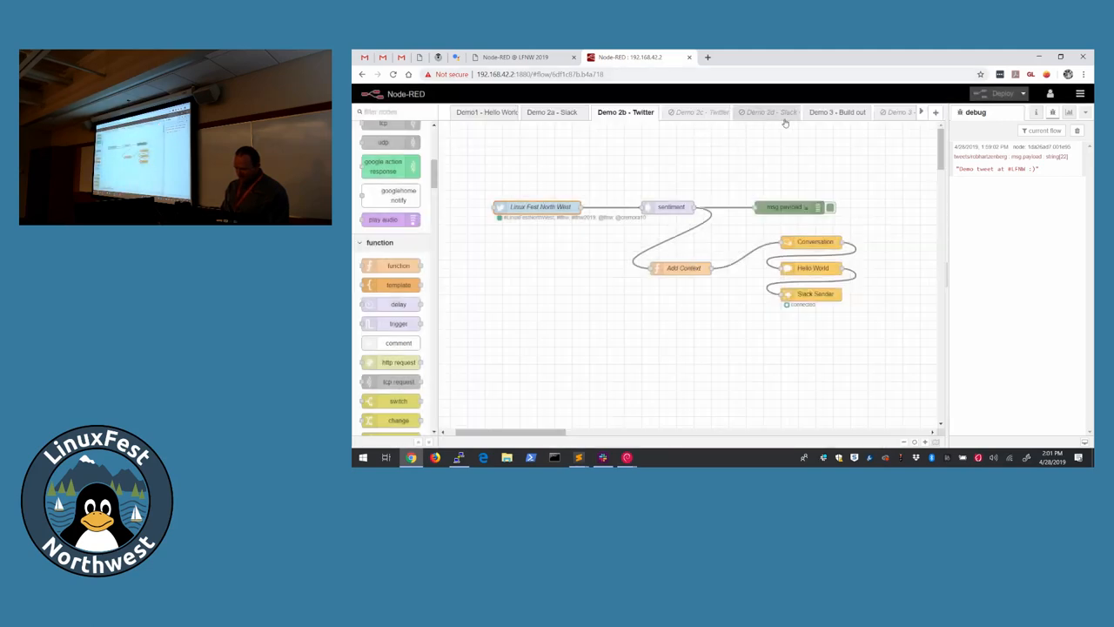
{"action": "left_click", "coordinate": [769, 111]}
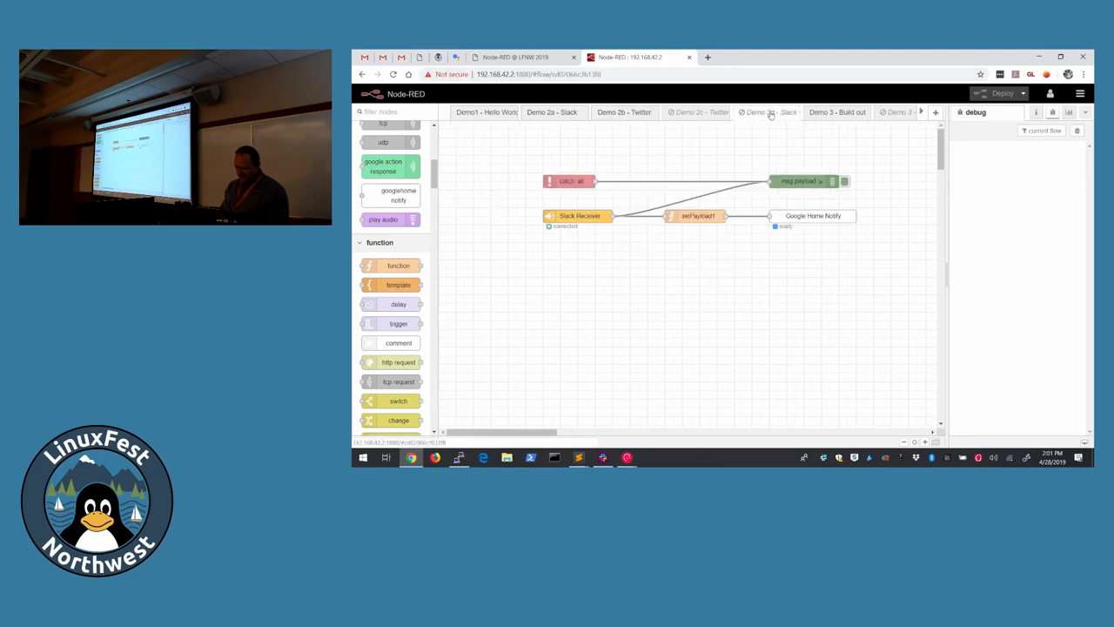
{"action": "left_click", "coordinate": [769, 111]}
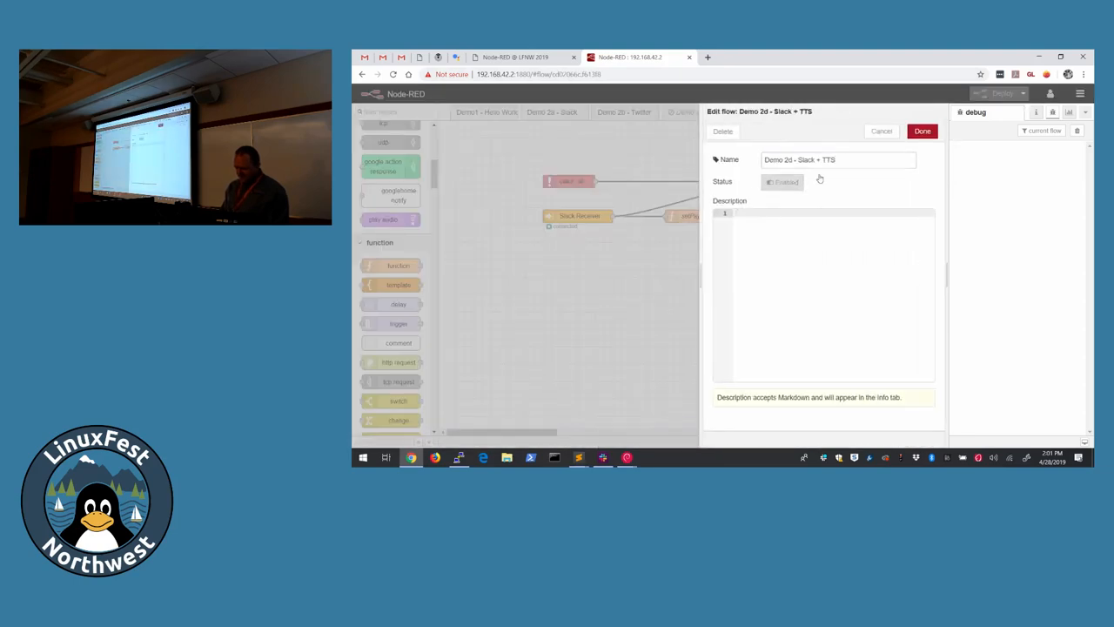
{"action": "left_click", "coordinate": [922, 131]}
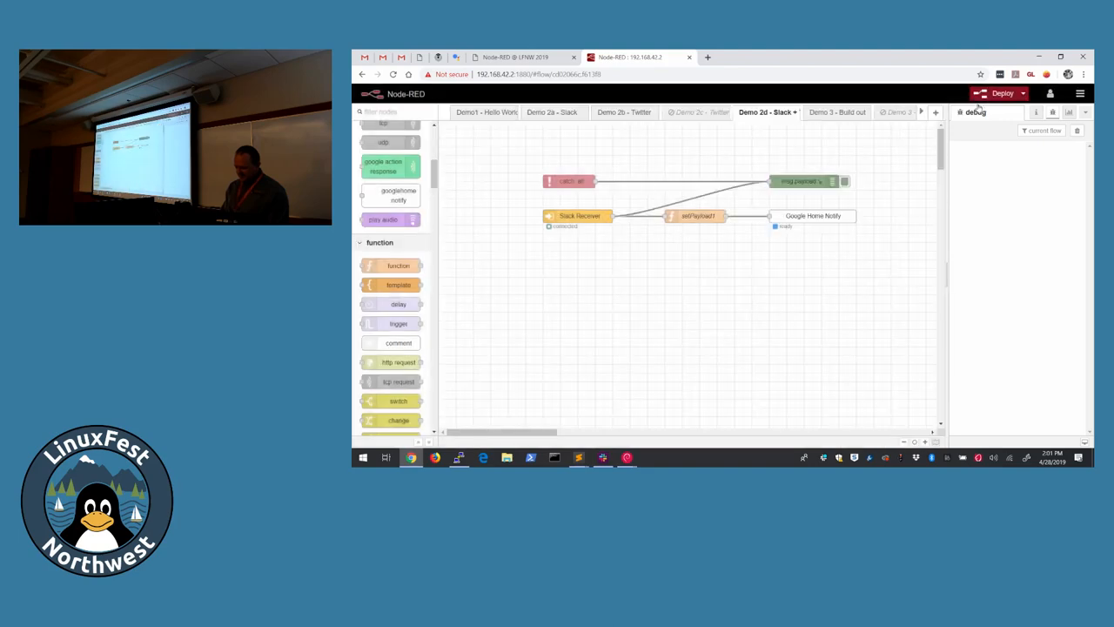
{"action": "left_click", "coordinate": [1001, 94]}
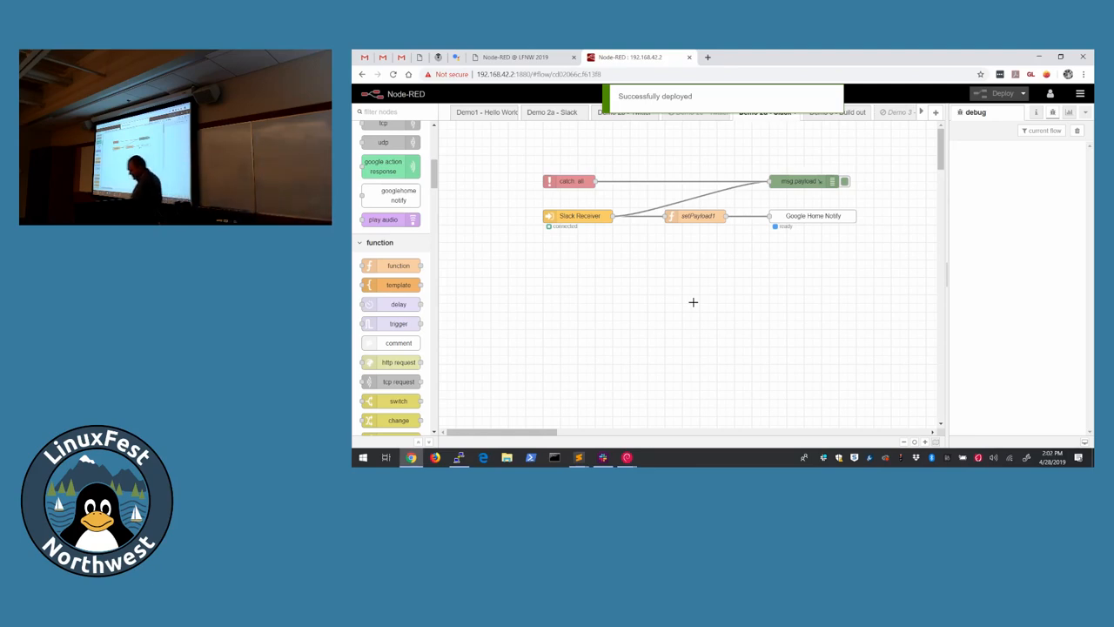
{"action": "left_click", "coordinate": [766, 111]}
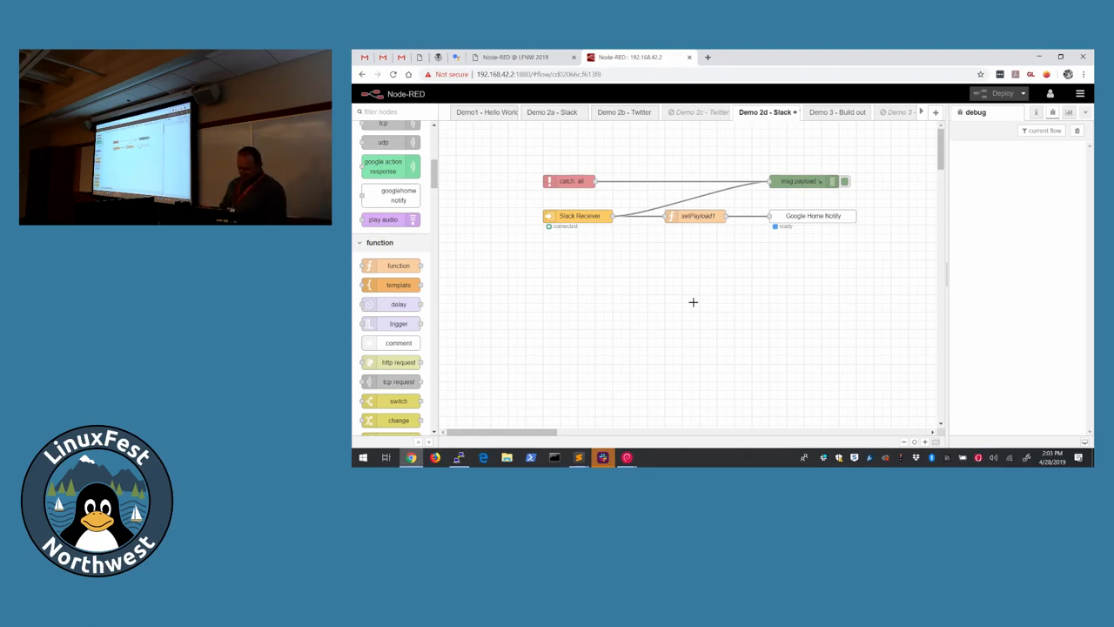
{"action": "mouse_move", "coordinate": [613, 432]}
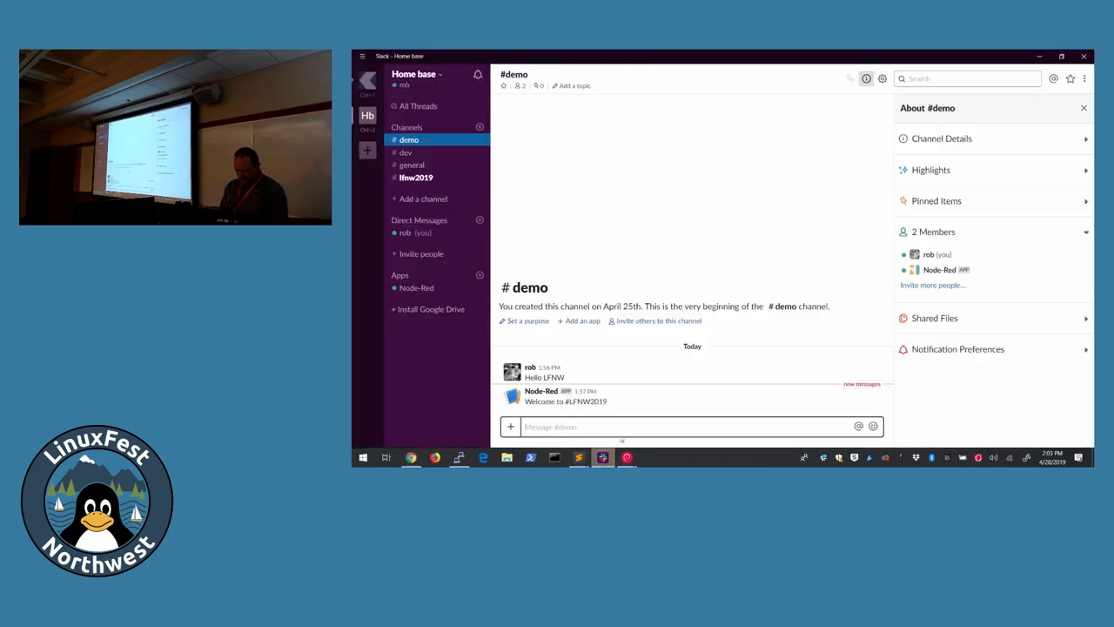
Step: Check the tweets in #lfnw2019, then post 'Hello Google' in the #demo channel
{"action": "left_click", "coordinate": [416, 177]}
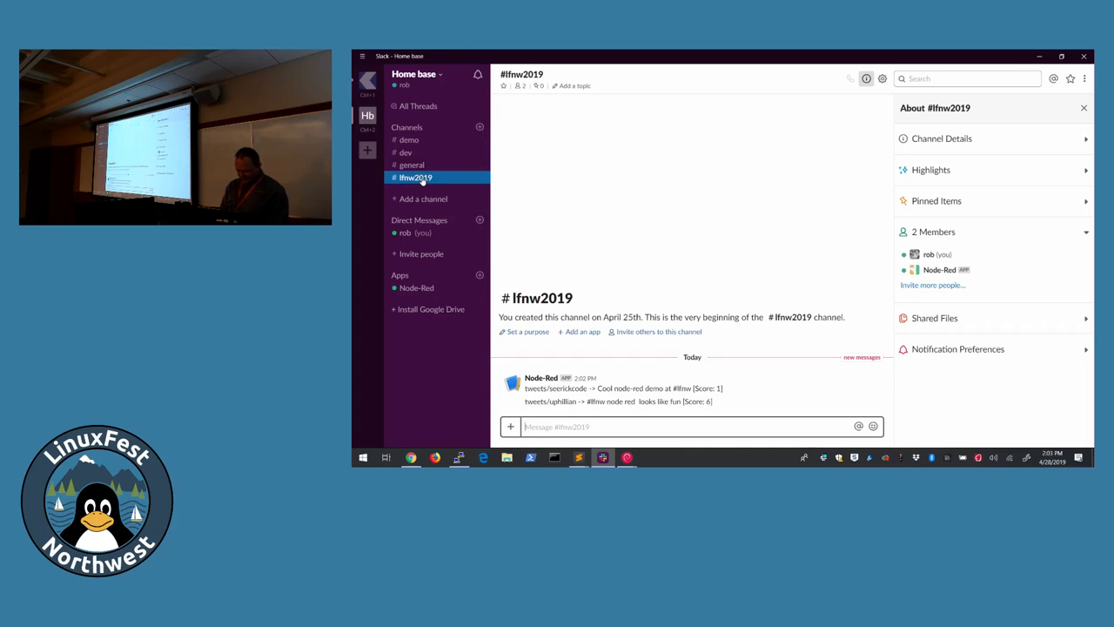
{"action": "mouse_move", "coordinate": [452, 199]}
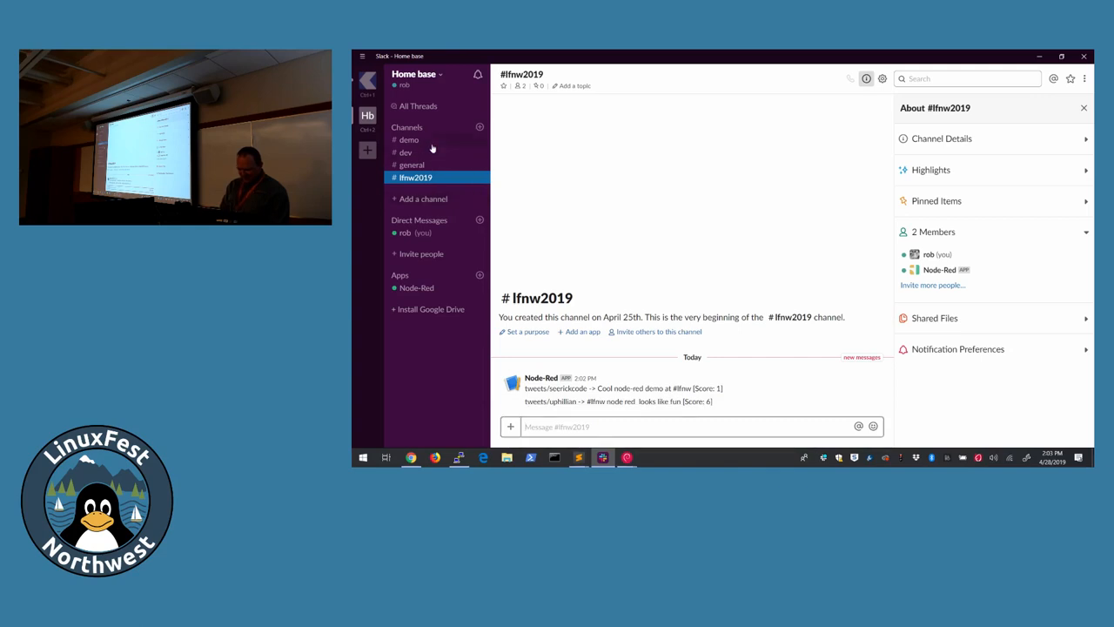
{"action": "left_click", "coordinate": [407, 140]}
{"action": "type", "text": "h"}
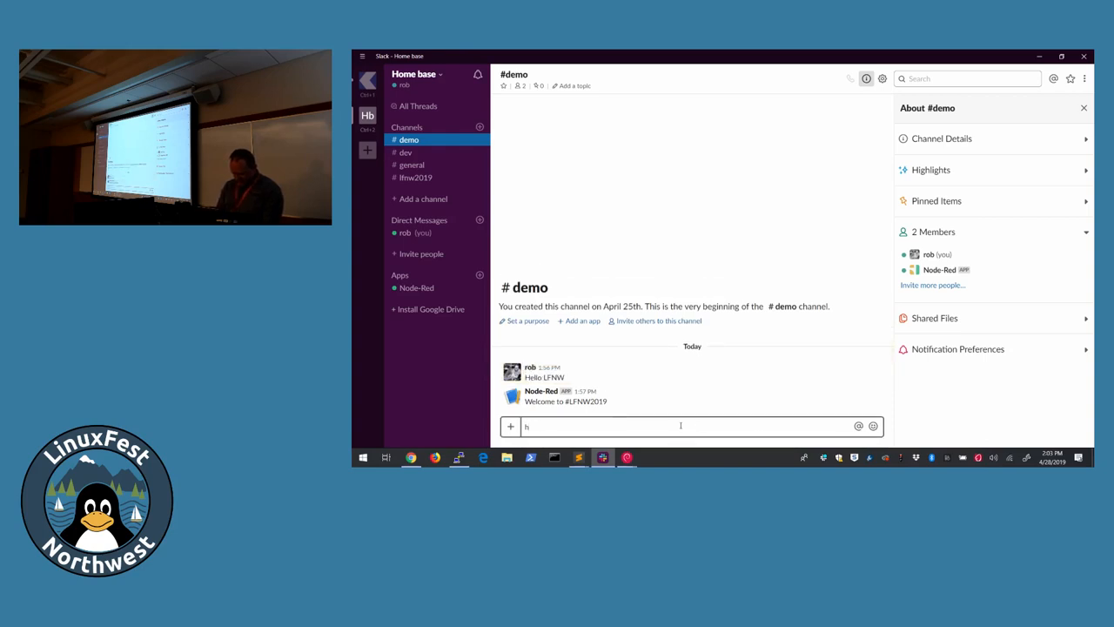
{"action": "type", "text": "Hello Goog"}
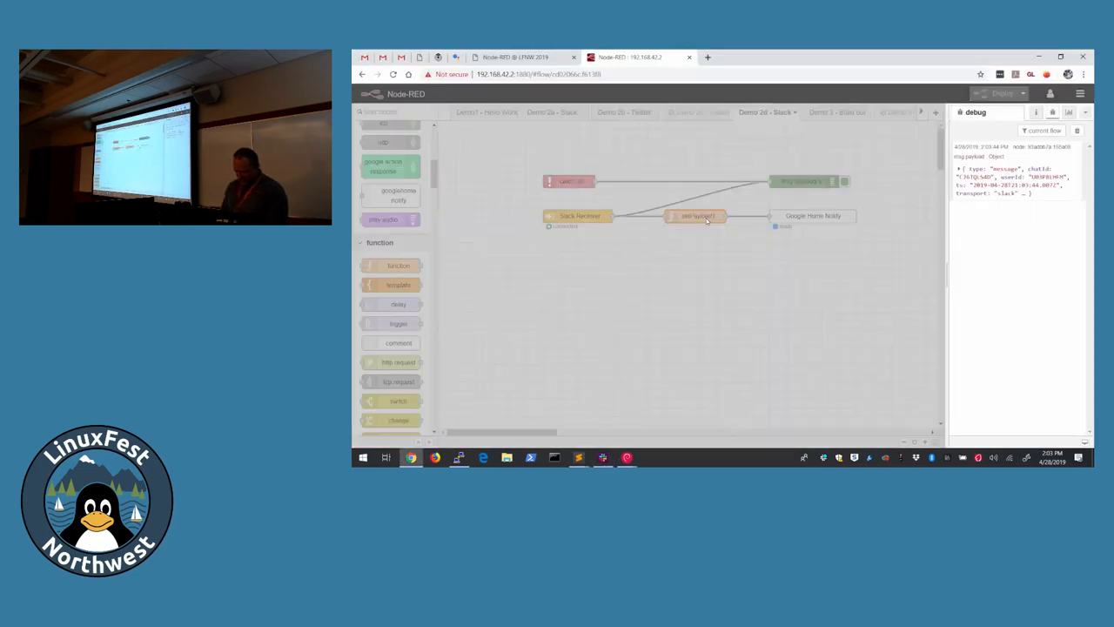
{"action": "double_click", "coordinate": [696, 216]}
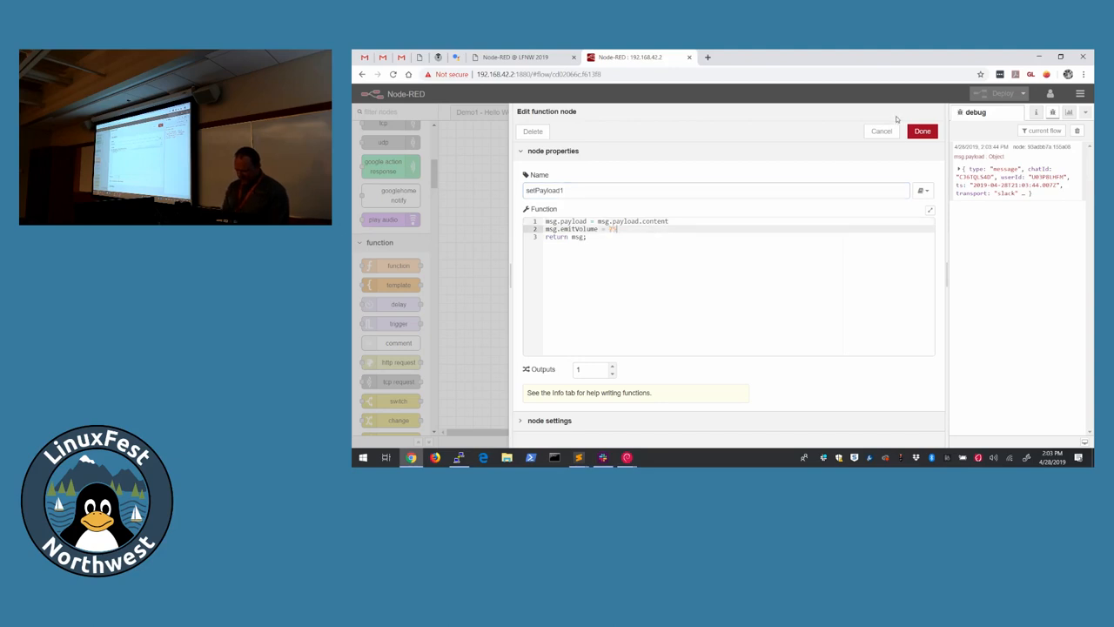
{"action": "left_click", "coordinate": [923, 131]}
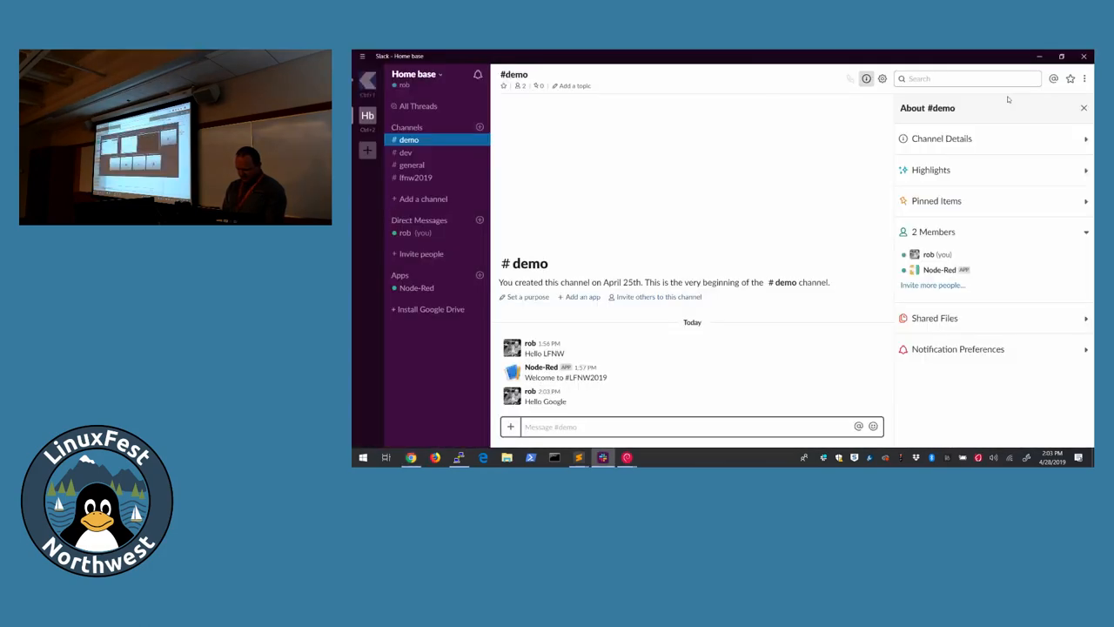
{"action": "type", "text": "Try again"}
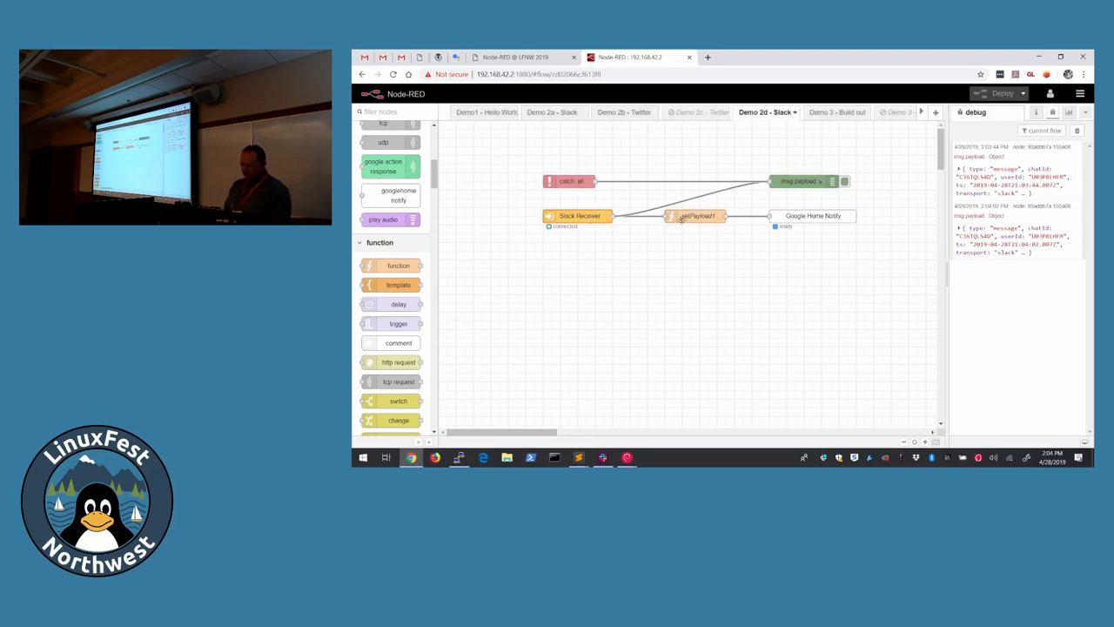
{"action": "double_click", "coordinate": [697, 216]}
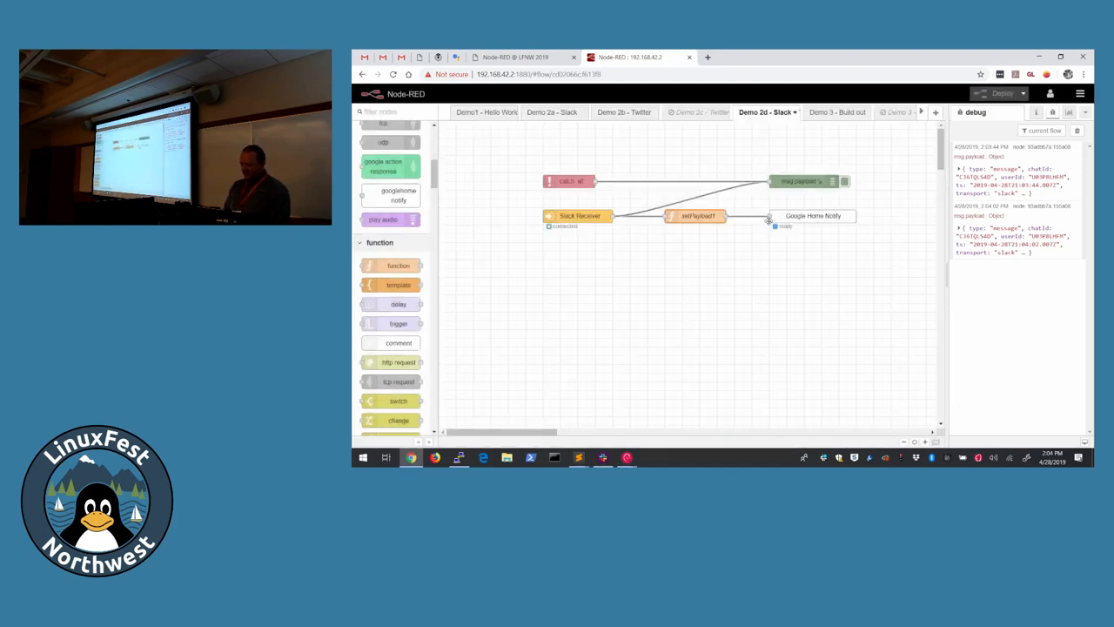
{"action": "double_click", "coordinate": [813, 216]}
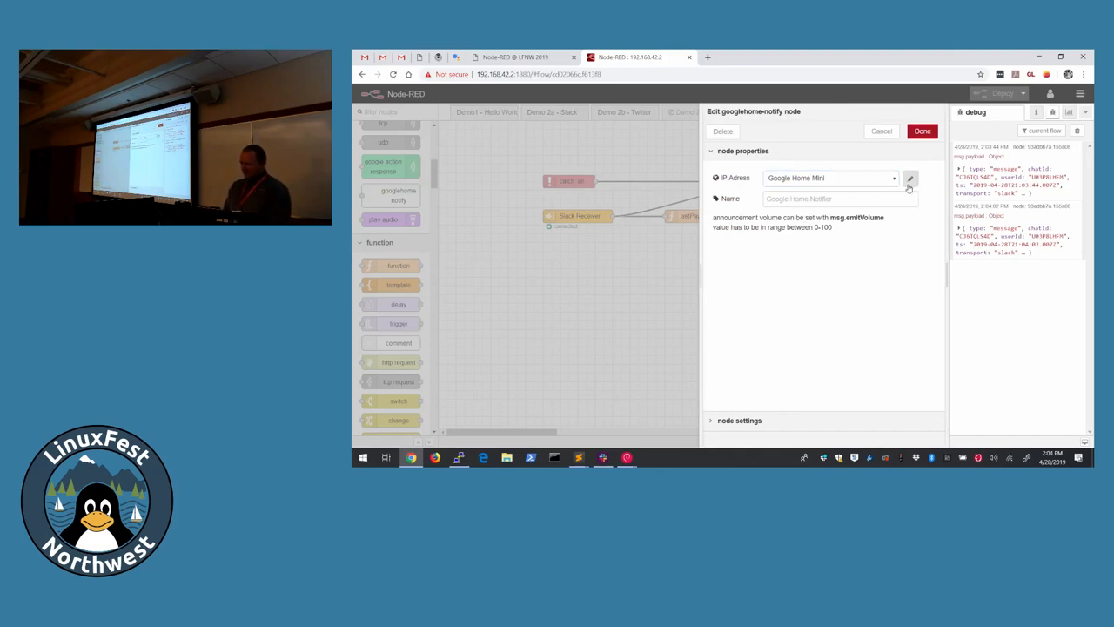
{"action": "left_click", "coordinate": [910, 178]}
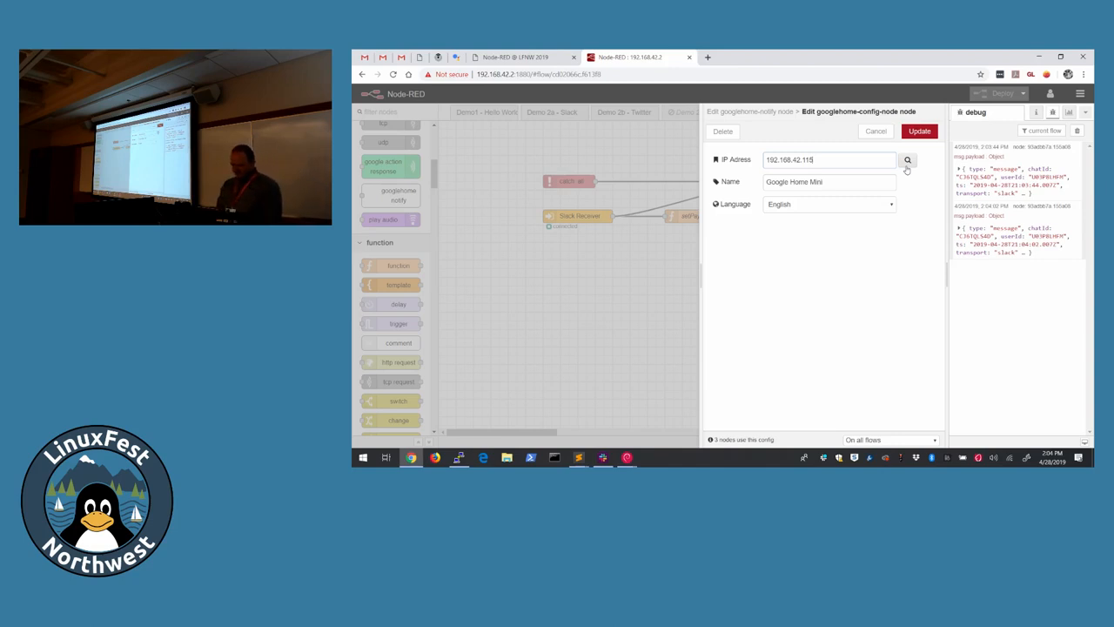
{"action": "left_click", "coordinate": [919, 131]}
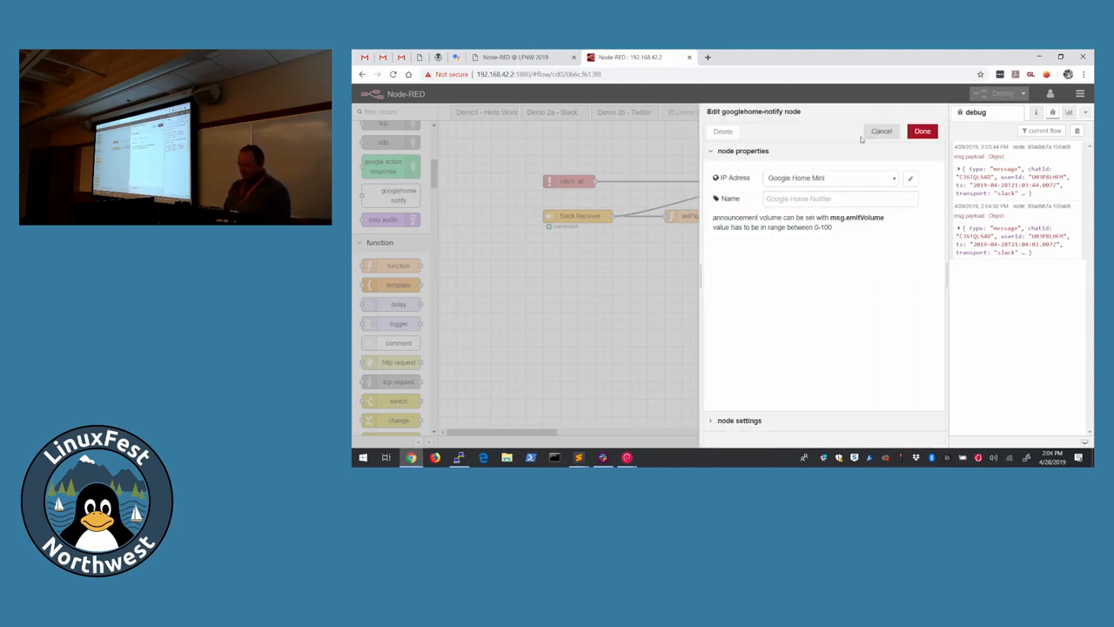
{"action": "left_click", "coordinate": [922, 131]}
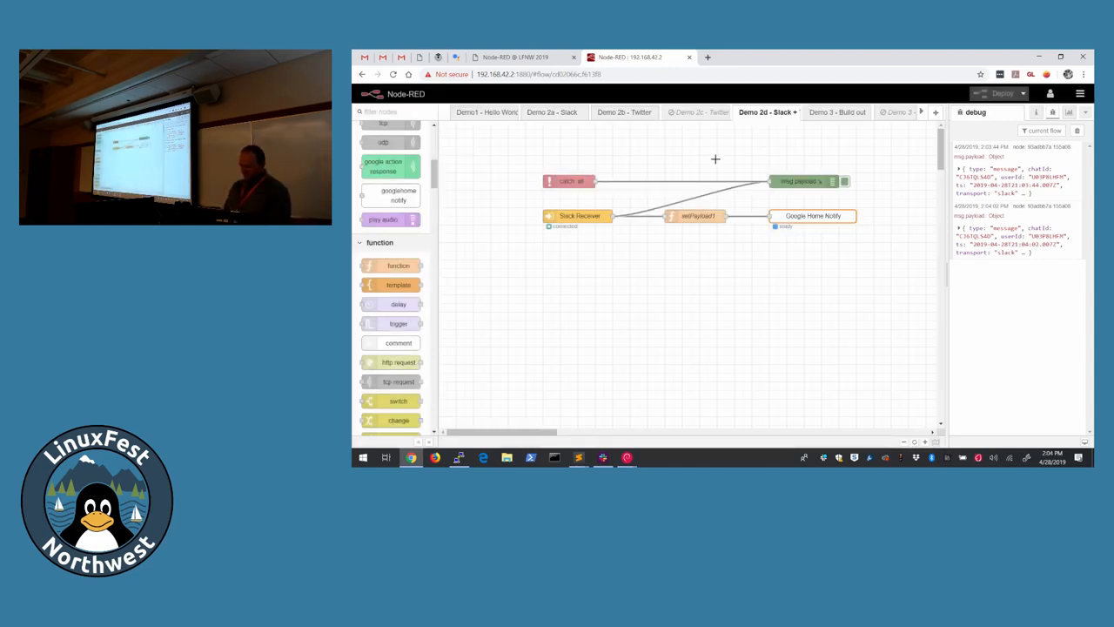
{"action": "left_click", "coordinate": [513, 58]}
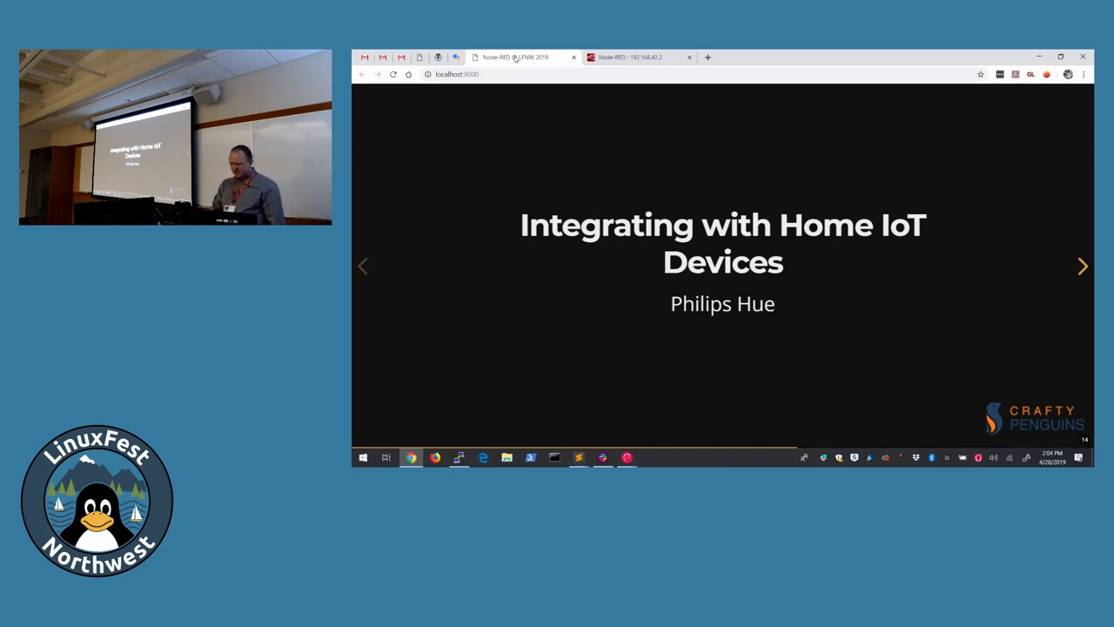
Step: Advance to the Demo 3 - Philips Hue slide, glance at Slack, and return to the presentation
{"action": "left_click", "coordinate": [1082, 264]}
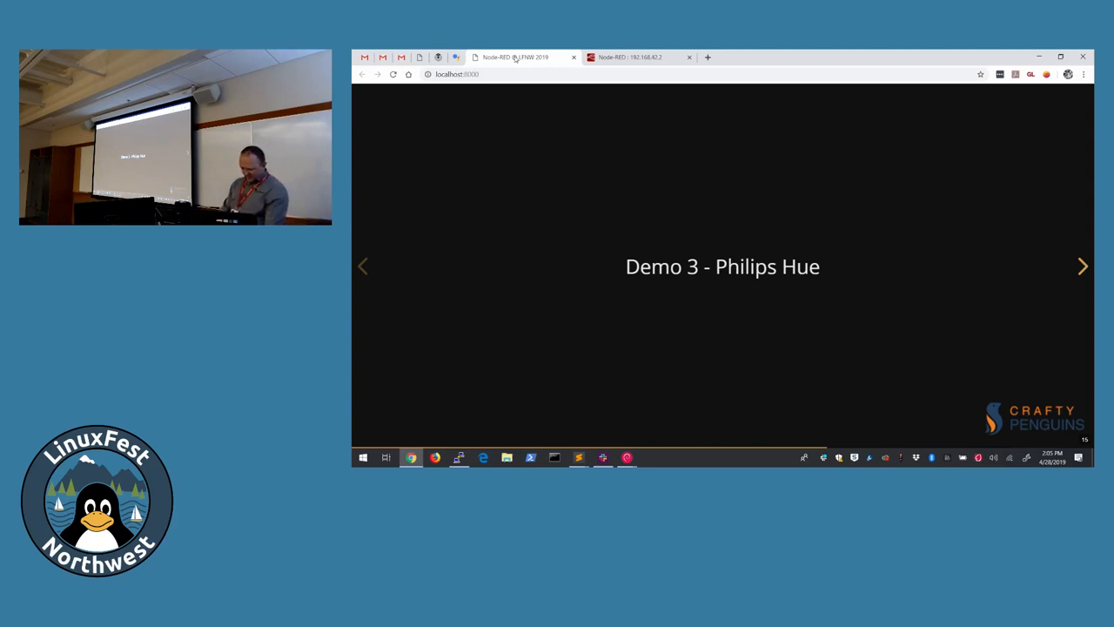
{"action": "left_click", "coordinate": [603, 456]}
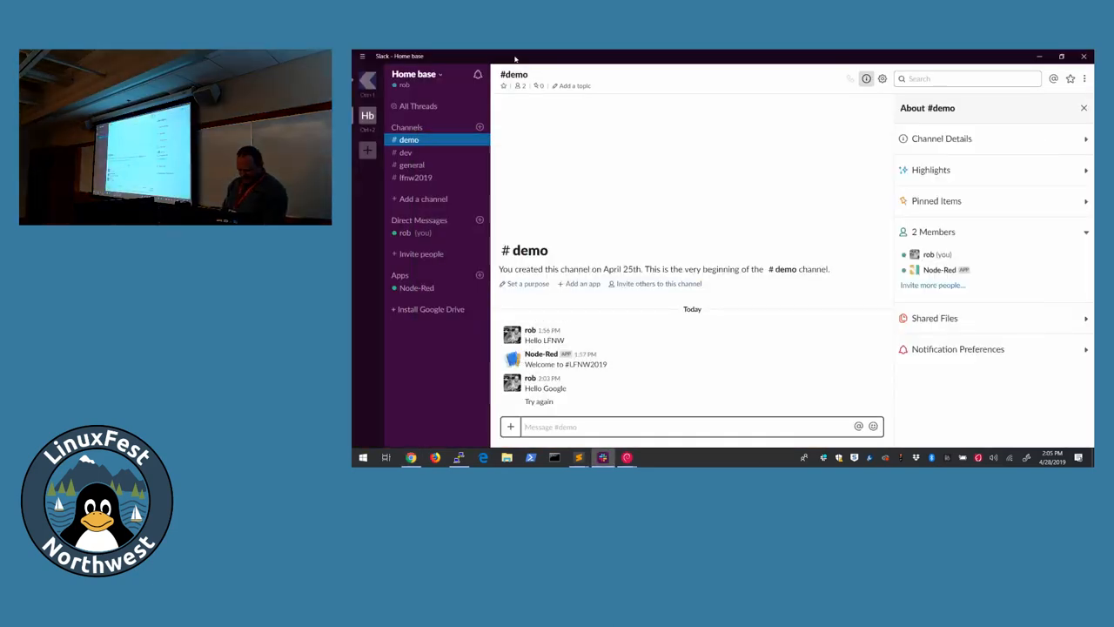
{"action": "key", "text": "alt+tab"}
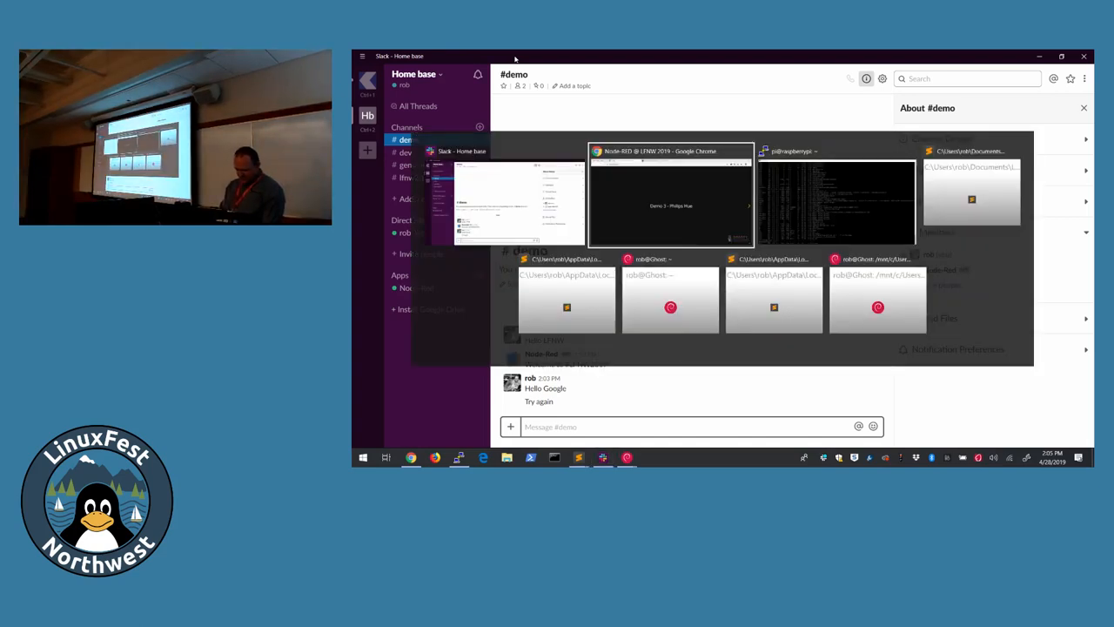
{"action": "left_click", "coordinate": [670, 195]}
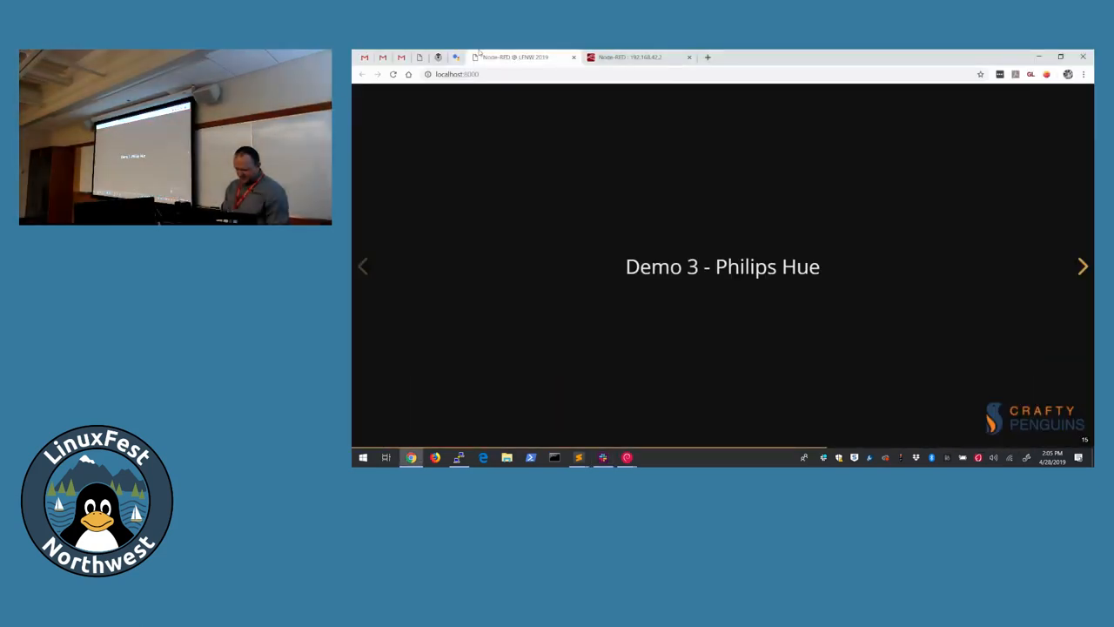
Step: Copy the timestamp → Hue Bridge → msg.payload nodes from Demo 3 - Build out onto the empty Hue flow
{"action": "left_click", "coordinate": [630, 56]}
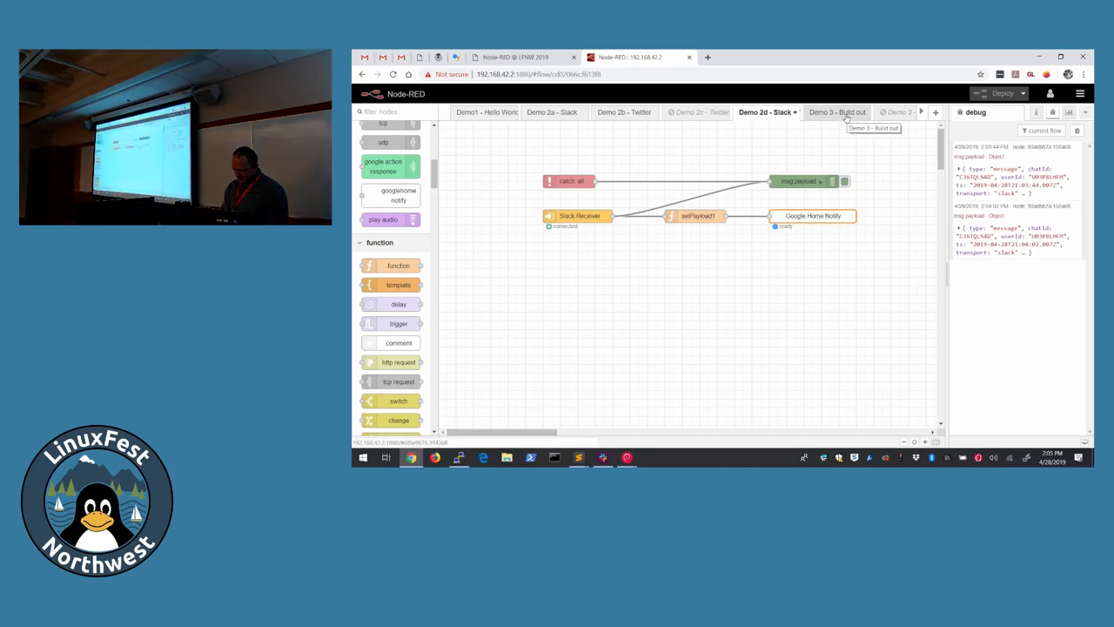
{"action": "left_click", "coordinate": [839, 111]}
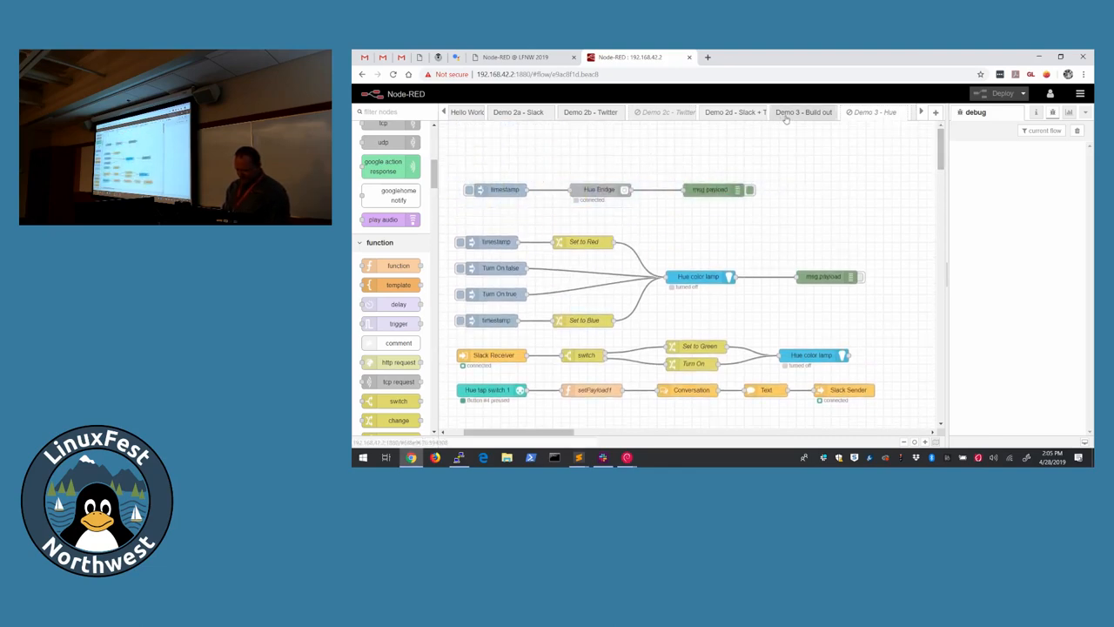
{"action": "left_click", "coordinate": [804, 111]}
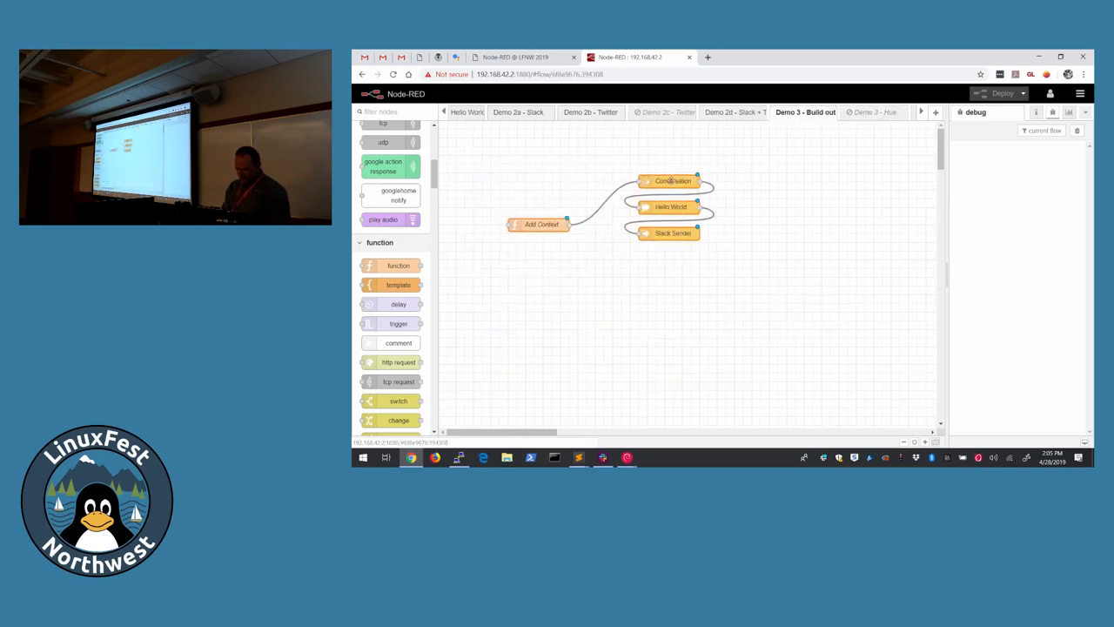
{"action": "left_click", "coordinate": [874, 111]}
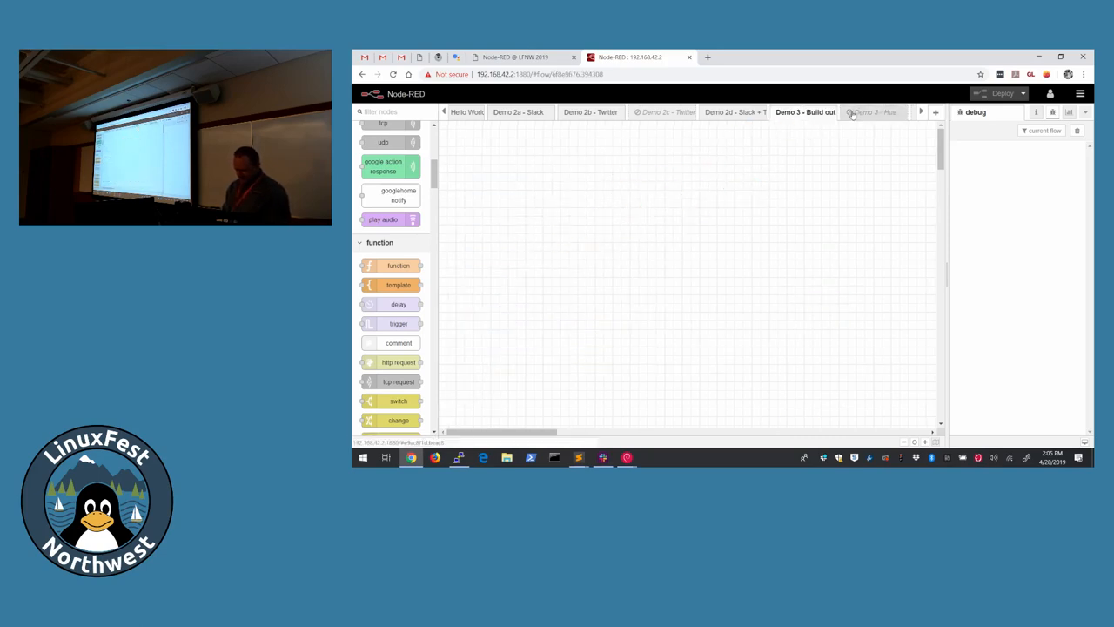
{"action": "left_click", "coordinate": [870, 111]}
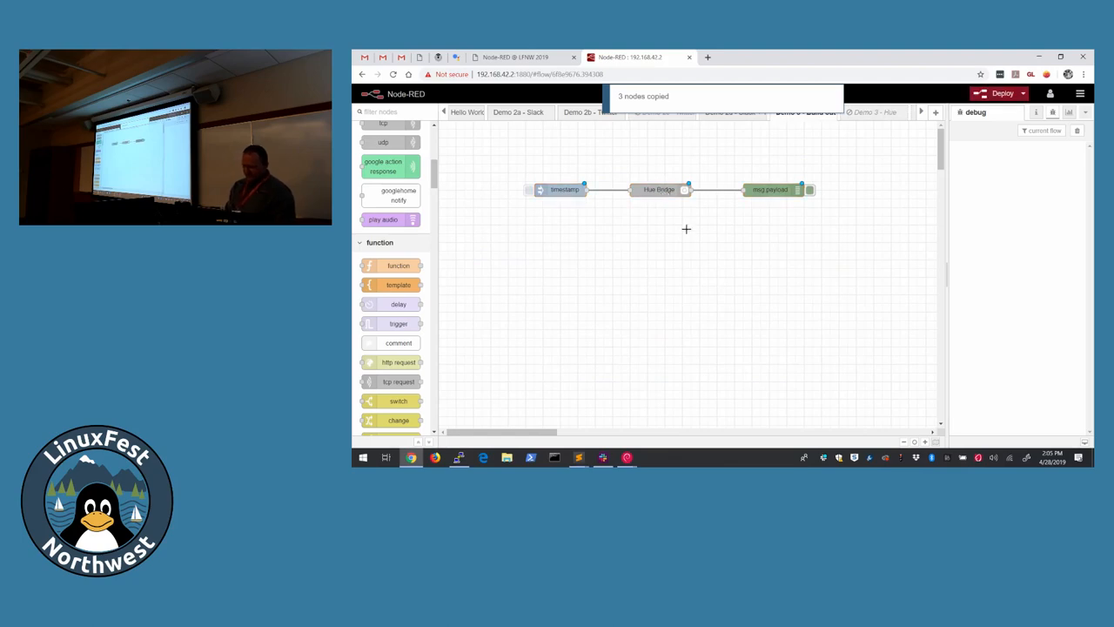
{"action": "left_click", "coordinate": [804, 111]}
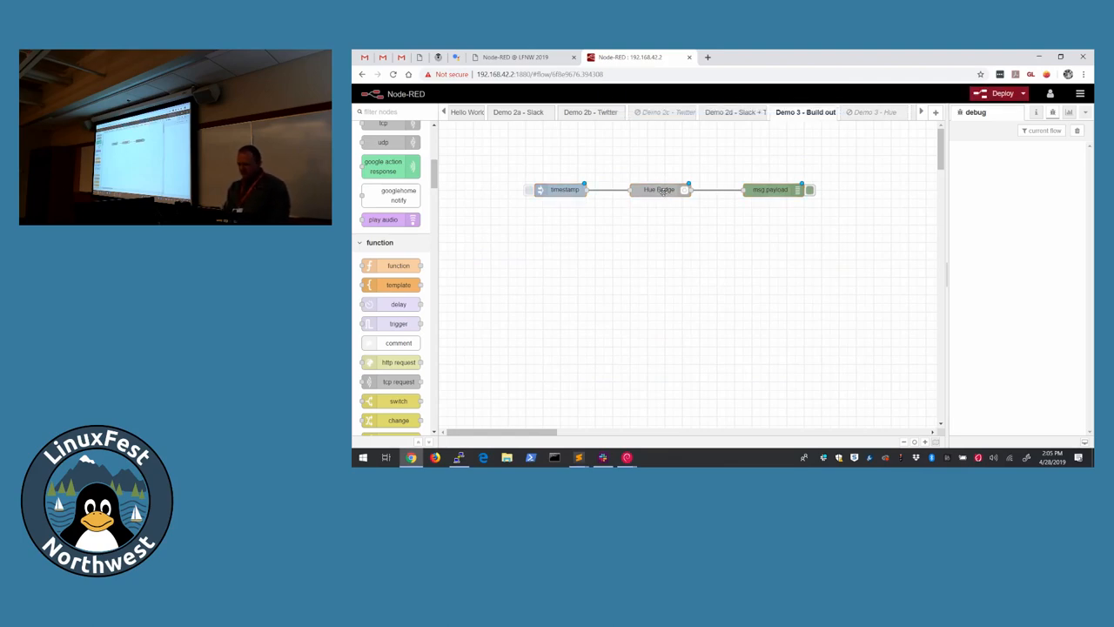
Step: Confirm the Hue Bridge node's Demo Base Unit configuration (bridge IP, API key, poll interval) and update it
{"action": "double_click", "coordinate": [660, 188]}
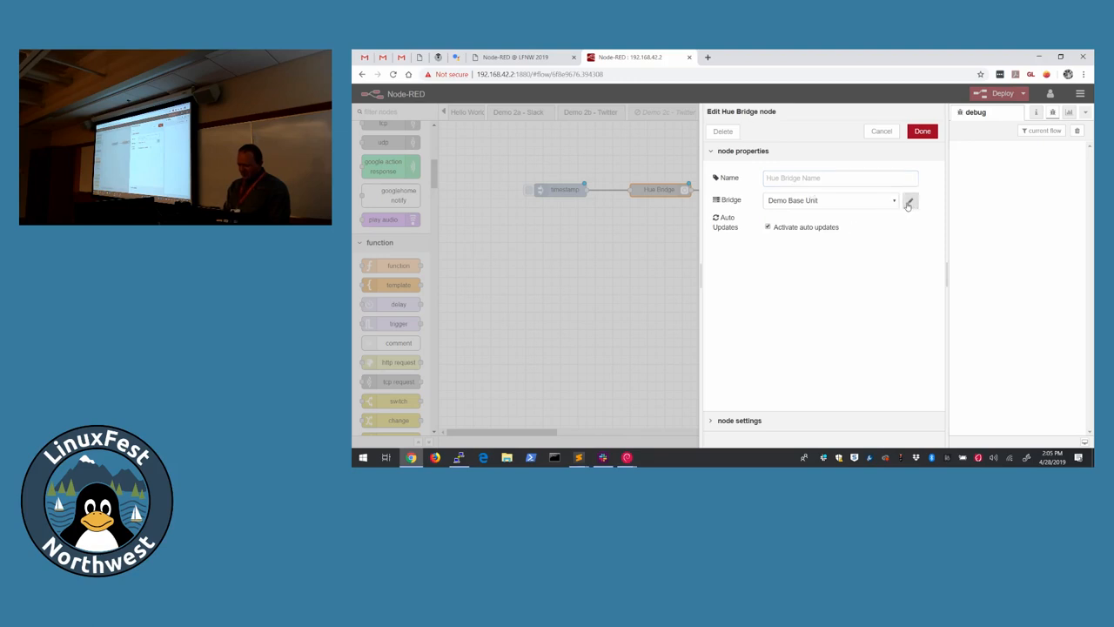
{"action": "left_click", "coordinate": [908, 200]}
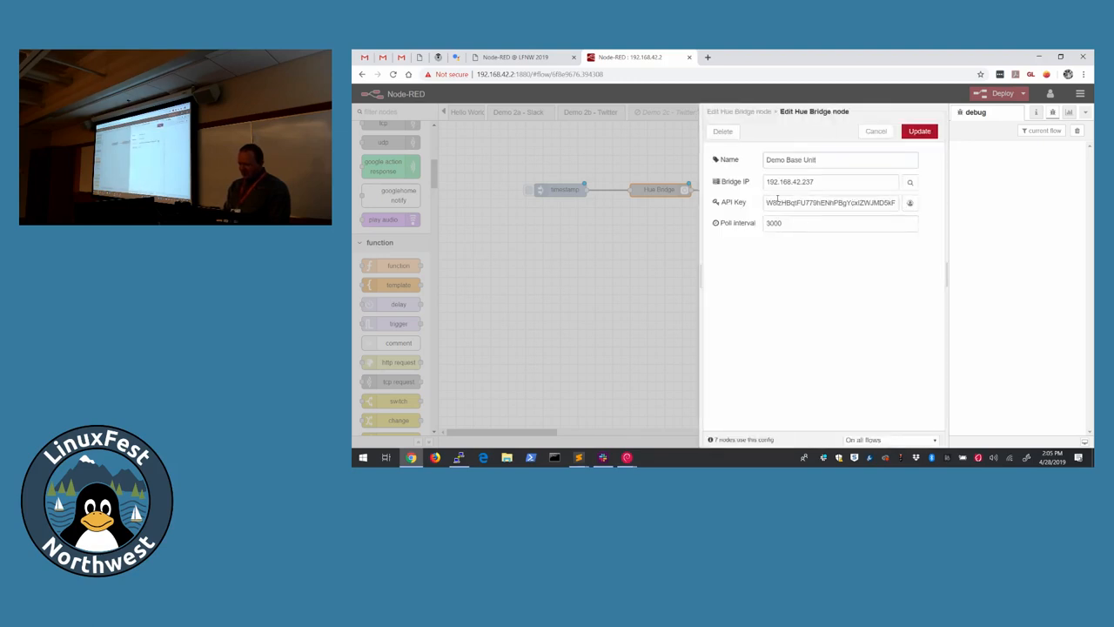
{"action": "left_click", "coordinate": [910, 182]}
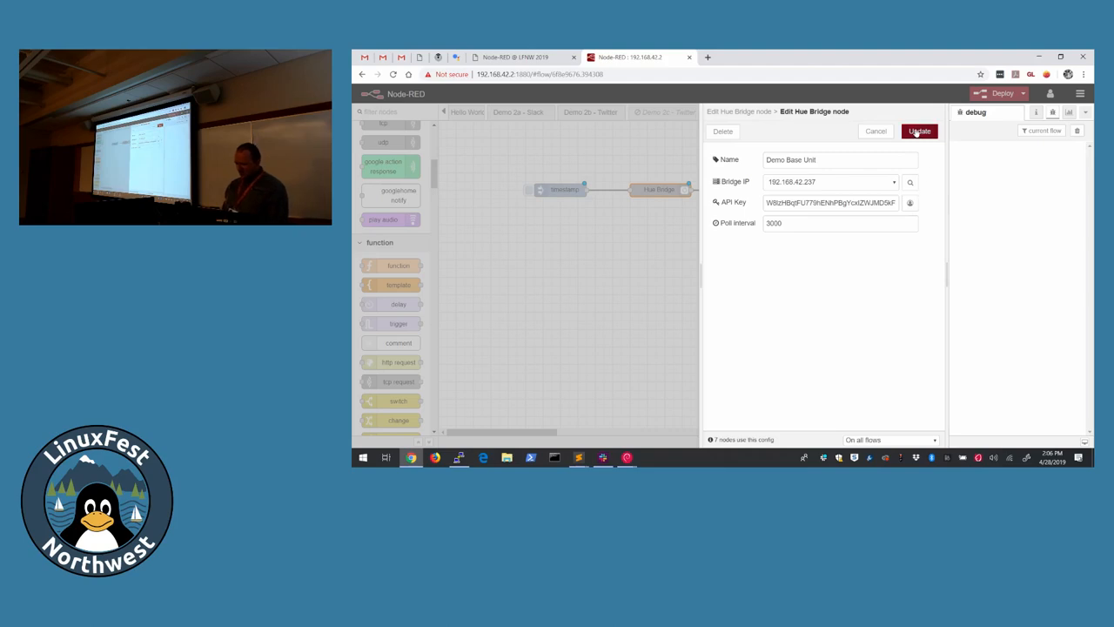
{"action": "left_click", "coordinate": [919, 130]}
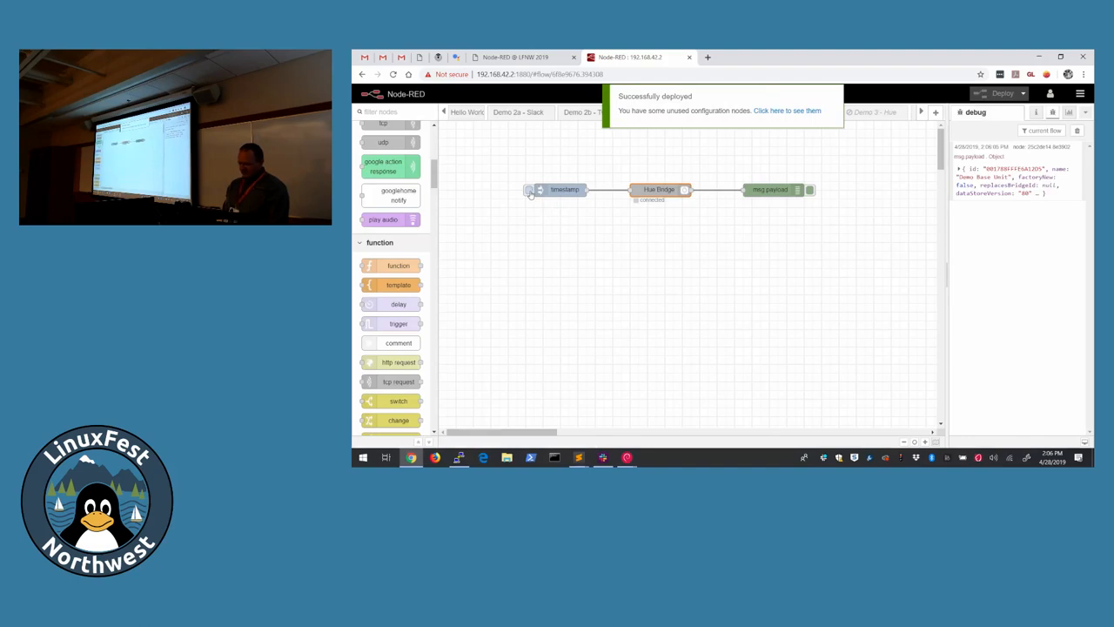
Step: Trigger the timestamp inject, expand the Demo Base Unit bridge payload in debug, then move to the finished lamp flows
{"action": "left_click", "coordinate": [530, 190]}
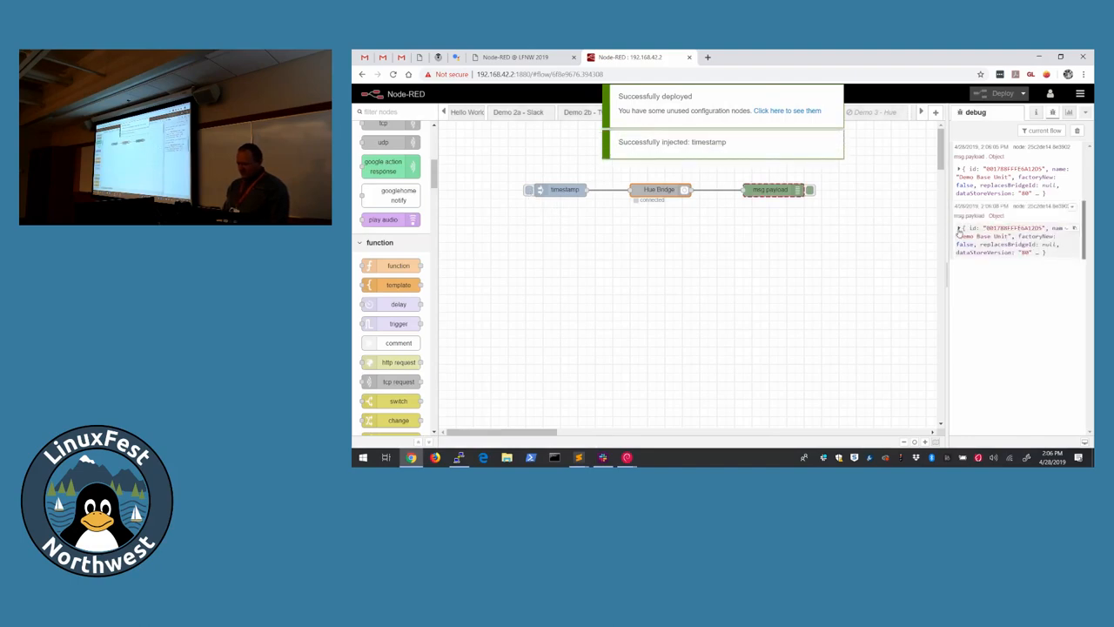
{"action": "left_click", "coordinate": [961, 228]}
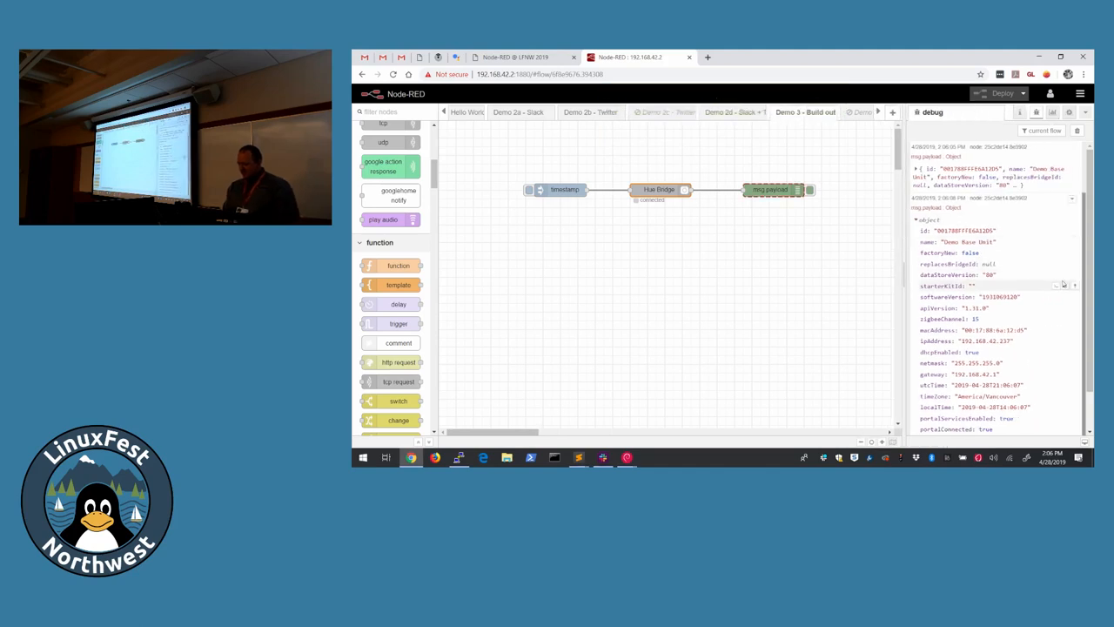
{"action": "scroll", "scroll_direction": "down", "scroll_amount": 3}
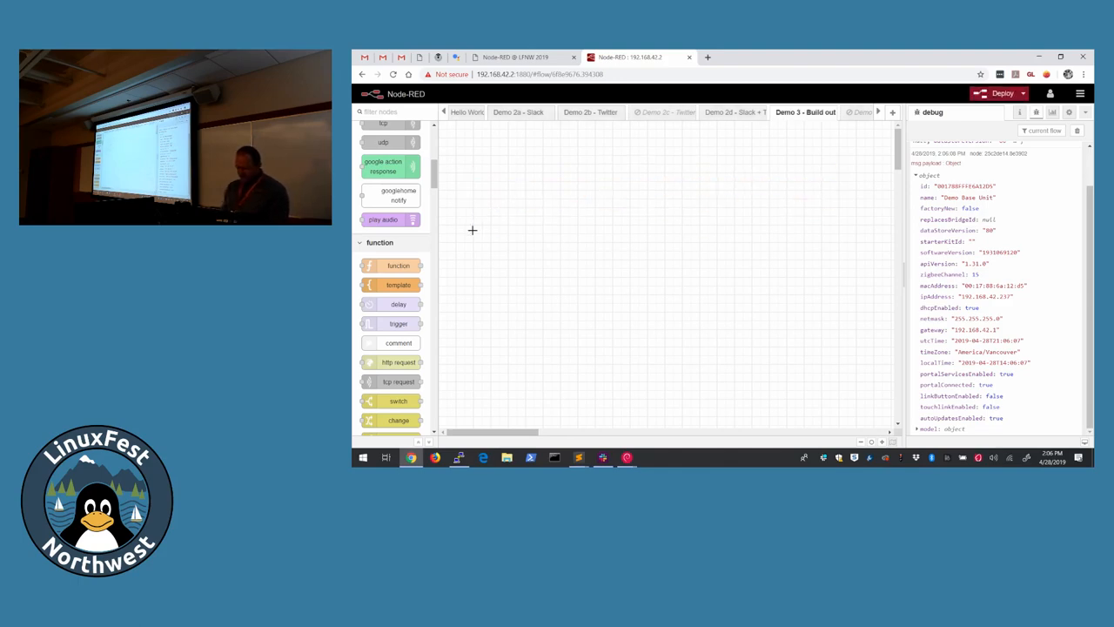
{"action": "left_click", "coordinate": [832, 111]}
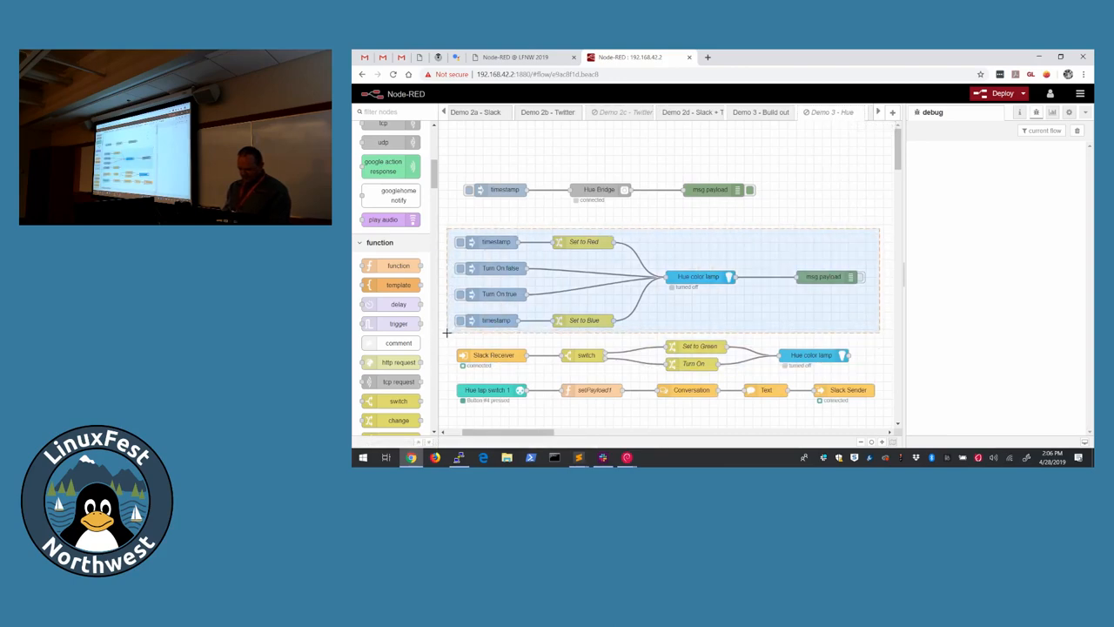
Step: Copy the on/off and Set to Red/Blue lamp nodes into Demo 3 - Build out, deploy, and review the Set to Red change node
{"action": "key", "text": "ctrl+c"}
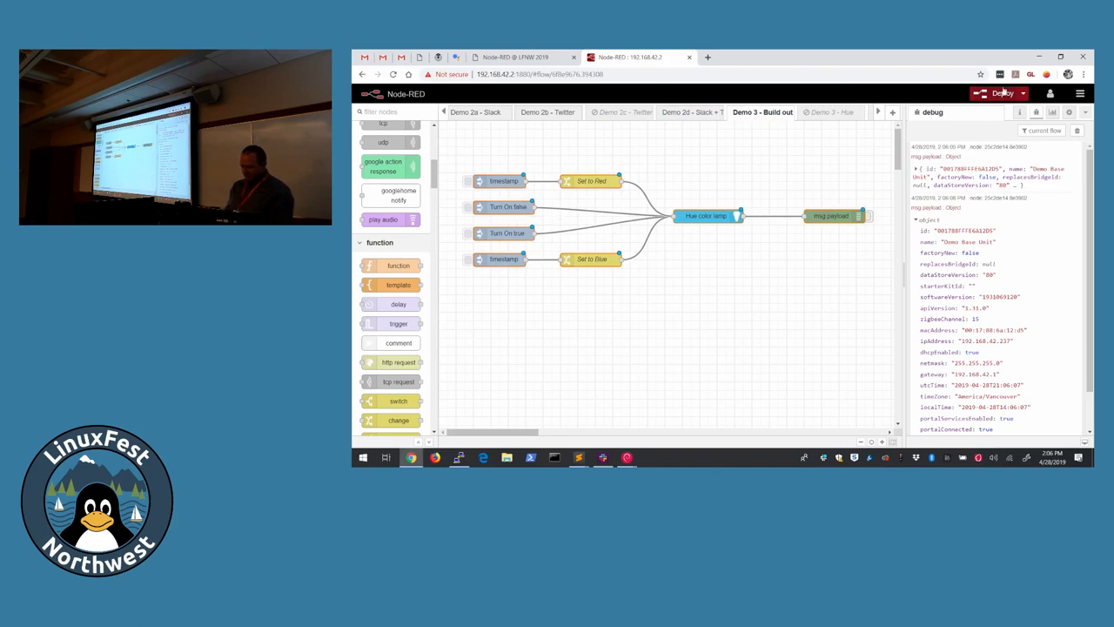
{"action": "left_click", "coordinate": [1003, 94]}
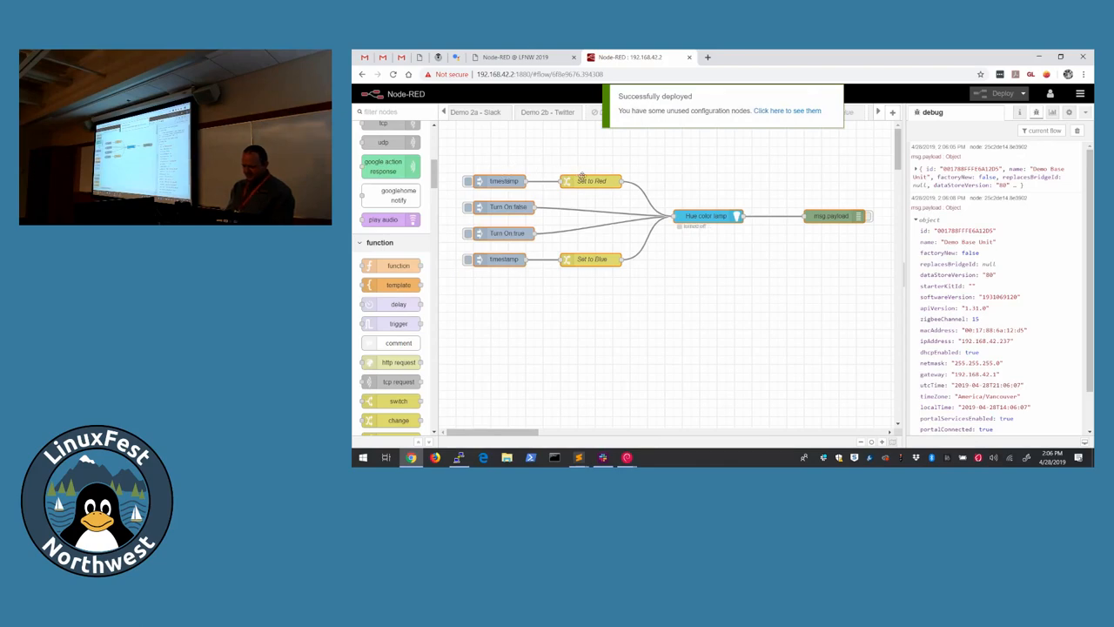
{"action": "double_click", "coordinate": [592, 179]}
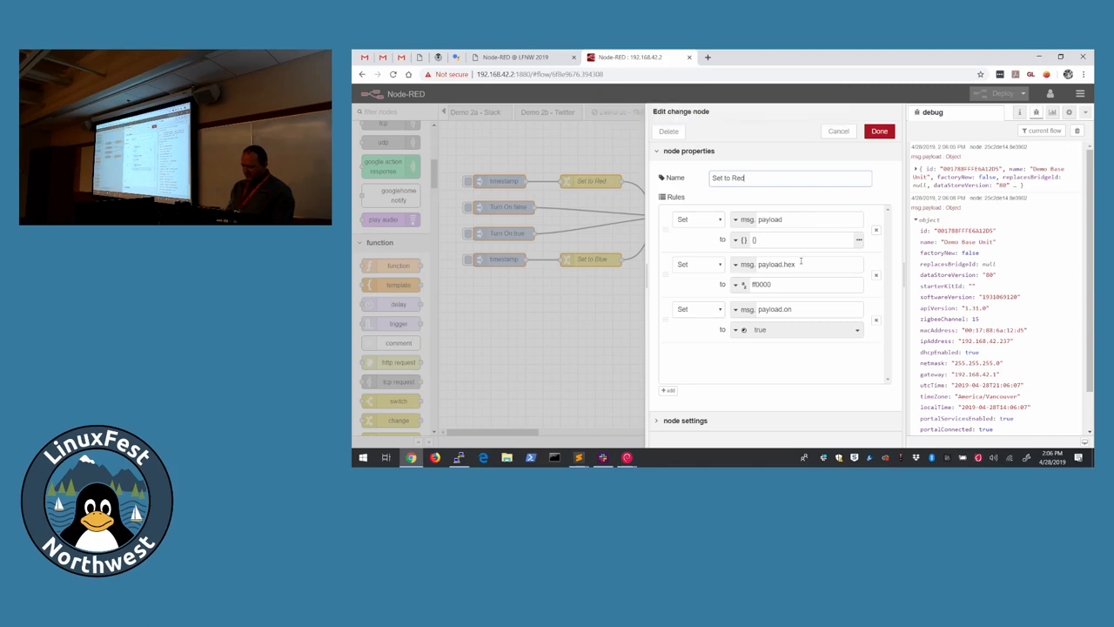
{"action": "mouse_move", "coordinate": [783, 303]}
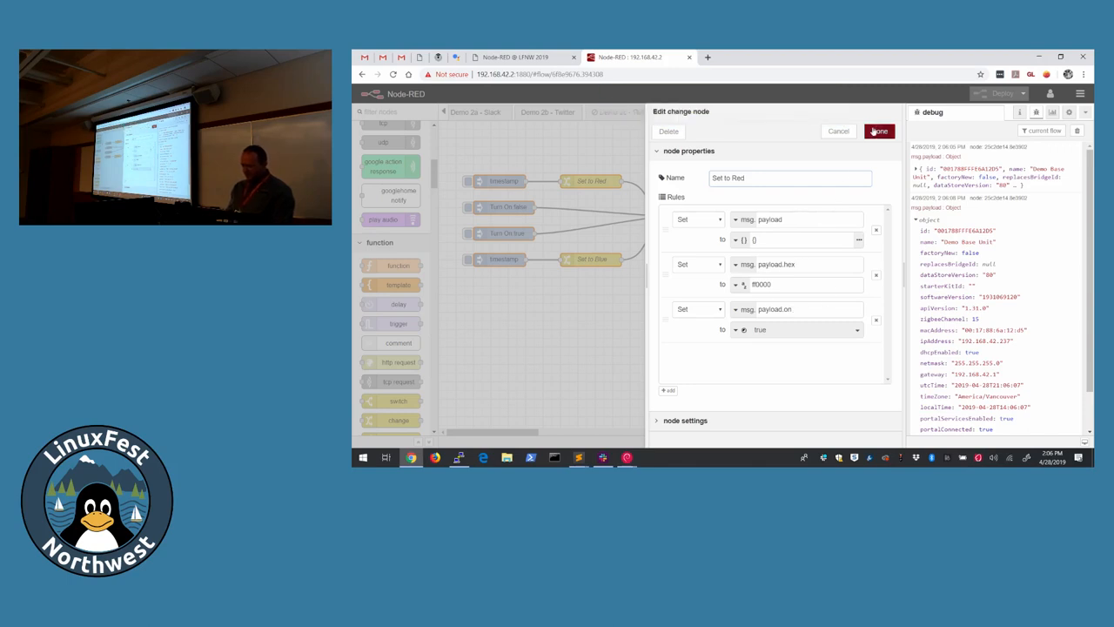
{"action": "left_click", "coordinate": [878, 131]}
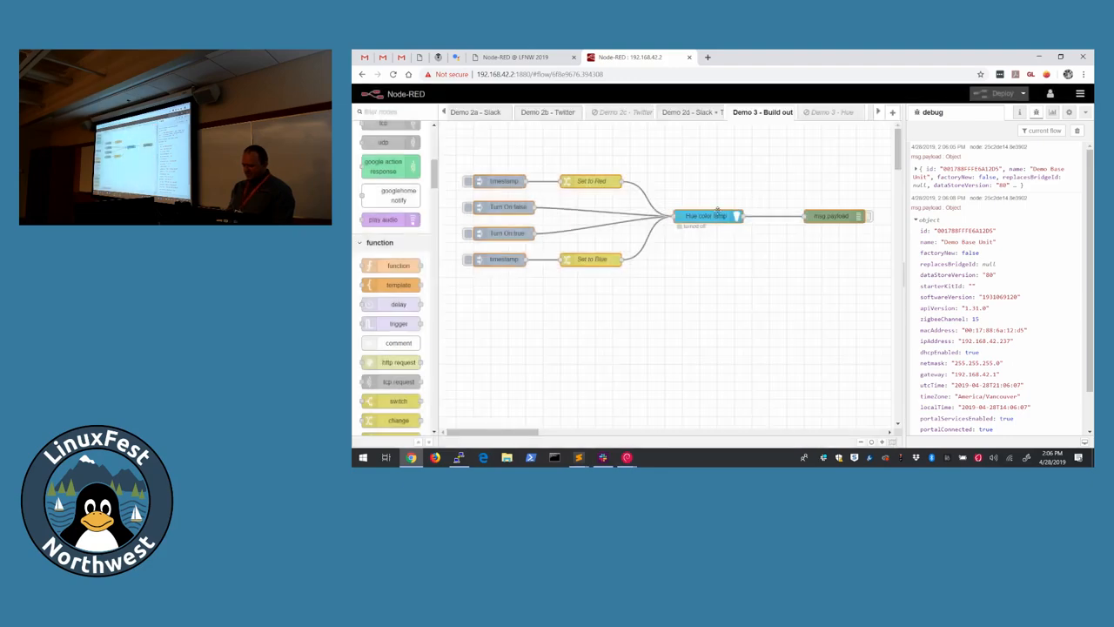
{"action": "double_click", "coordinate": [705, 216]}
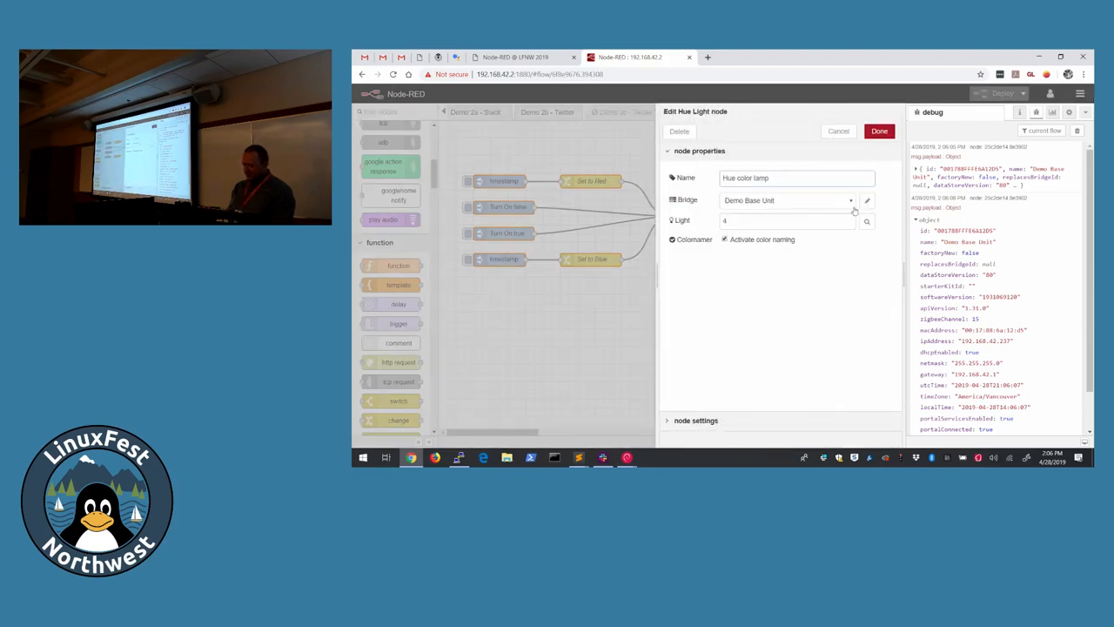
Step: Link the lamp node to the Hue color lamp light on the Demo Base Unit bridge
{"action": "left_click", "coordinate": [783, 220]}
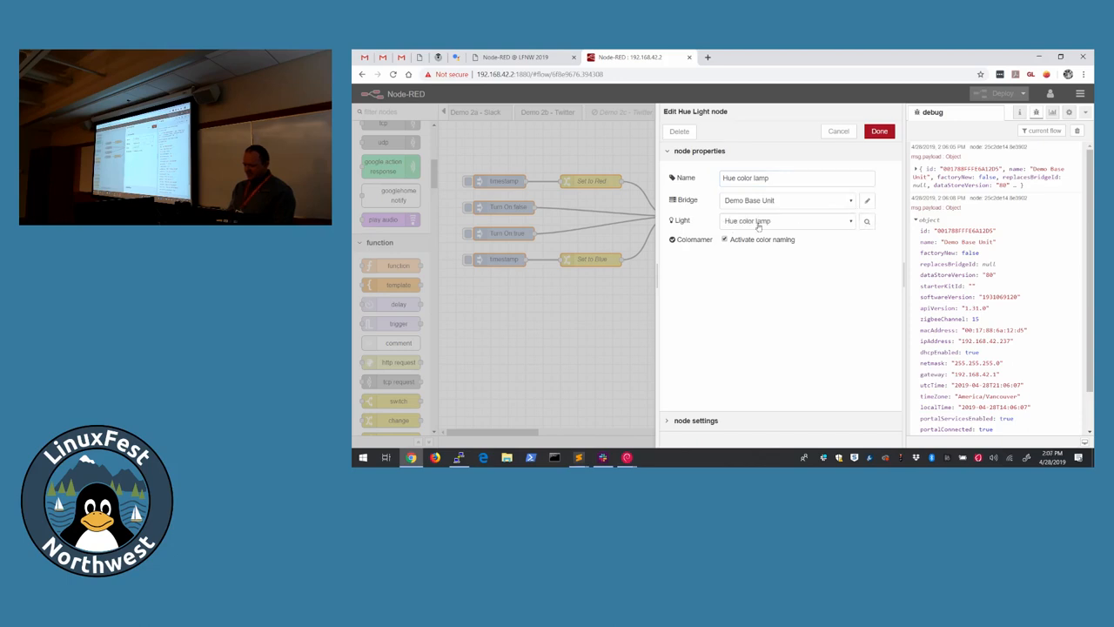
{"action": "left_click", "coordinate": [877, 131]}
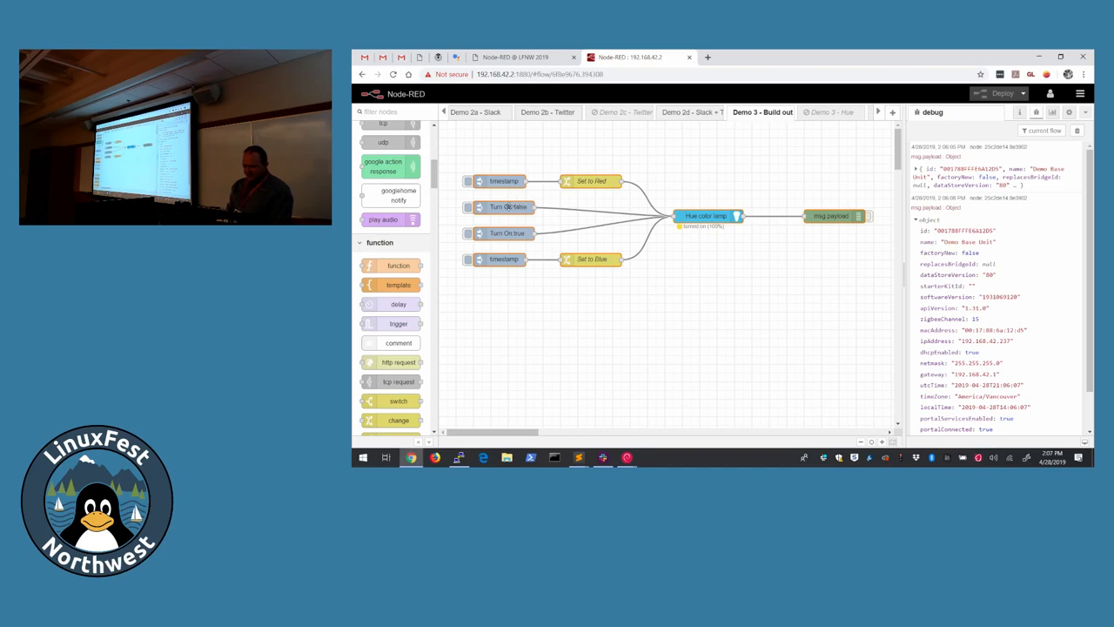
Step: Trigger a timestamp inject so a colour command reaches the Hue color lamp
{"action": "double_click", "coordinate": [508, 205]}
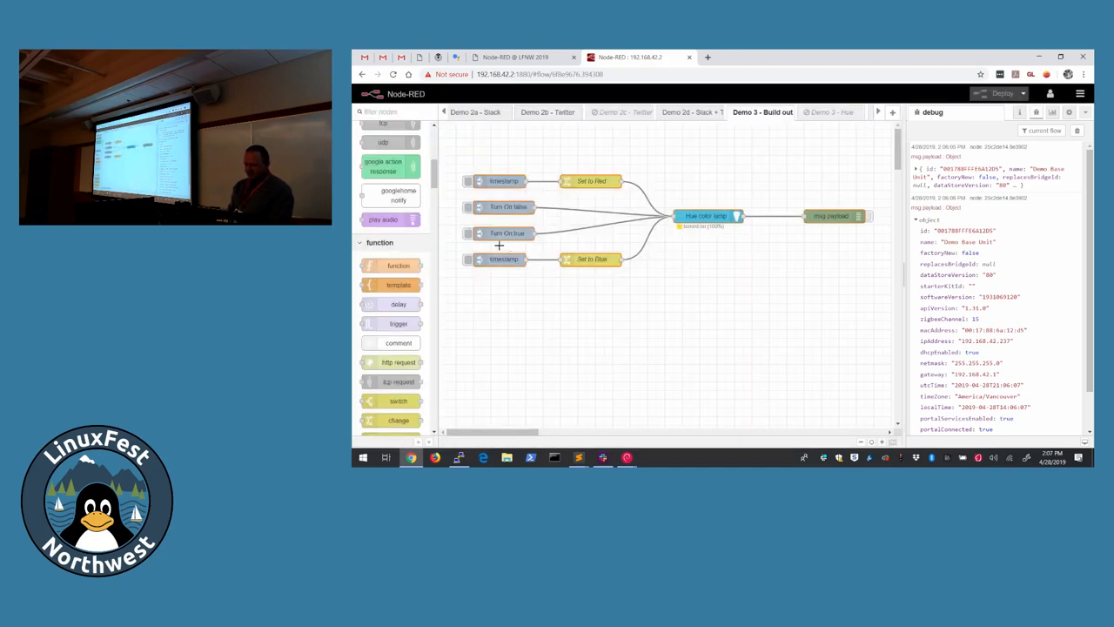
{"action": "left_click", "coordinate": [468, 205]}
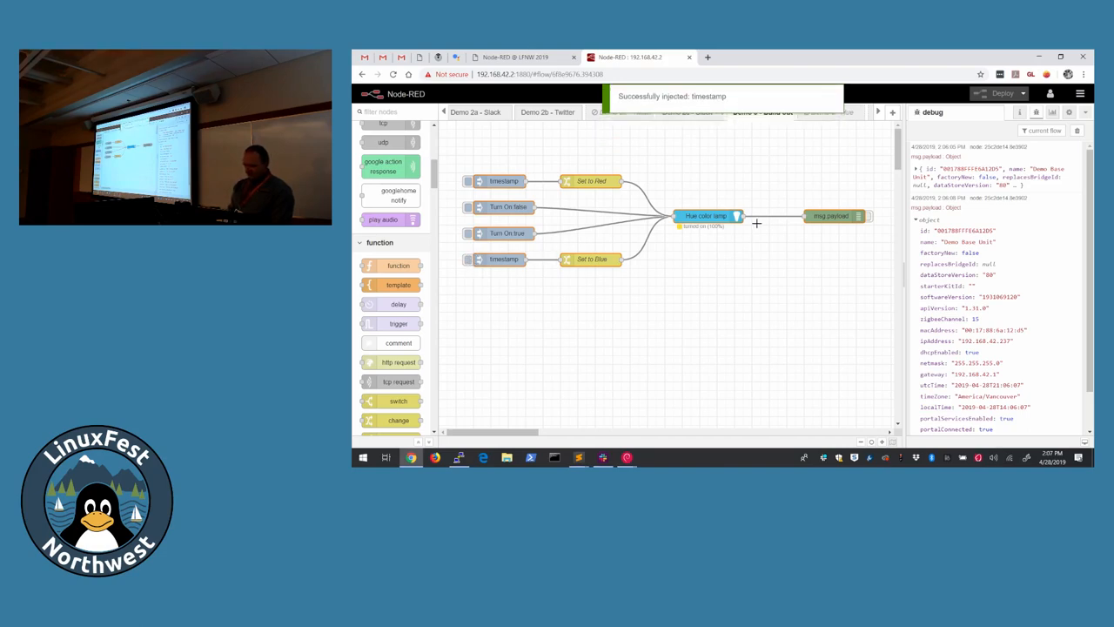
{"action": "mouse_move", "coordinate": [804, 163]}
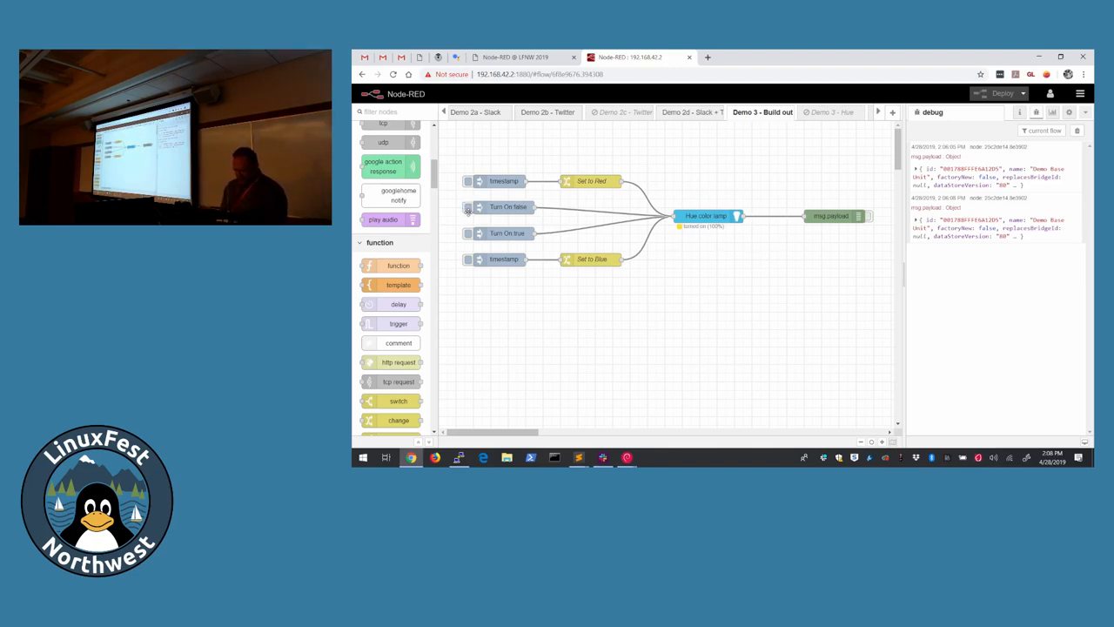
{"action": "left_click", "coordinate": [468, 205]}
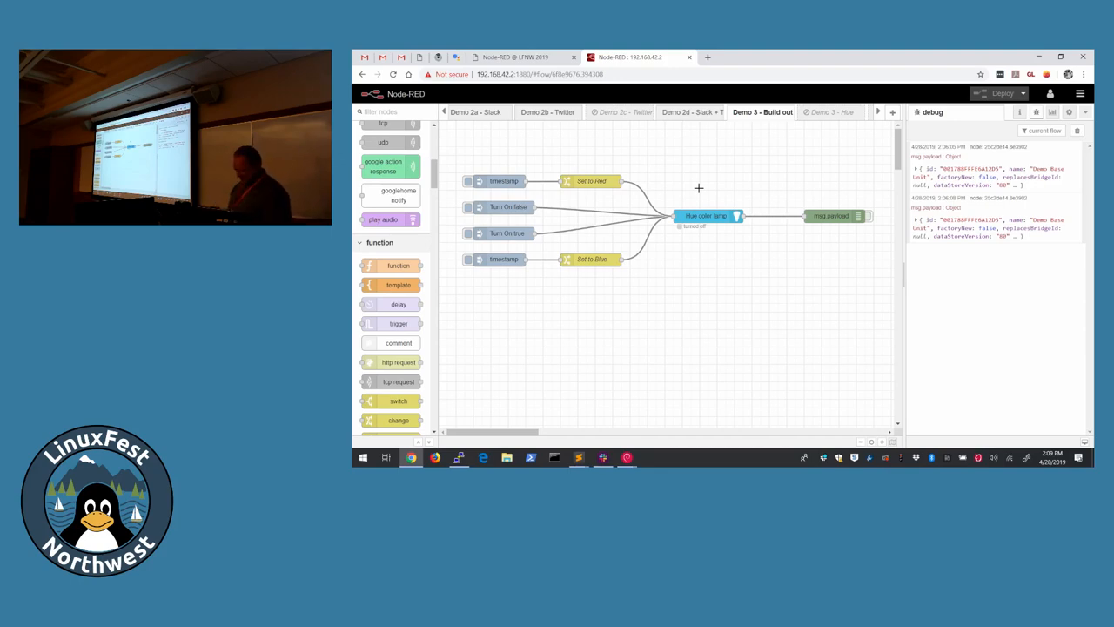
{"action": "mouse_move", "coordinate": [825, 111]}
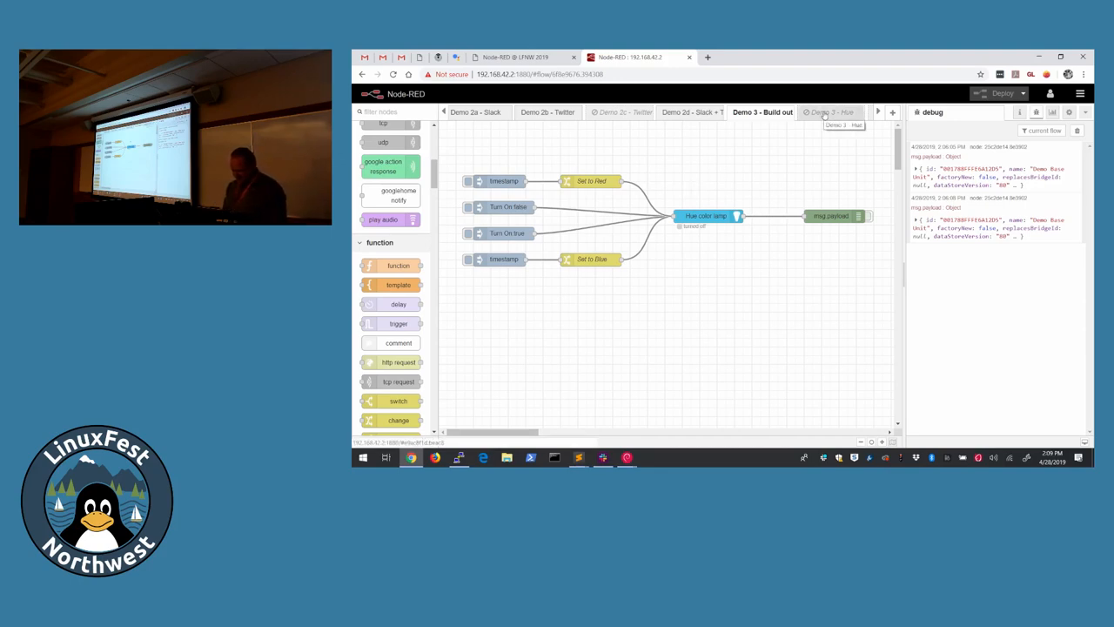
Step: Copy the Slack Receiver → switch → Set to Green/Turn On → Hue lamp nodes into Demo 3 - Build out and deploy
{"action": "left_click", "coordinate": [832, 111]}
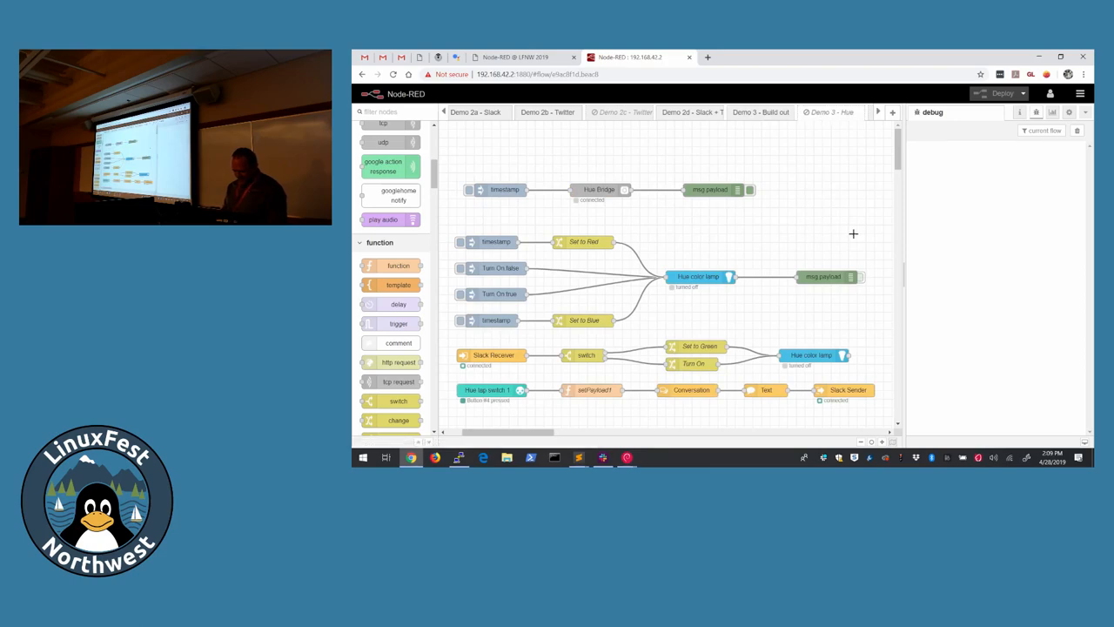
{"action": "left_click", "coordinate": [762, 112]}
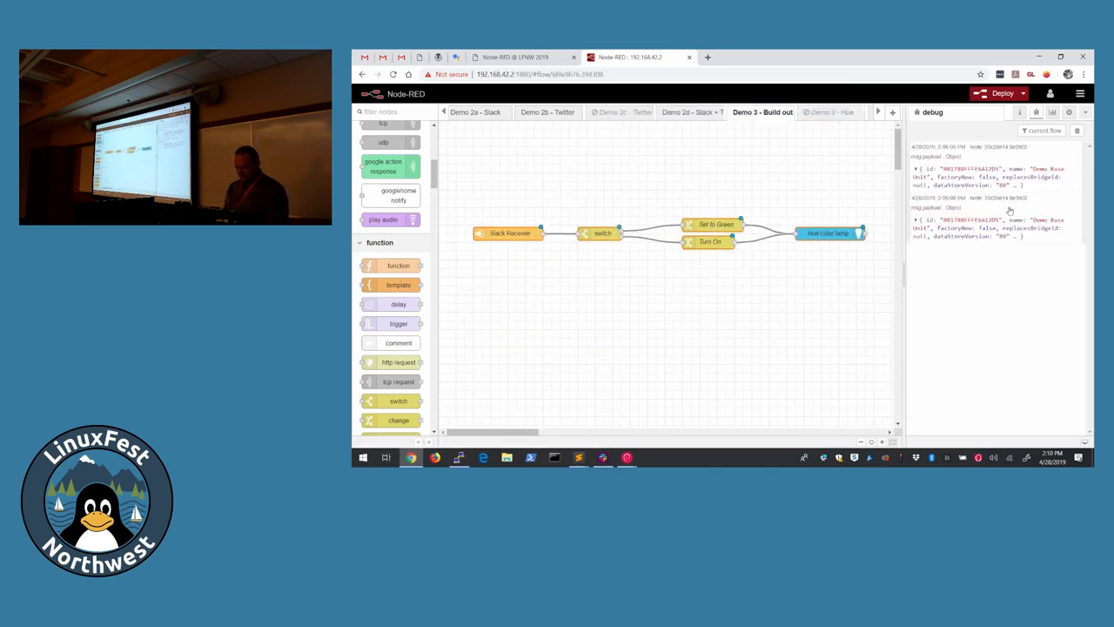
{"action": "left_click", "coordinate": [1001, 94]}
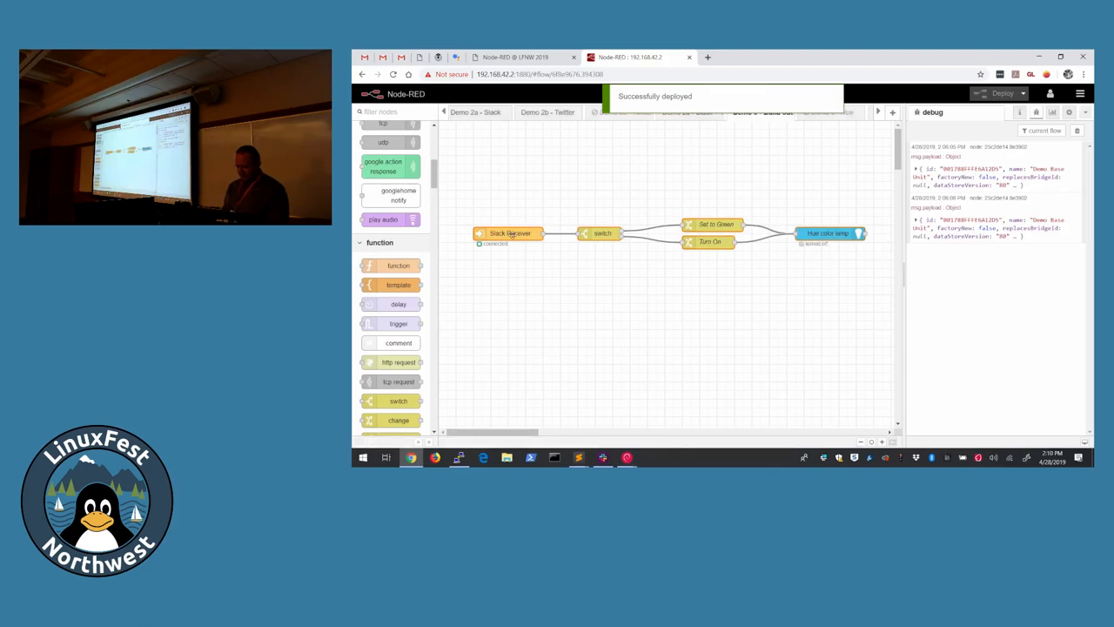
{"action": "double_click", "coordinate": [508, 233]}
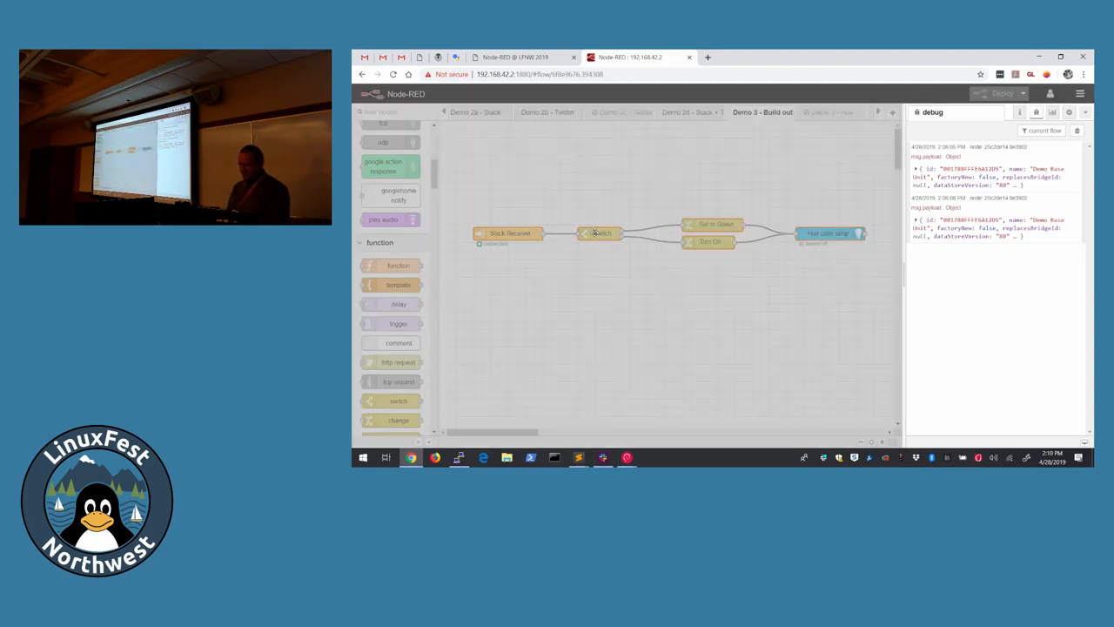
Step: Review the switch node's rules matching Hue to green and hue on
{"action": "double_click", "coordinate": [601, 234]}
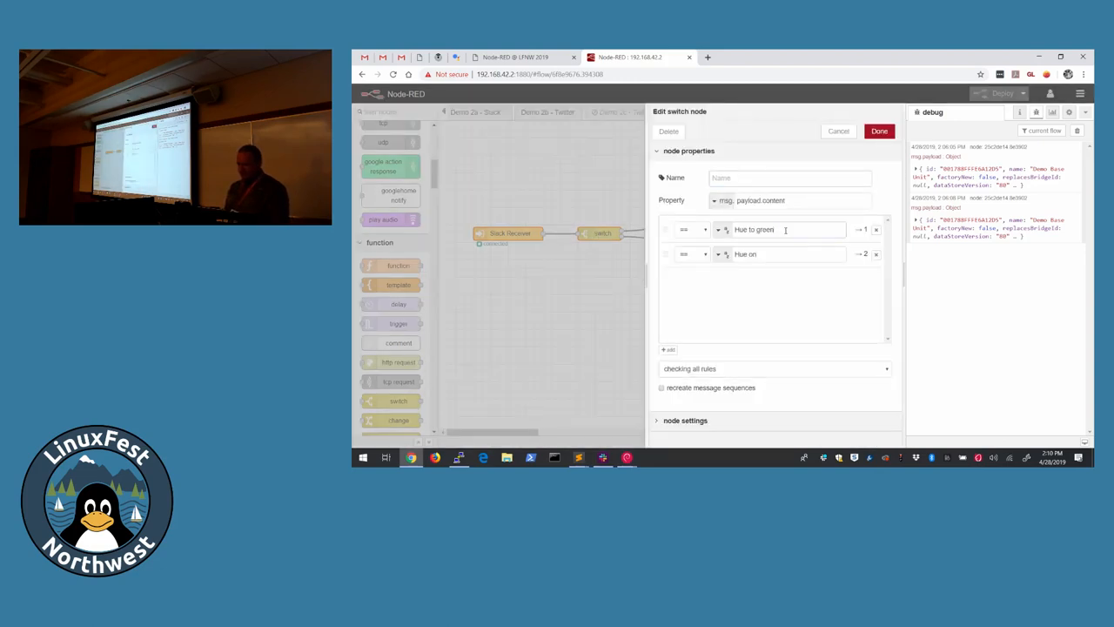
{"action": "double_click", "coordinate": [753, 229]}
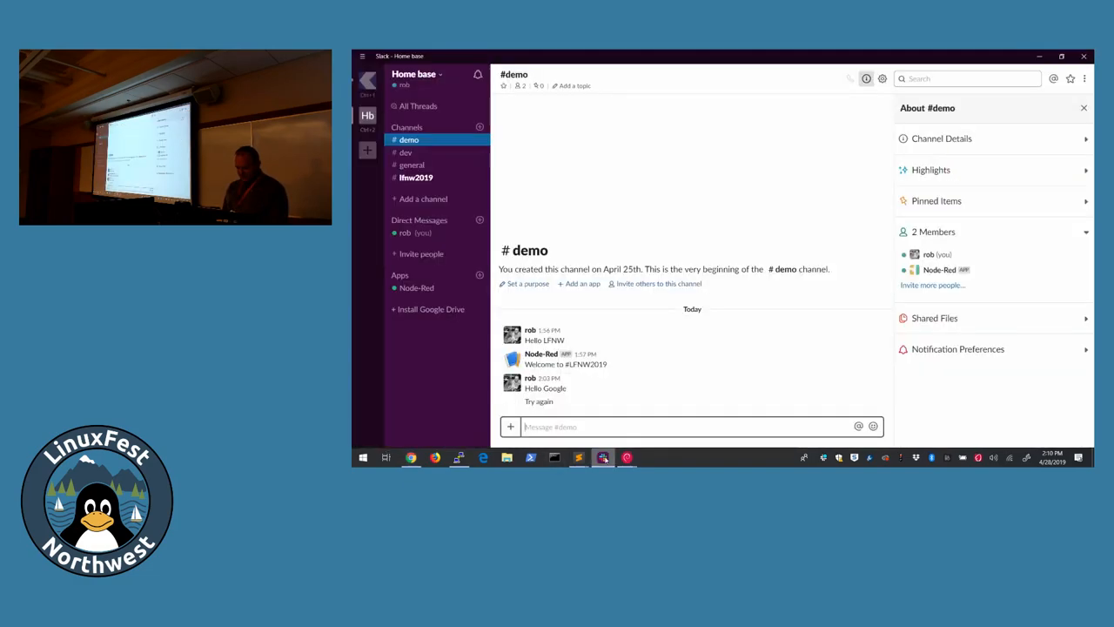
Step: Post the message 'Hue to green' in Slack's #demo channel
{"action": "left_click", "coordinate": [603, 426]}
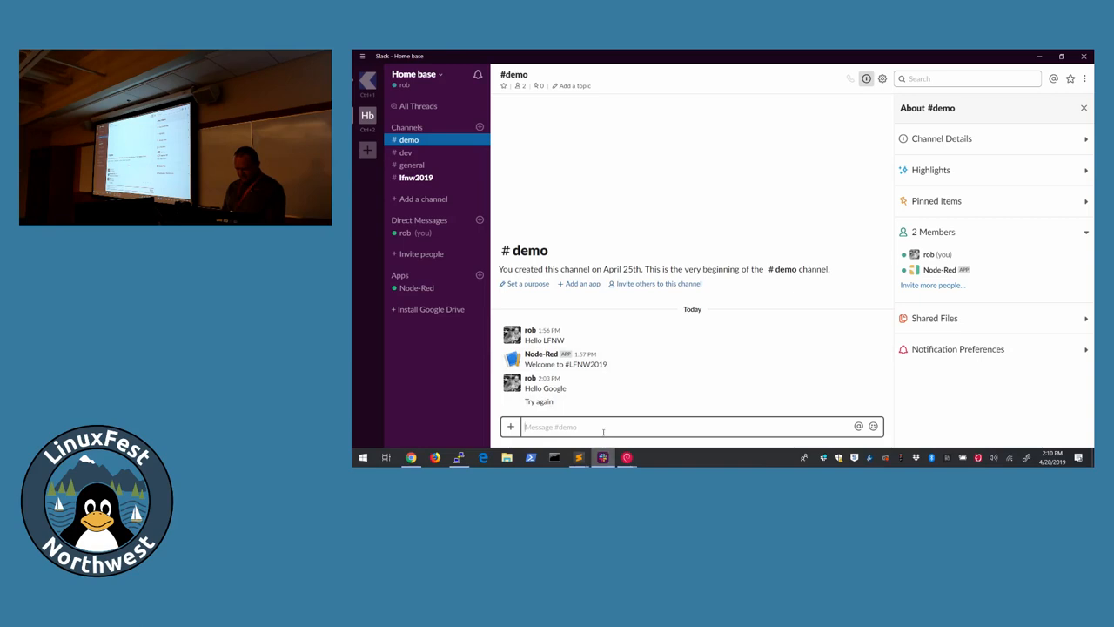
{"action": "type", "text": "Hue to green"}
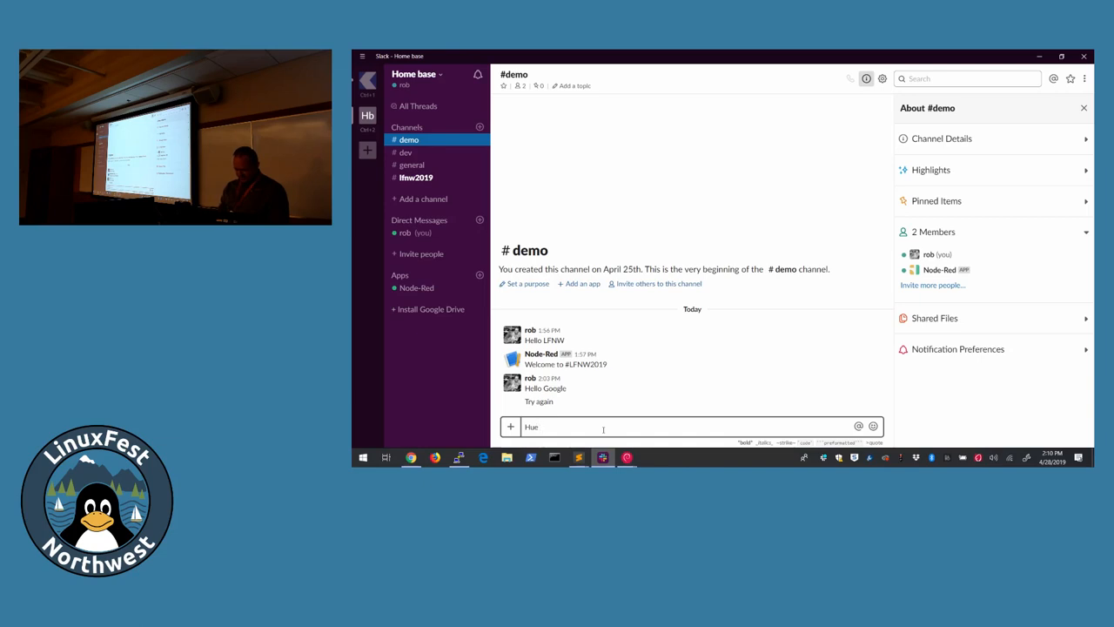
{"action": "key", "text": "enter"}
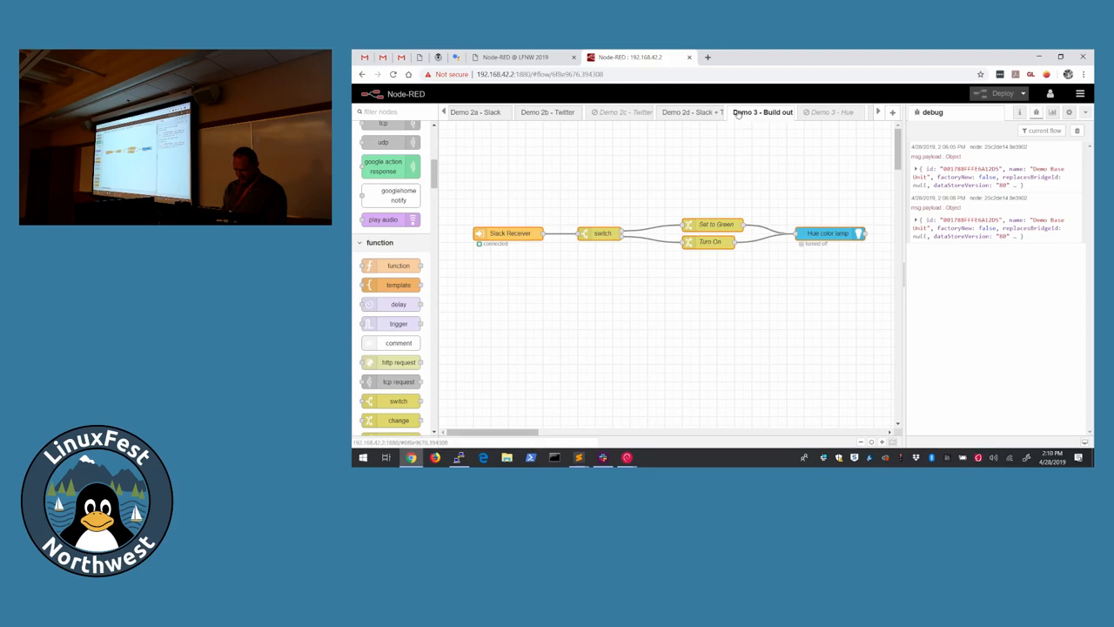
{"action": "double_click", "coordinate": [763, 111]}
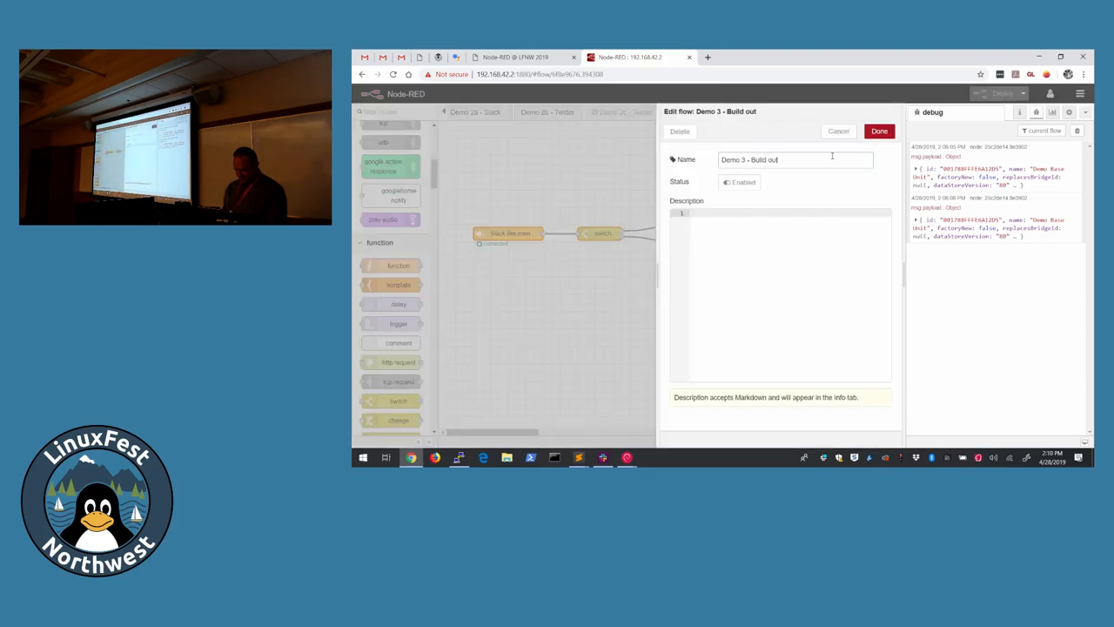
{"action": "left_click", "coordinate": [877, 130]}
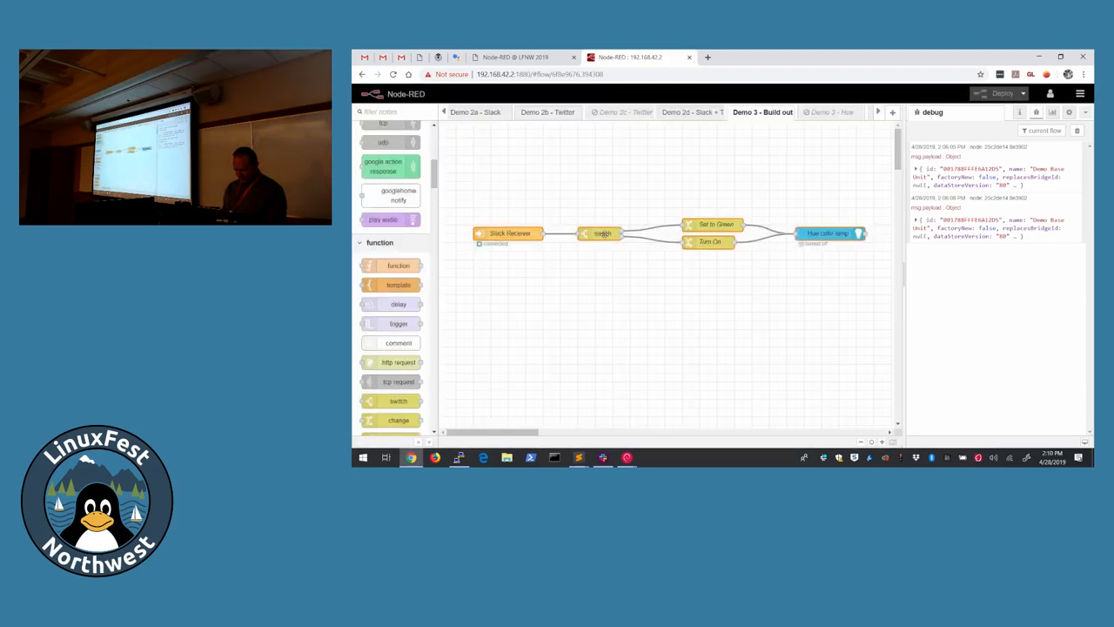
{"action": "double_click", "coordinate": [600, 233]}
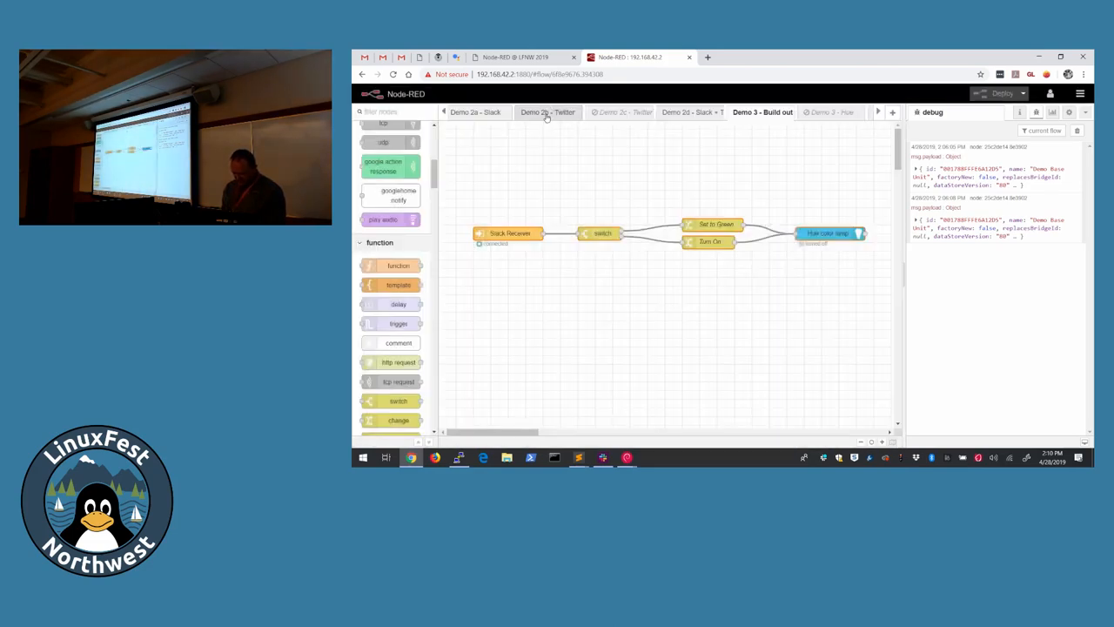
{"action": "left_click", "coordinate": [496, 112]}
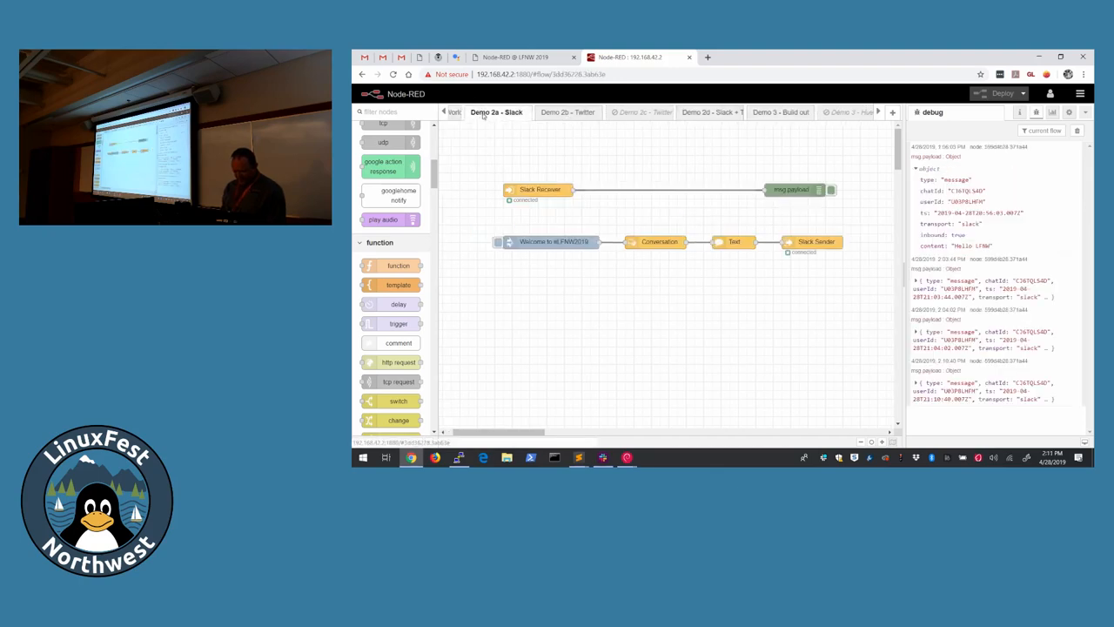
{"action": "double_click", "coordinate": [496, 111]}
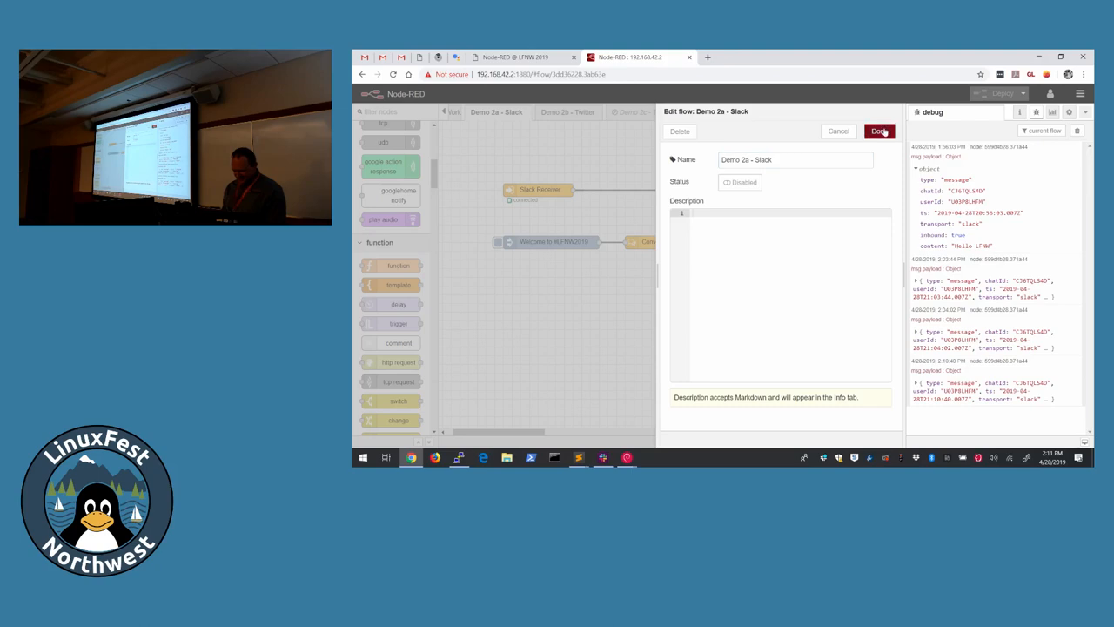
{"action": "left_click", "coordinate": [879, 130]}
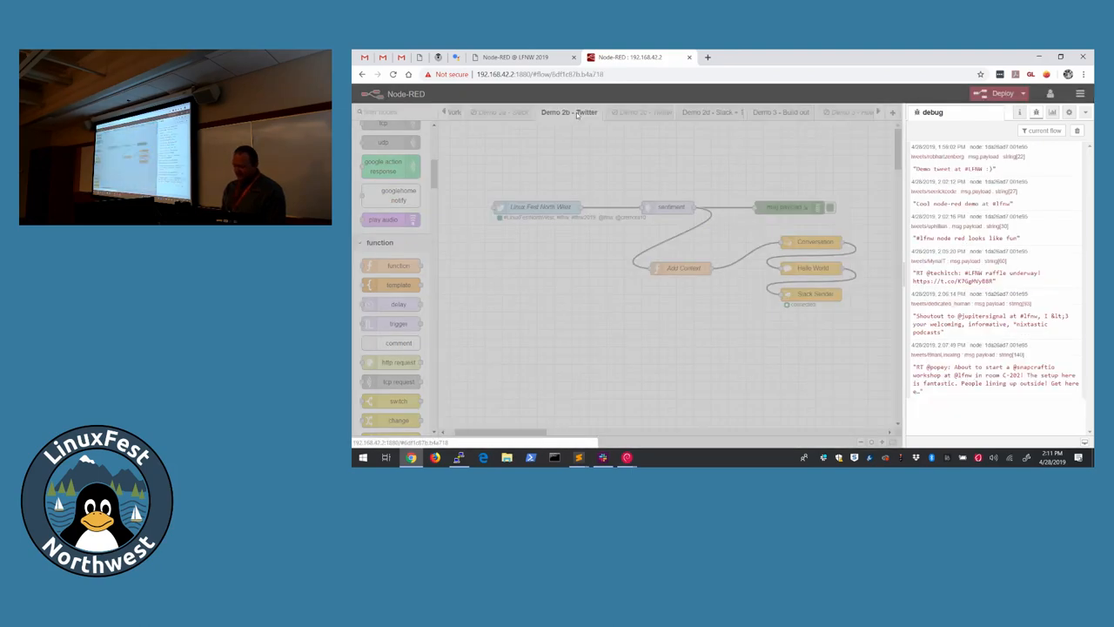
{"action": "double_click", "coordinate": [569, 112]}
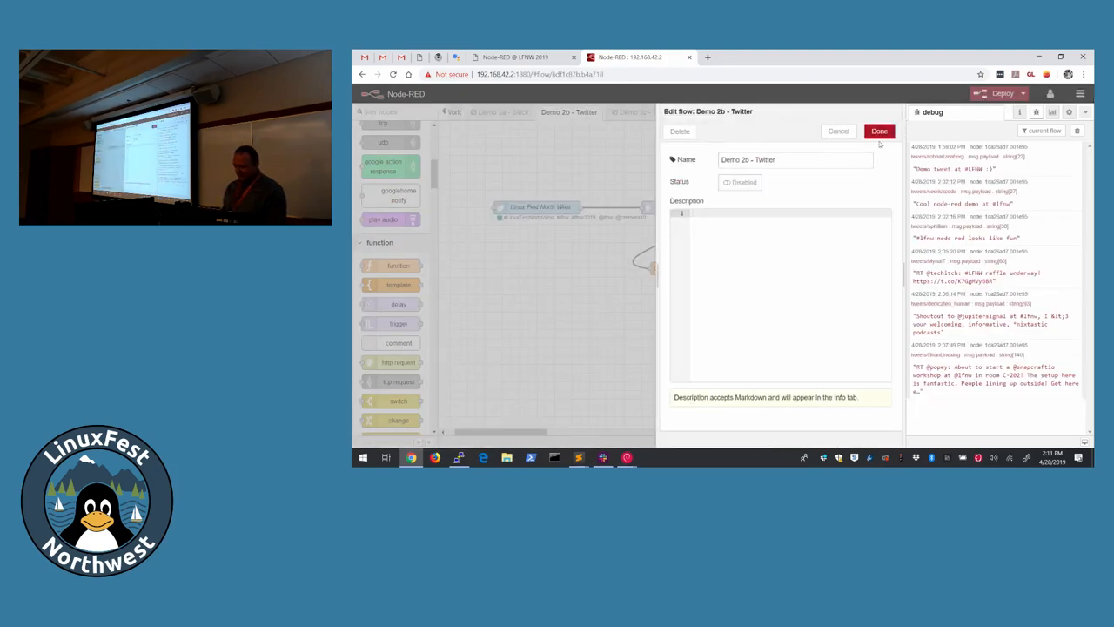
{"action": "left_click", "coordinate": [878, 131]}
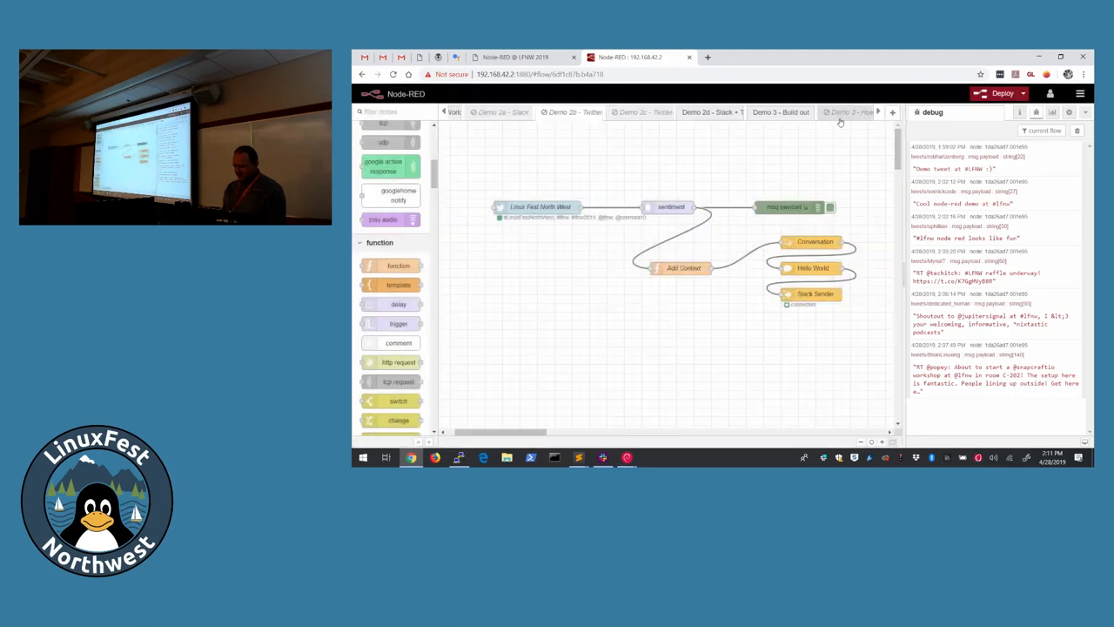
{"action": "left_click", "coordinate": [780, 111]}
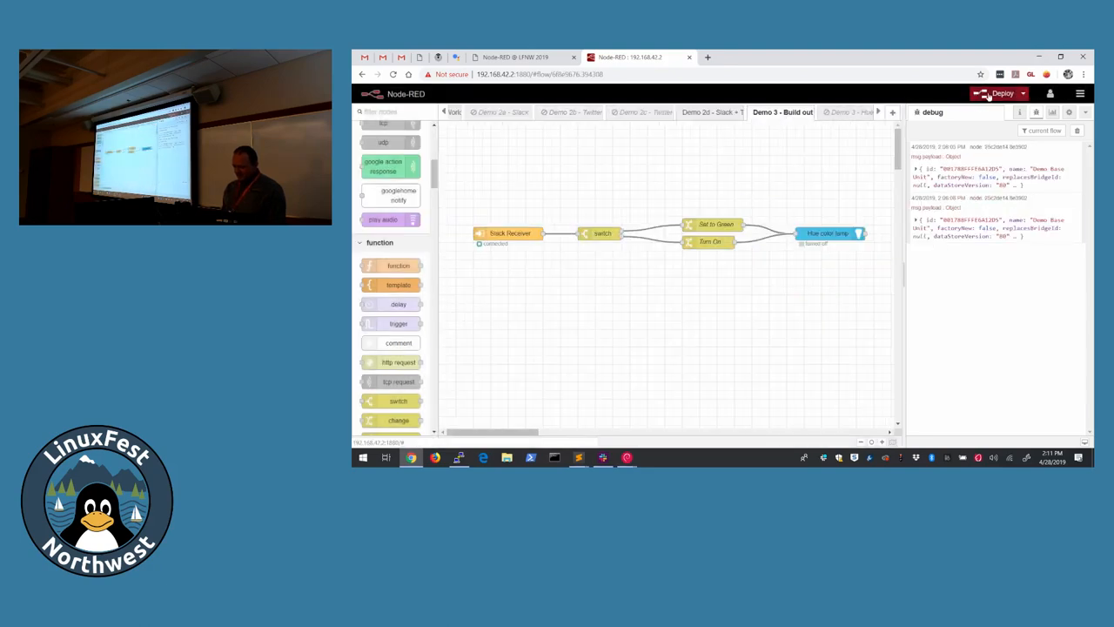
{"action": "left_click", "coordinate": [1002, 94]}
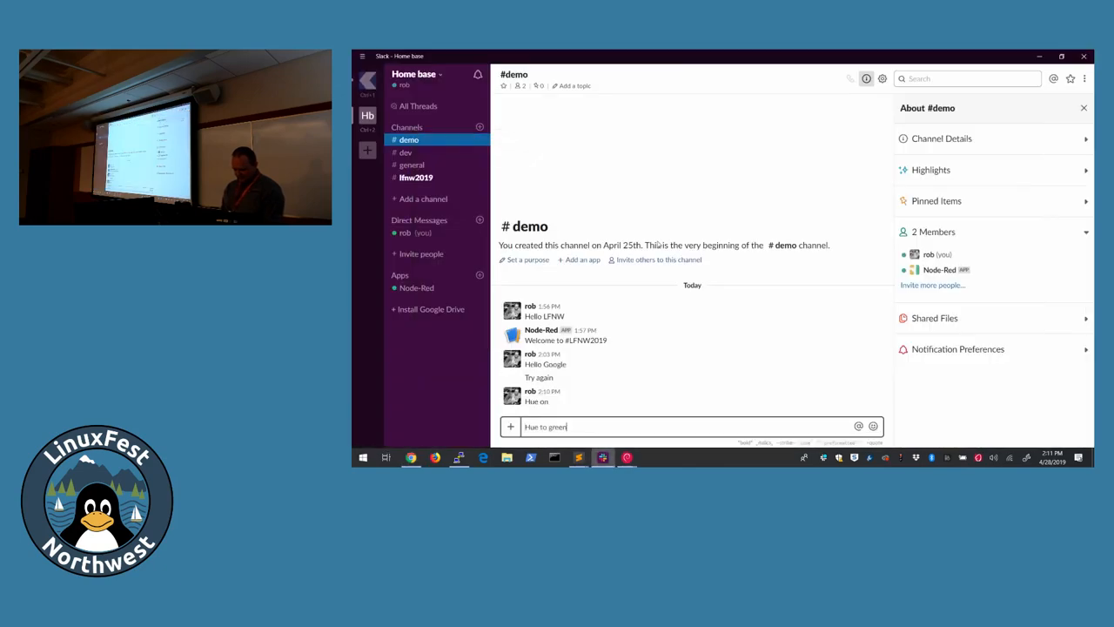
Step: Send the typed Hue 'turn green' command message into the #demo channel
{"action": "key", "text": "enter"}
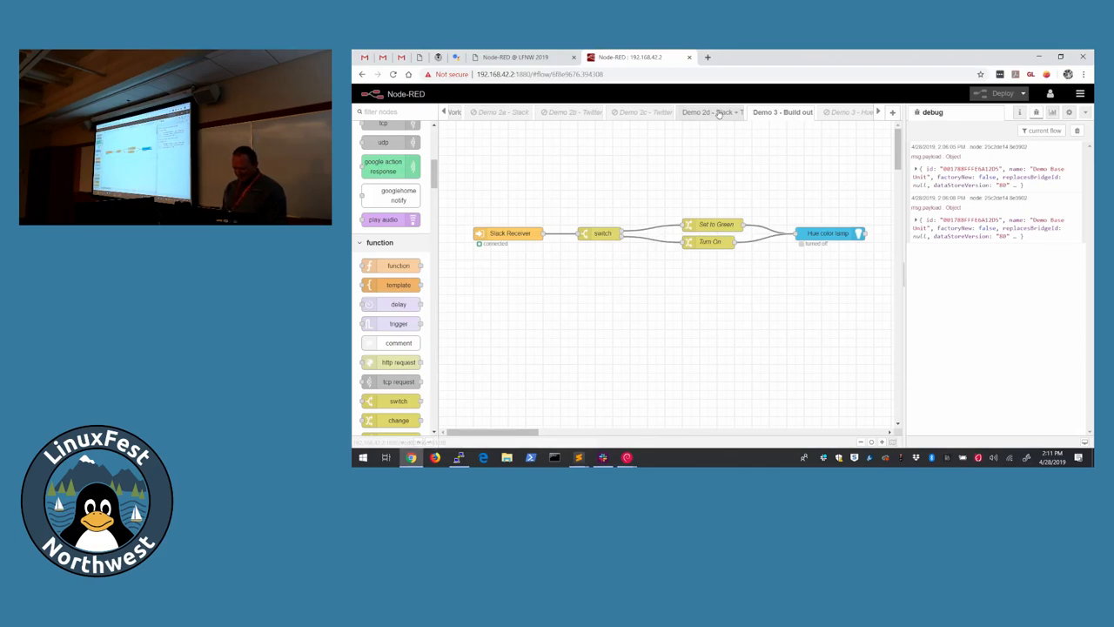
Step: Review the Demo 2d - Slack + TTS flow's properties unchanged, then redeploy the flows
{"action": "left_click", "coordinate": [710, 111]}
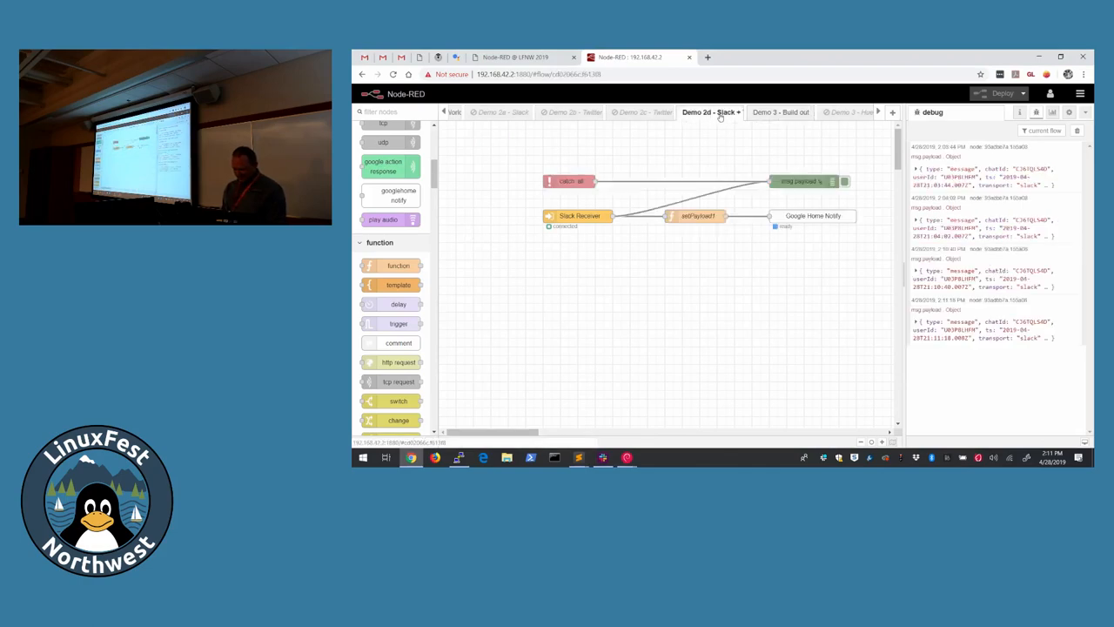
{"action": "double_click", "coordinate": [710, 111]}
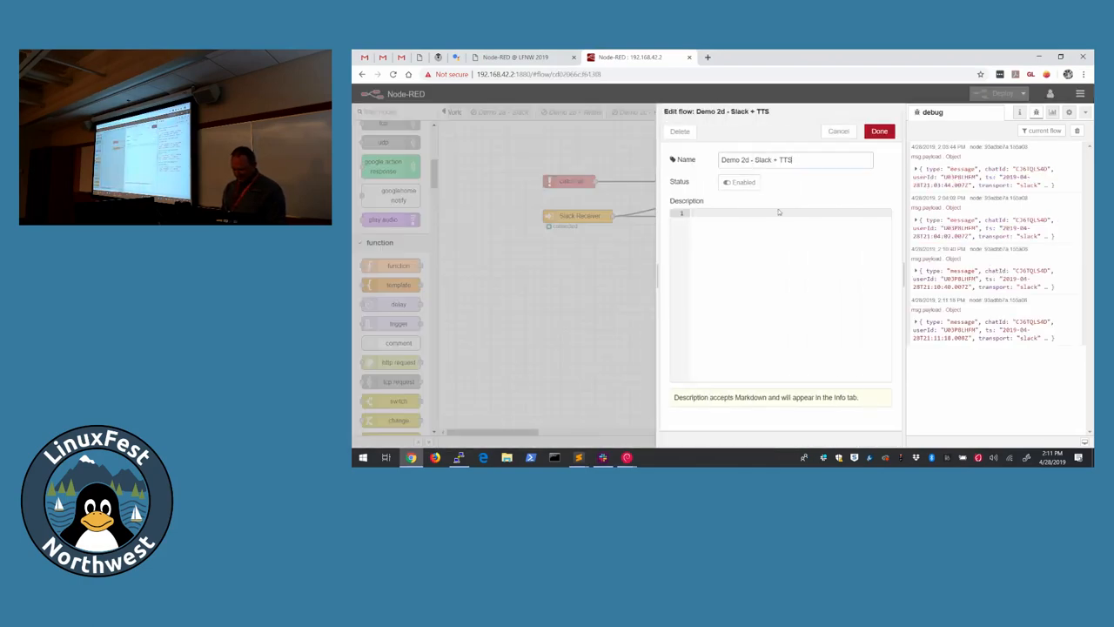
{"action": "left_click", "coordinate": [879, 130]}
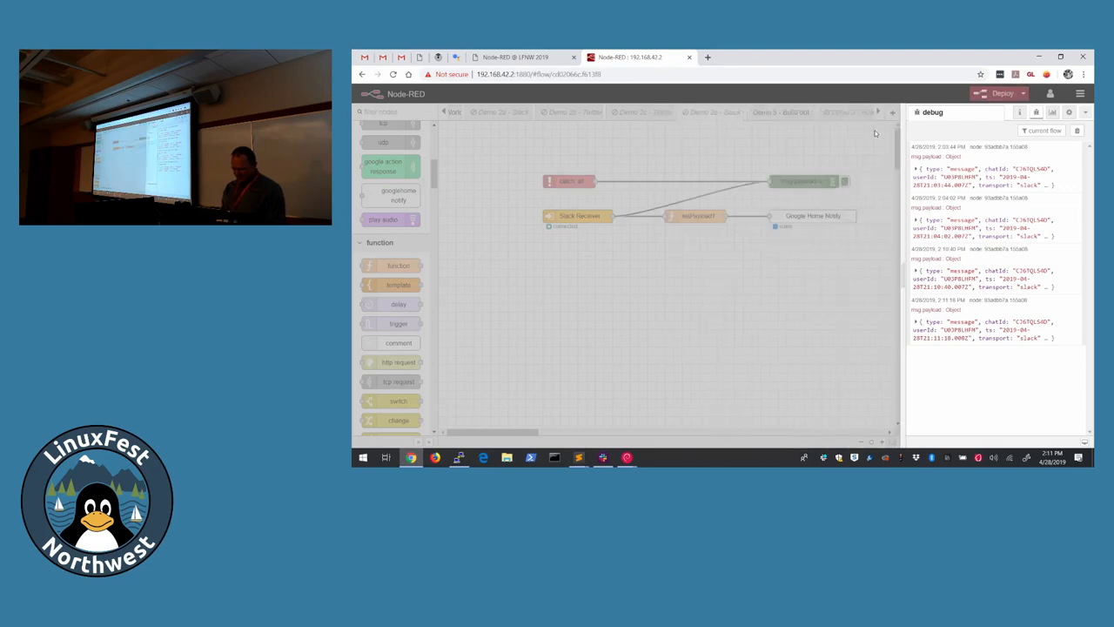
{"action": "left_click", "coordinate": [1002, 94]}
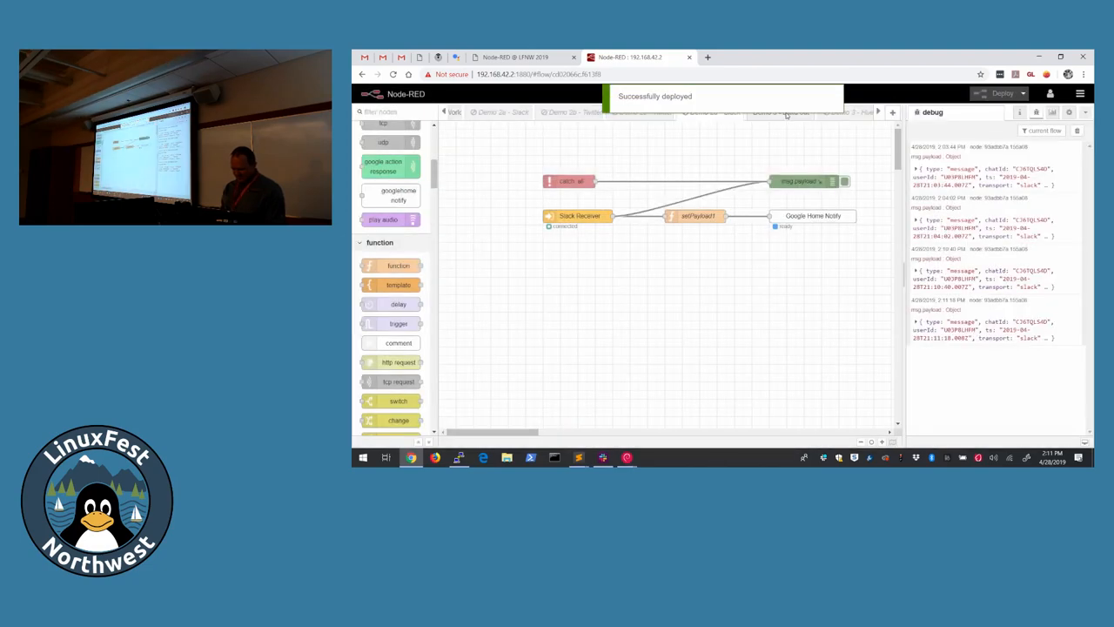
Step: Clear the debug sidebar and review the Hue color lamp node in Demo 3 - Build out
{"action": "left_click", "coordinate": [783, 112]}
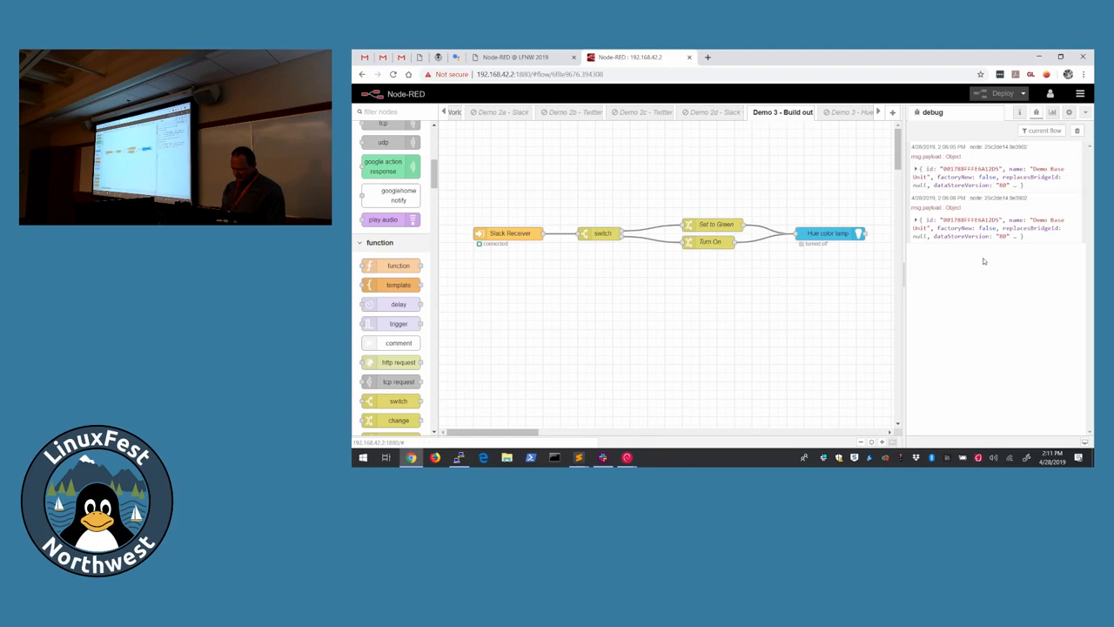
{"action": "left_click", "coordinate": [1076, 131]}
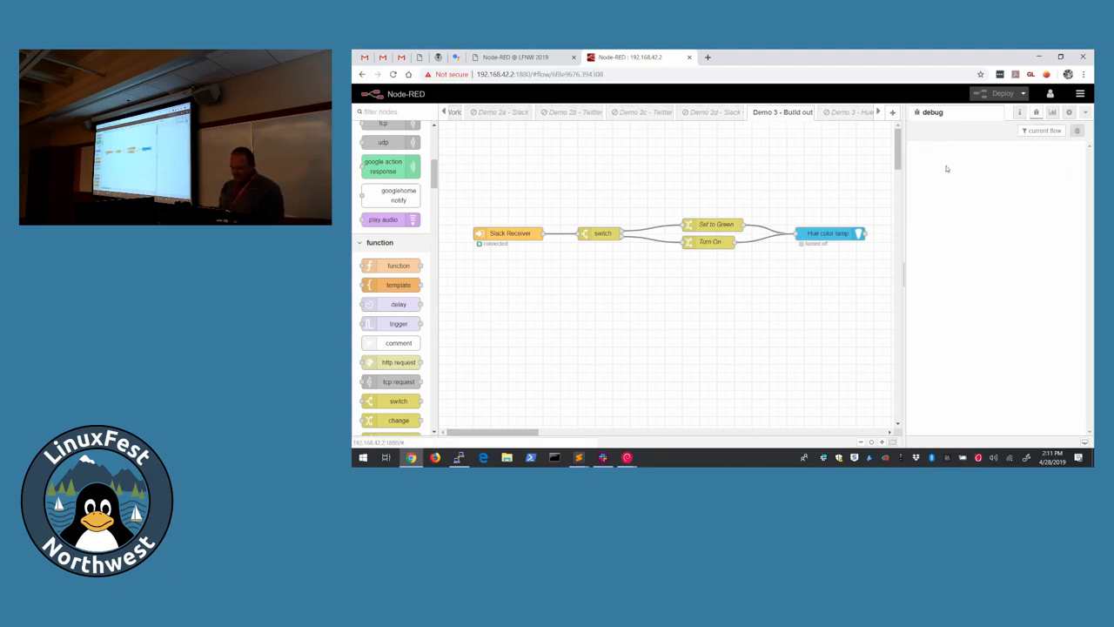
{"action": "mouse_move", "coordinate": [711, 112]}
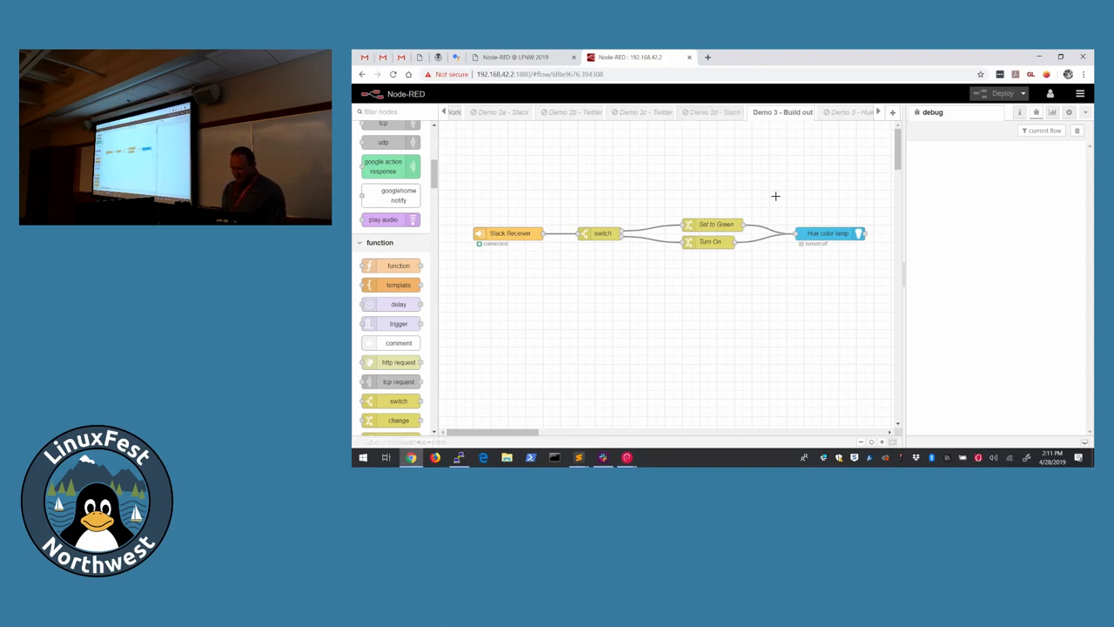
{"action": "mouse_move", "coordinate": [851, 249]}
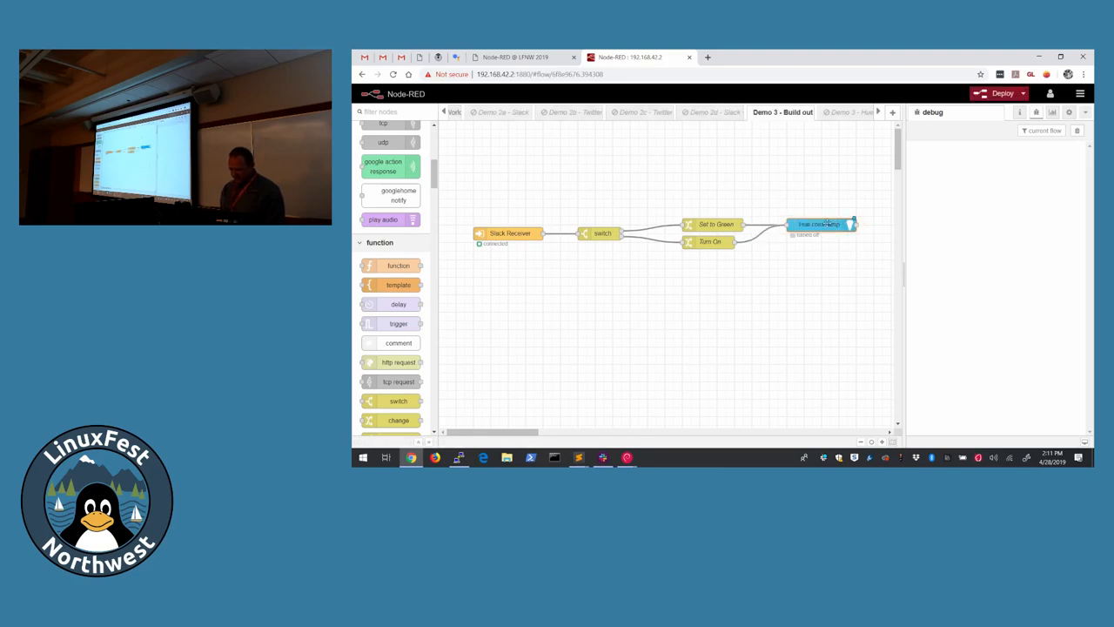
{"action": "double_click", "coordinate": [822, 224]}
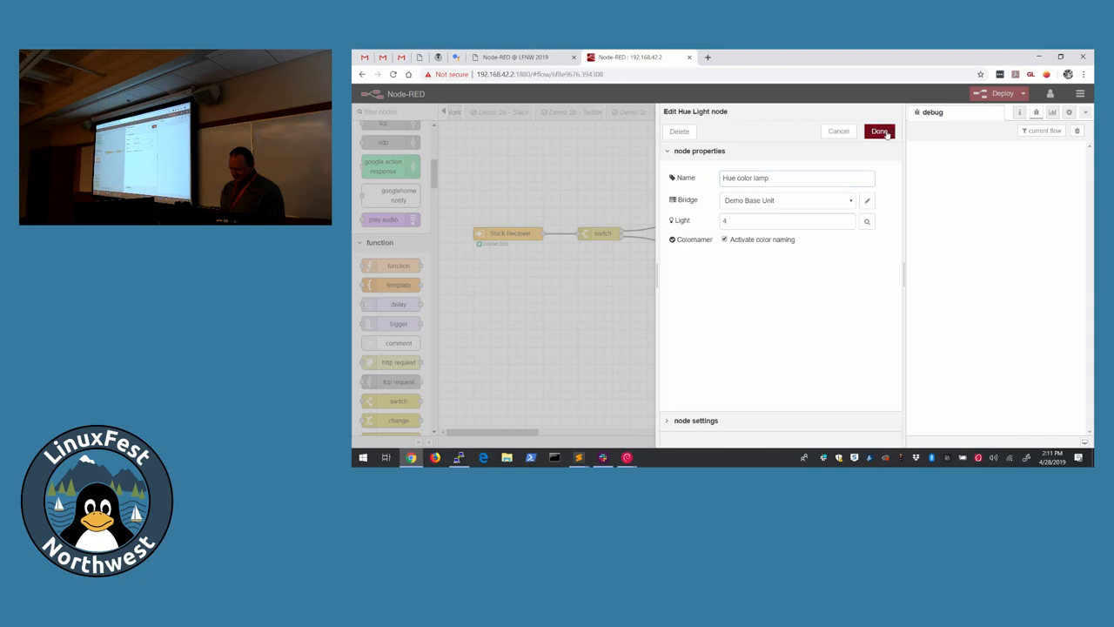
{"action": "left_click", "coordinate": [879, 131]}
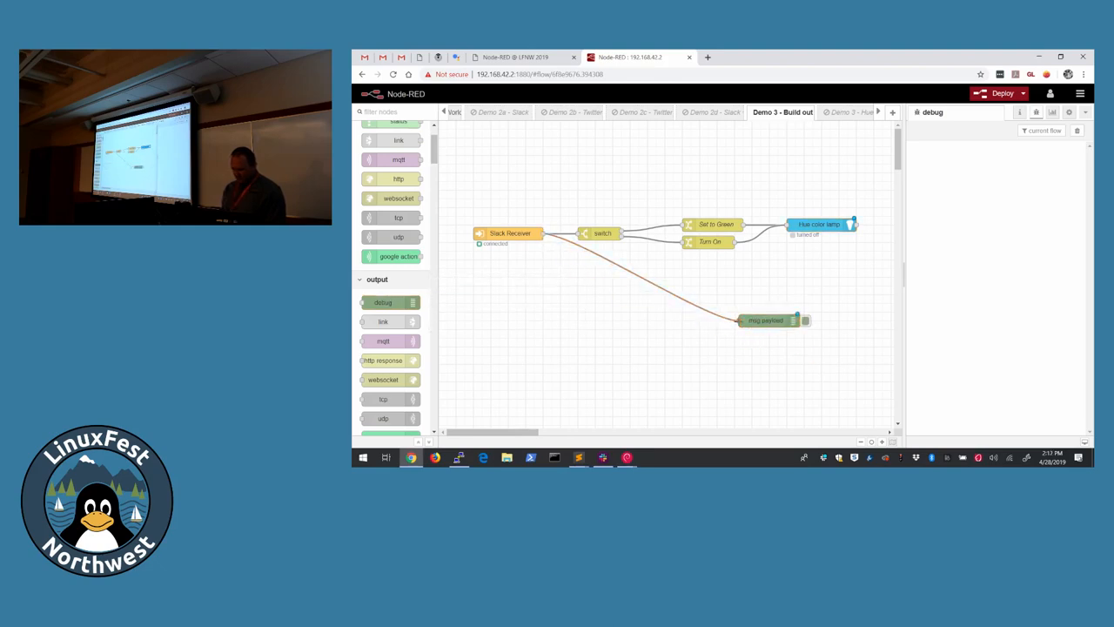
Step: Deploy the flow with the new msg.payload debug node on Slack Receiver, then show the slides
{"action": "left_click", "coordinate": [1000, 94]}
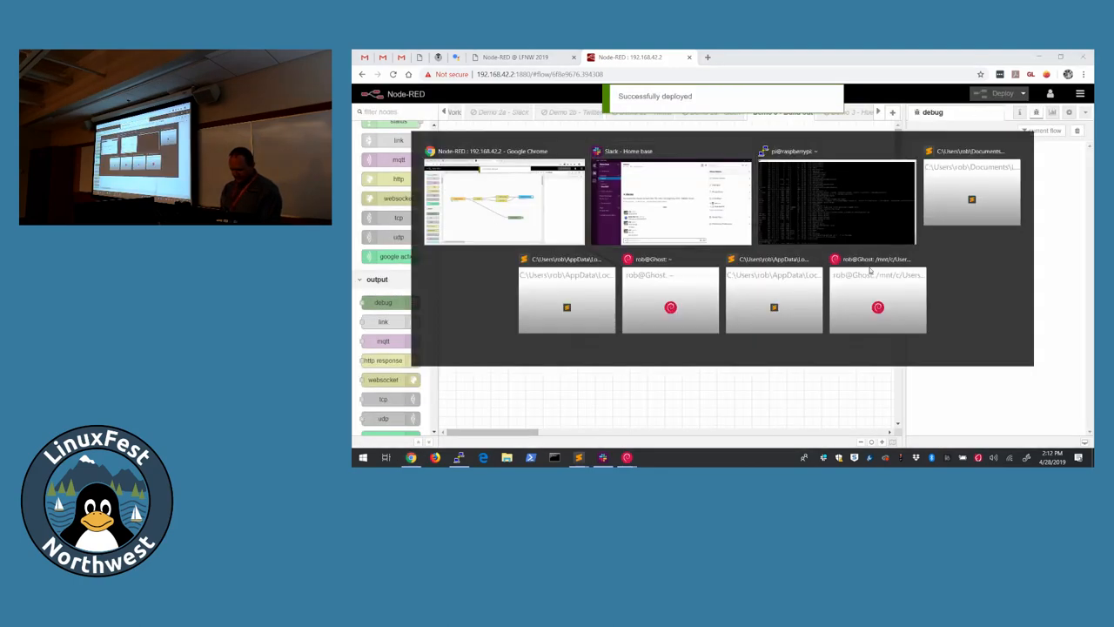
{"action": "left_click", "coordinate": [670, 201]}
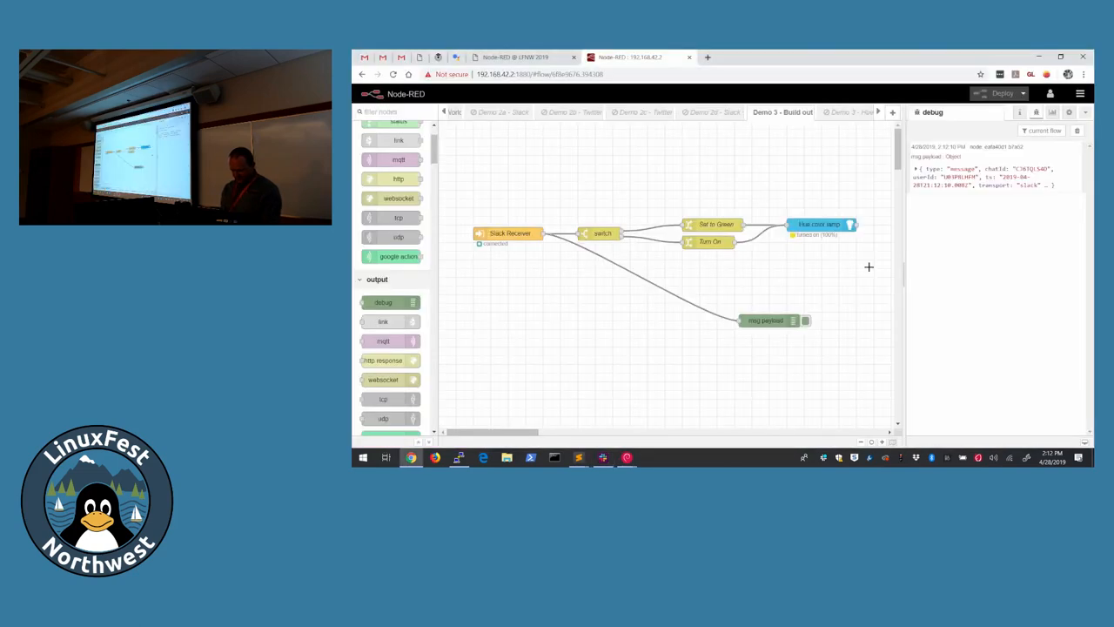
{"action": "left_click", "coordinate": [766, 320]}
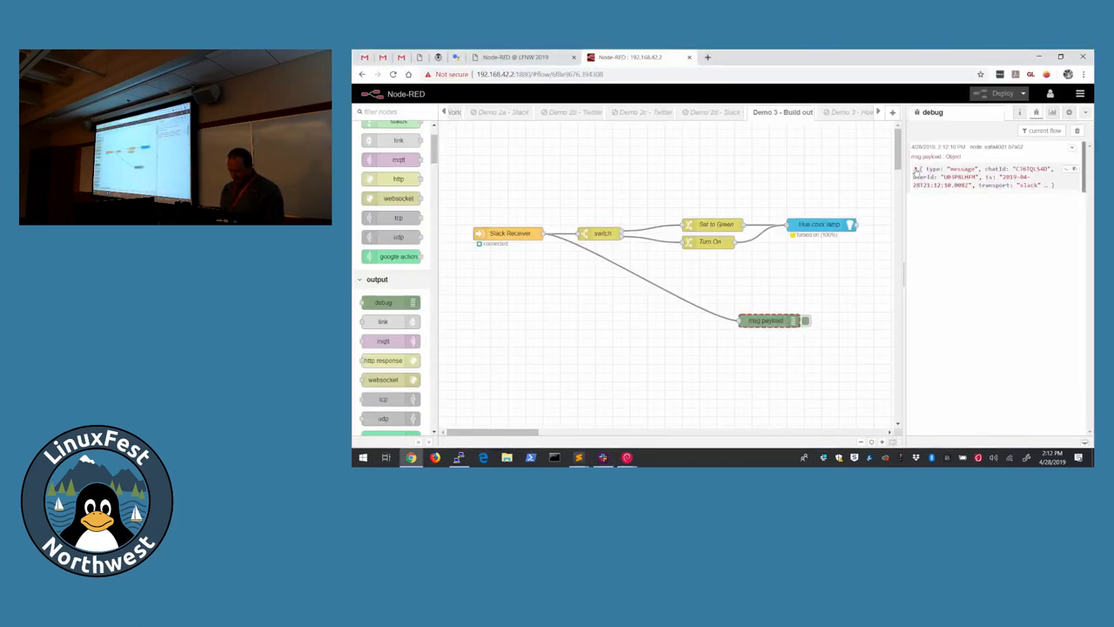
{"action": "left_click", "coordinate": [919, 169]}
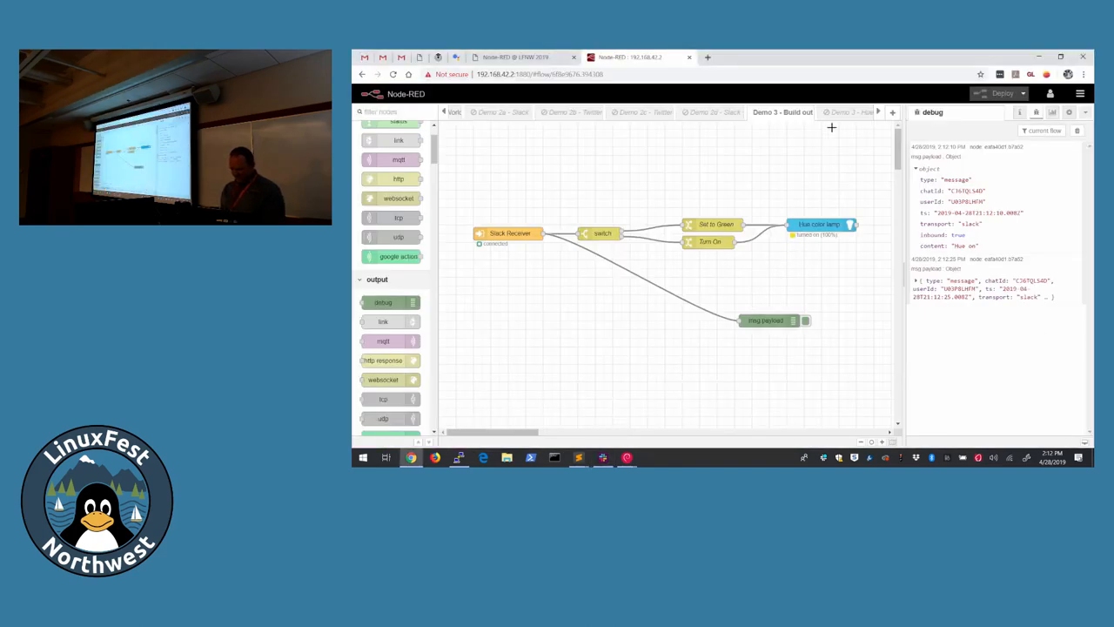
{"action": "left_click", "coordinate": [515, 55]}
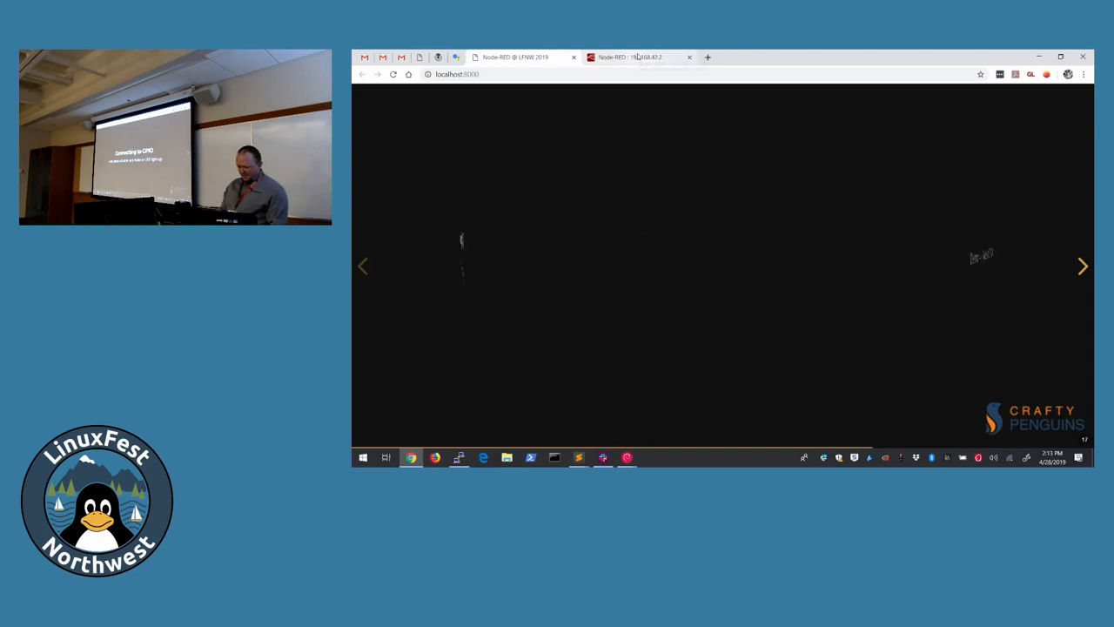
Step: Peek at the Demo 4 - GPIO flow's properties unchanged and make it the active flow
{"action": "left_click", "coordinate": [628, 56]}
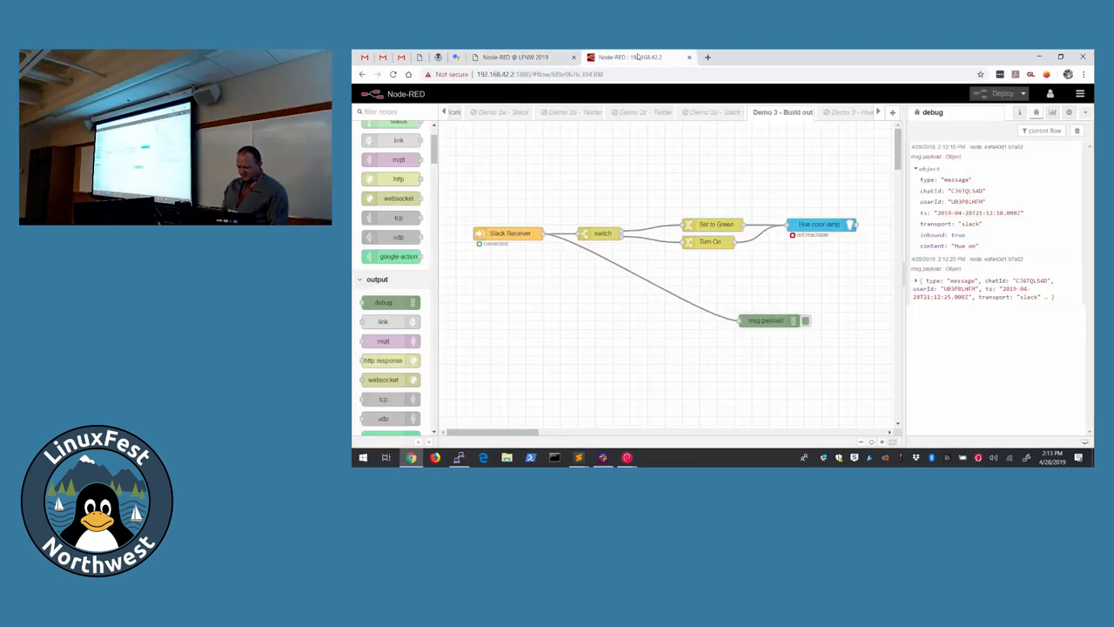
{"action": "left_click", "coordinate": [878, 111]}
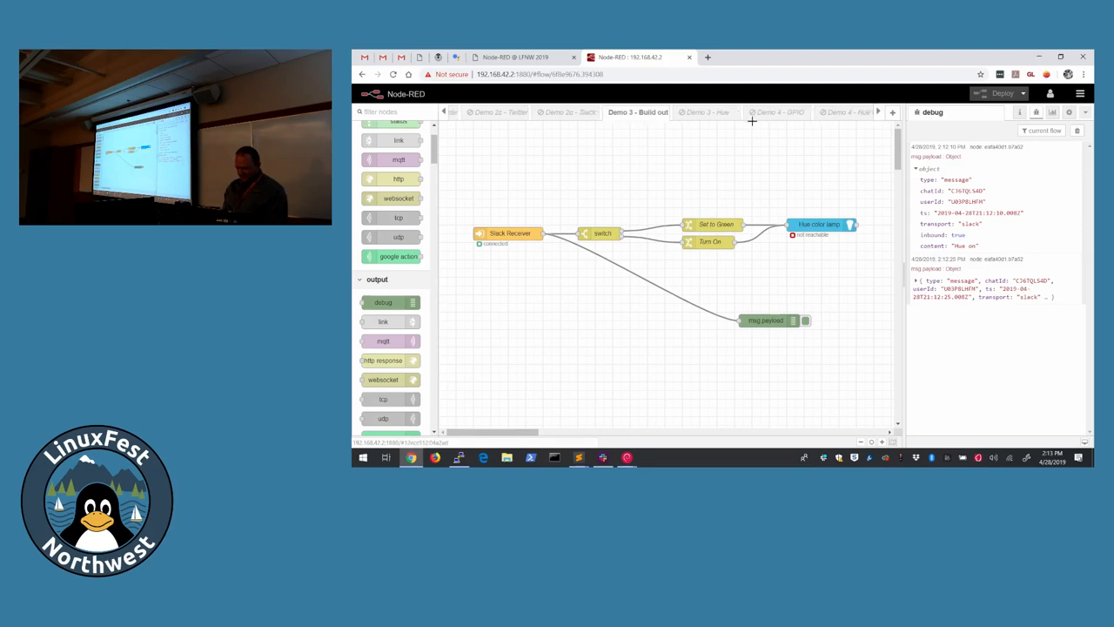
{"action": "left_click", "coordinate": [780, 111]}
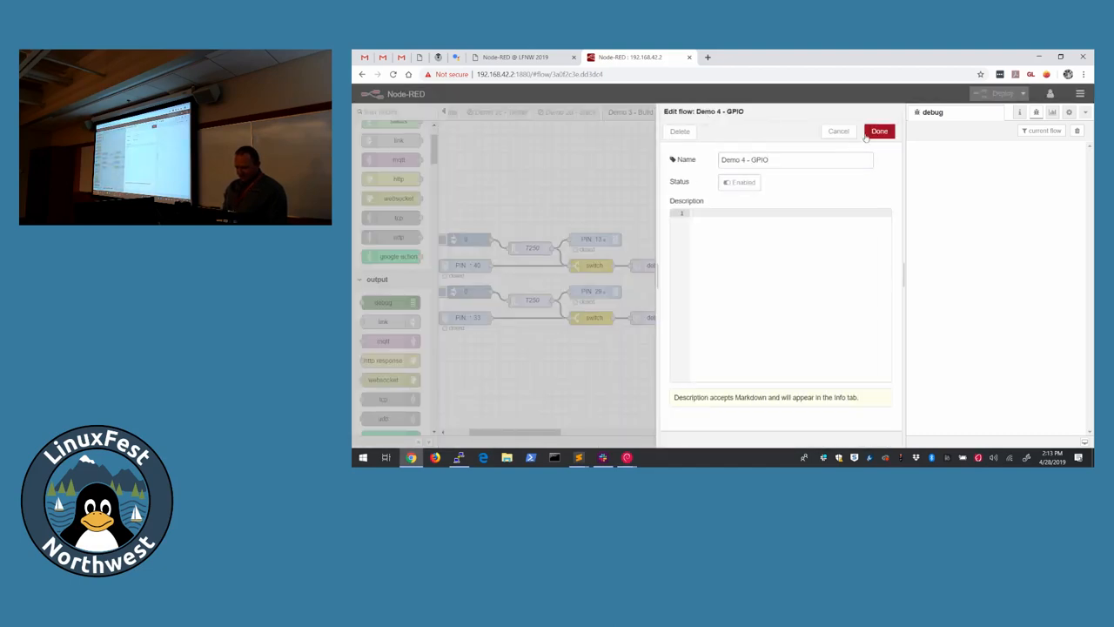
{"action": "left_click", "coordinate": [879, 131]}
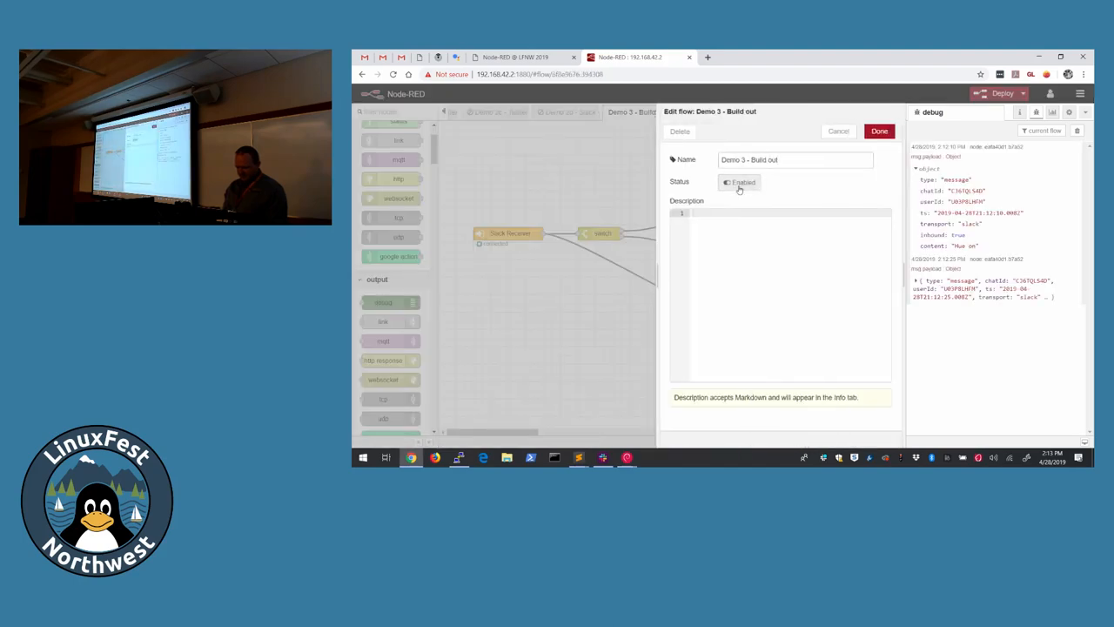
{"action": "left_click", "coordinate": [878, 131]}
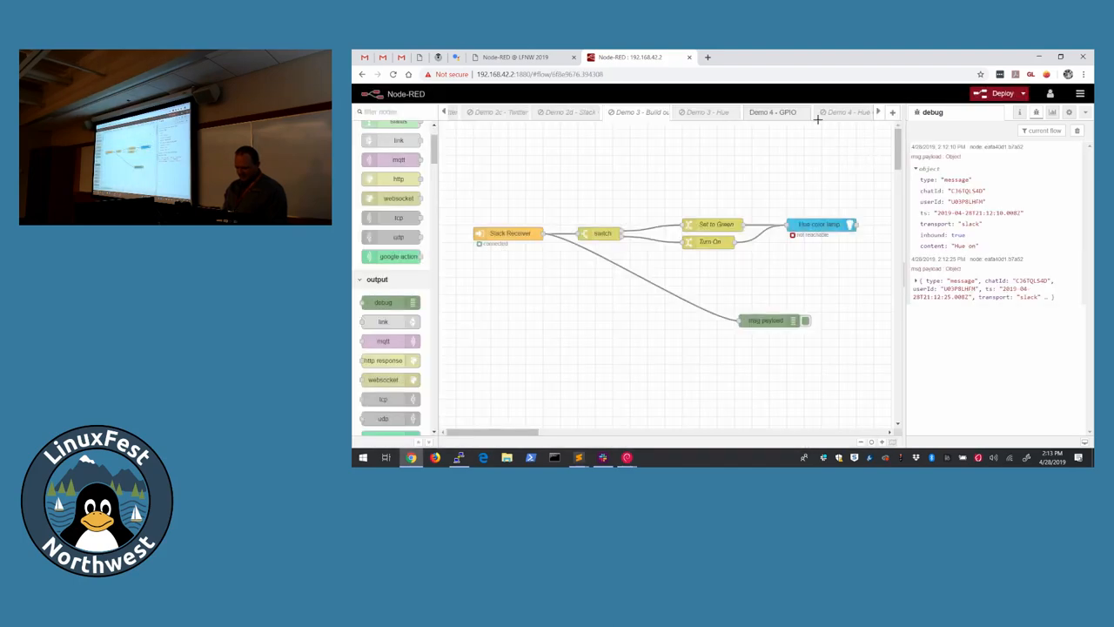
{"action": "left_click", "coordinate": [773, 111]}
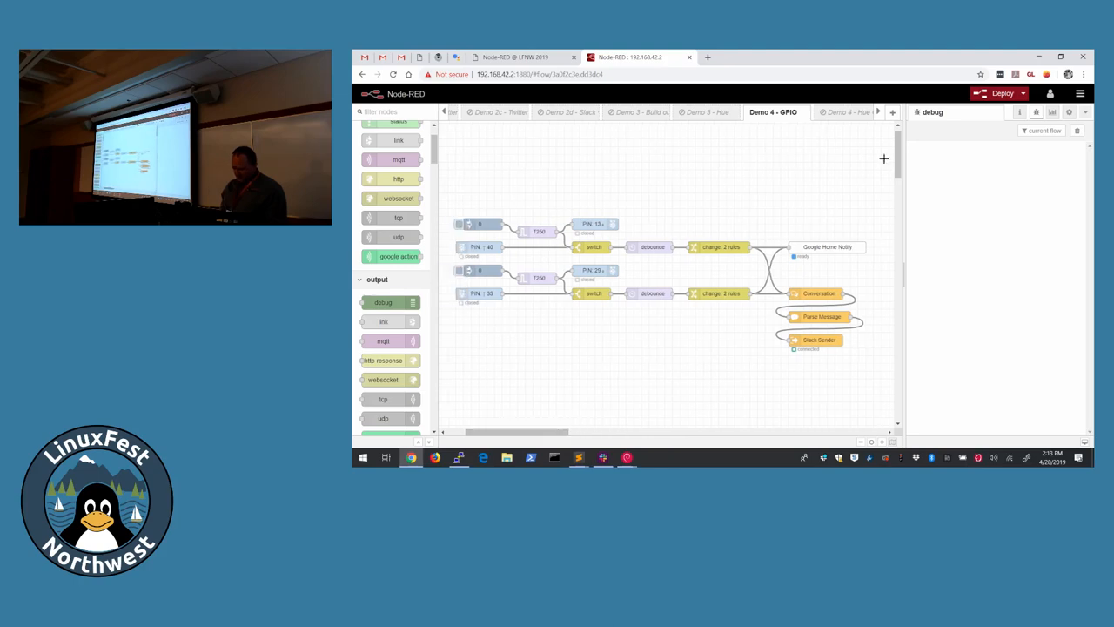
{"action": "left_click", "coordinate": [1002, 94]}
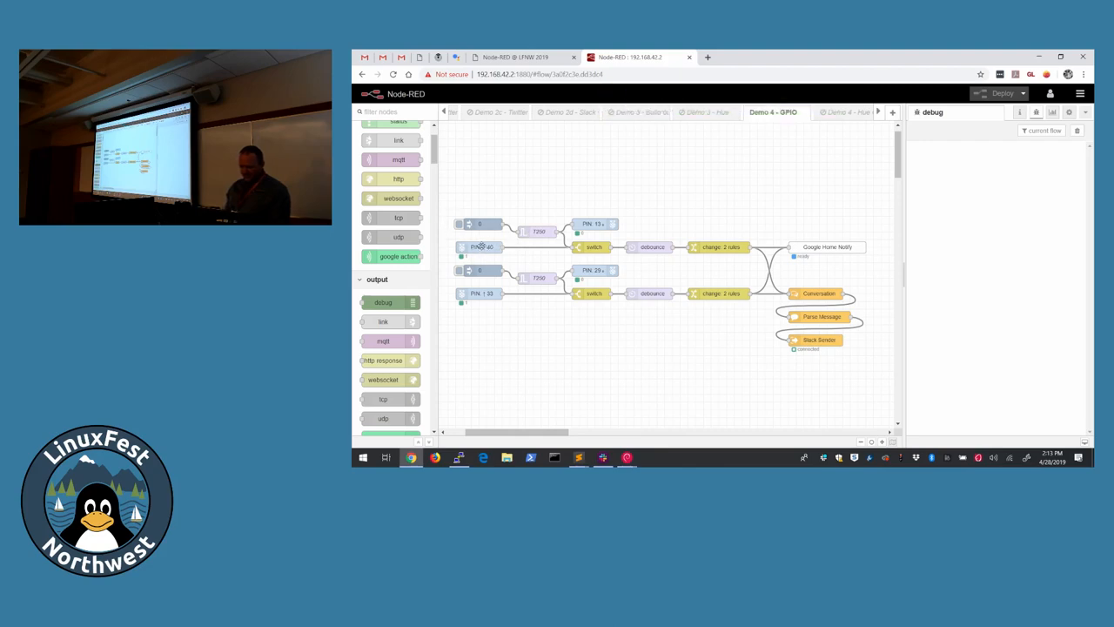
{"action": "double_click", "coordinate": [479, 247]}
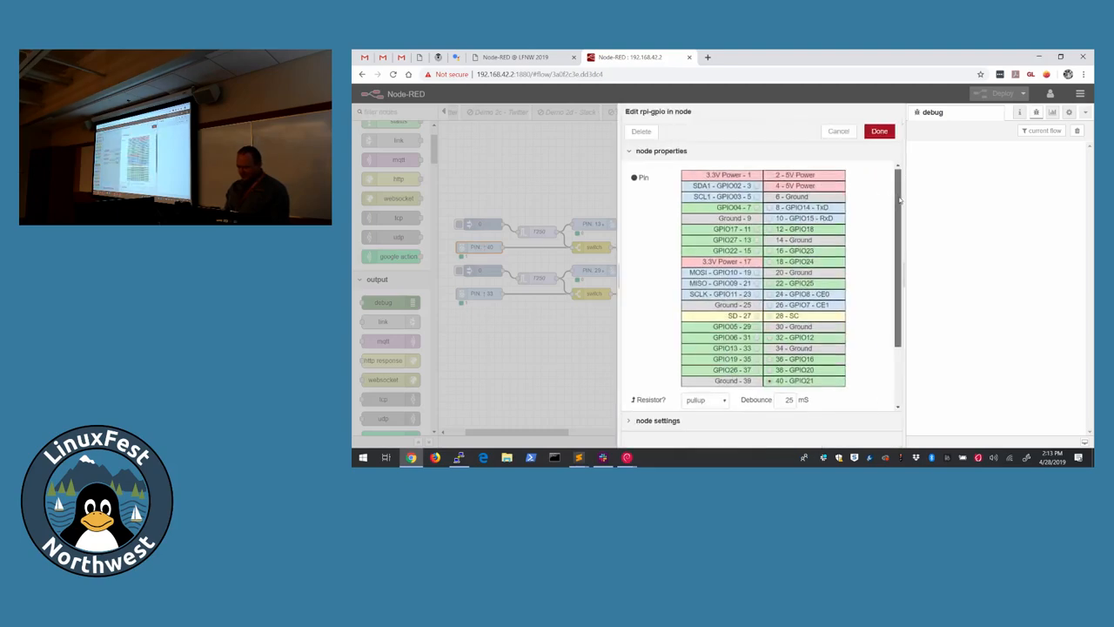
{"action": "scroll", "scroll_direction": "down", "scroll_amount": 3}
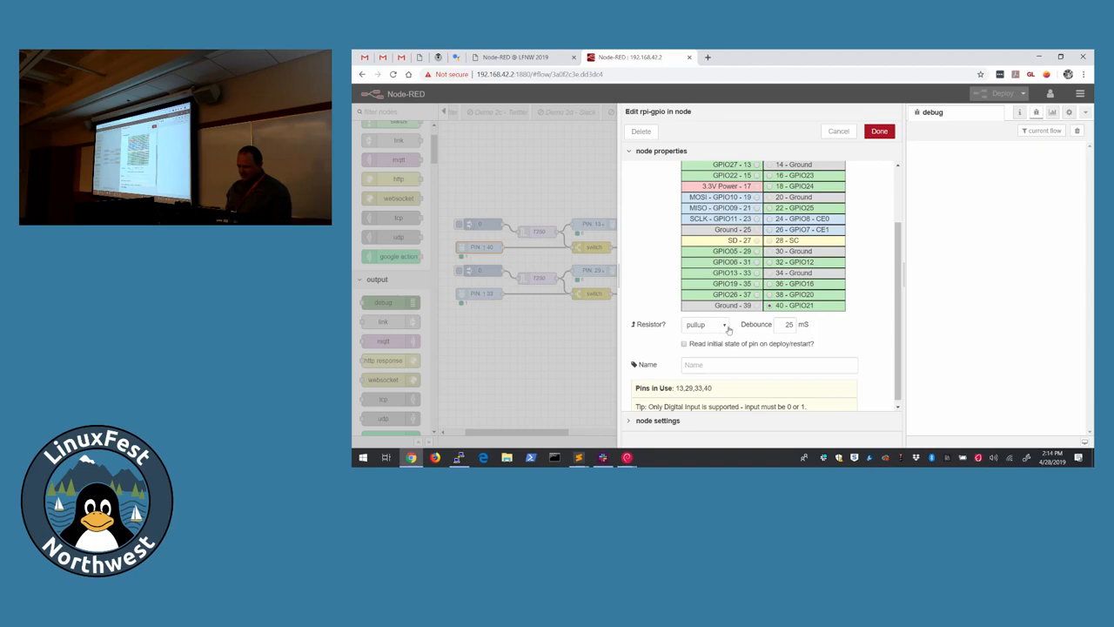
{"action": "mouse_move", "coordinate": [721, 358]}
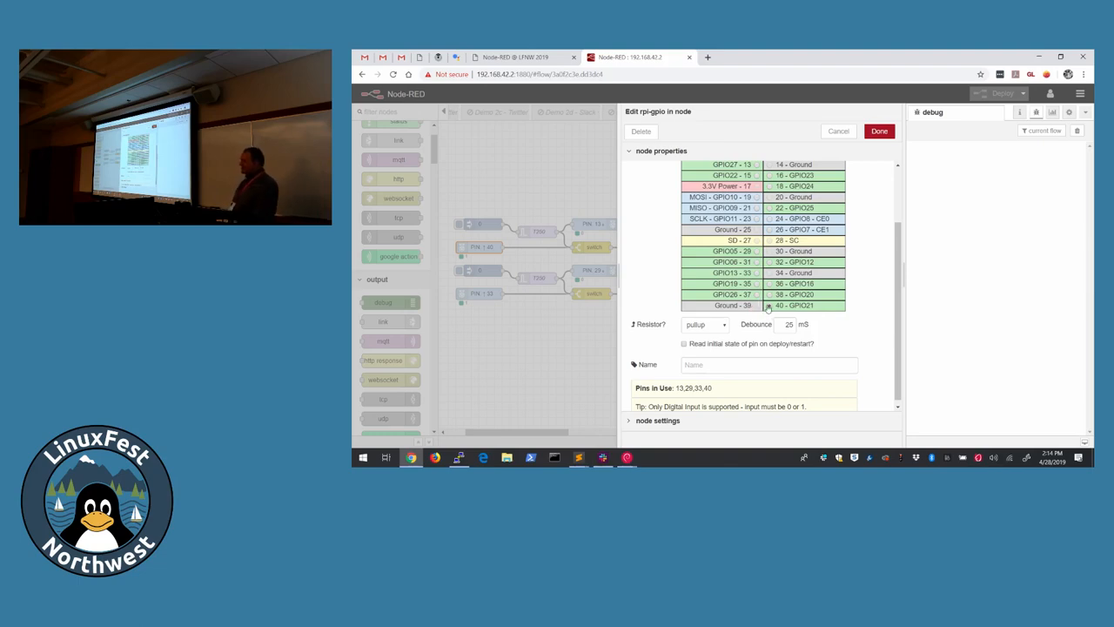
{"action": "mouse_move", "coordinate": [879, 163]}
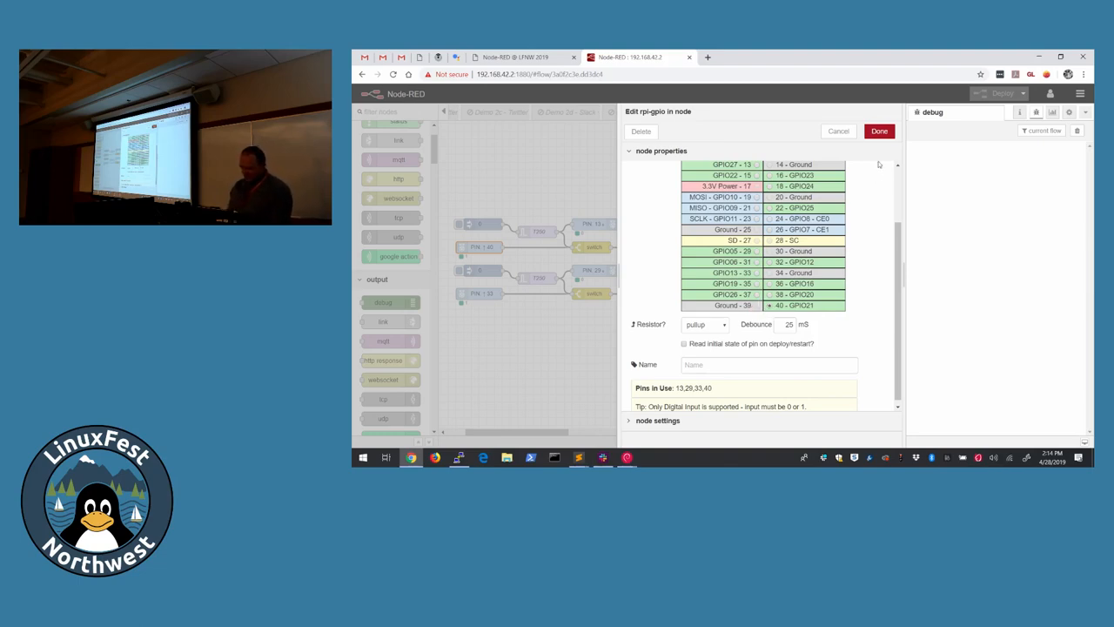
{"action": "left_click", "coordinate": [879, 131]}
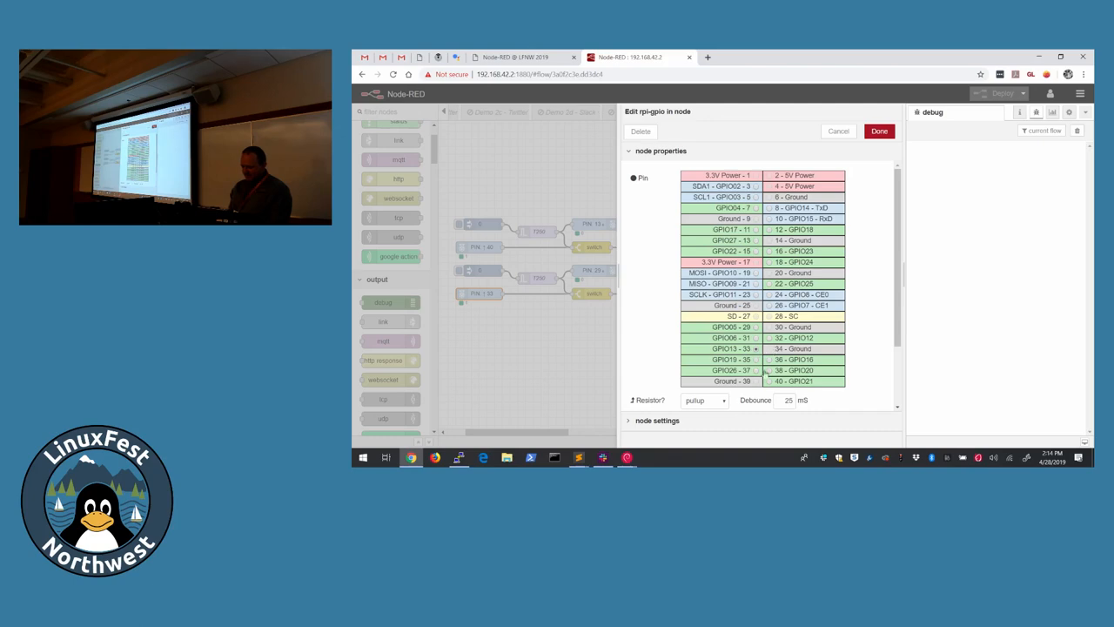
{"action": "scroll", "scroll_direction": "down", "scroll_amount": 3}
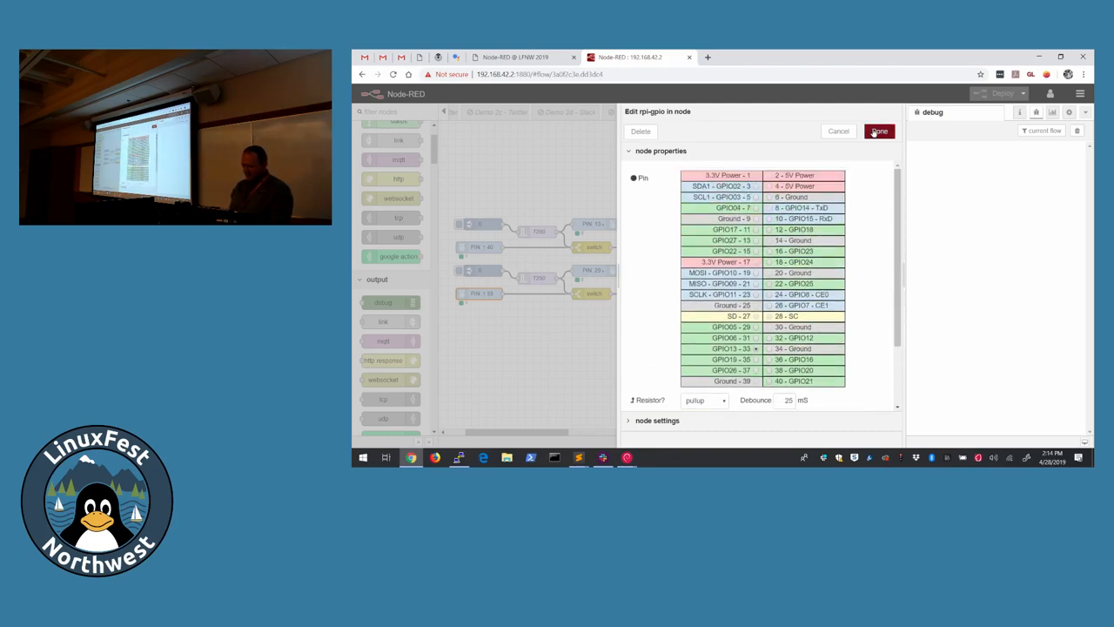
{"action": "left_click", "coordinate": [879, 131]}
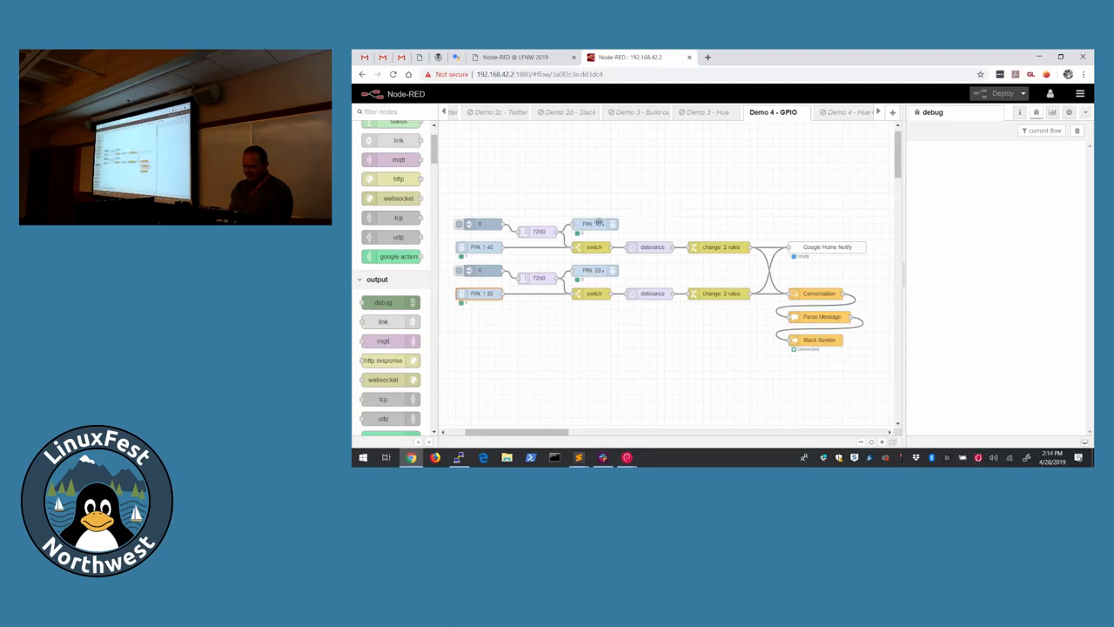
{"action": "double_click", "coordinate": [595, 223]}
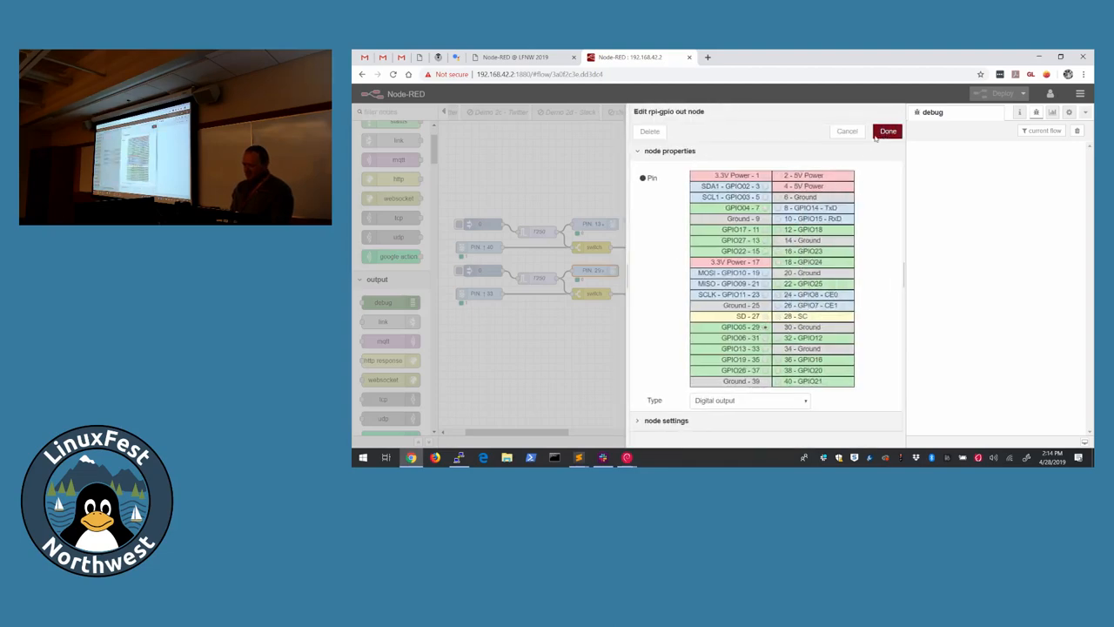
{"action": "left_click", "coordinate": [887, 130]}
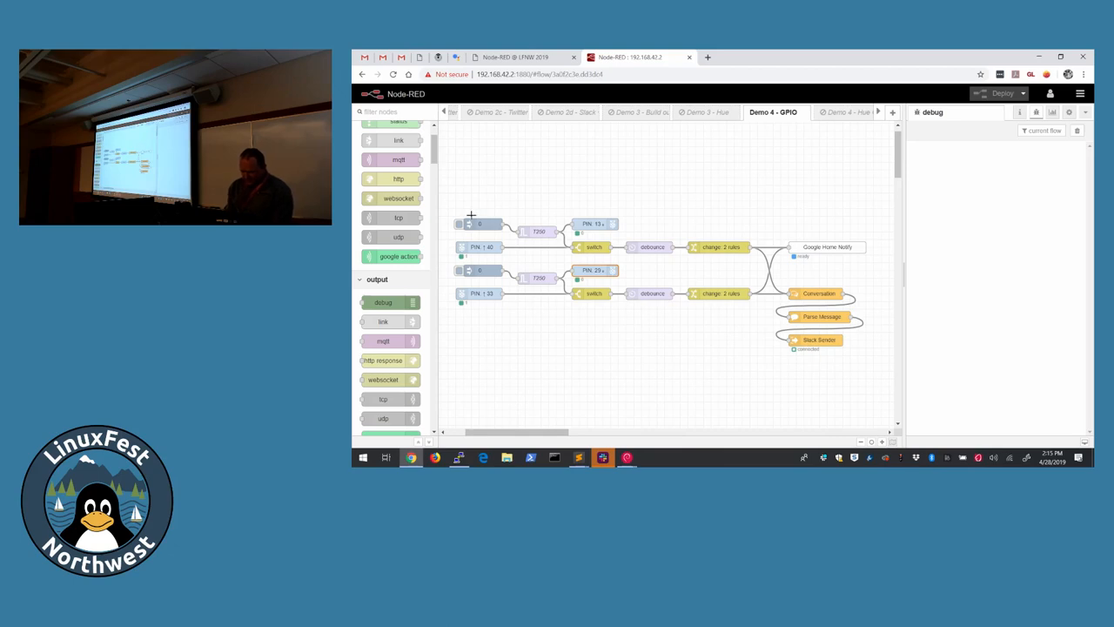
Step: Review the debounce node's 500 ms delay and the change: 2 rules node settings
{"action": "left_click", "coordinate": [459, 225]}
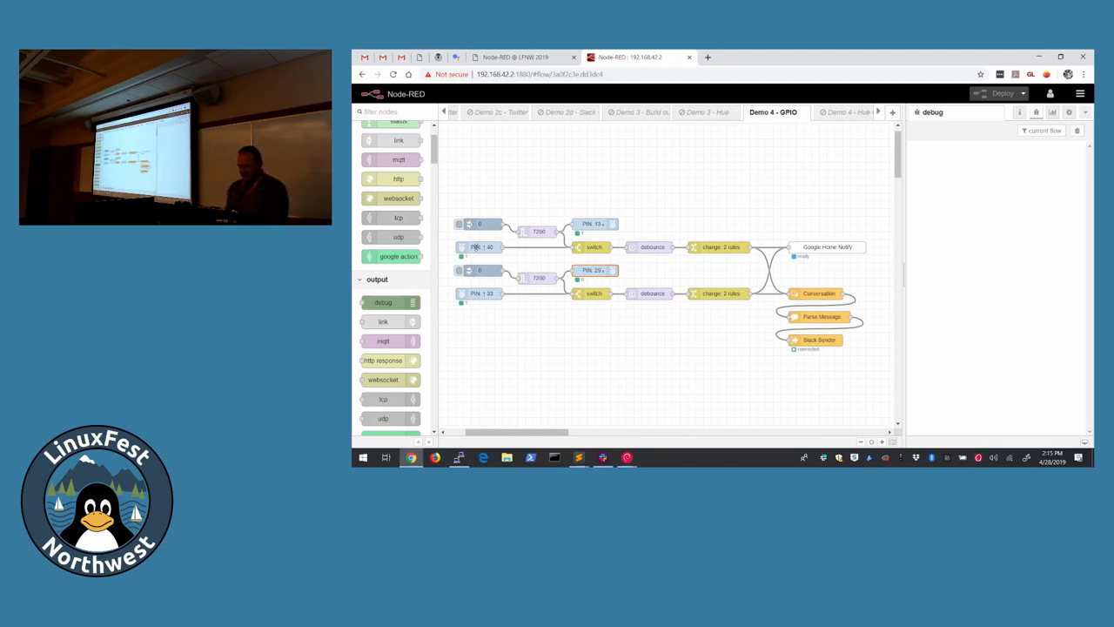
{"action": "double_click", "coordinate": [595, 247]}
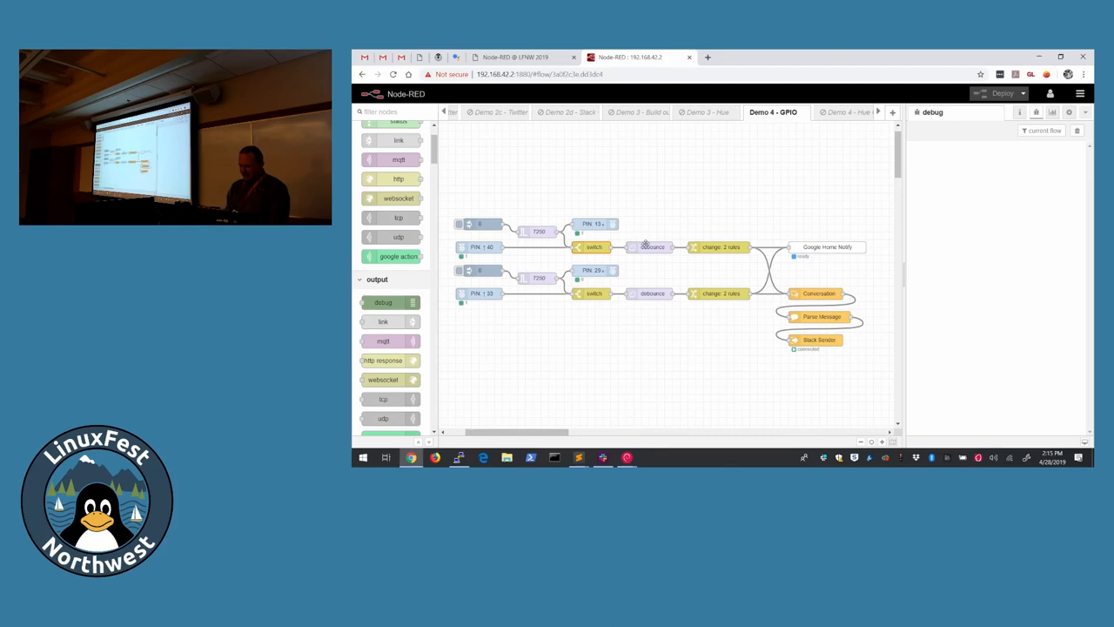
{"action": "double_click", "coordinate": [652, 247]}
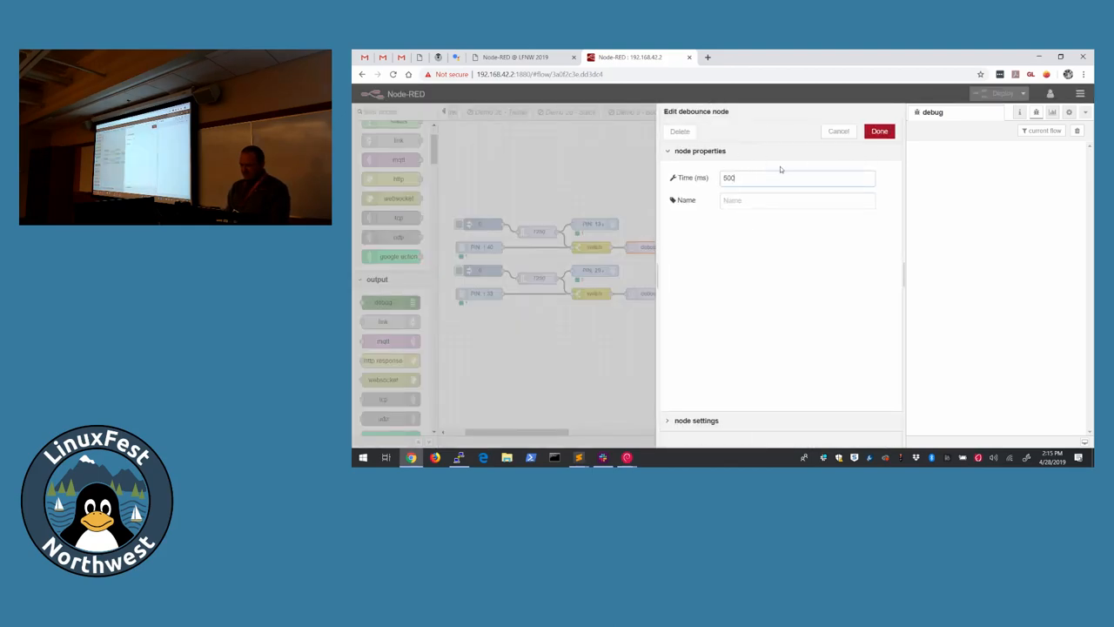
{"action": "left_click", "coordinate": [879, 130]}
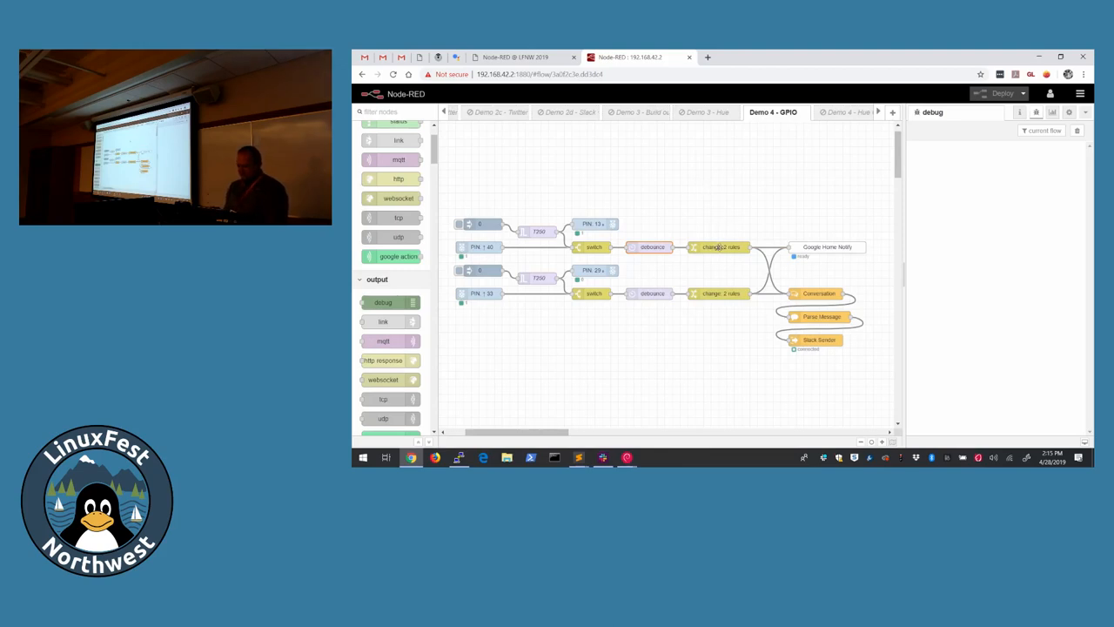
{"action": "double_click", "coordinate": [721, 248]}
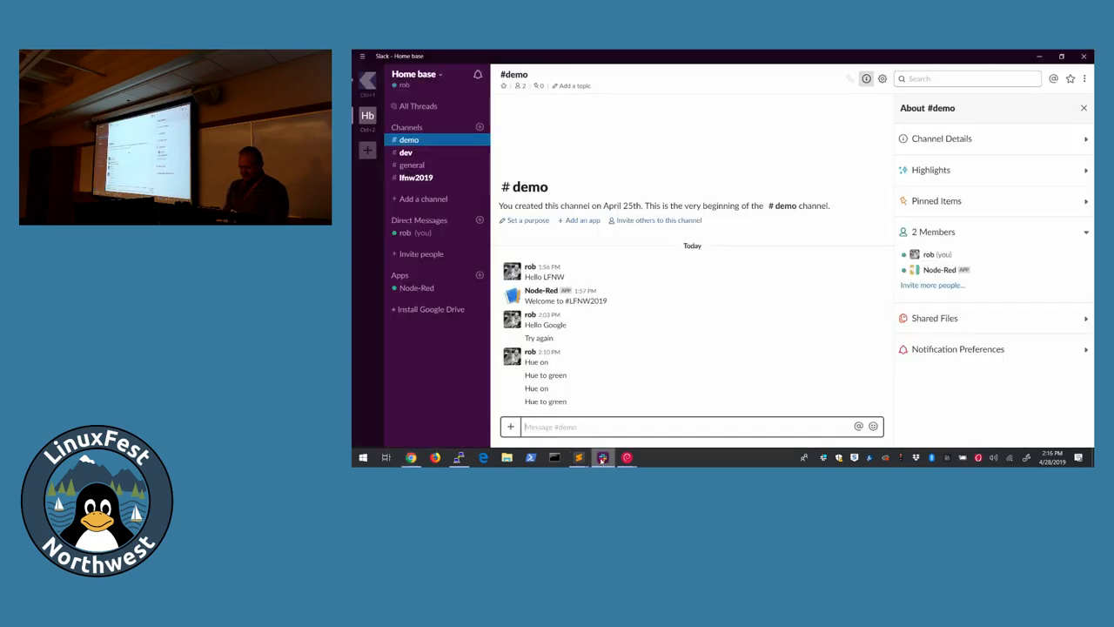
Step: Show the #dev channel with the Node-Red bot's Button 1 and Button 2 messages
{"action": "left_click", "coordinate": [408, 153]}
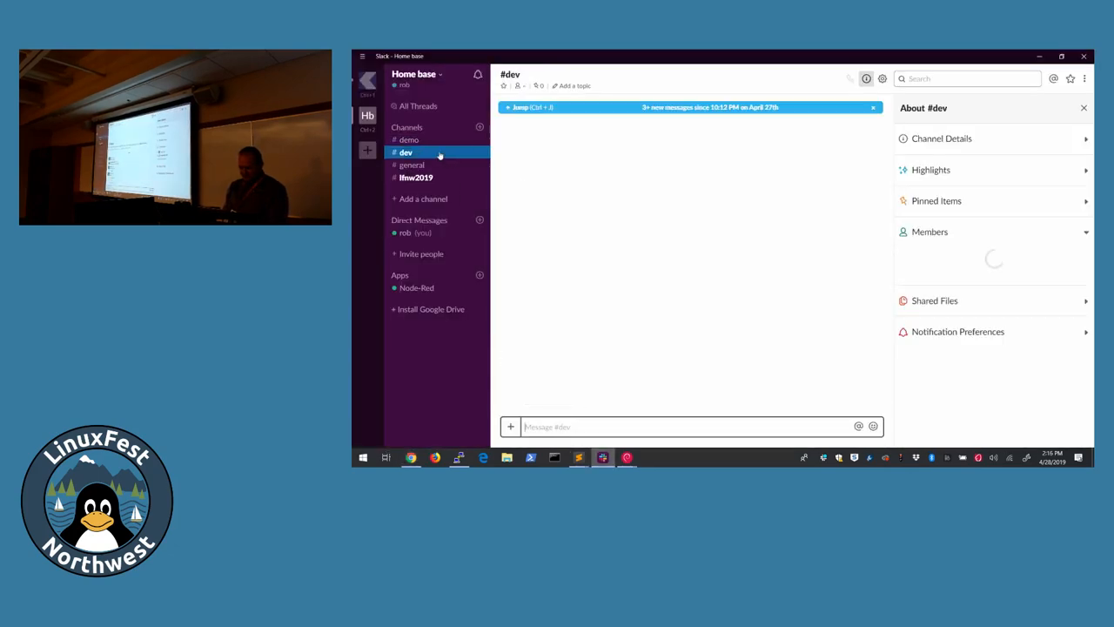
{"action": "left_click", "coordinate": [407, 152]}
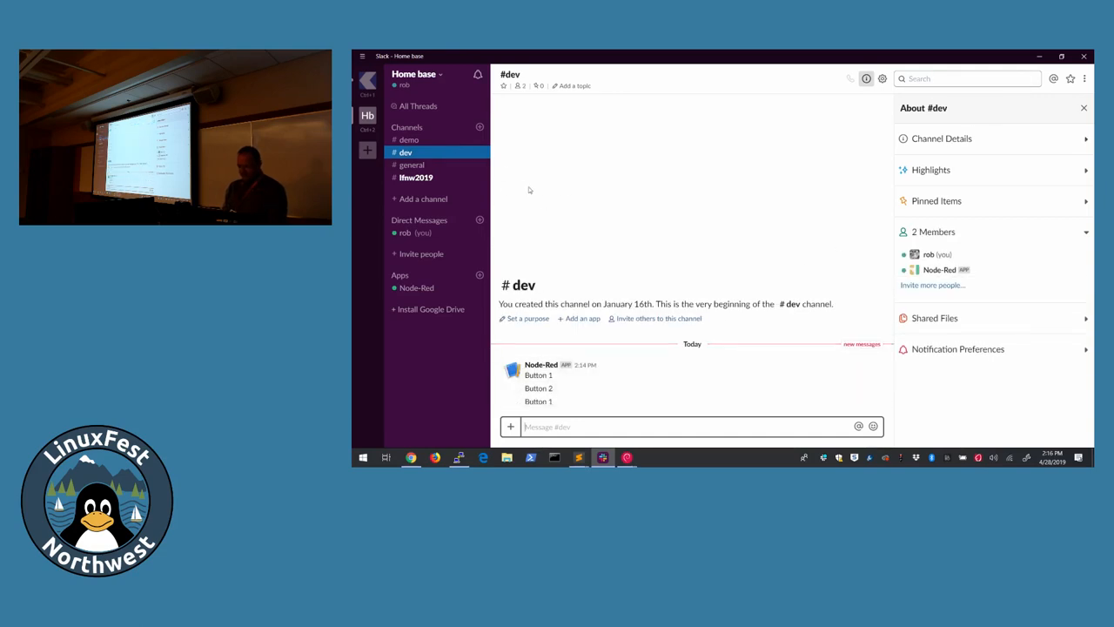
{"action": "left_click", "coordinate": [414, 178]}
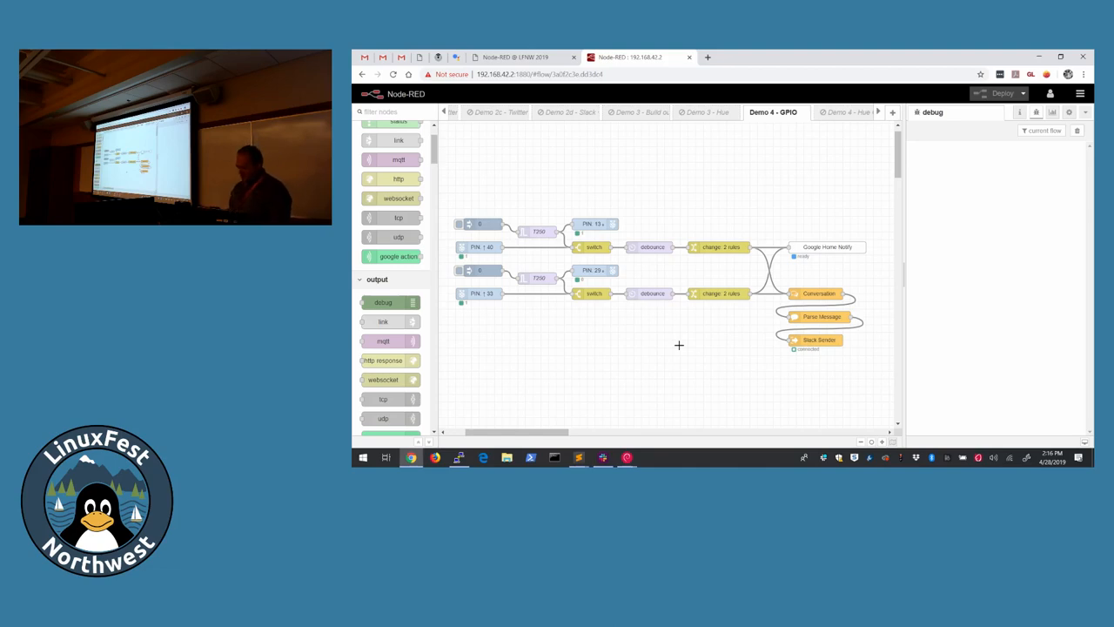
{"action": "mouse_move", "coordinate": [775, 203]}
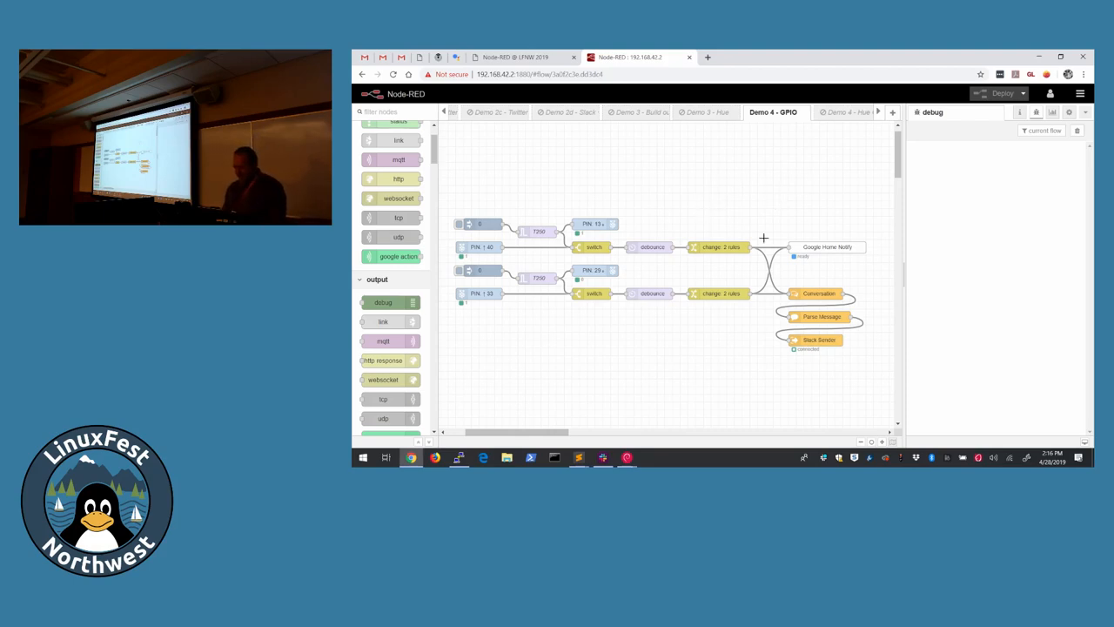
Step: Bring up the editor menu listing import, export, settings and palette management
{"action": "left_click", "coordinate": [1080, 94]}
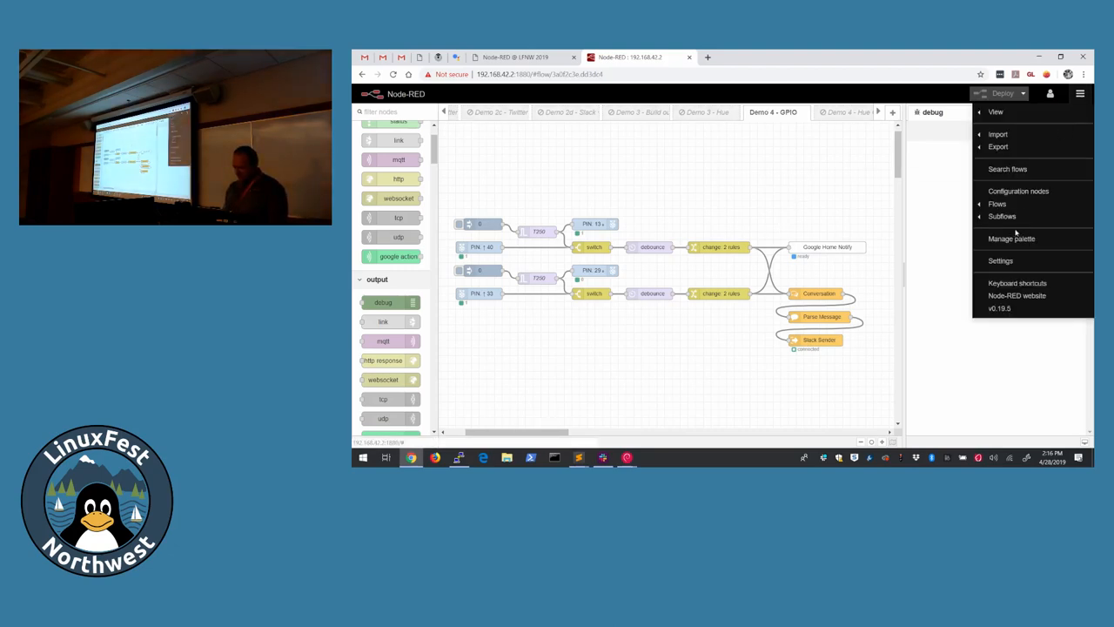
{"action": "left_click", "coordinate": [995, 204]}
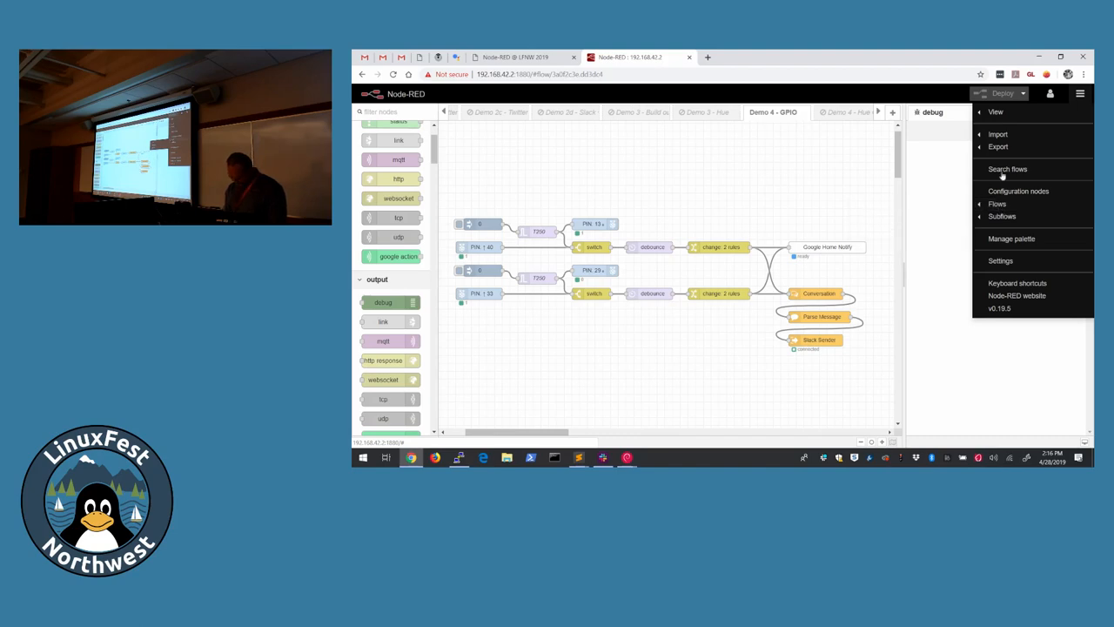
{"action": "mouse_move", "coordinate": [999, 147]}
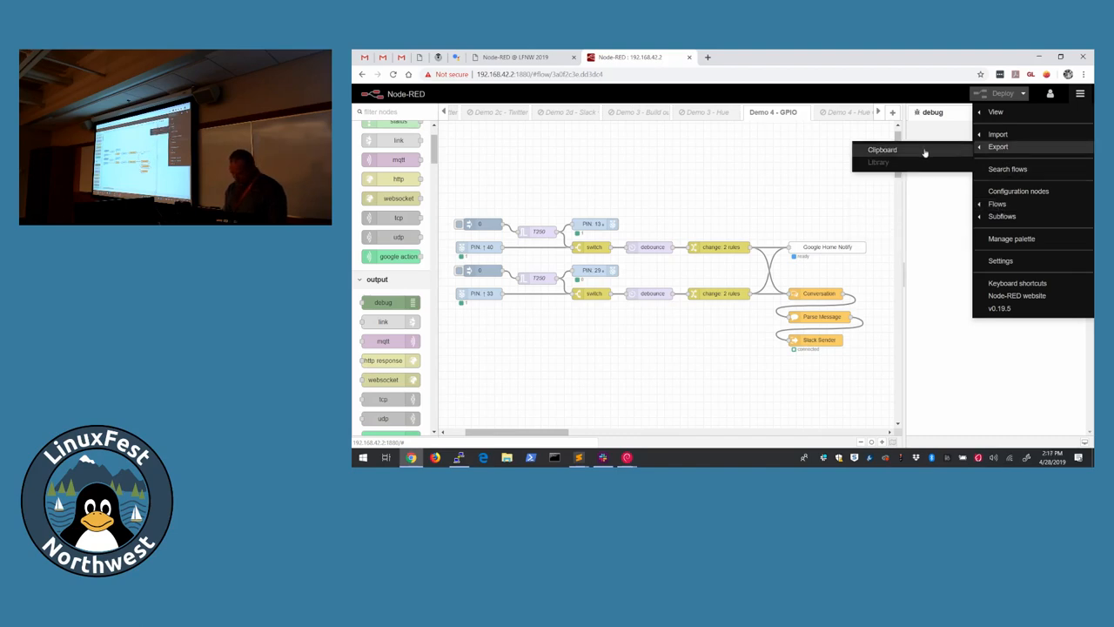
{"action": "left_click", "coordinate": [881, 149]}
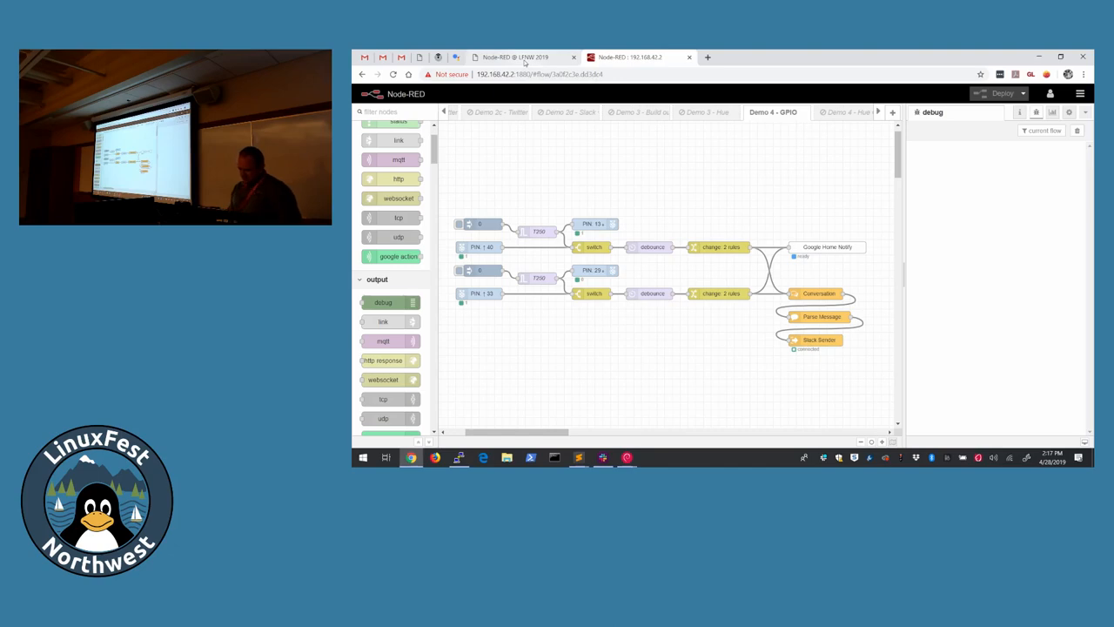
{"action": "left_click", "coordinate": [515, 55]}
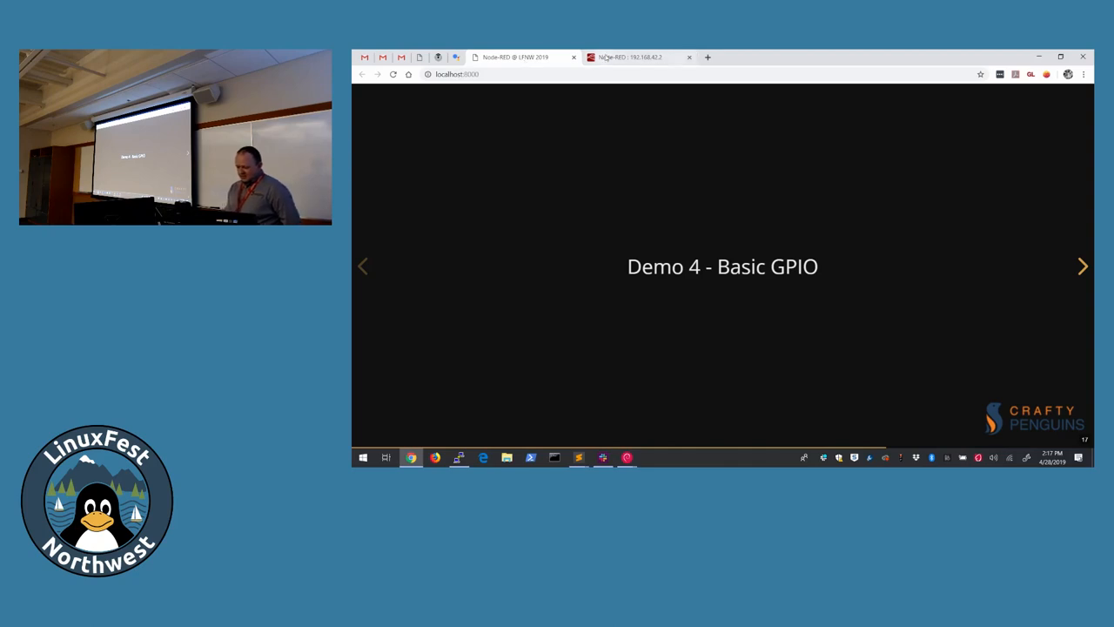
Step: Return from the Demo 4 - Basic GPIO slide to the Node-RED GPIO flow
{"action": "left_click", "coordinate": [630, 56]}
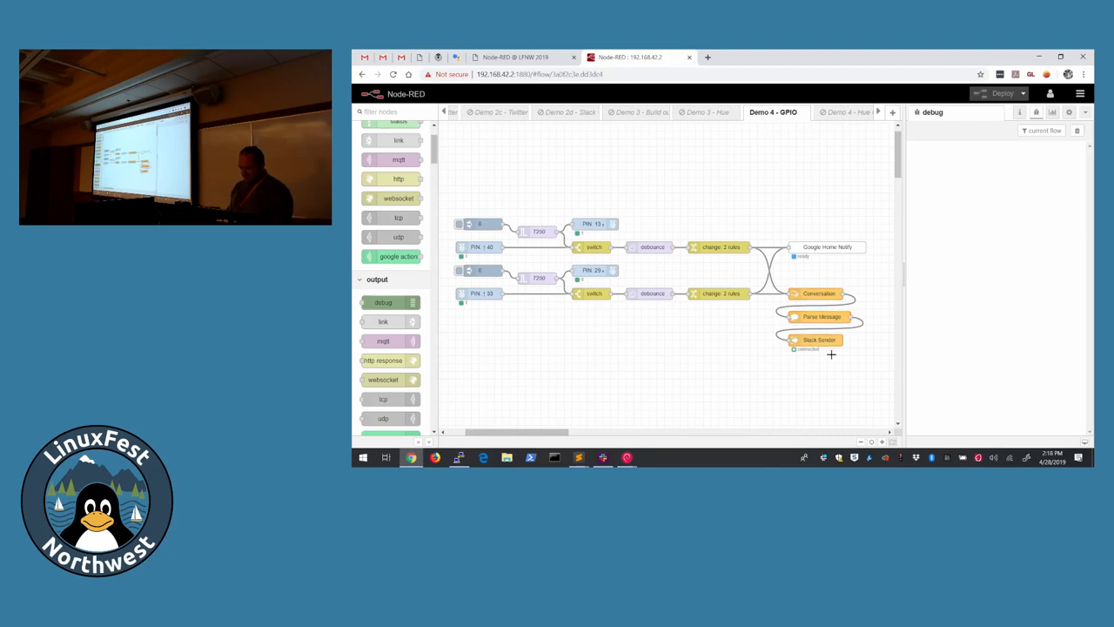
{"action": "double_click", "coordinate": [818, 339]}
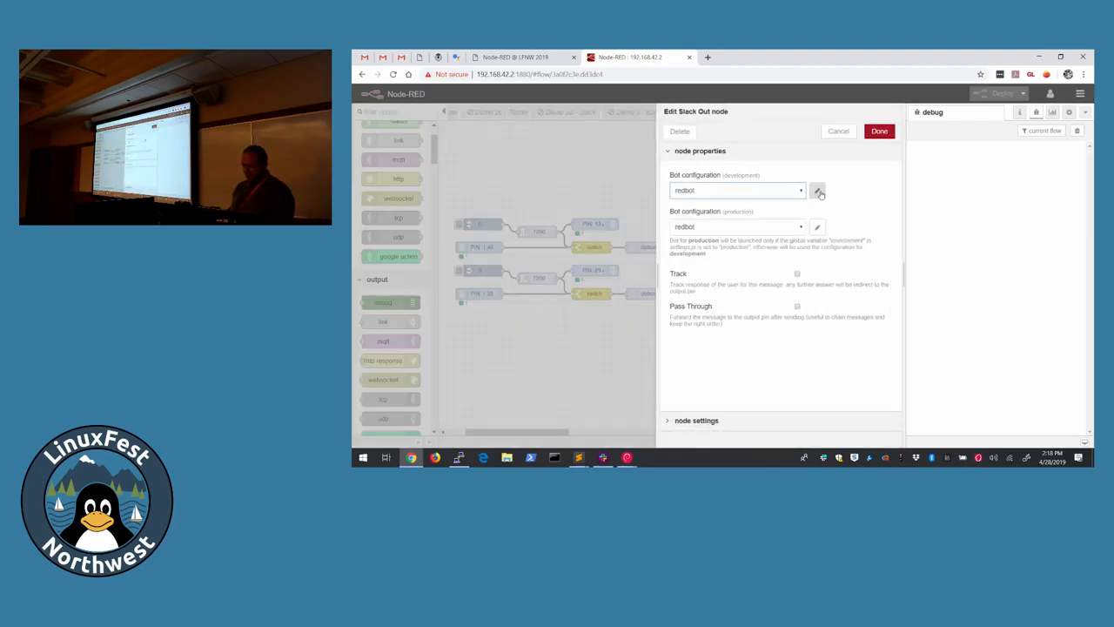
{"action": "left_click", "coordinate": [818, 190]}
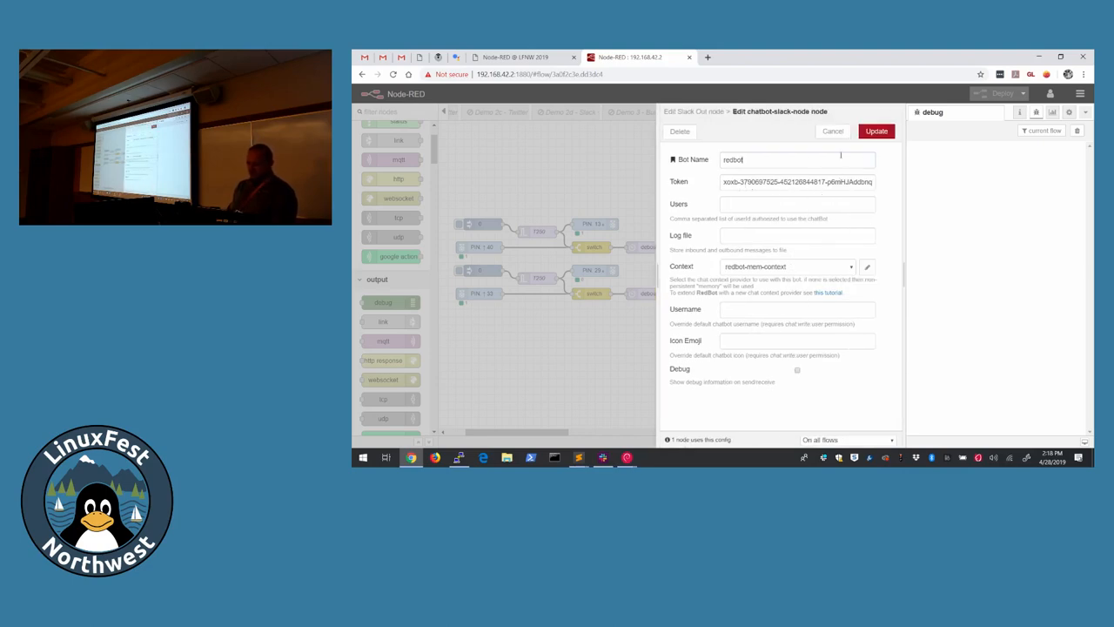
{"action": "left_click", "coordinate": [832, 130]}
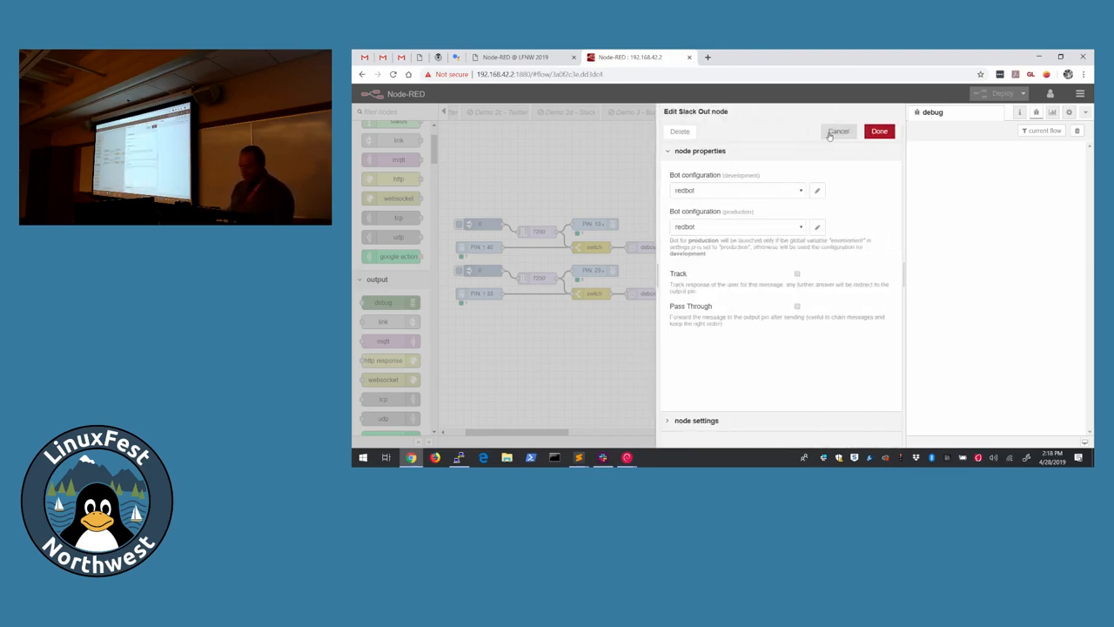
{"action": "left_click", "coordinate": [837, 130]}
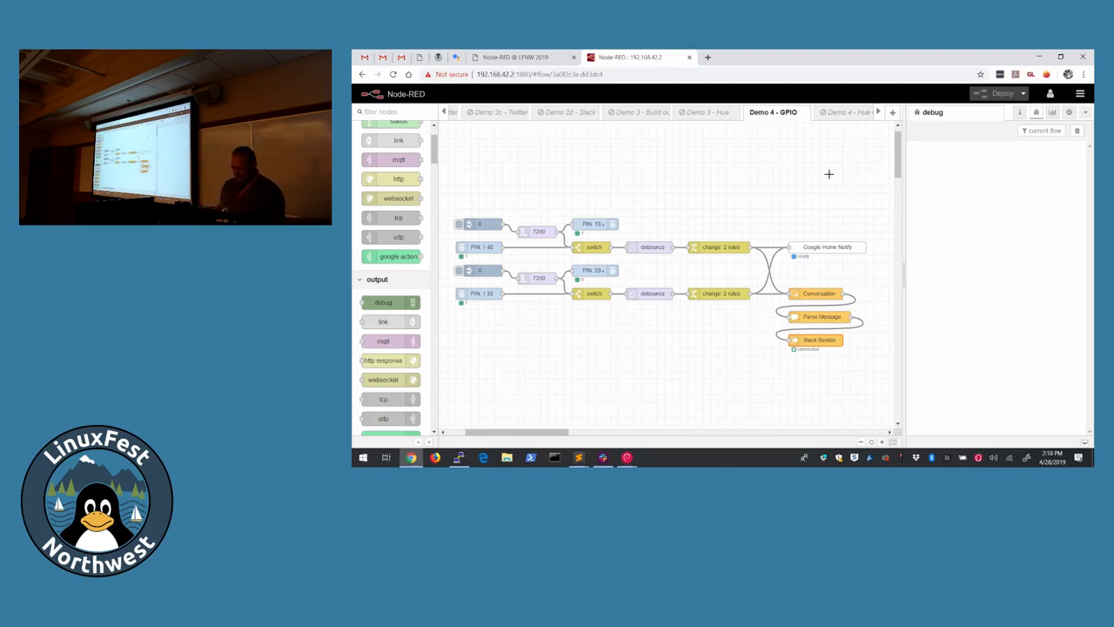
{"action": "mouse_move", "coordinate": [634, 136]}
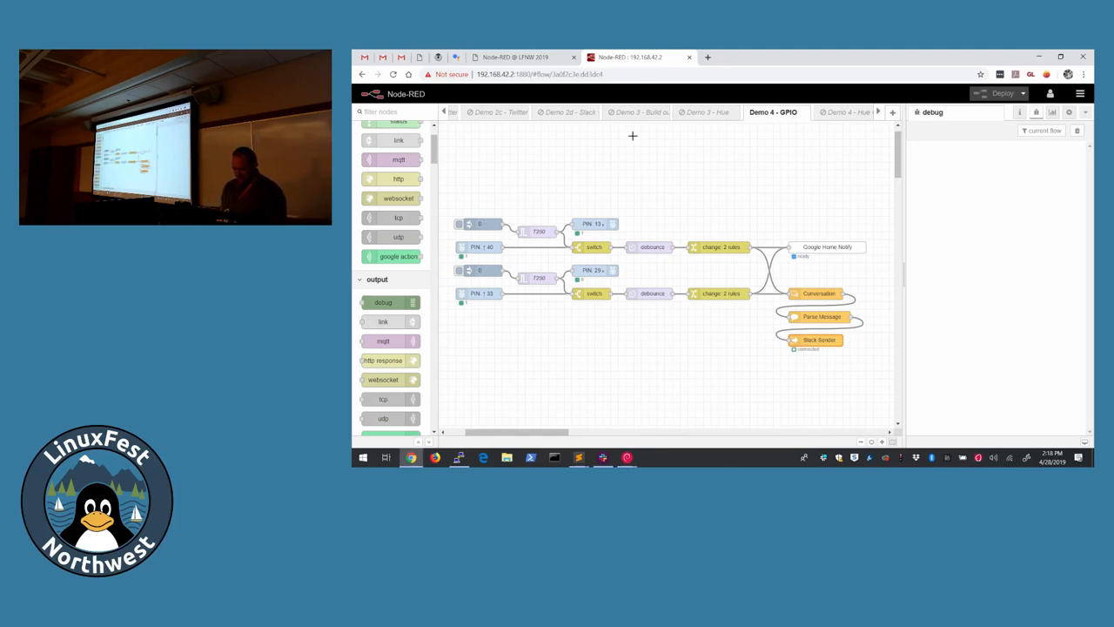
Step: Advance the deck to the Demo 5 - Google Assistant slide and return to Node-RED
{"action": "left_click", "coordinate": [515, 56]}
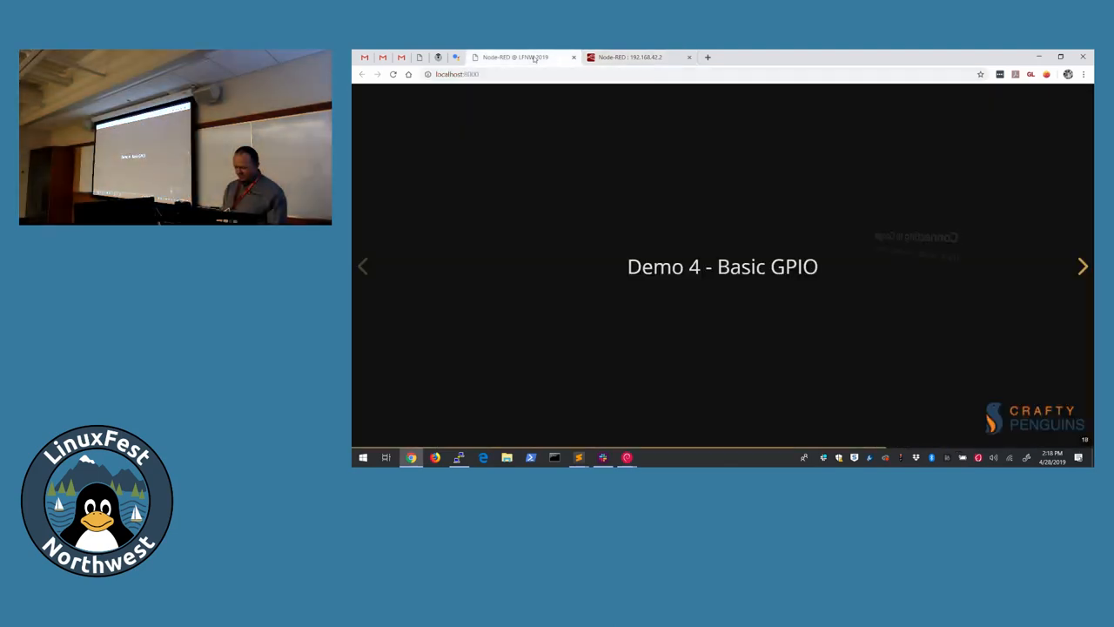
{"action": "left_click", "coordinate": [1082, 266]}
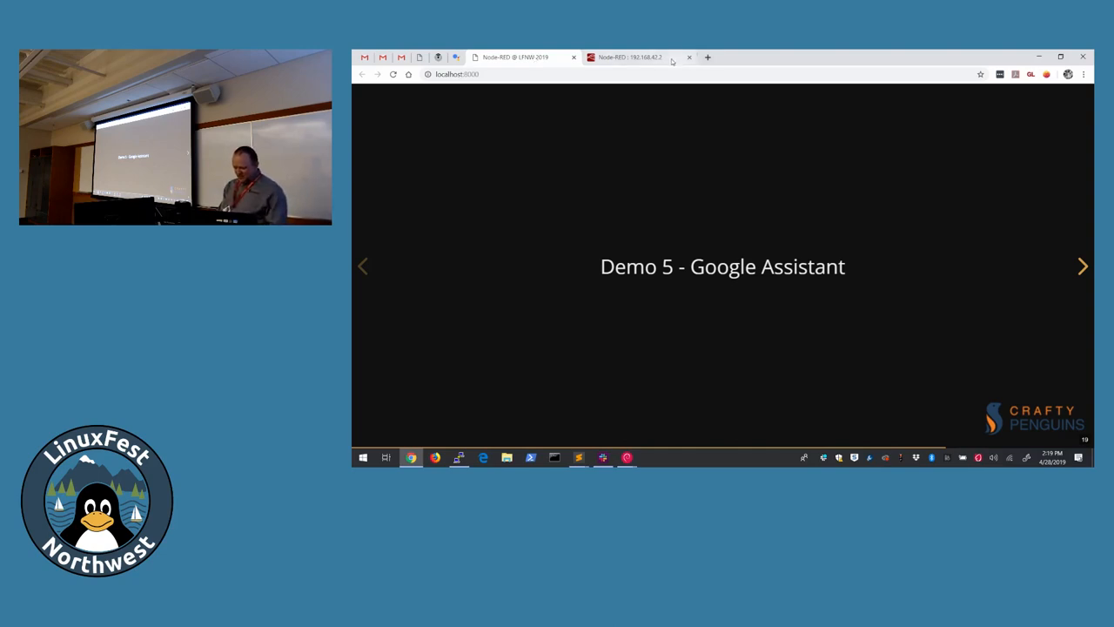
{"action": "left_click", "coordinate": [627, 58]}
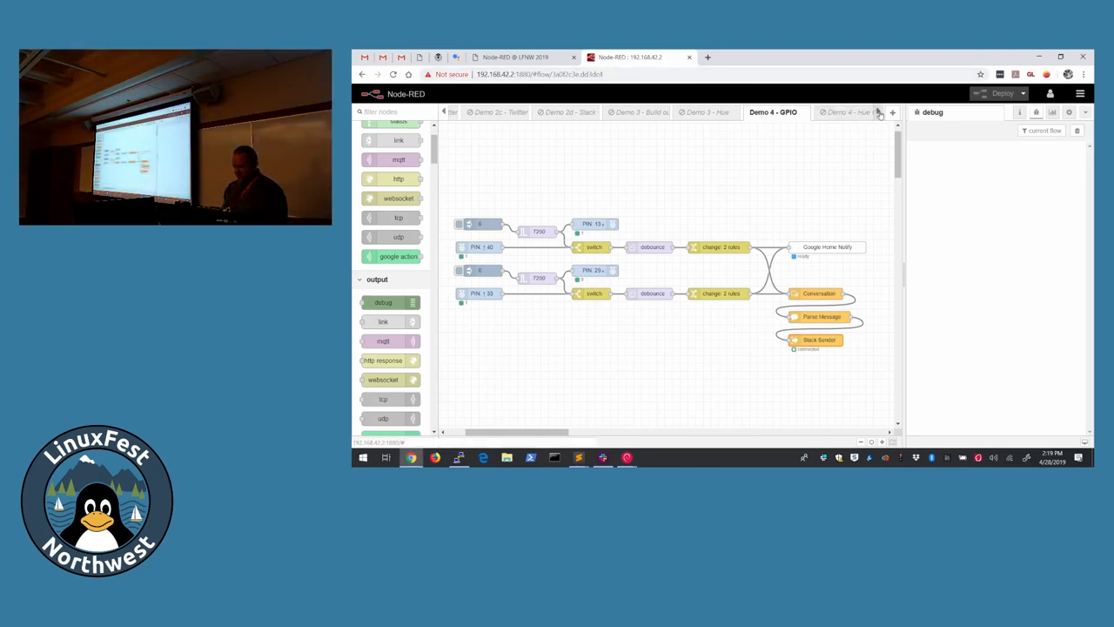
Step: Review the Google Assistant flow's Action Request and intent switch nodes, leaving them unchanged
{"action": "left_click", "coordinate": [879, 111]}
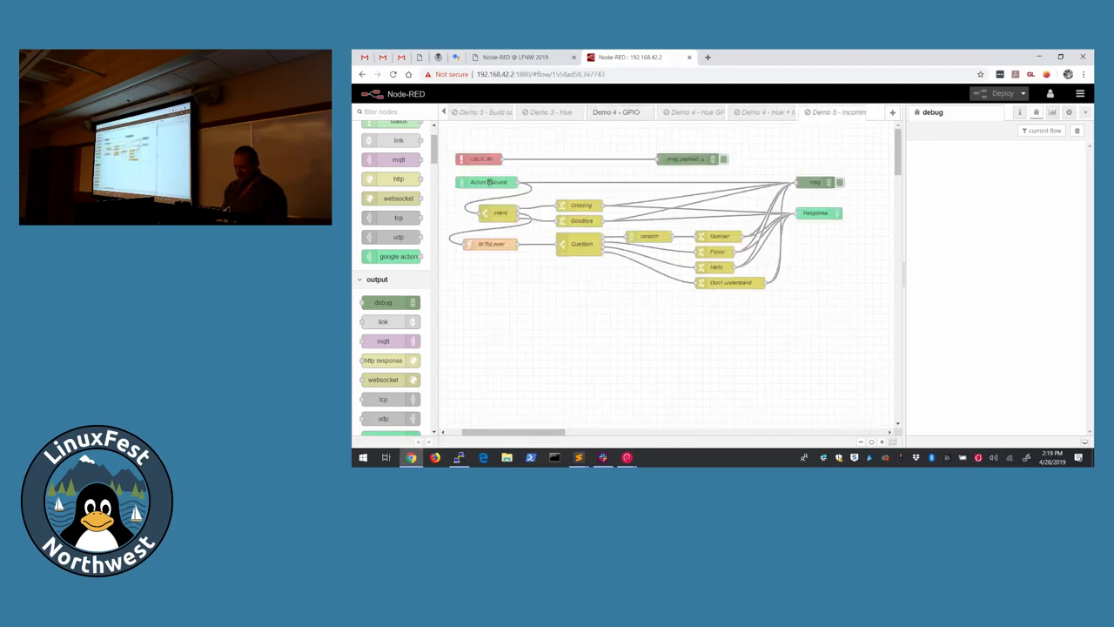
{"action": "double_click", "coordinate": [487, 183]}
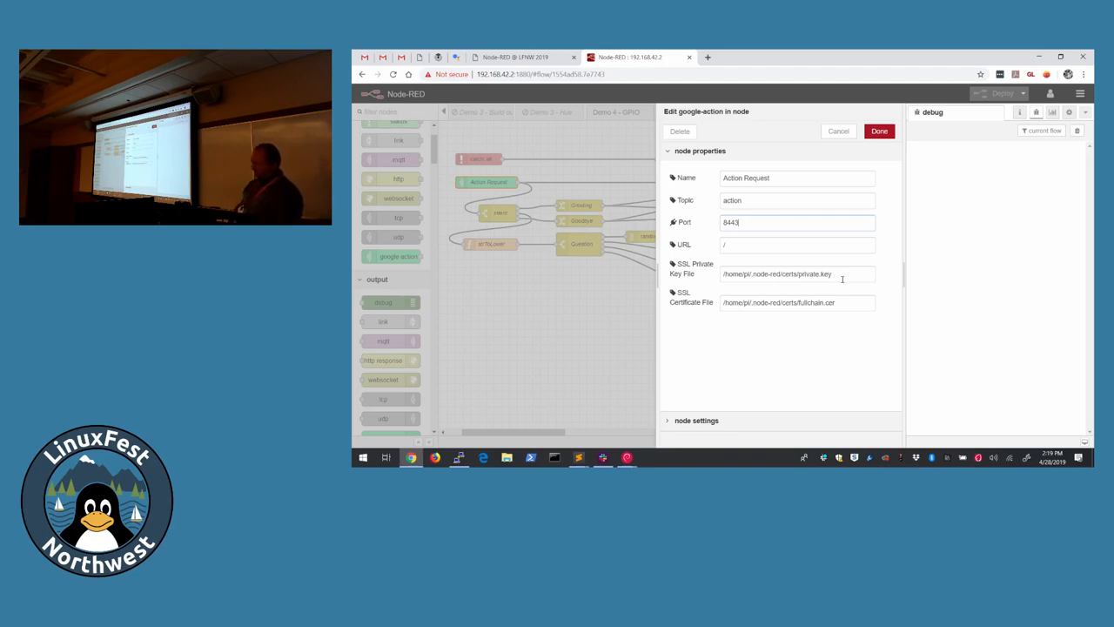
{"action": "mouse_move", "coordinate": [839, 132]}
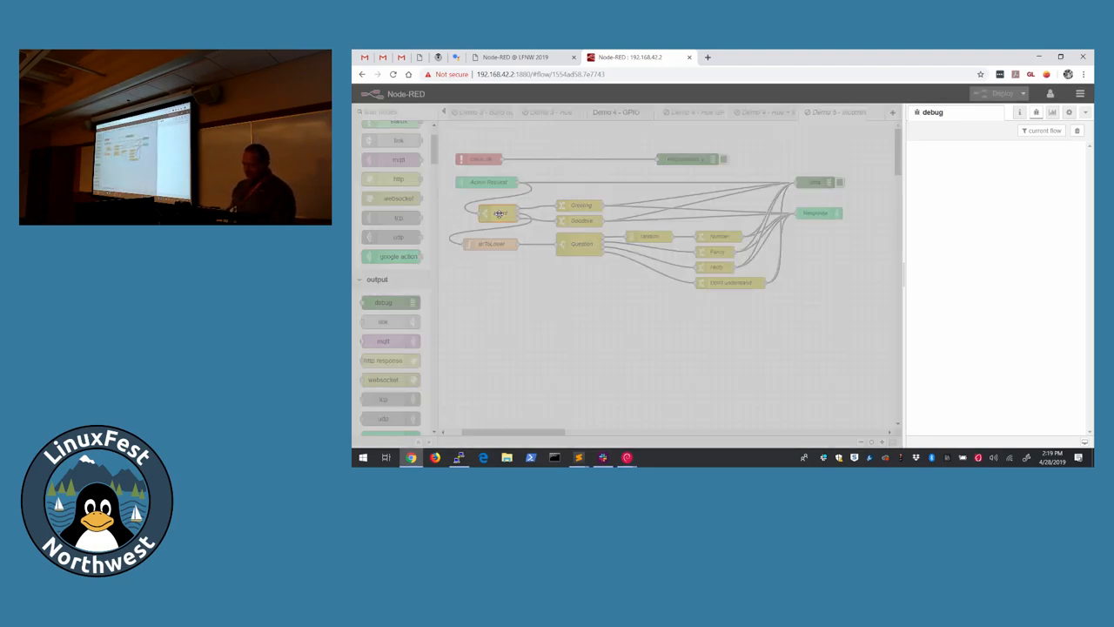
{"action": "double_click", "coordinate": [498, 212]}
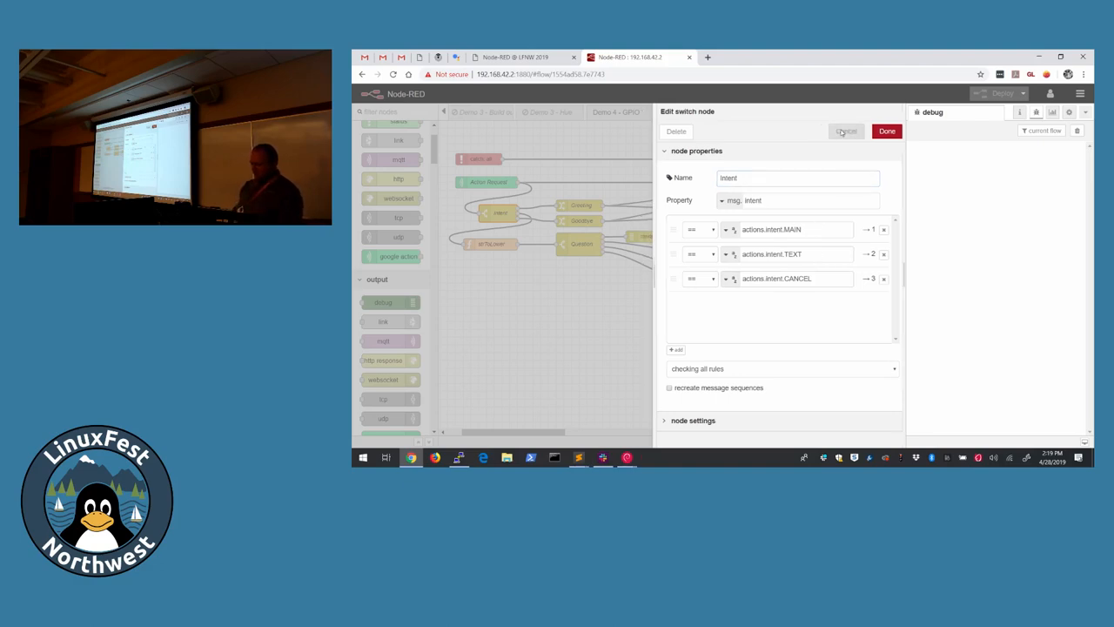
{"action": "left_click", "coordinate": [846, 131]}
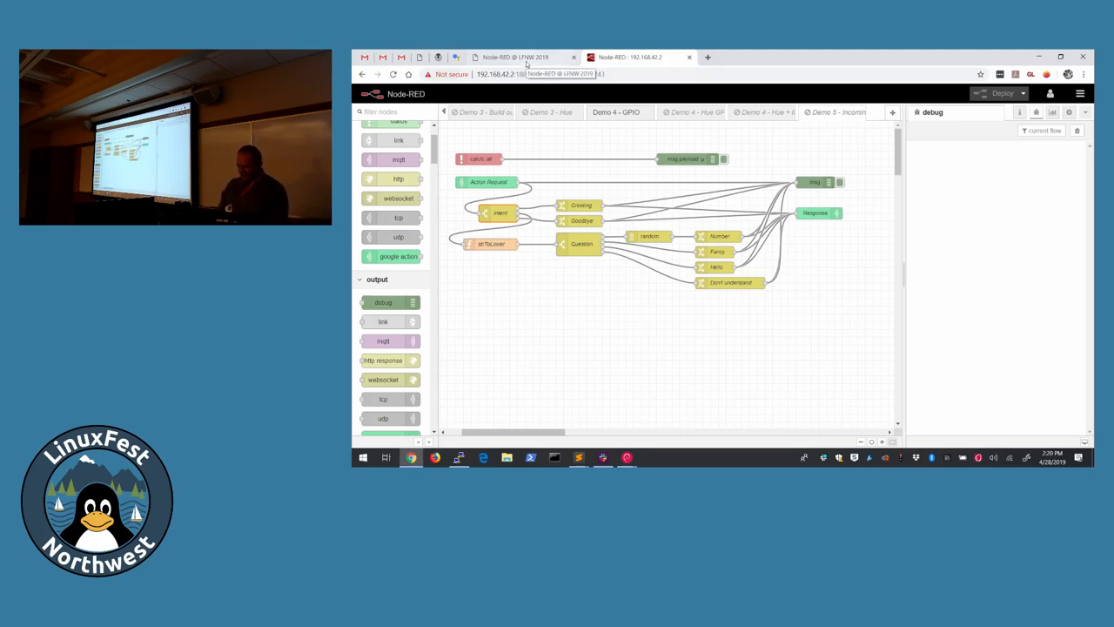
{"action": "left_click", "coordinate": [513, 56]}
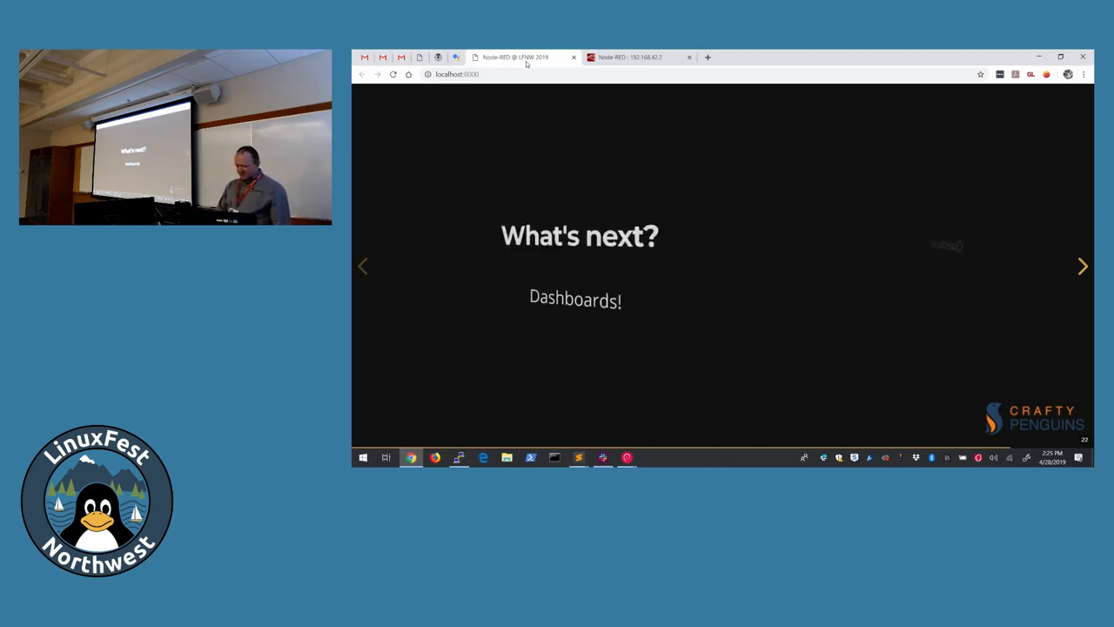
Step: Advance the slide deck from the Dashboards teaser to the 'Questions?' slide
{"action": "left_click", "coordinate": [1083, 264]}
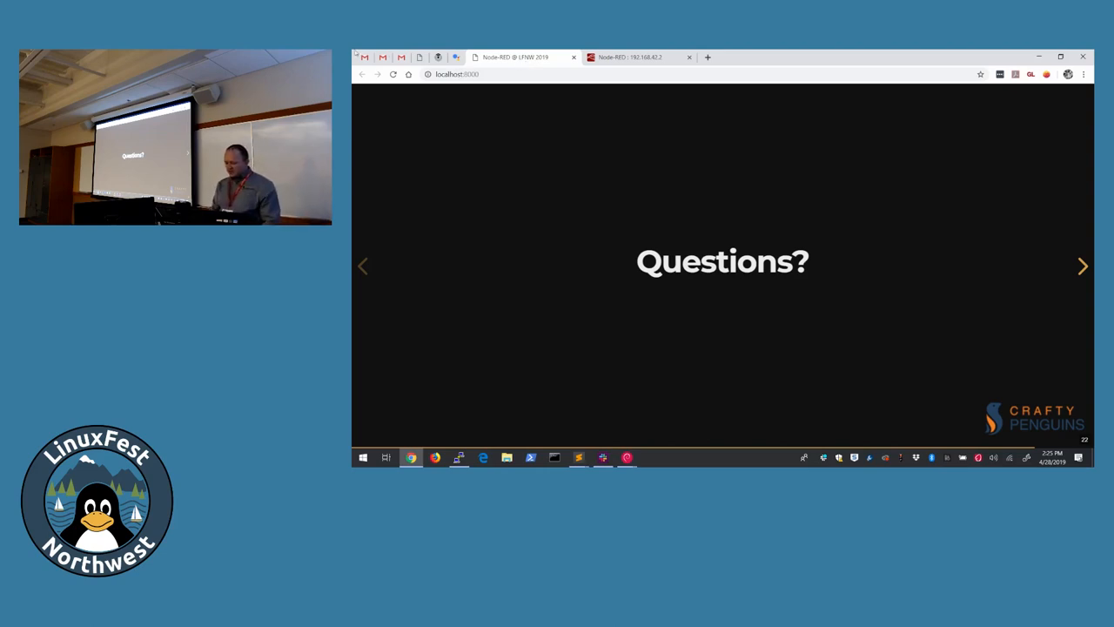
Step: In Node-RED's palette manager Install list, search for 'home assistant' node packages
{"action": "left_click", "coordinate": [630, 55]}
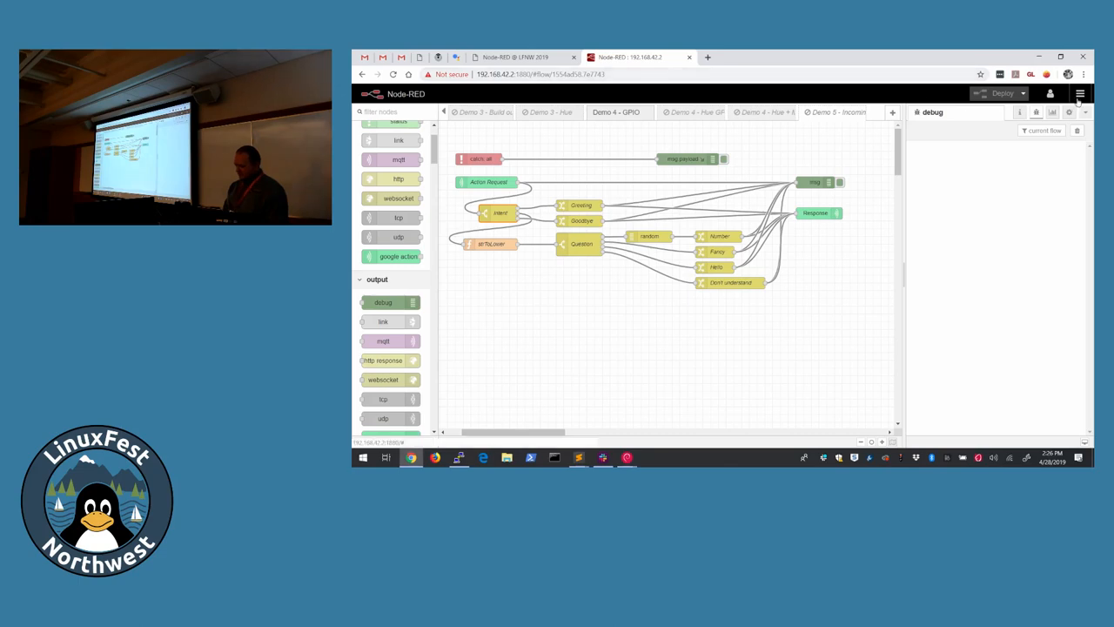
{"action": "left_click", "coordinate": [1079, 94]}
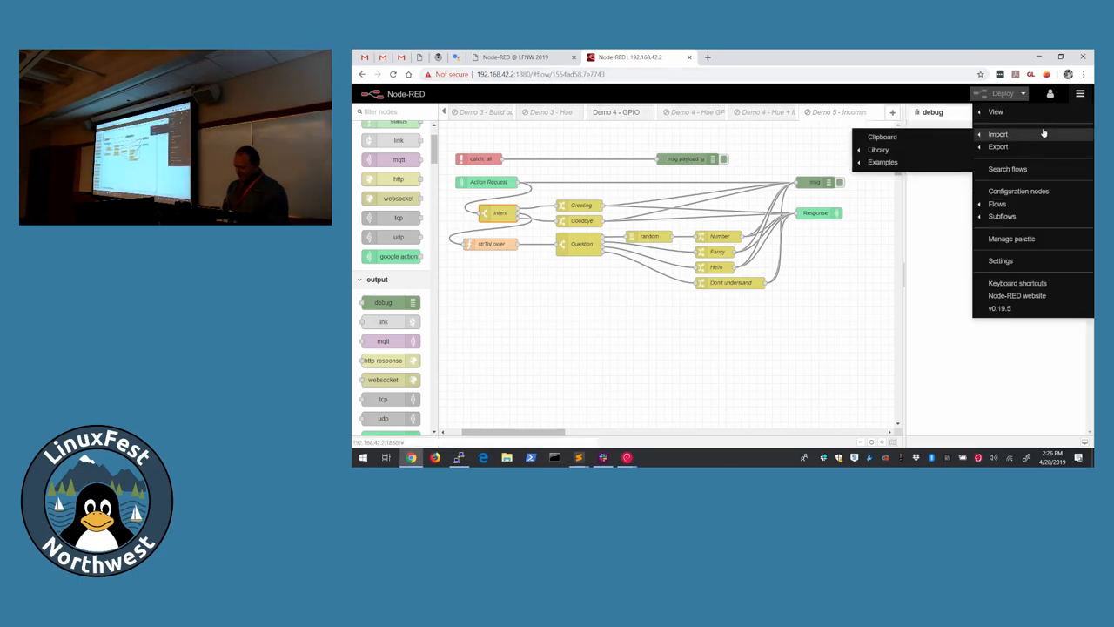
{"action": "left_click", "coordinate": [1011, 239]}
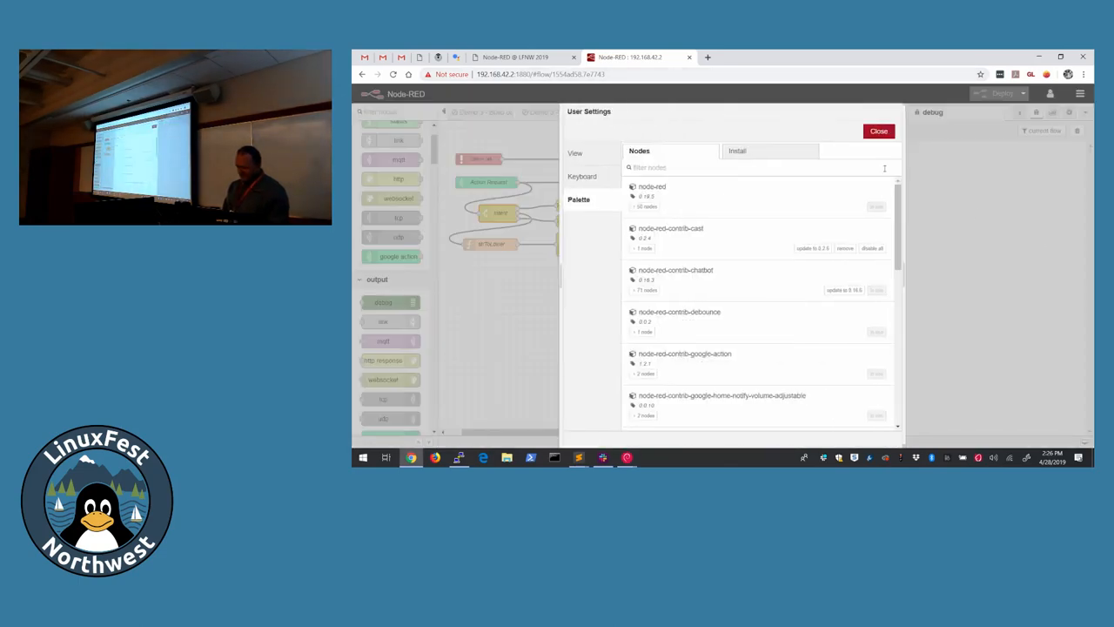
{"action": "left_click", "coordinate": [738, 149]}
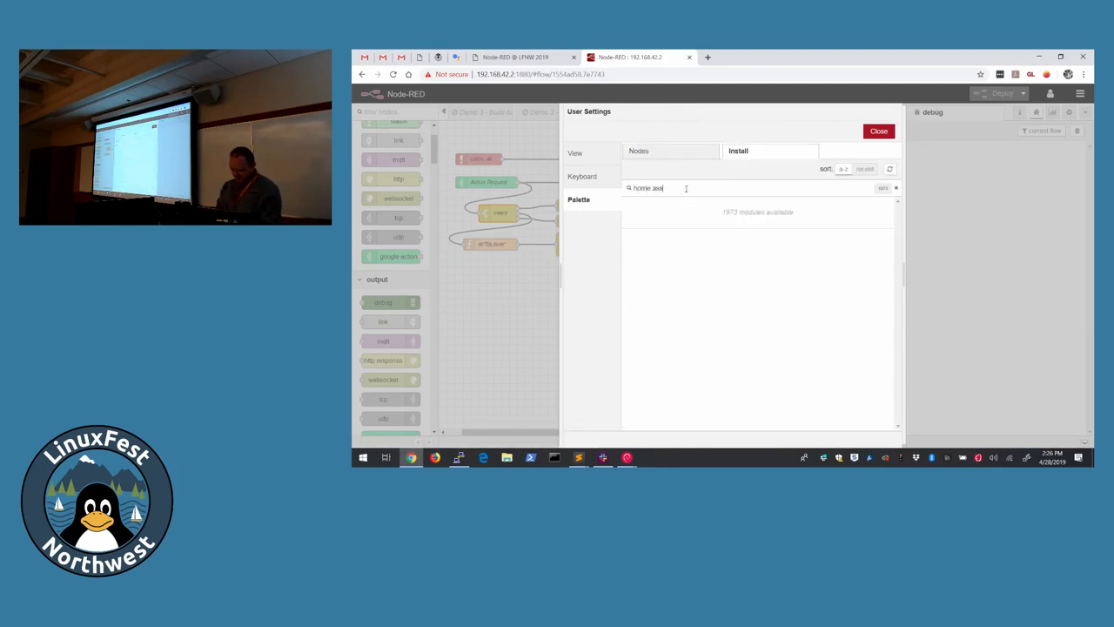
{"action": "type", "text": "home assistant"}
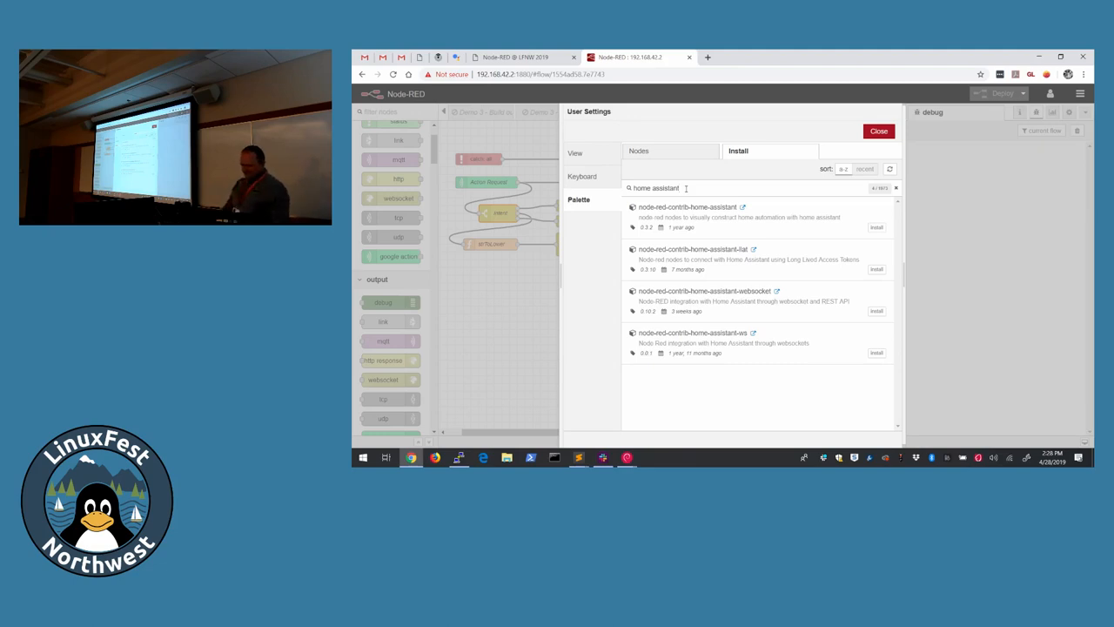
Step: Return to the slides and advance to the closing Thank-you slide
{"action": "left_click", "coordinate": [513, 56]}
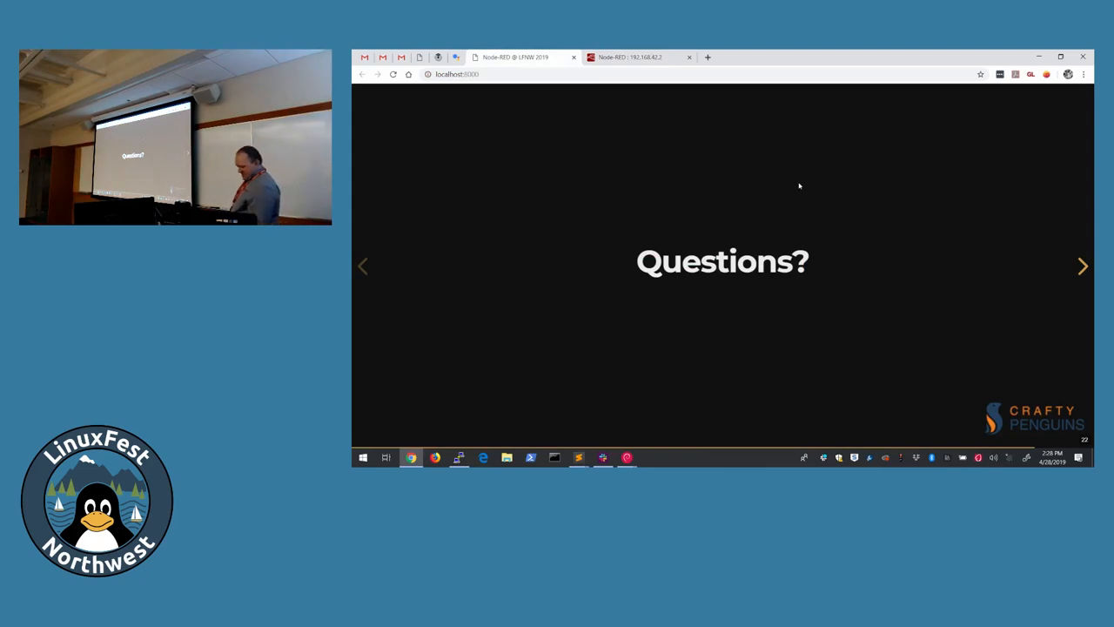
{"action": "left_click", "coordinate": [1083, 264]}
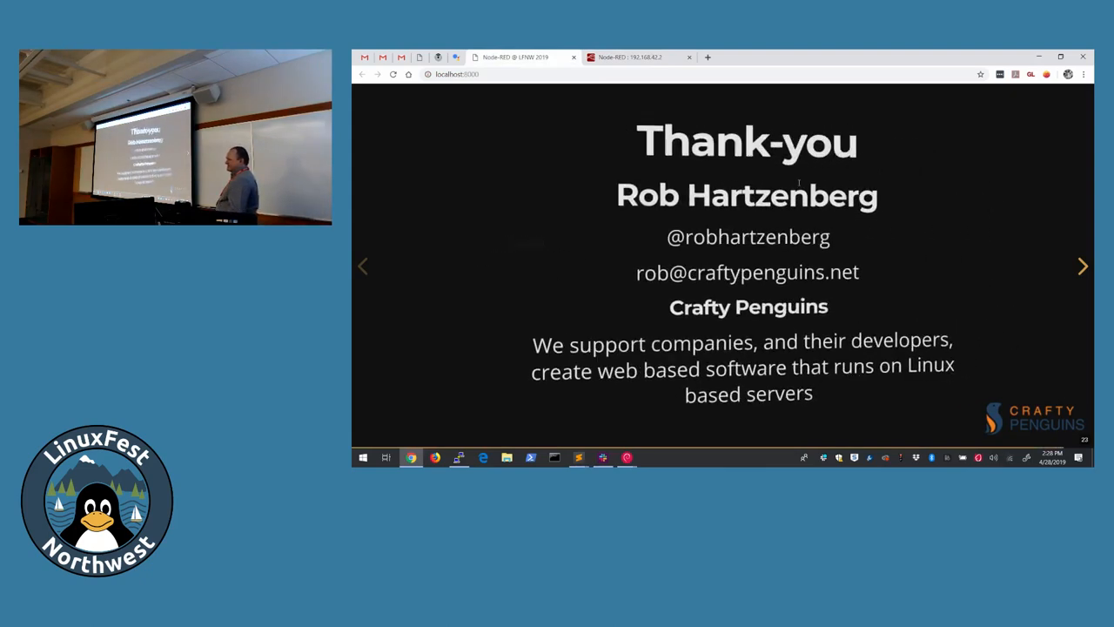